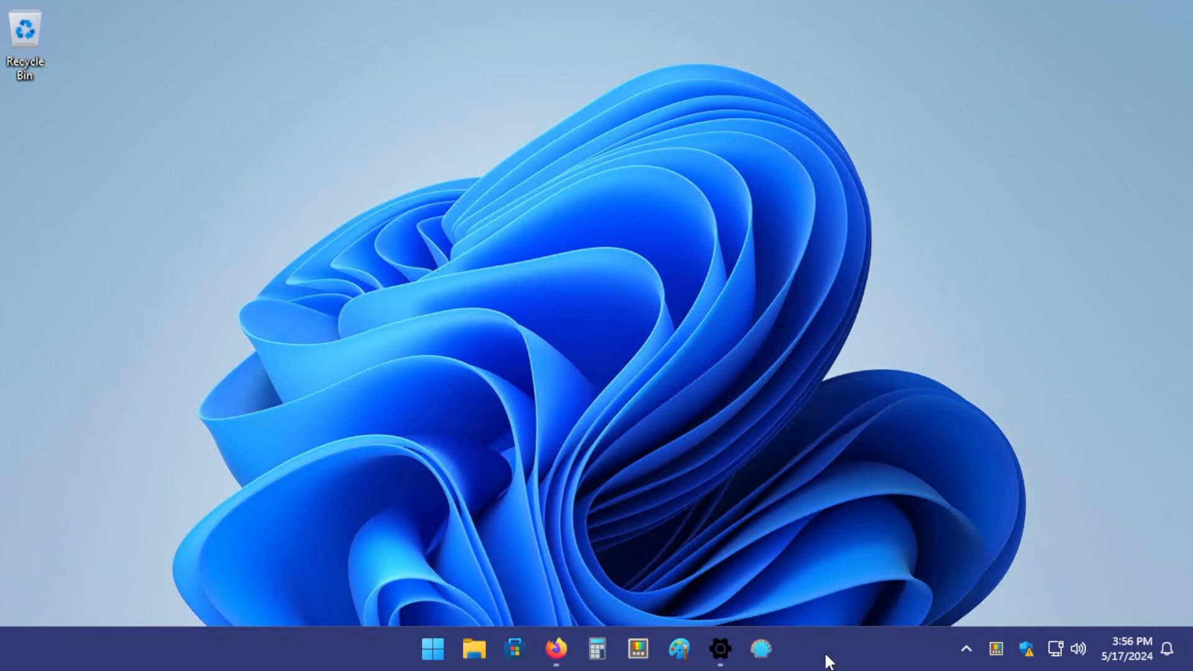
pyautogui.moveTo(801, 605)
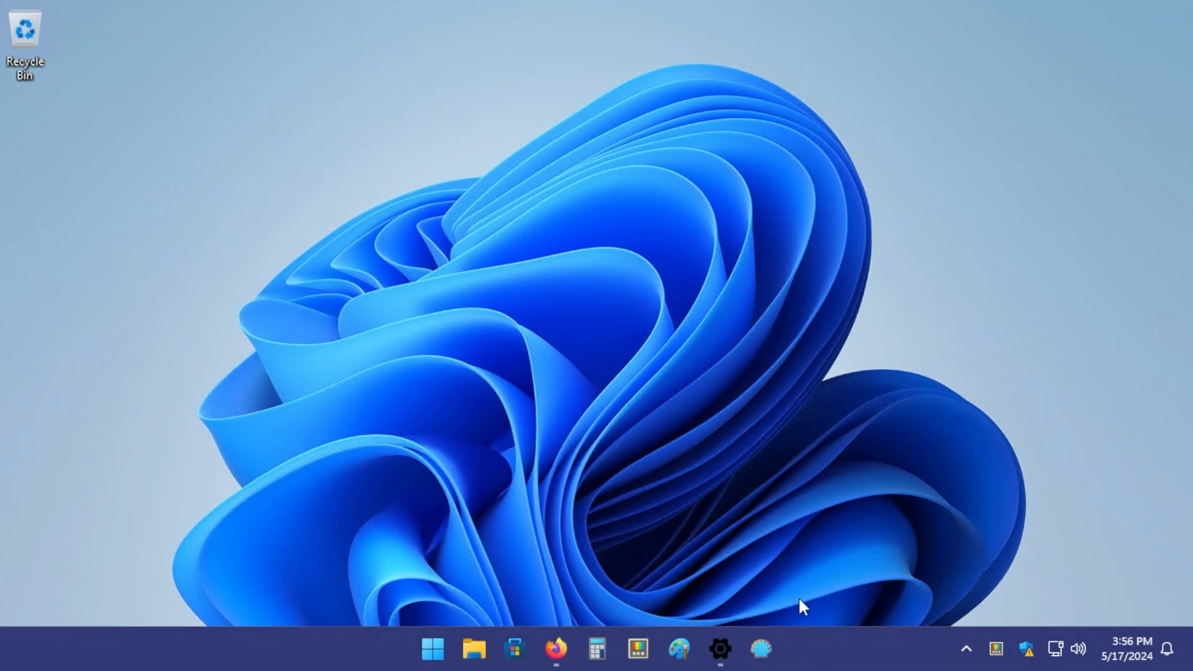
pyautogui.moveTo(532, 666)
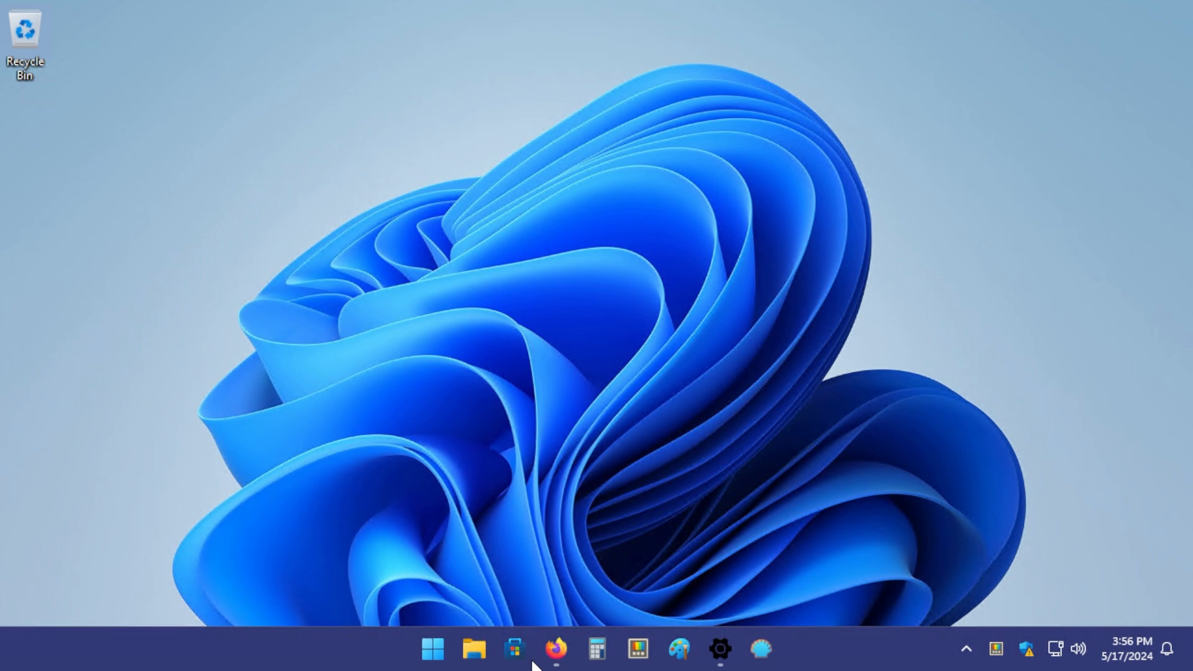
pyautogui.moveTo(299, 553)
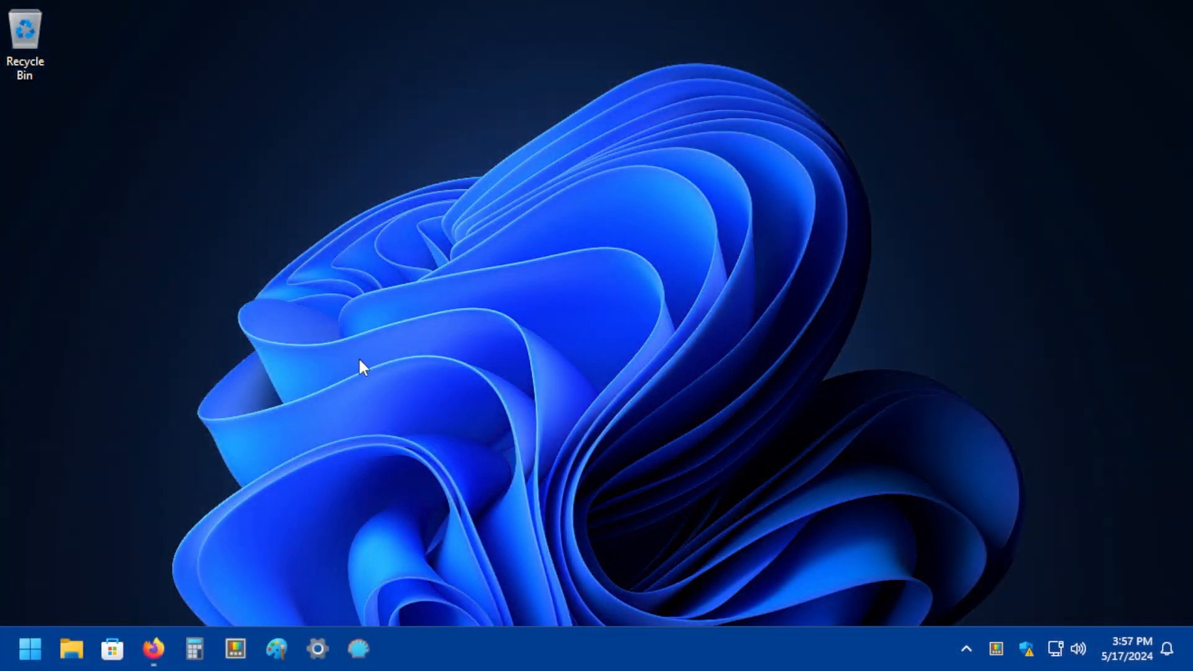
pyautogui.moveTo(297, 603)
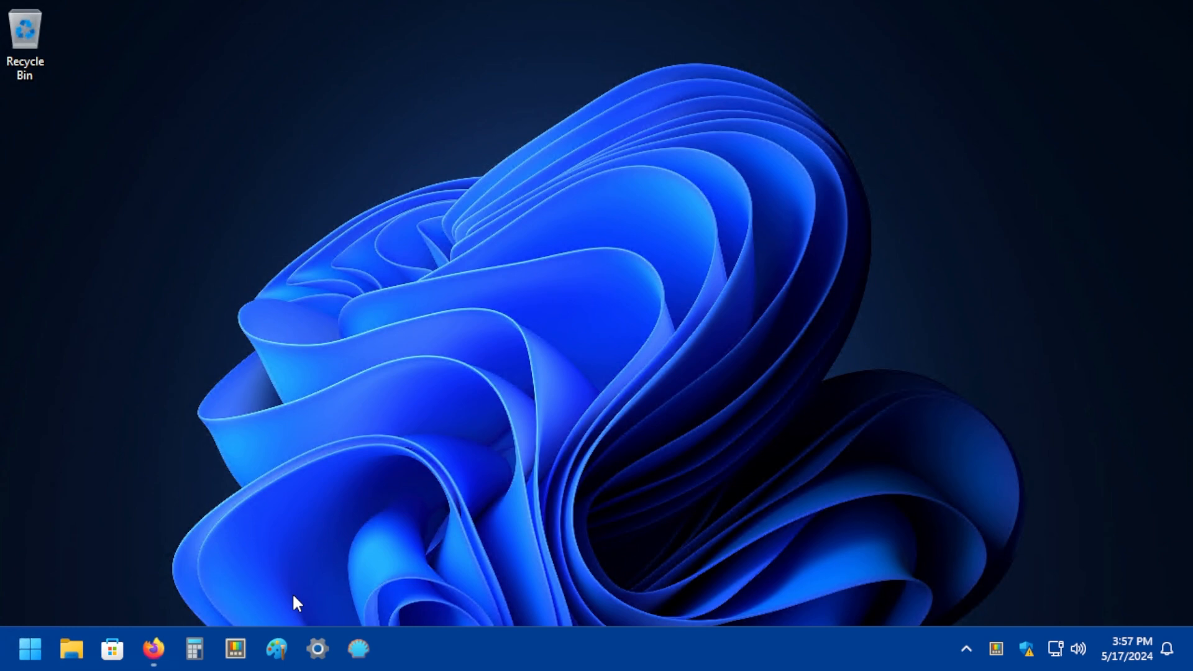
pyautogui.moveTo(154, 649)
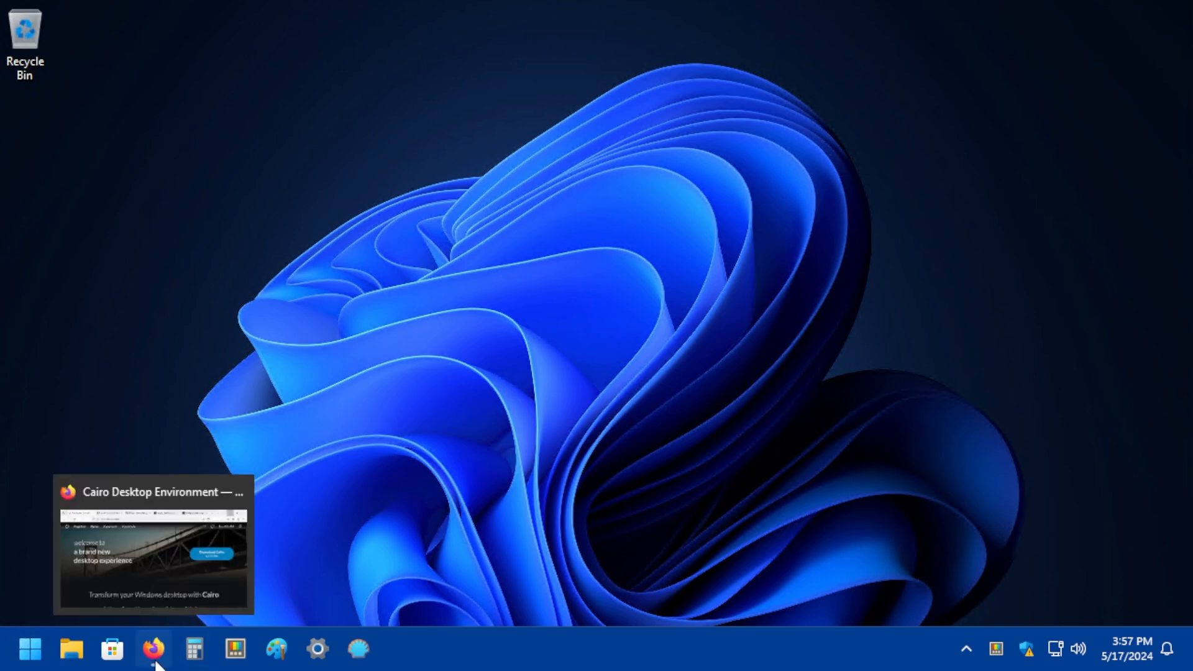
# Bring Firefox forward on the ManagedShell tab and scroll its README to Example implementations.
pyautogui.click(154, 651)
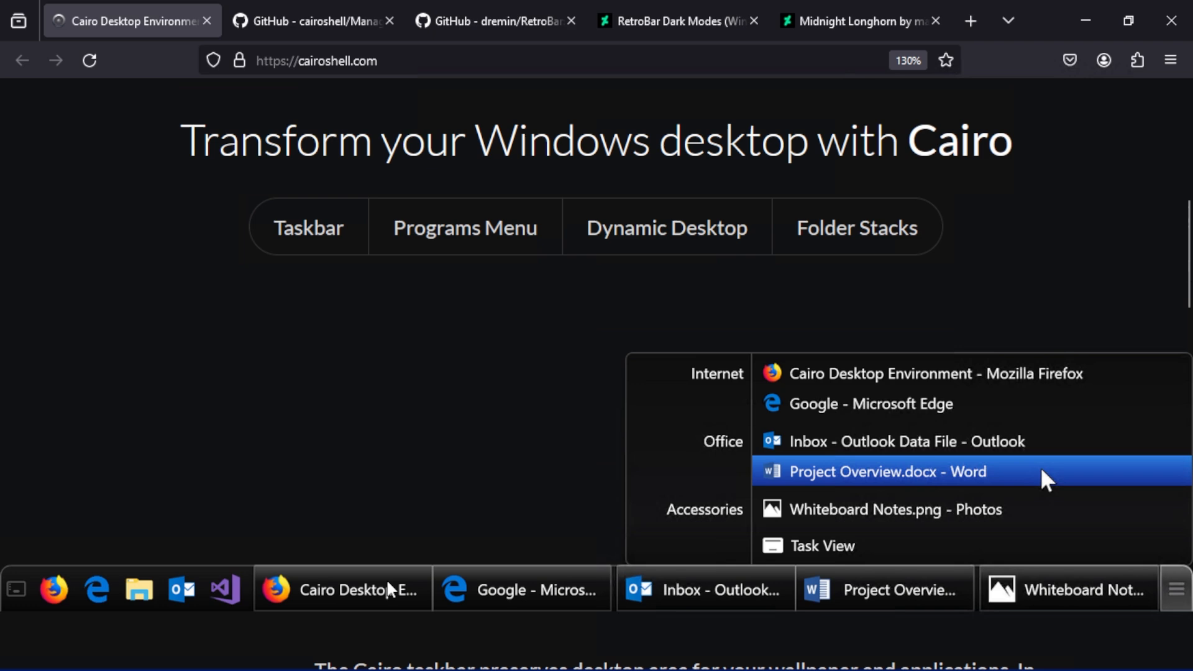
pyautogui.moveTo(135, 329)
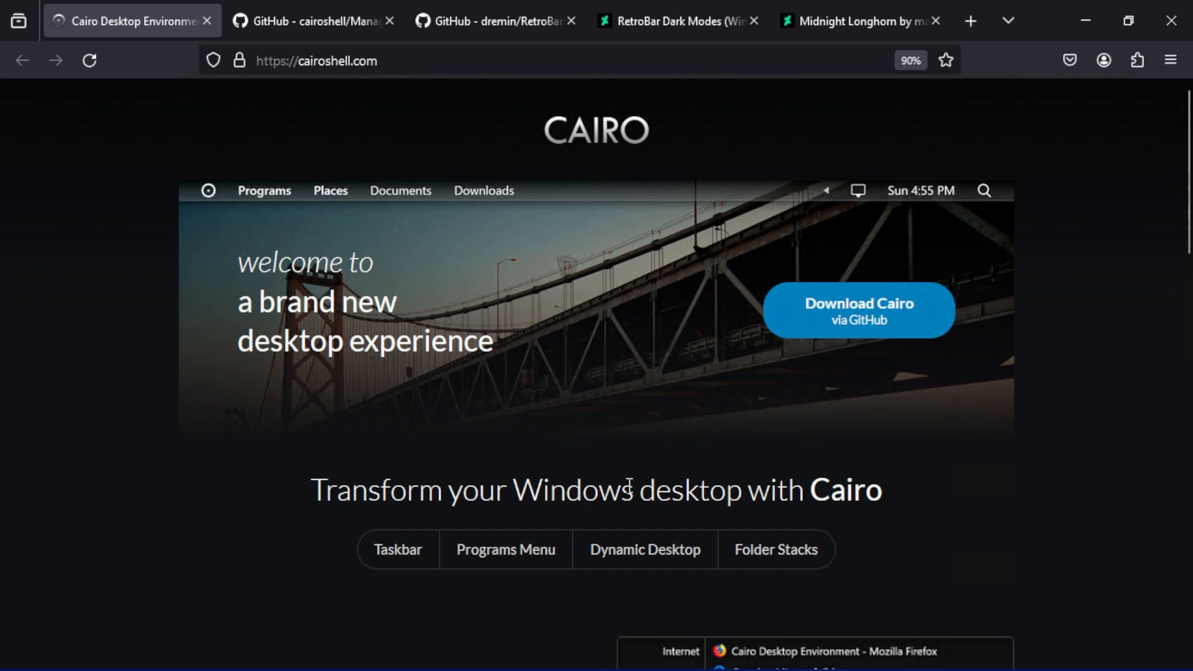
pyautogui.click(312, 20)
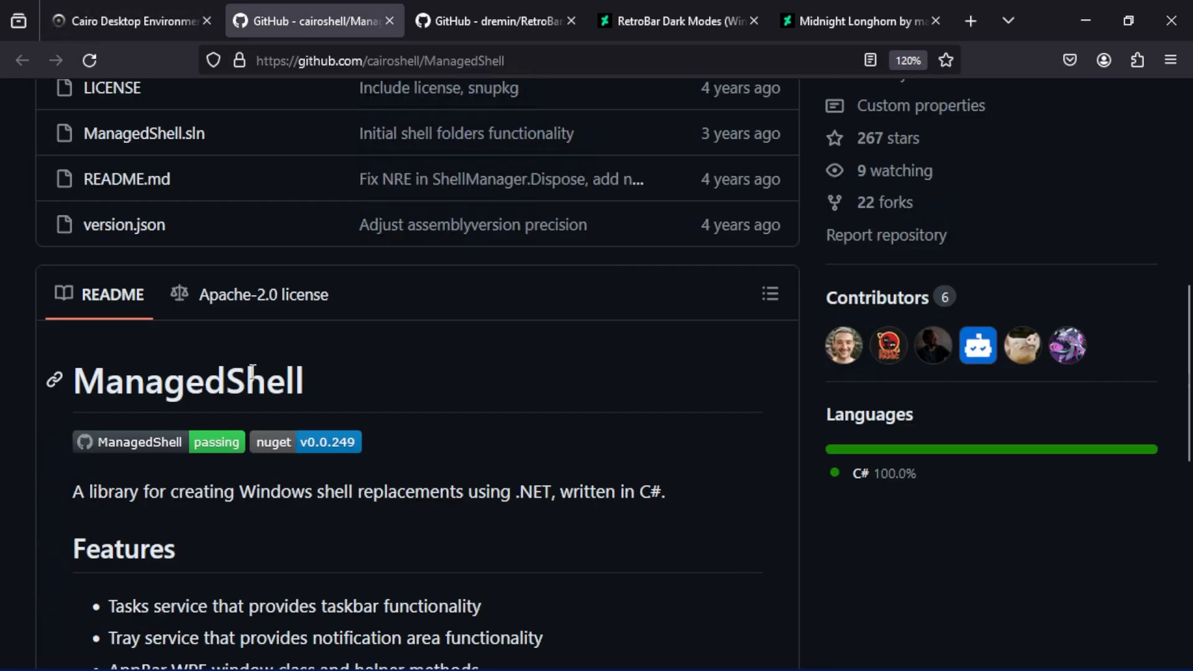
pyautogui.scroll(-3)
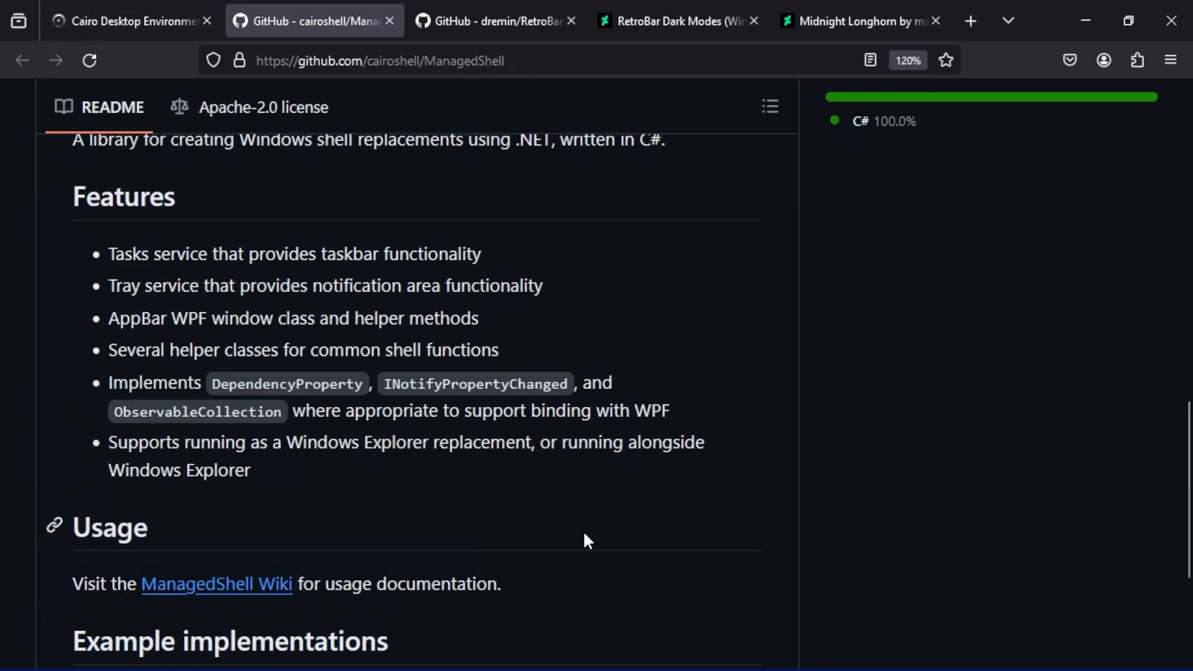
pyautogui.scroll(-3)
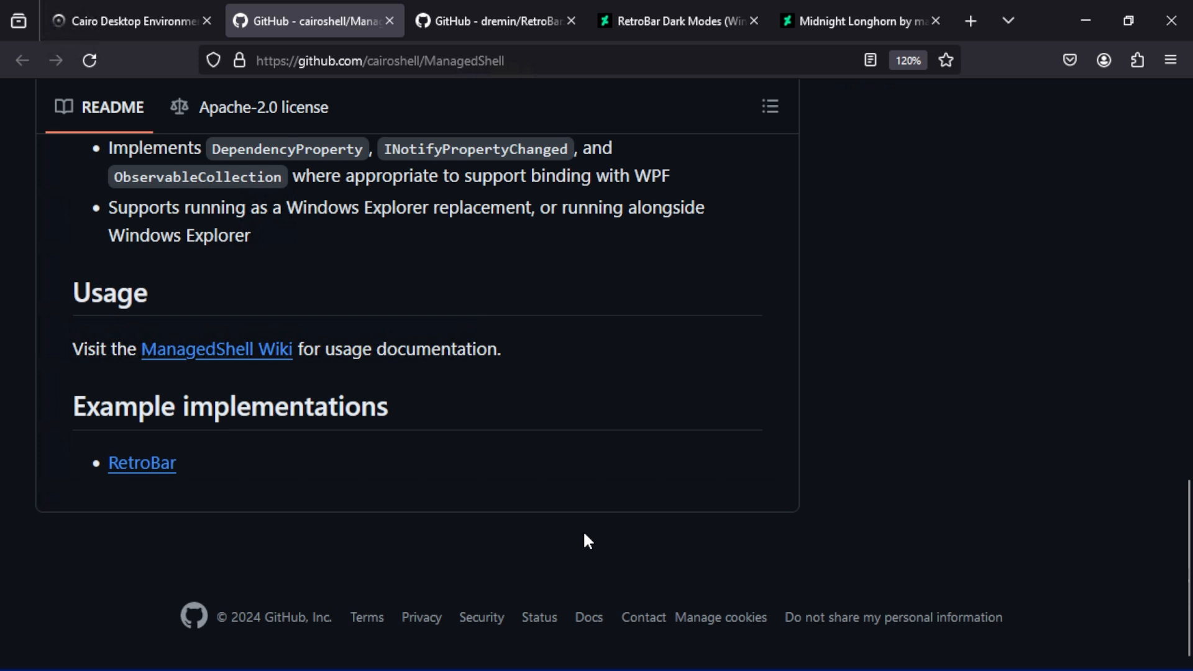
pyautogui.moveTo(573, 576)
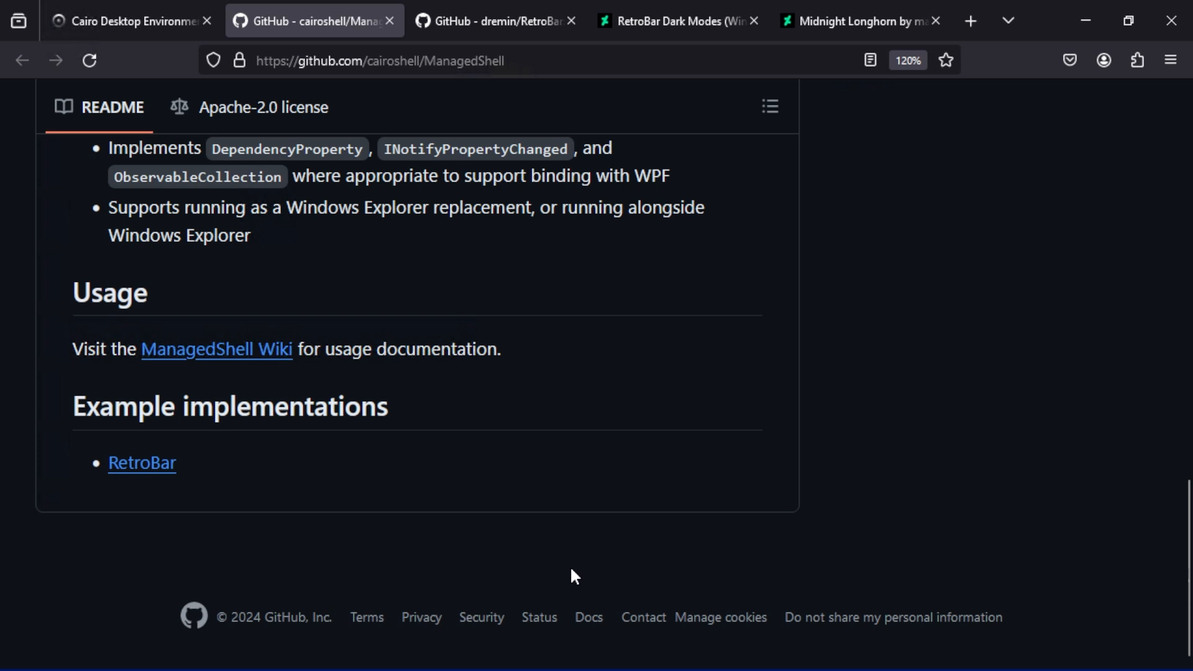
# Switch to the dremin/RetroBar tab and scroll down to the README taskbar preview.
pyautogui.click(494, 21)
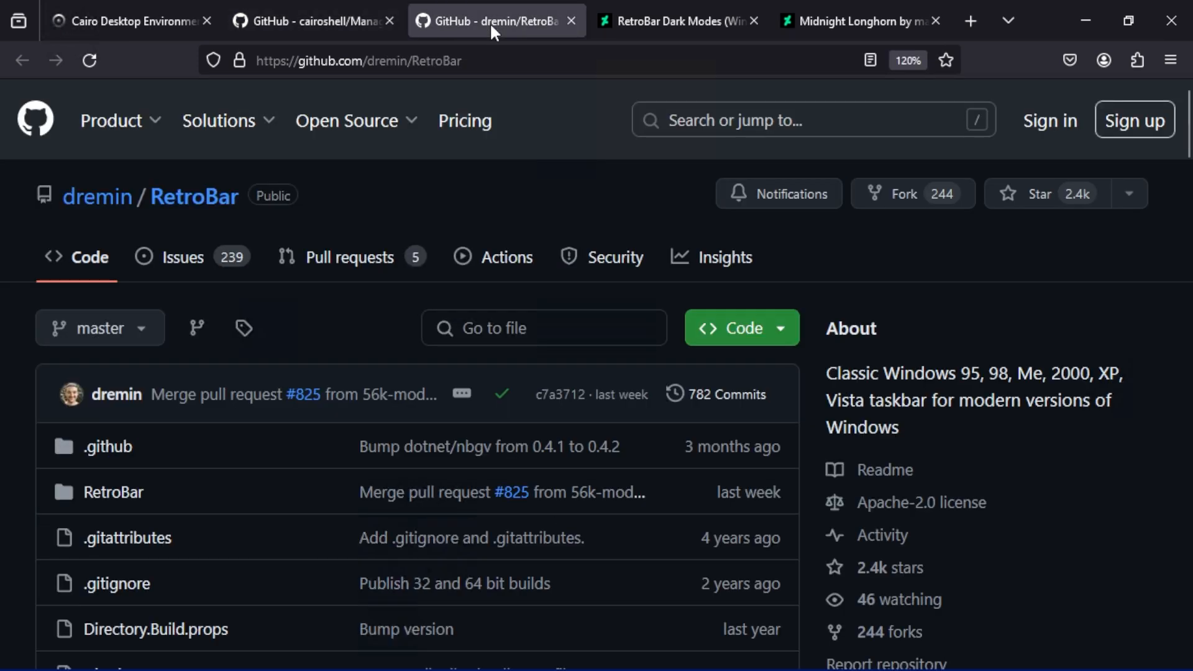
pyautogui.moveTo(566, 221)
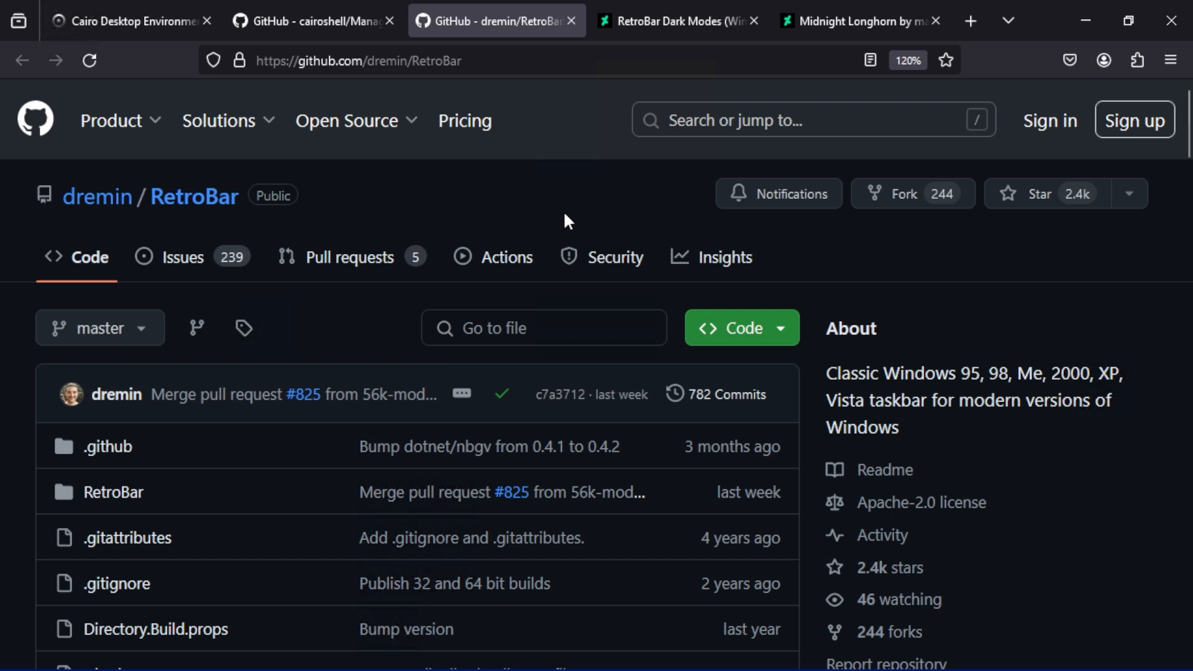
pyautogui.scroll(-3)
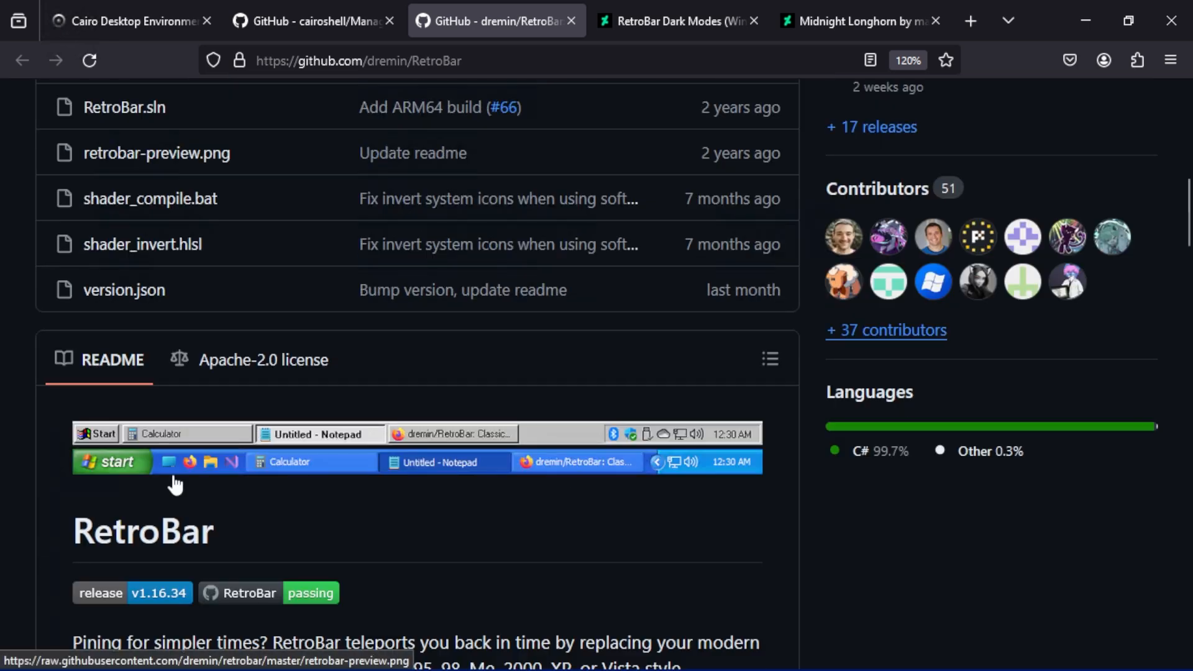
pyautogui.moveTo(546, 438)
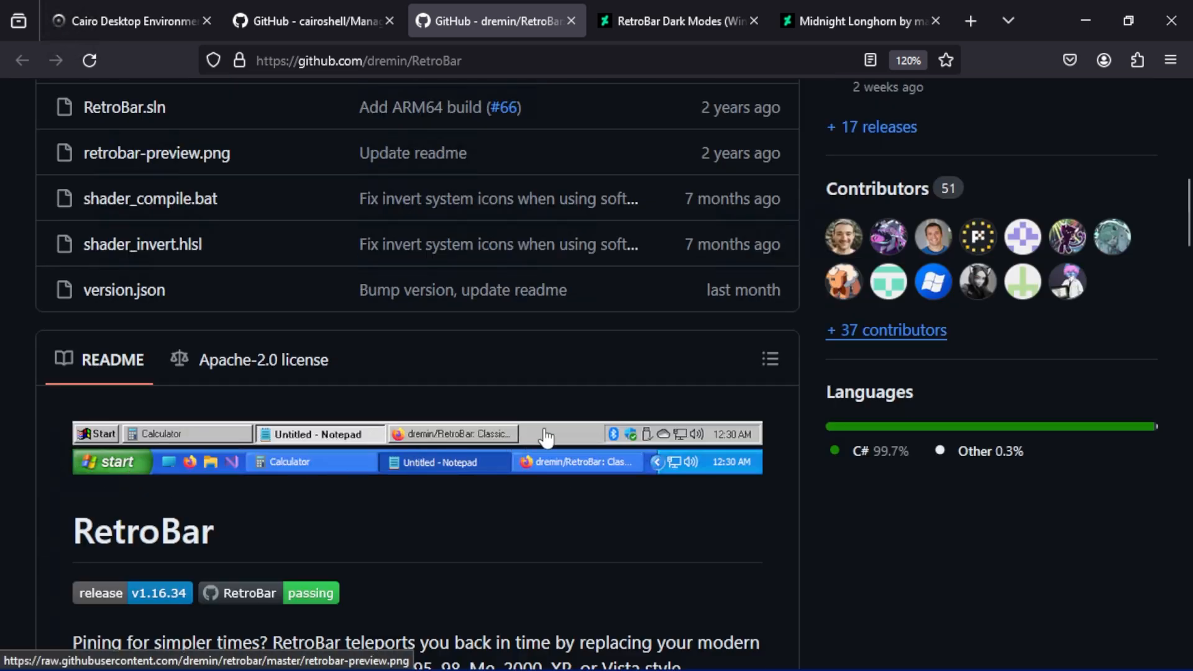
pyautogui.moveTo(623, 481)
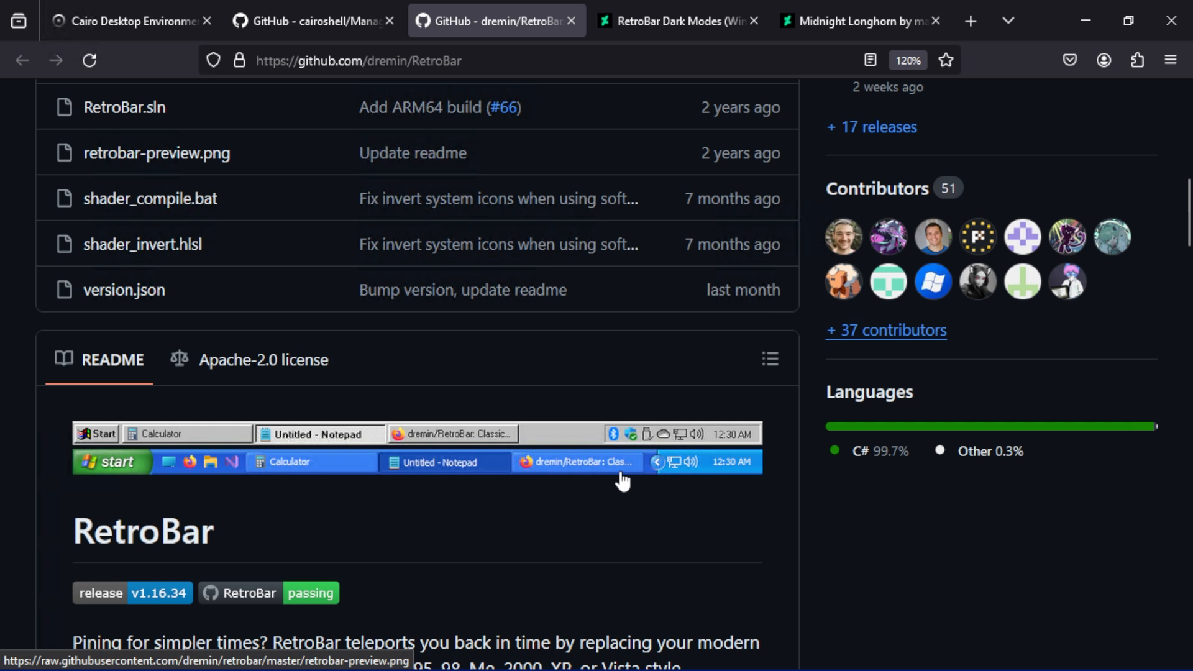
pyautogui.moveTo(506, 487)
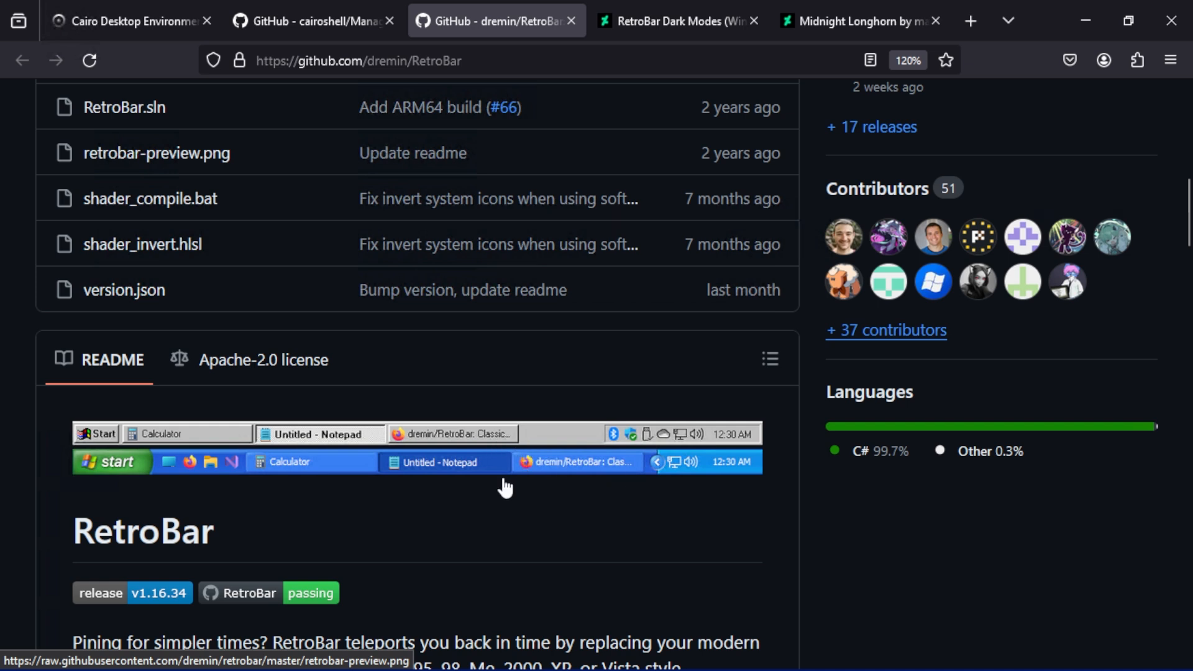
pyautogui.moveTo(52, 464)
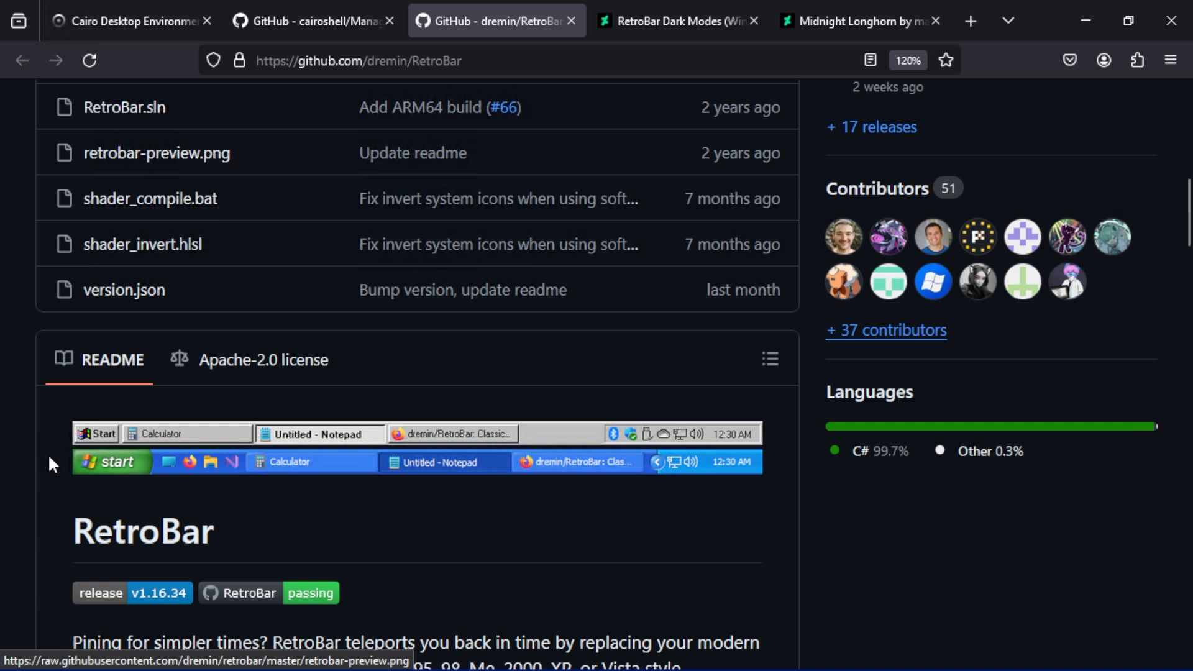
pyautogui.moveTo(676, 20)
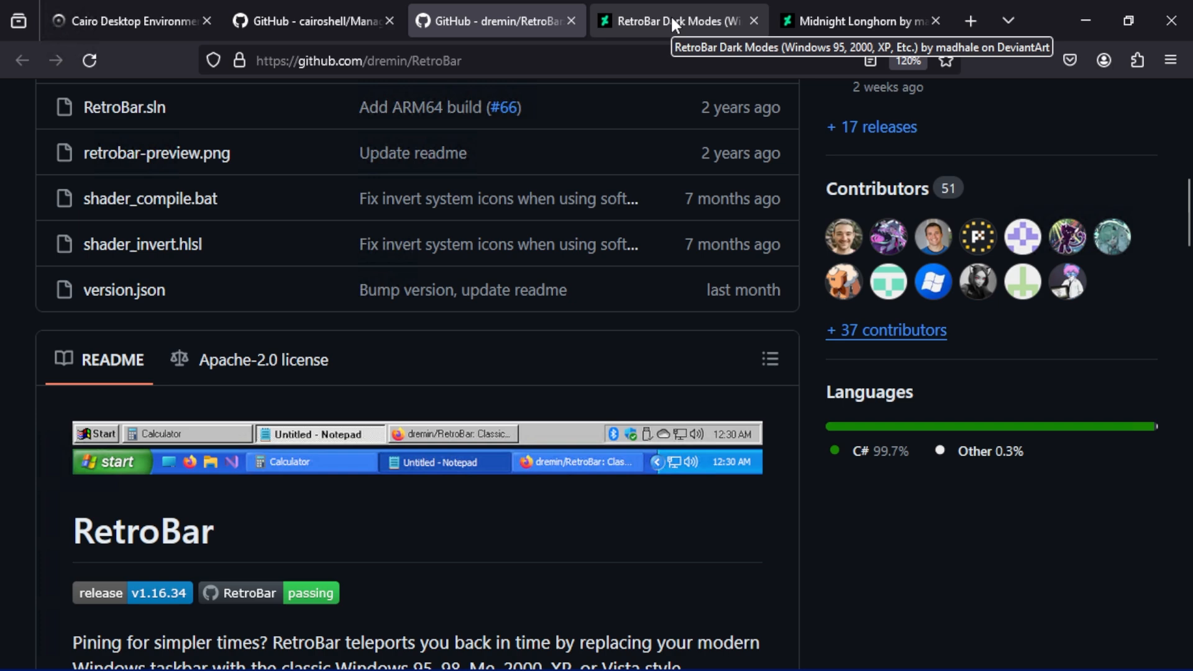
# Look through the DeviantArt RetroBar Dark Modes post description, then switch tabs.
pyautogui.click(675, 20)
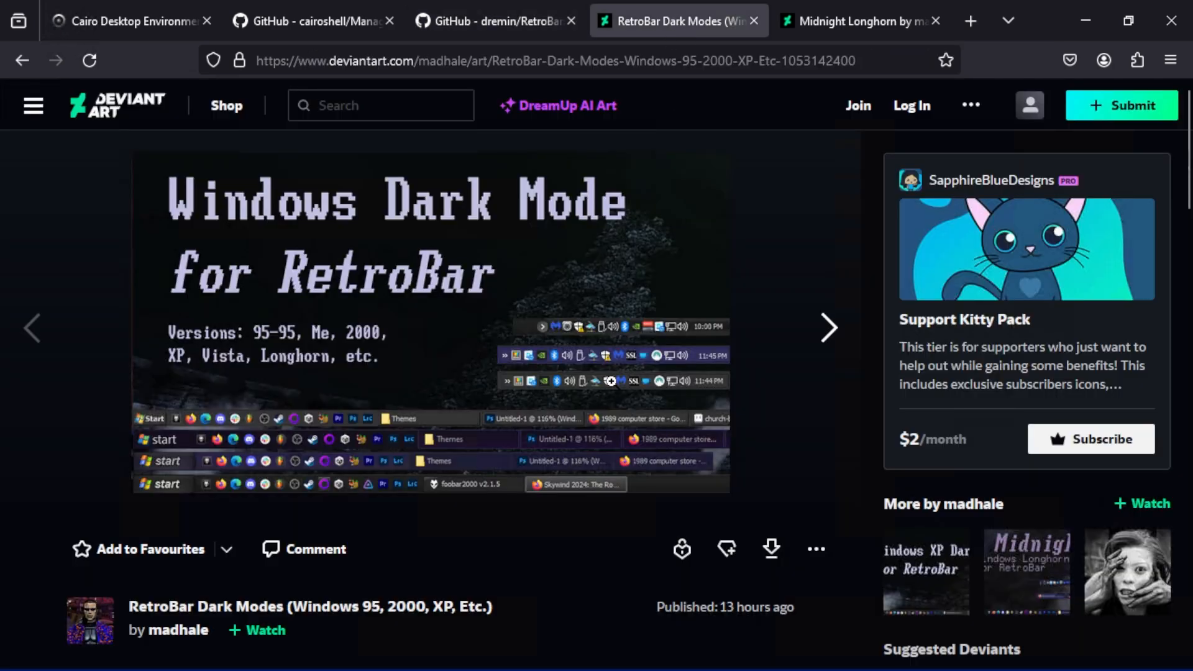
pyautogui.moveTo(563, 534)
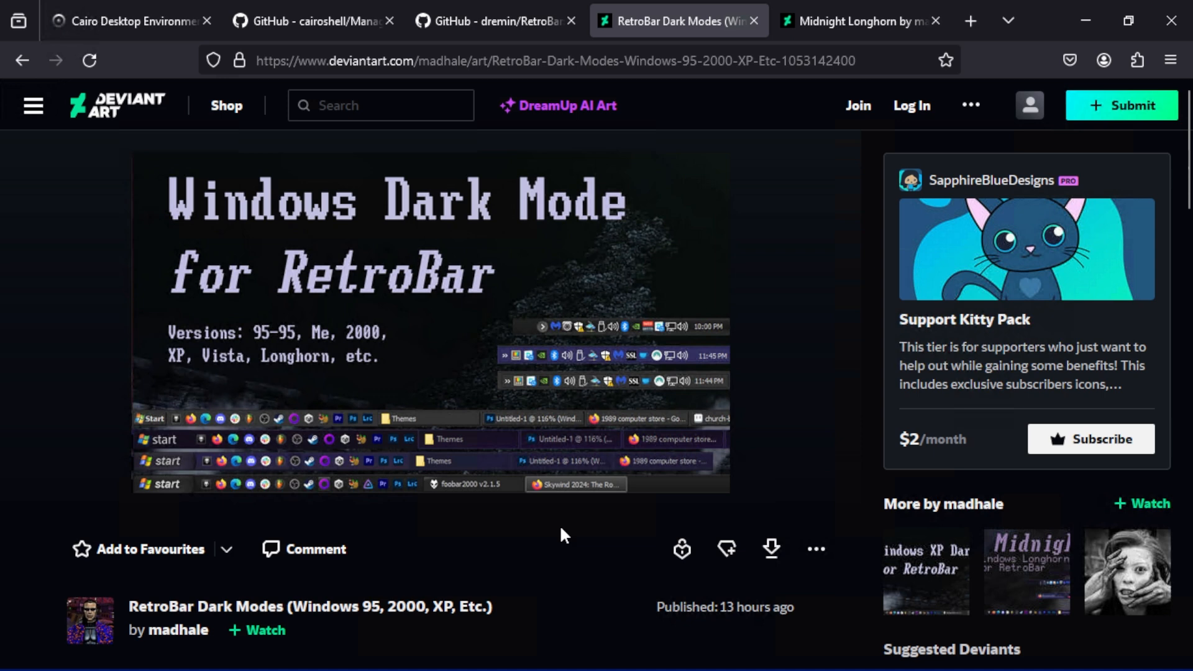
pyautogui.scroll(-3)
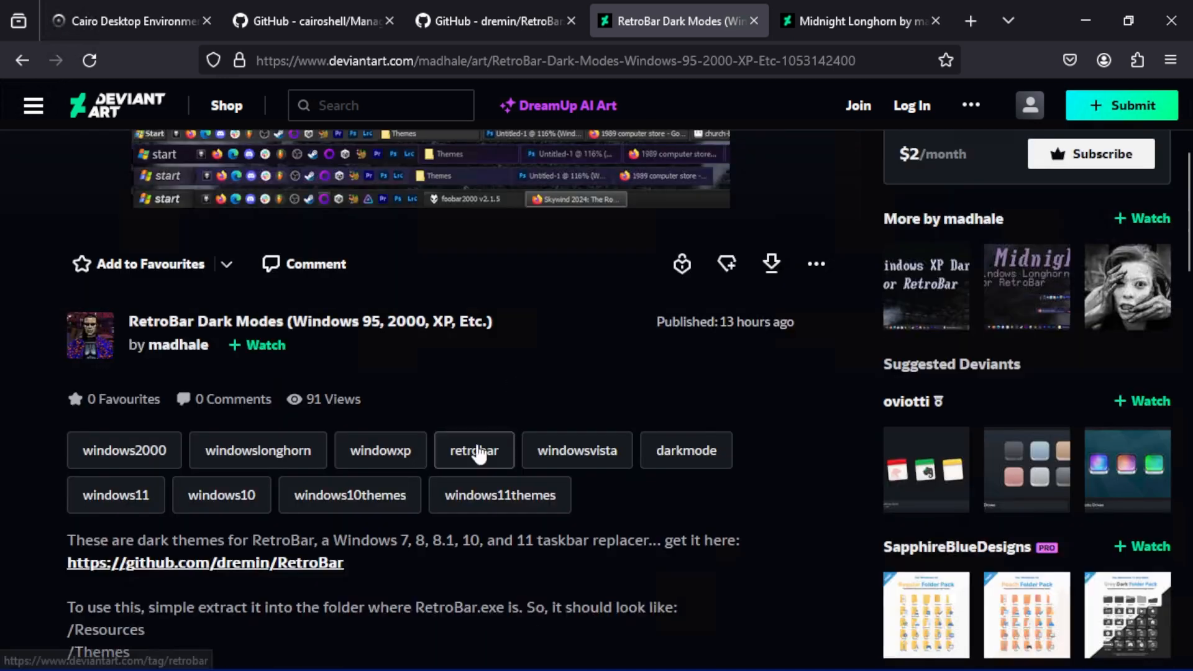
pyautogui.scroll(3)
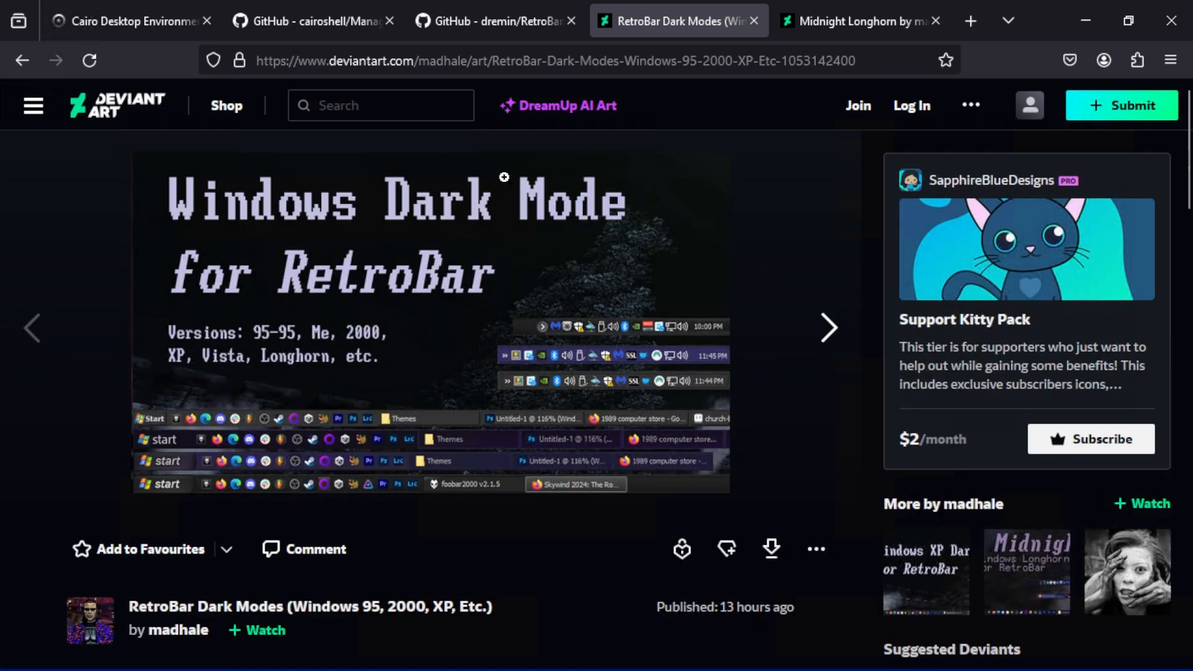
pyautogui.click(494, 21)
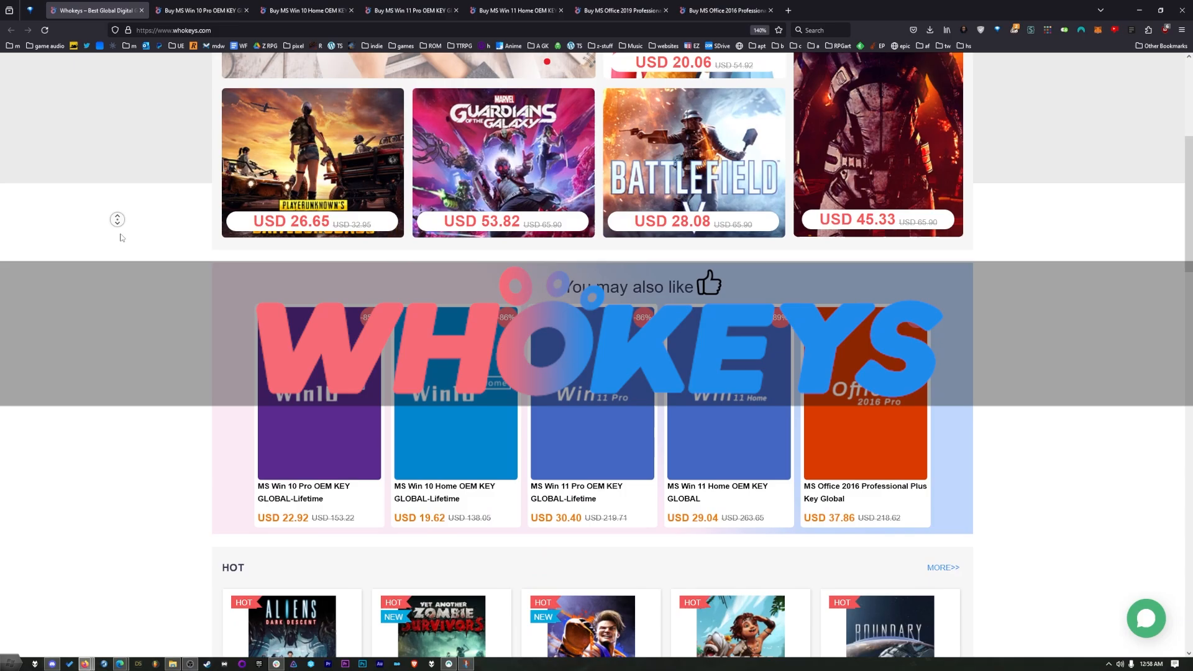
# Browse the Windows 11 Pro and 10 Pro keys and apply code TS25 at checkout.
pyautogui.click(590, 426)
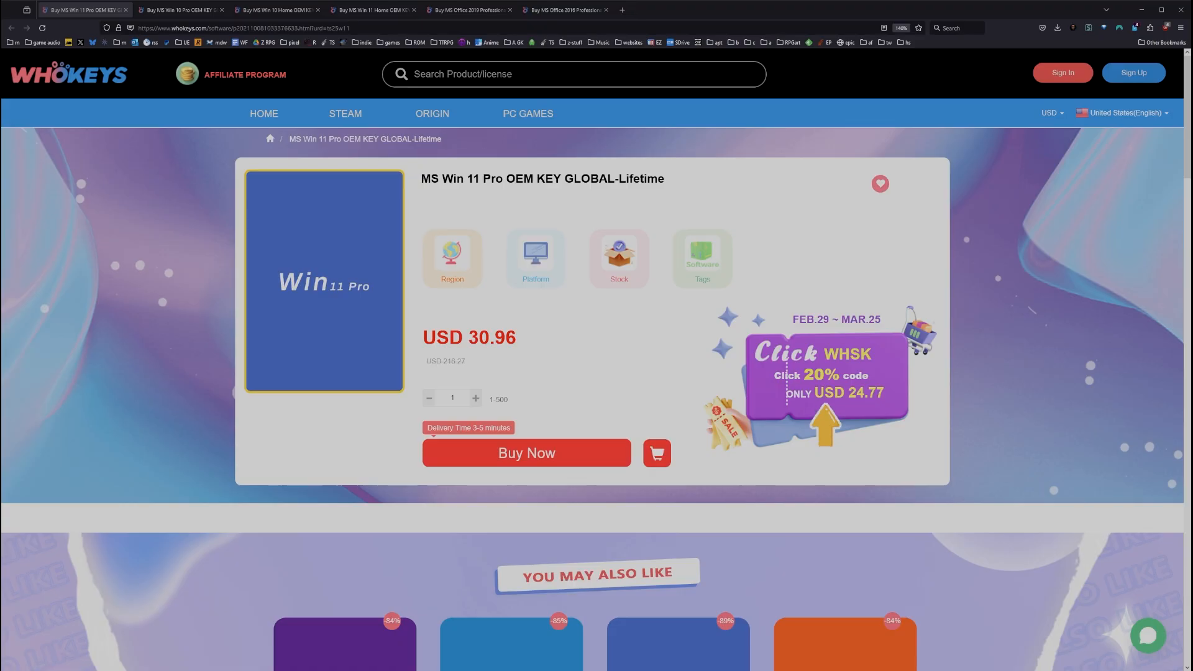
pyautogui.scroll(-3)
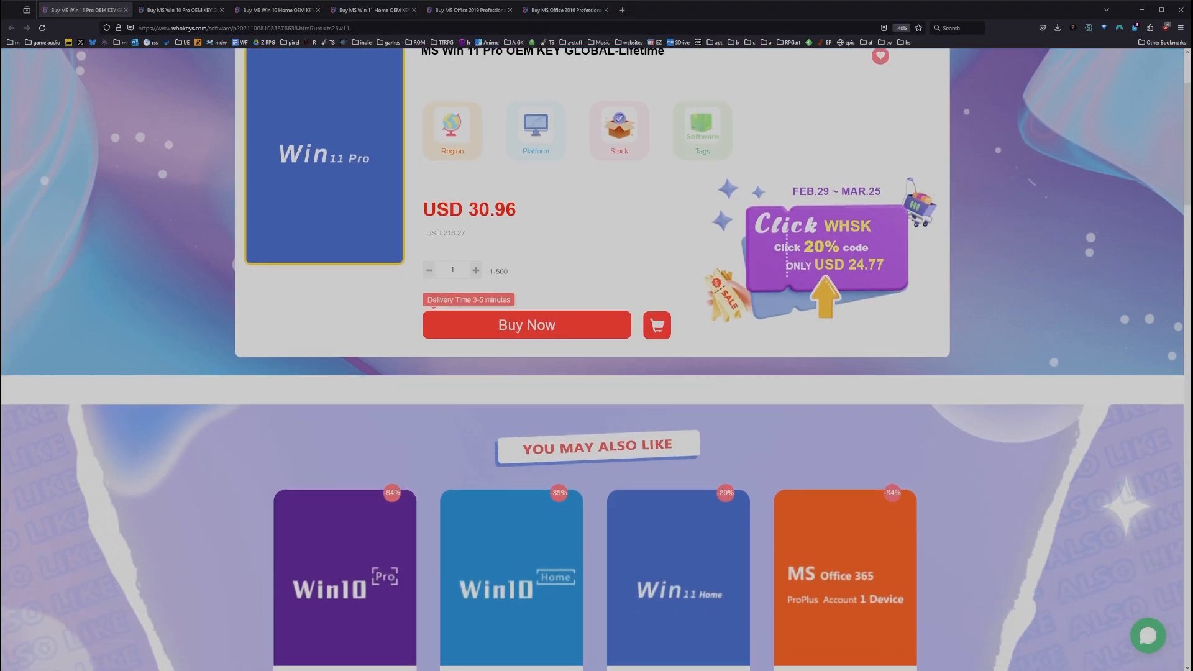
pyautogui.scroll(3)
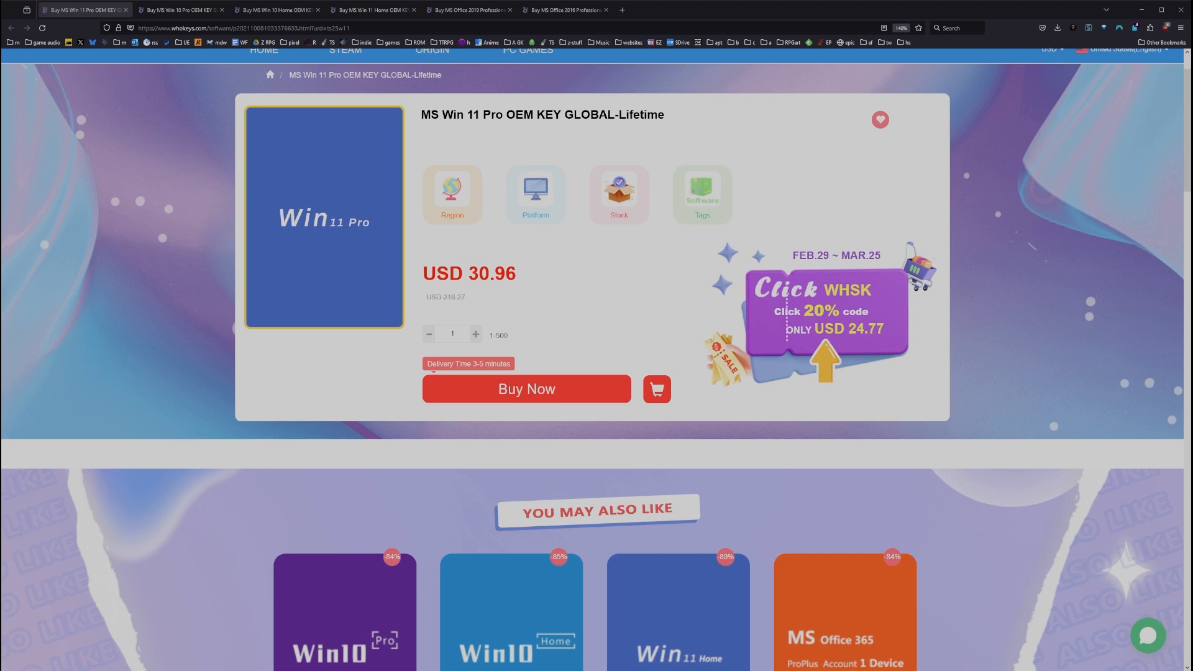
pyautogui.click(181, 9)
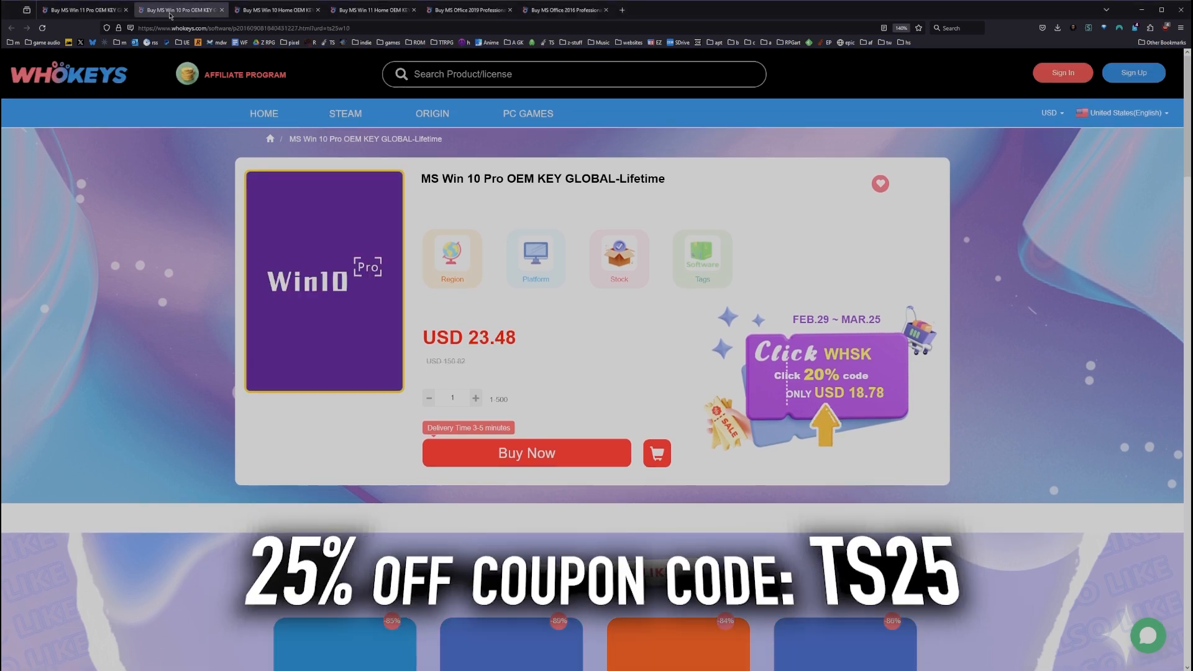
pyautogui.click(525, 453)
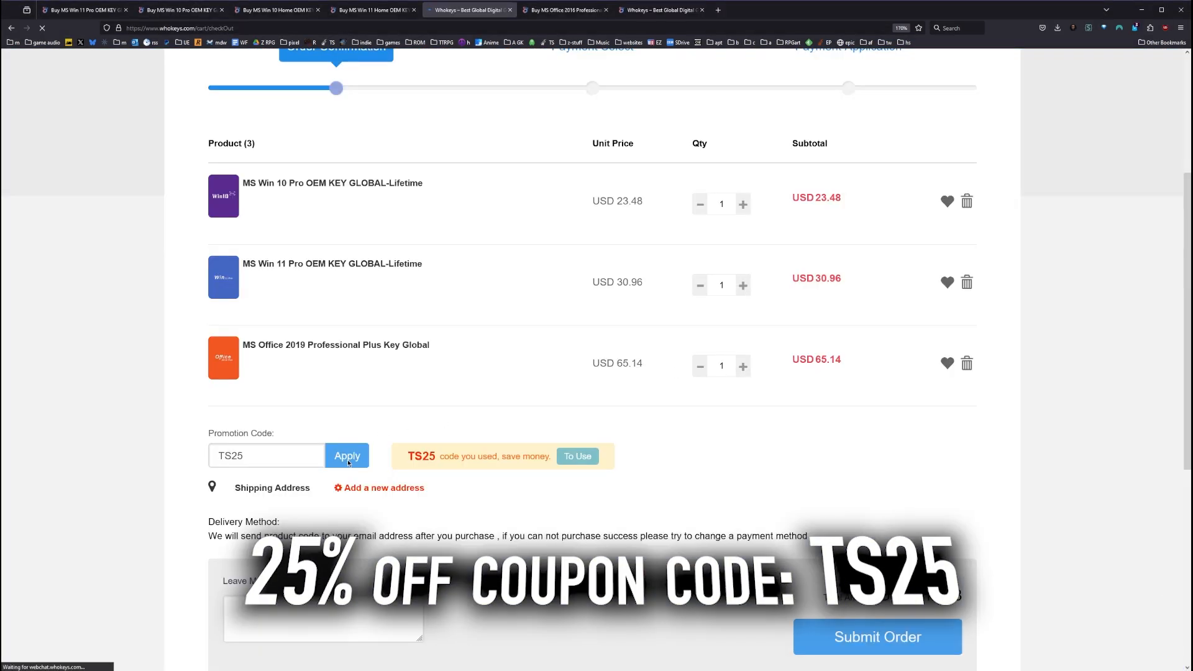
pyautogui.click(346, 455)
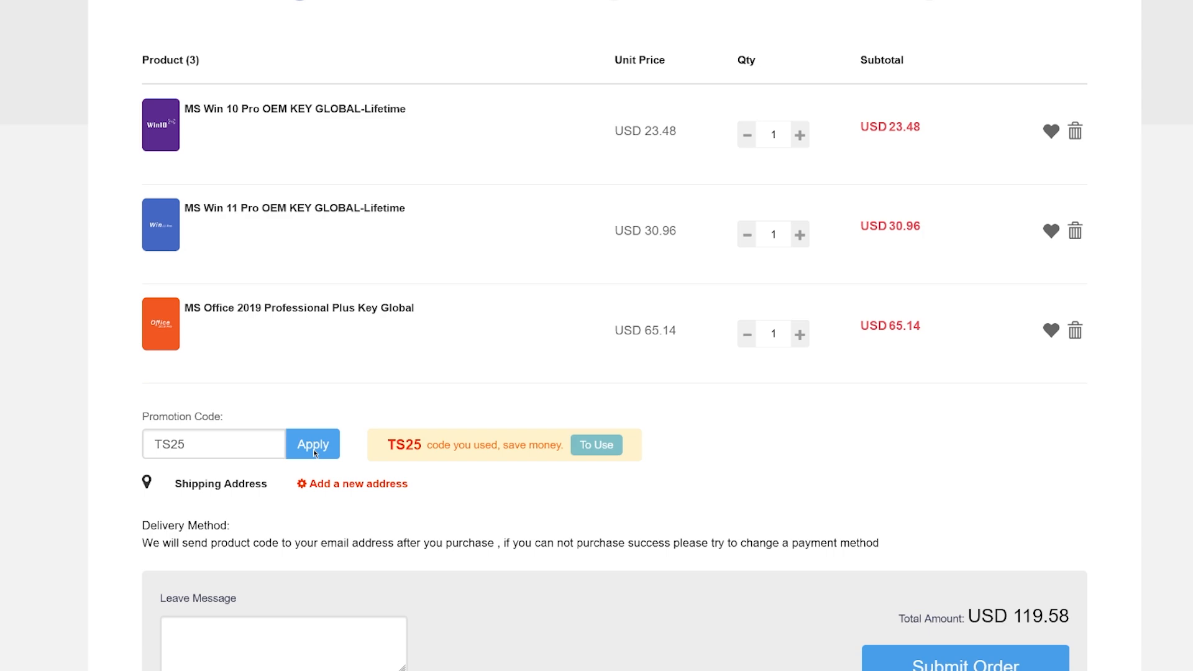
pyautogui.click(312, 444)
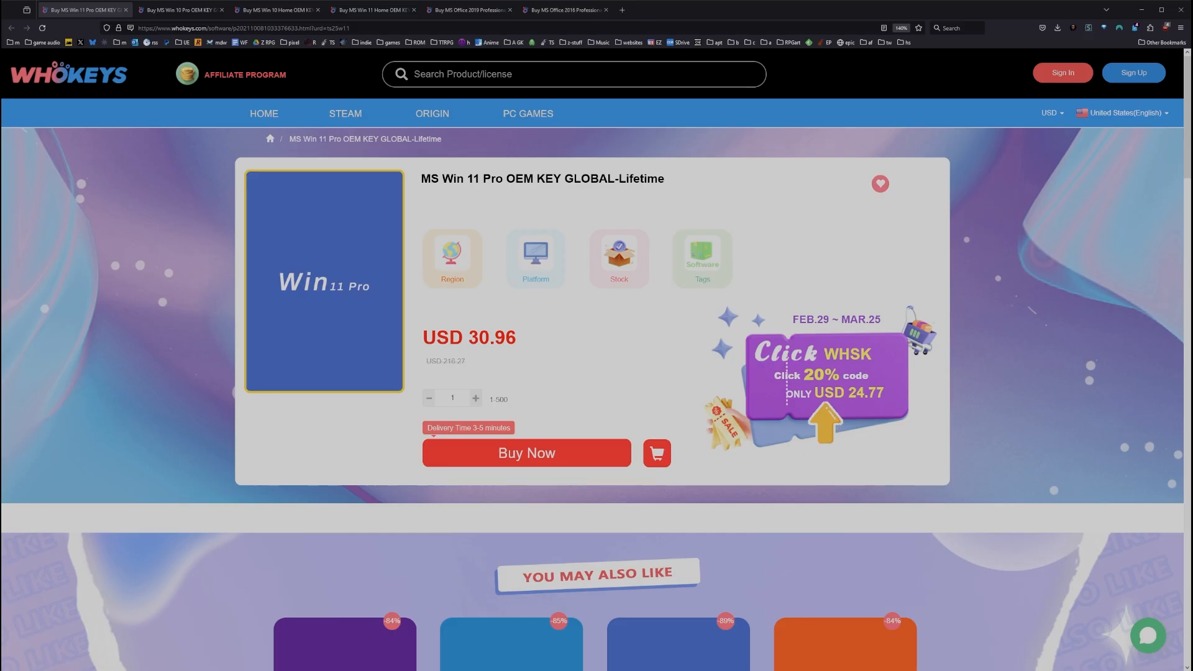
# Browse the Windows 10 Home, Windows 11 Home and Office Professional Plus offers.
pyautogui.click(276, 9)
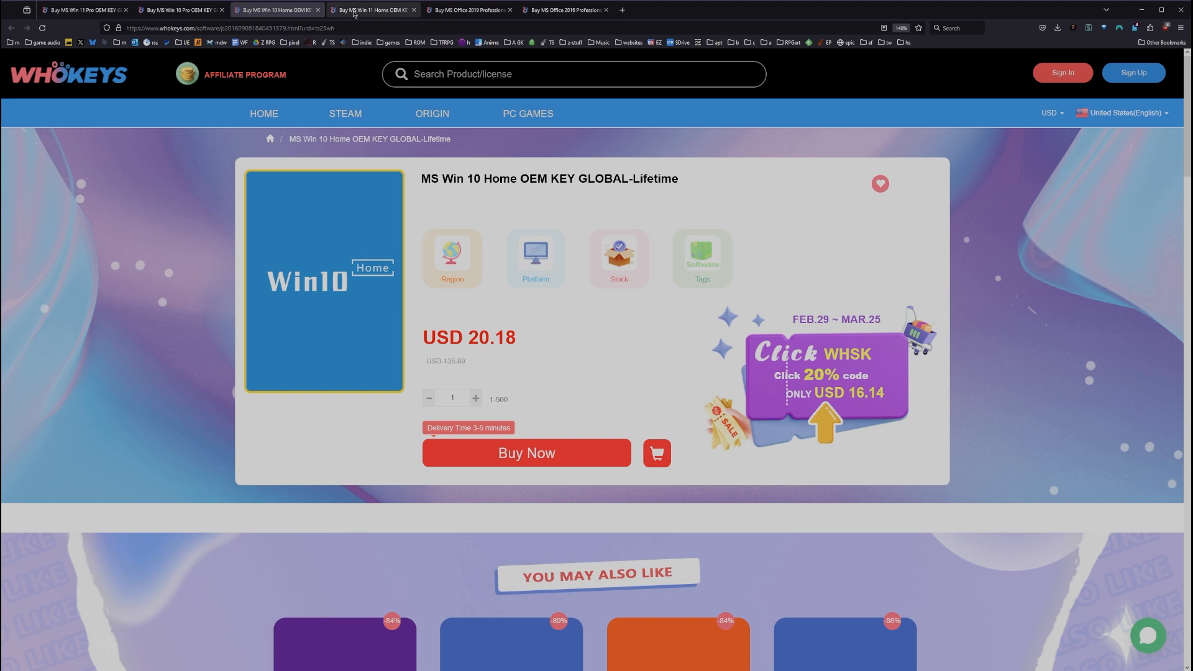
pyautogui.click(372, 9)
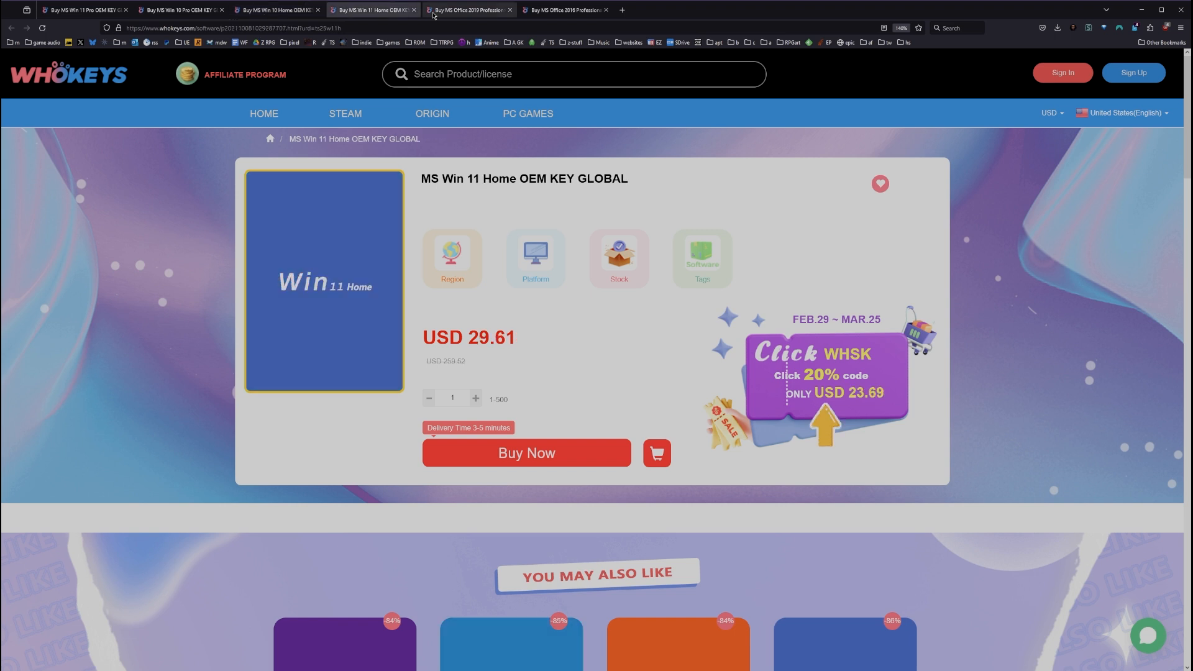
pyautogui.click(467, 9)
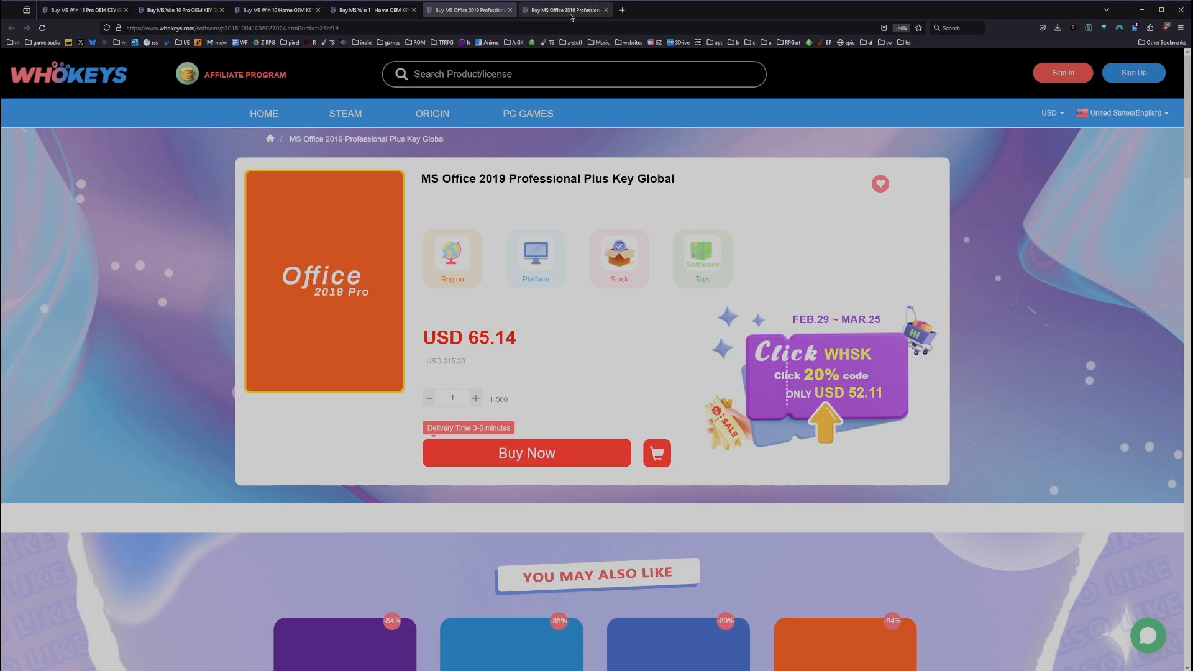
pyautogui.click(526, 453)
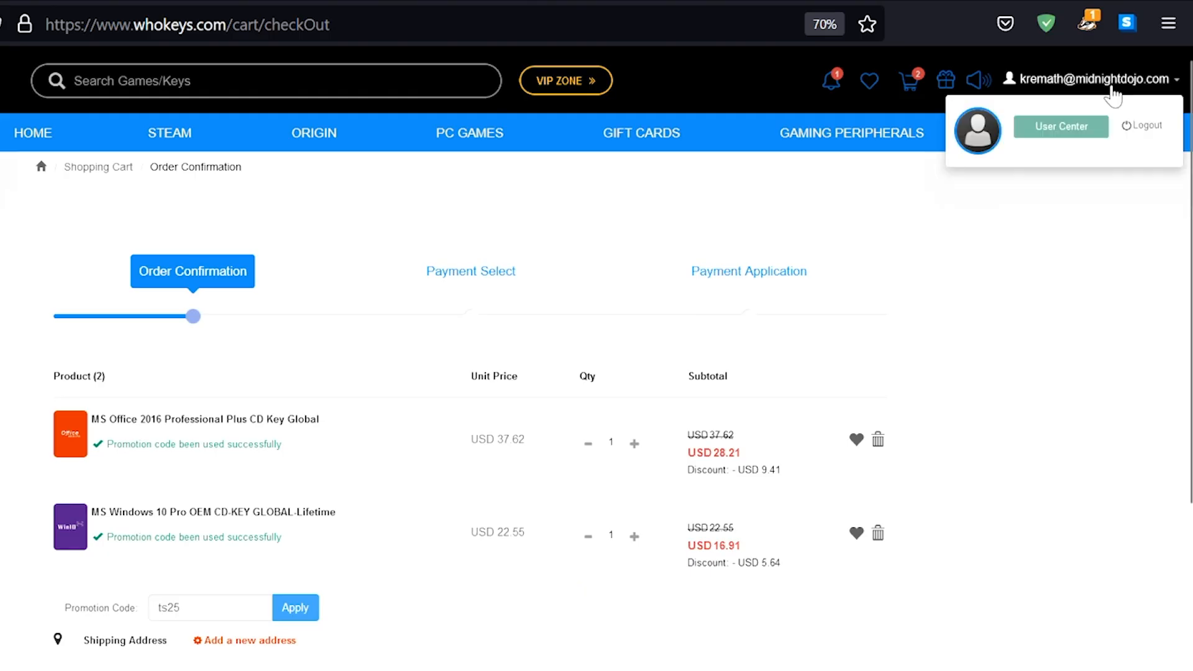
# Retrieve the Windows 10 Pro key from purchased orders and submit it in activation settings.
pyautogui.click(1060, 126)
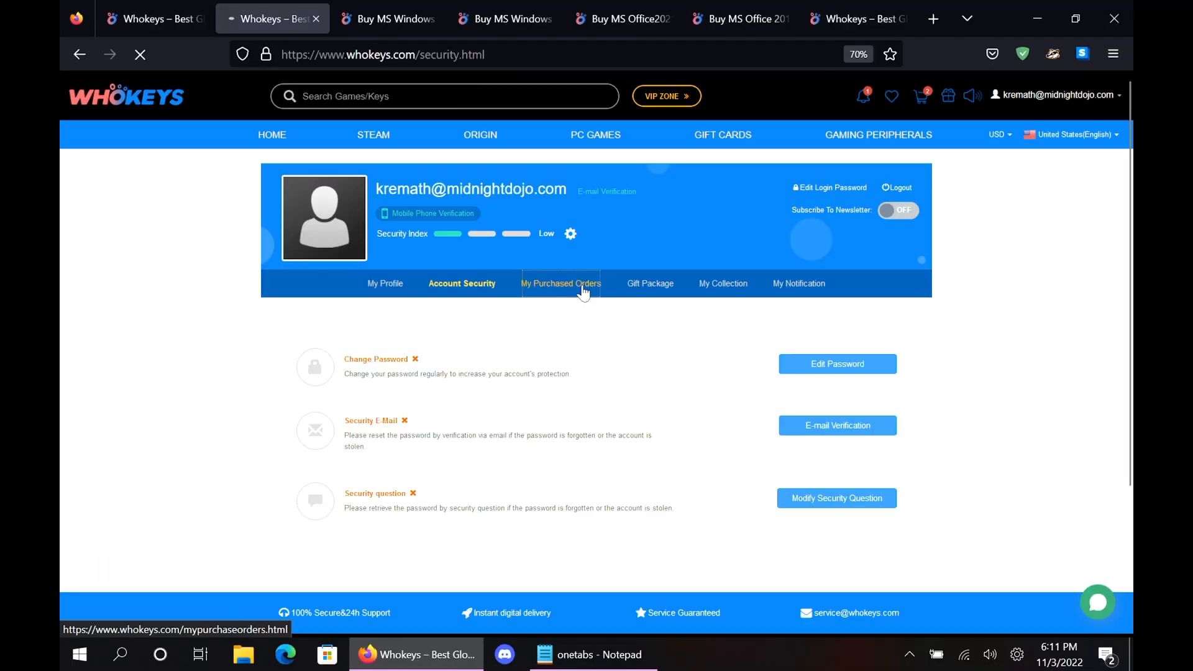
pyautogui.click(560, 283)
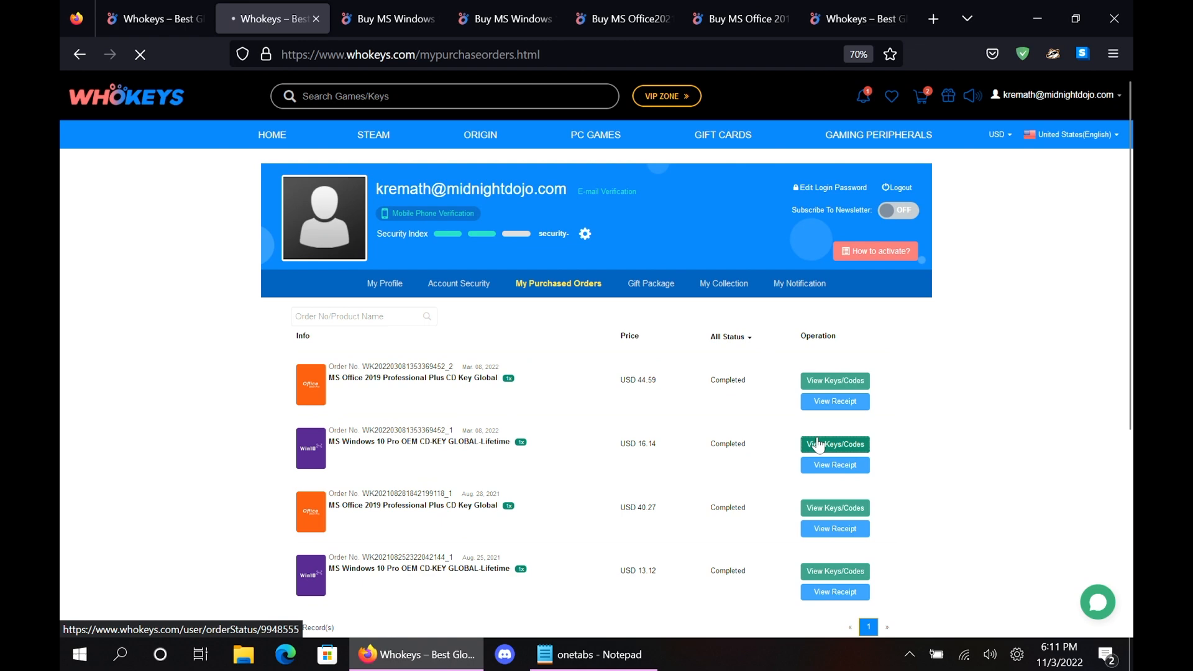
pyautogui.click(833, 444)
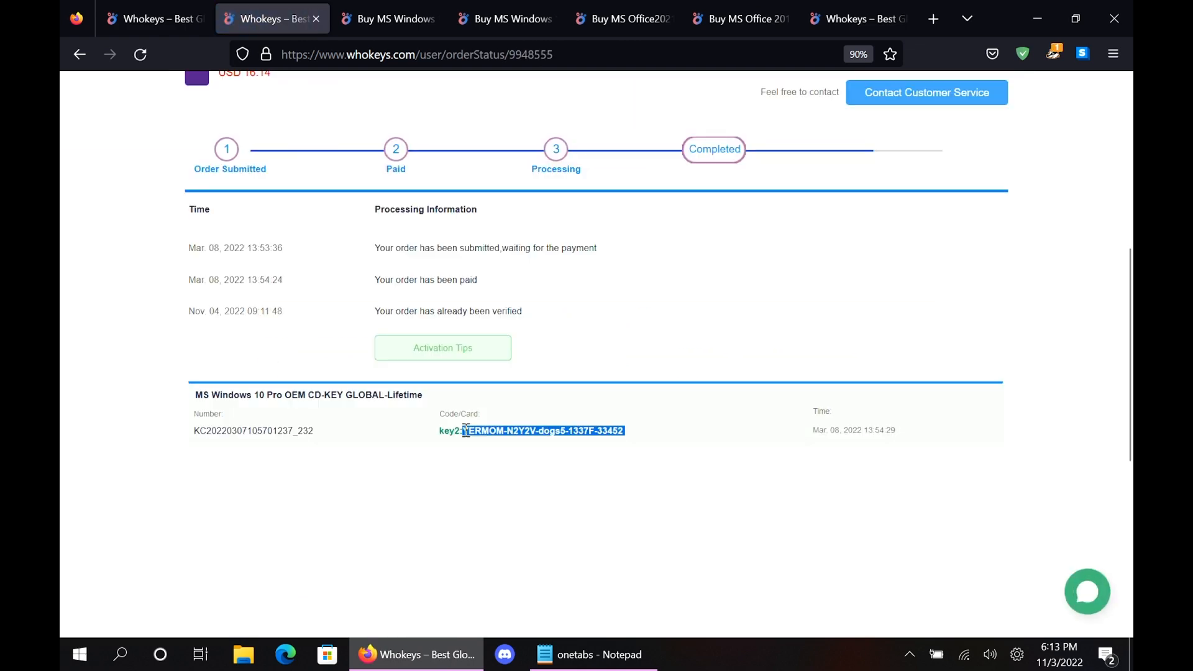
pyautogui.write('activation settings')
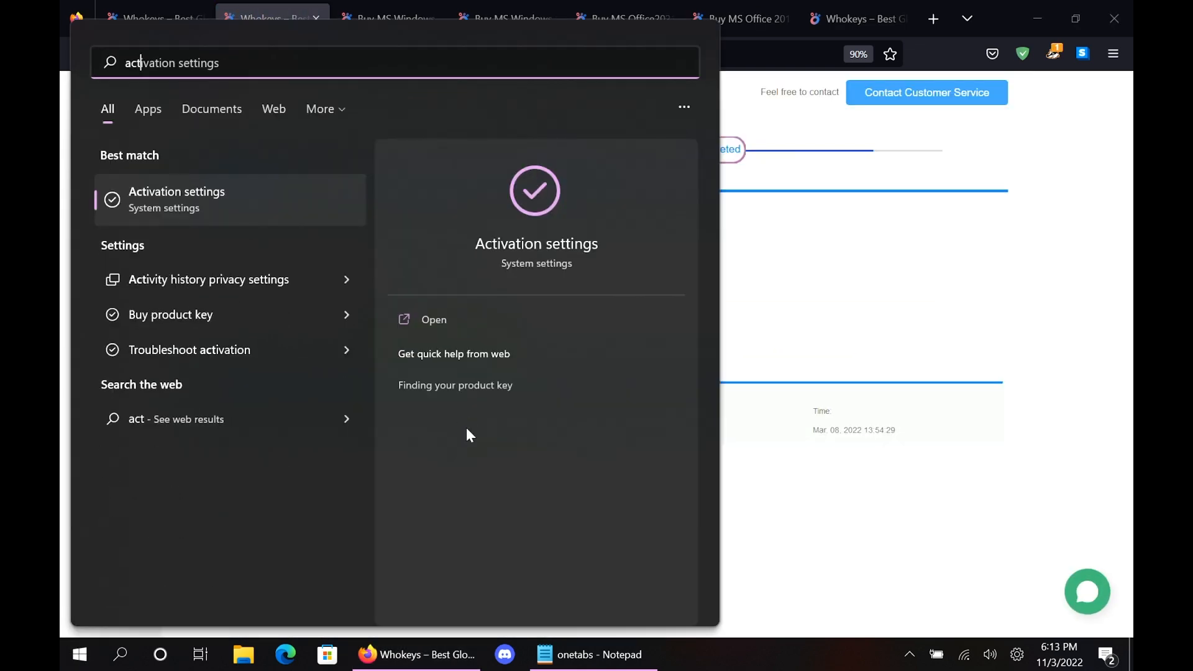
pyautogui.click(434, 319)
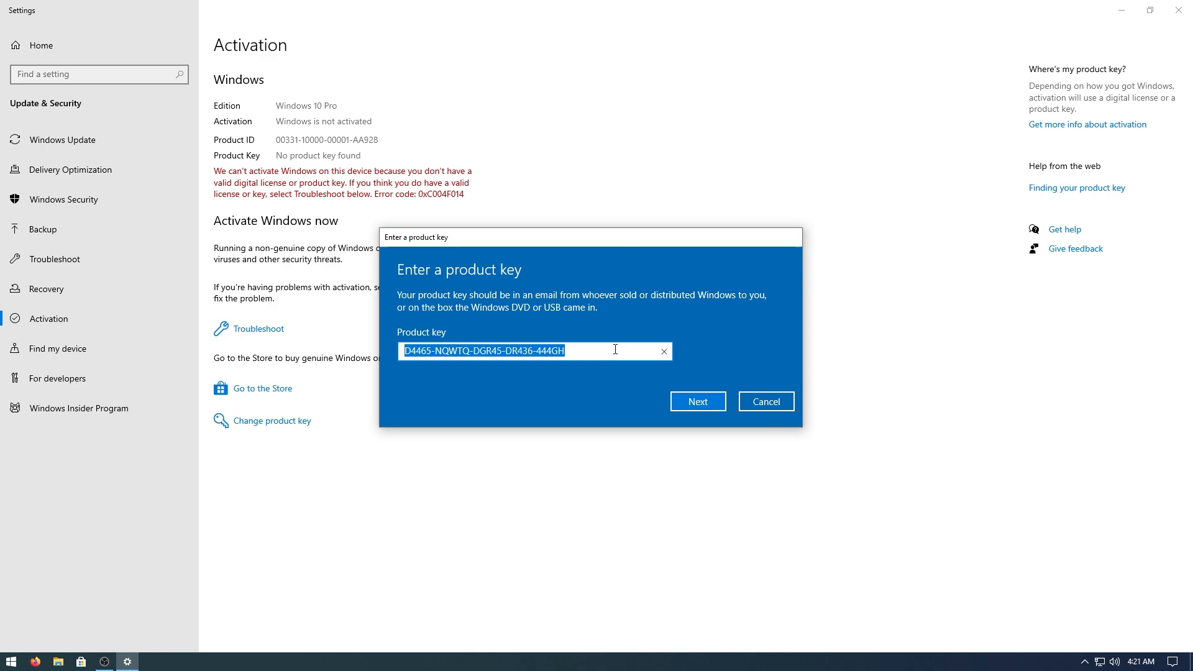
pyautogui.click(696, 401)
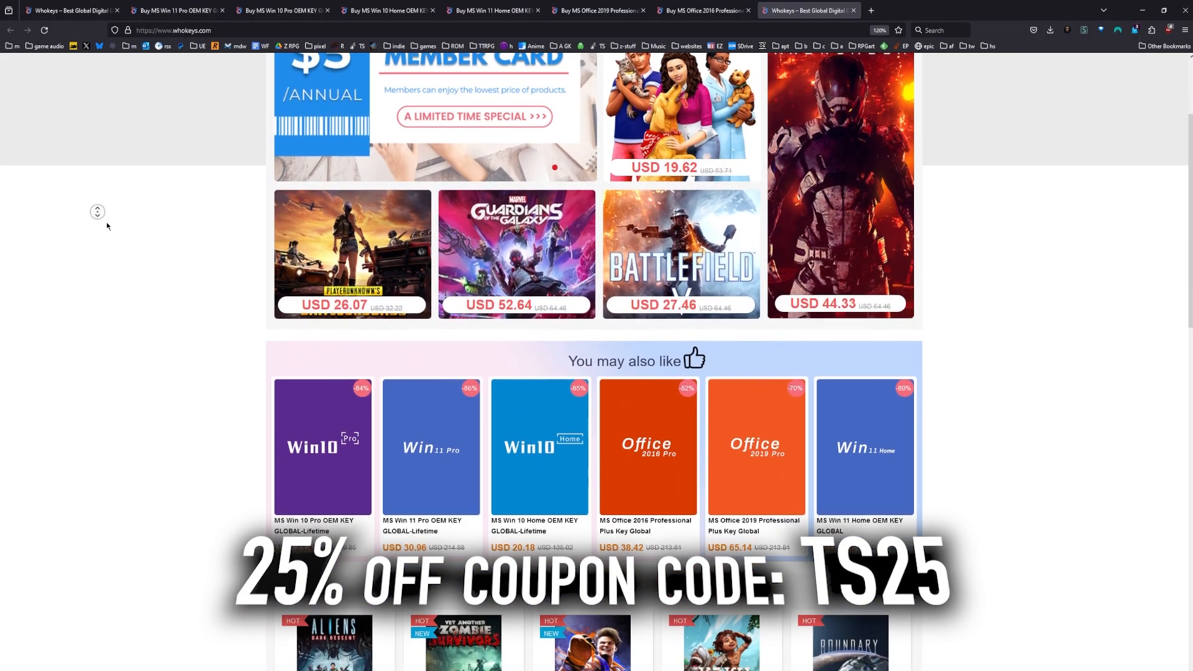
pyautogui.scroll(-3)
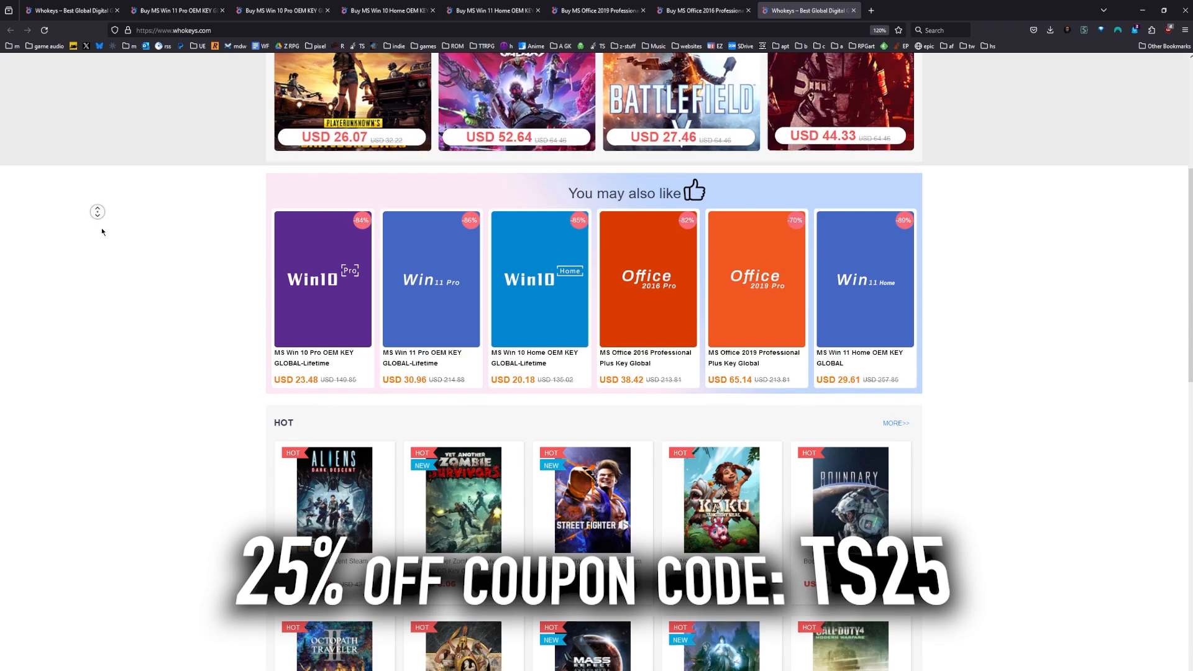
pyautogui.scroll(-3)
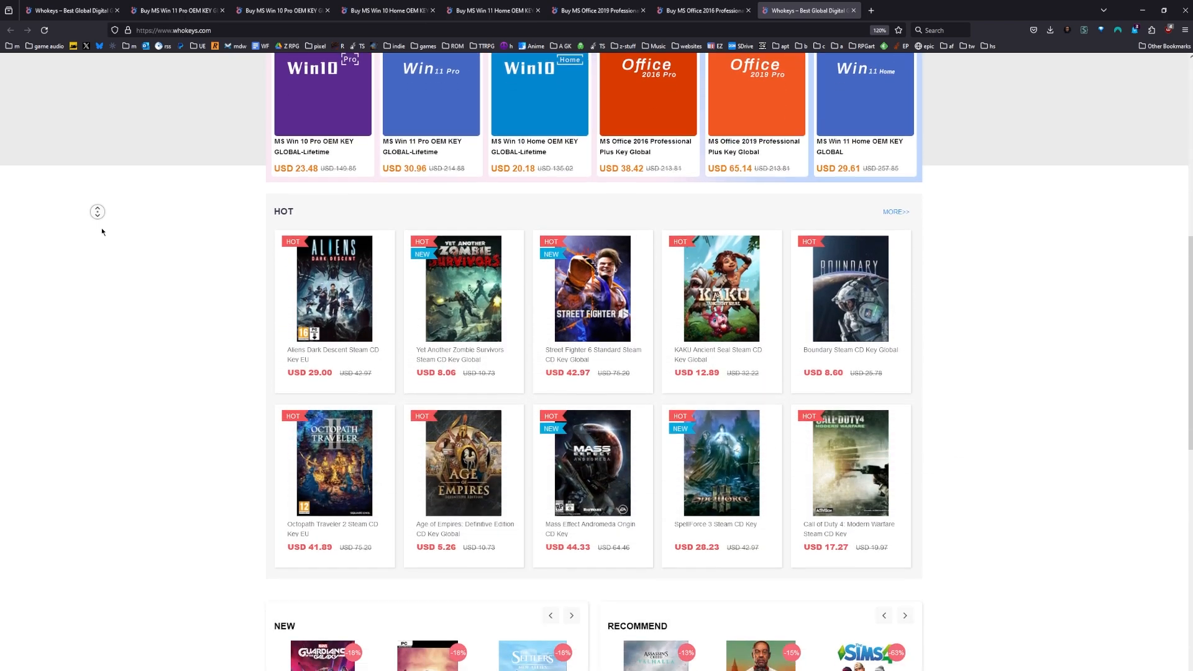
pyautogui.scroll(-3)
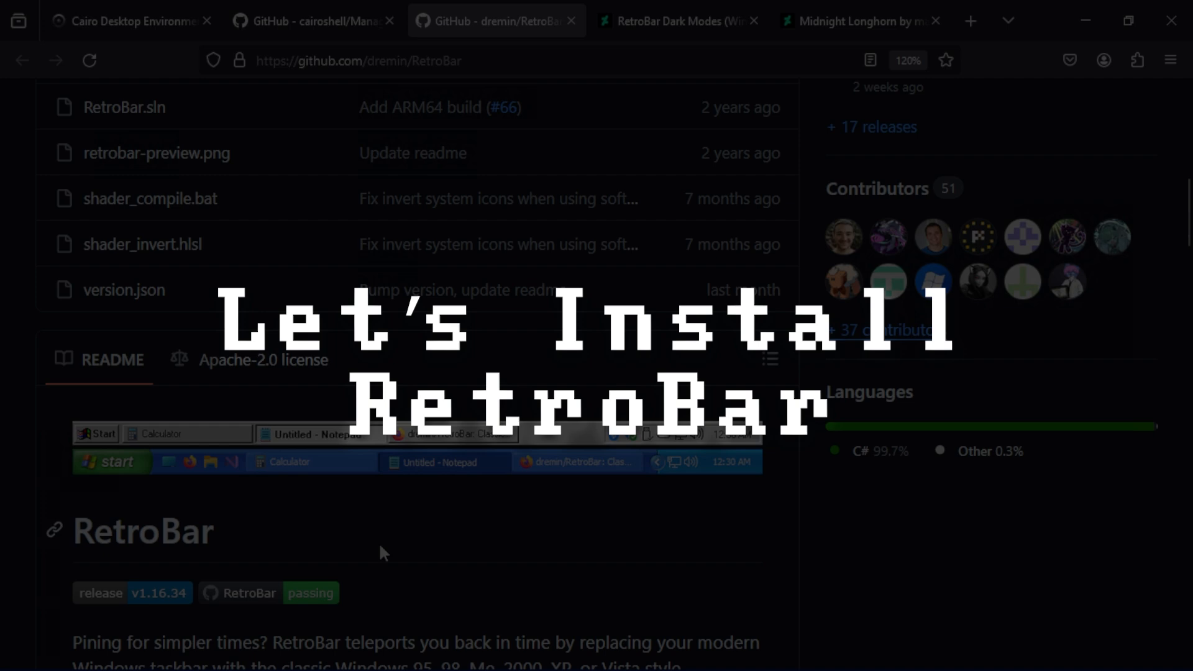
# Download RetroBar.64-bit.zip from the RetroBar 1.16 release assets.
pyautogui.scroll(3)
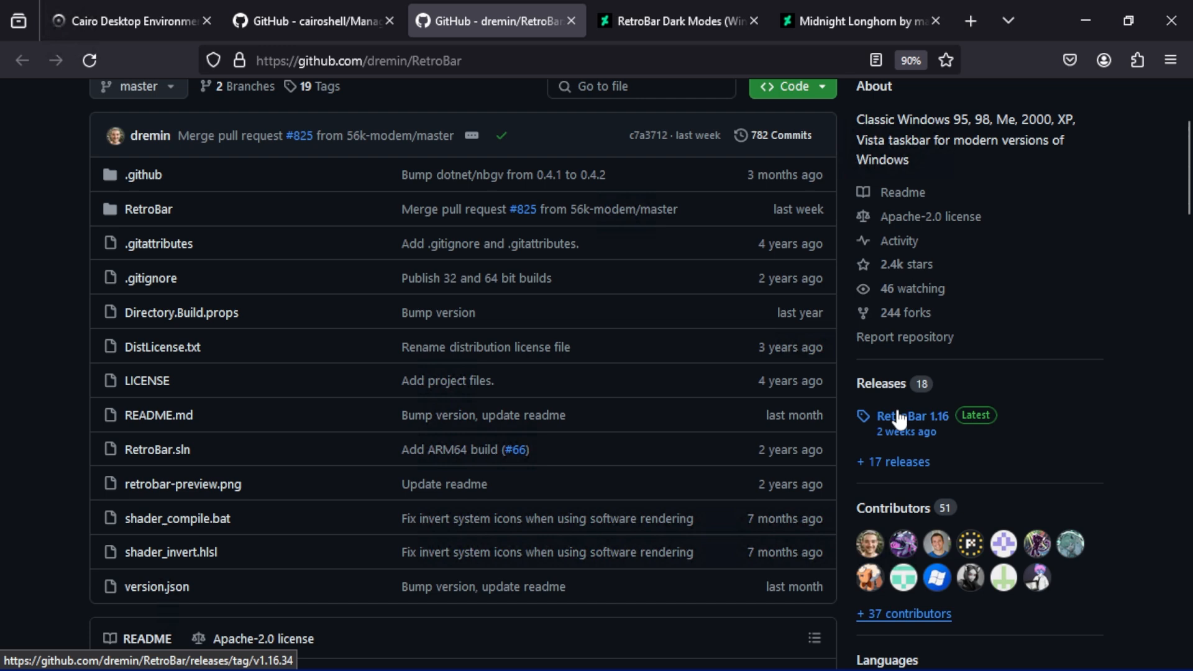
pyautogui.click(911, 416)
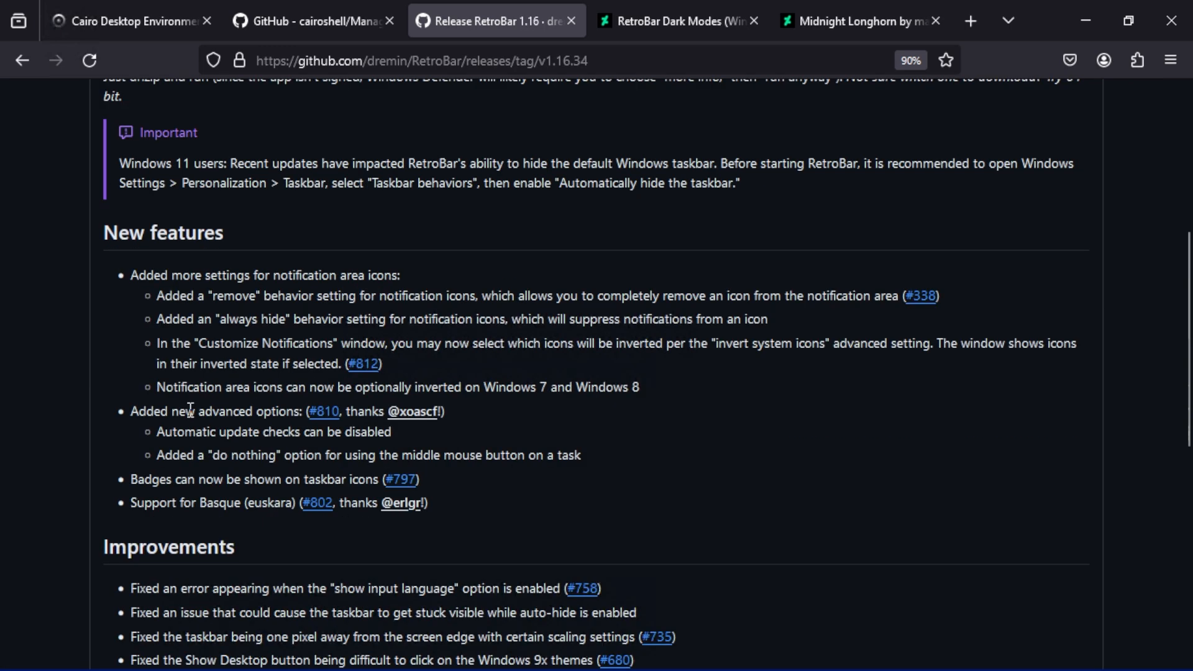
pyautogui.scroll(-3)
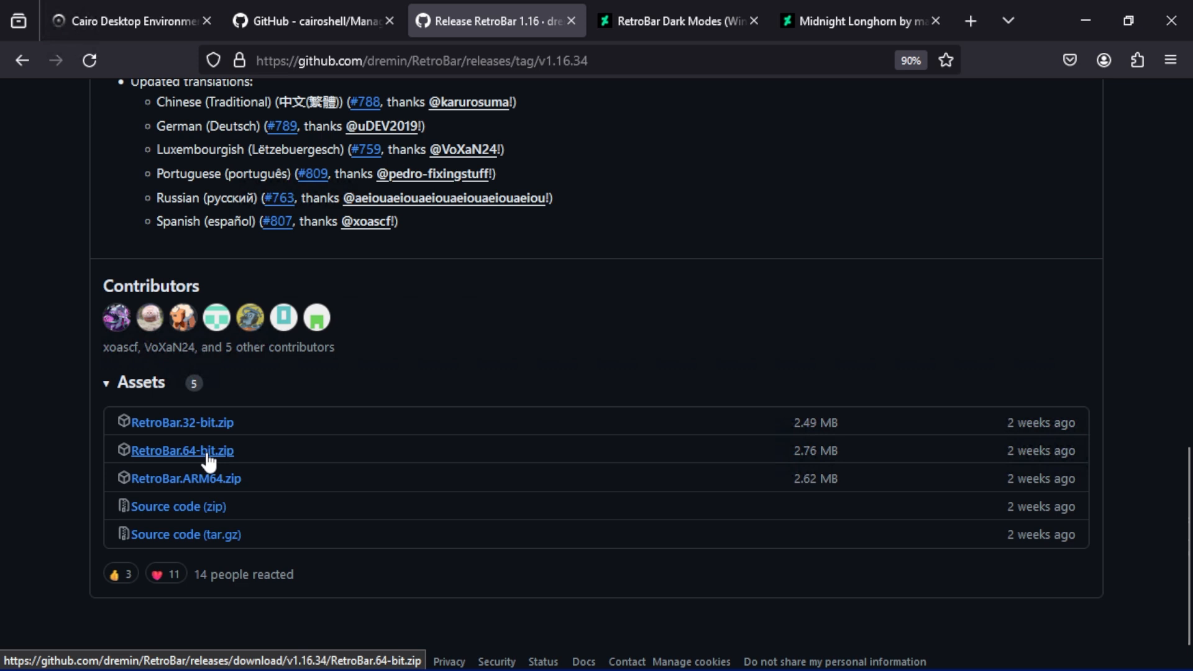
pyautogui.click(182, 450)
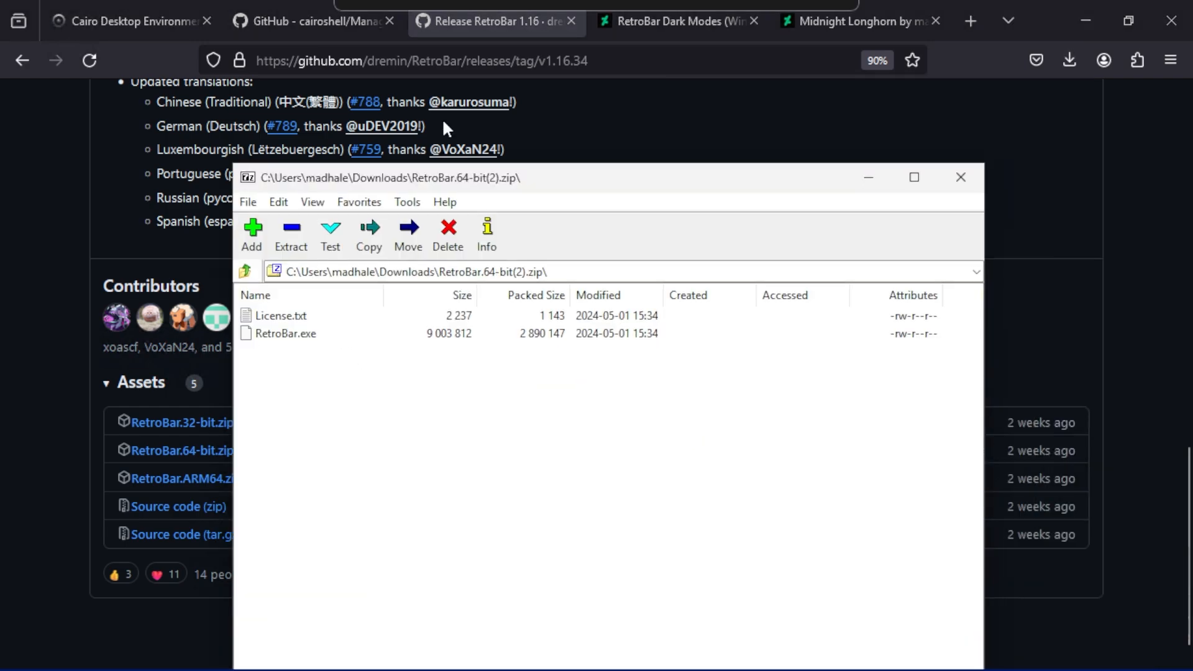
# Extract the archive into a new RetroBar folder under C:\goods and close 7-Zip.
pyautogui.moveTo(532, 177); pyautogui.dragTo(381, 269)
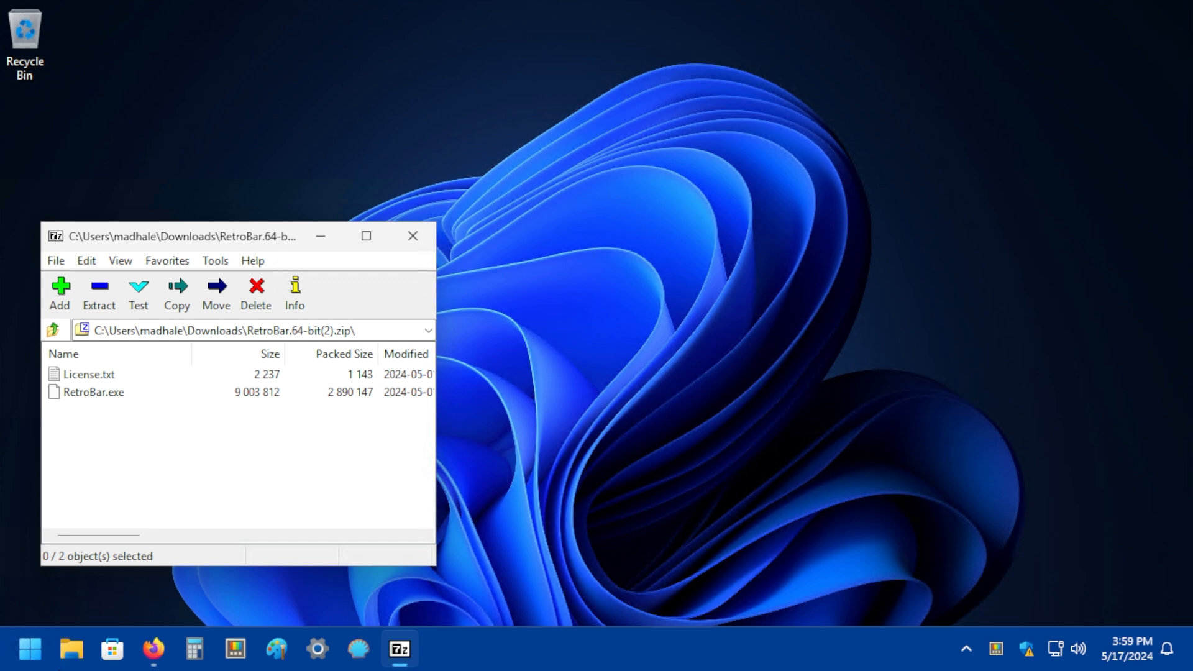
pyautogui.click(70, 648)
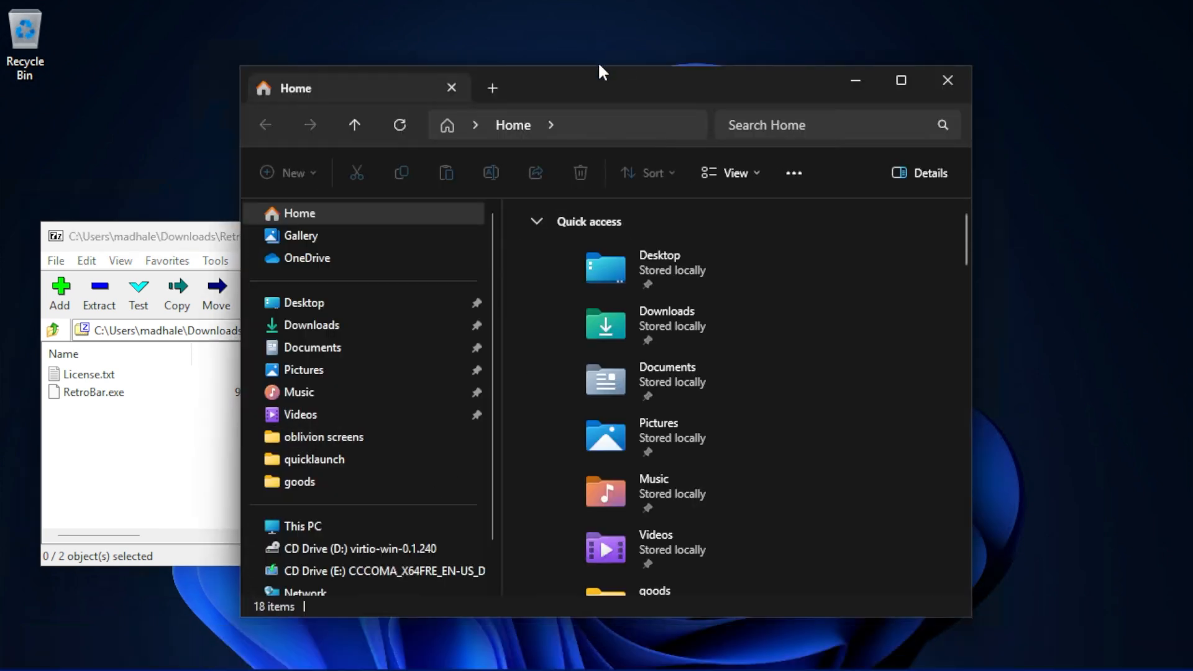
pyautogui.click(302, 525)
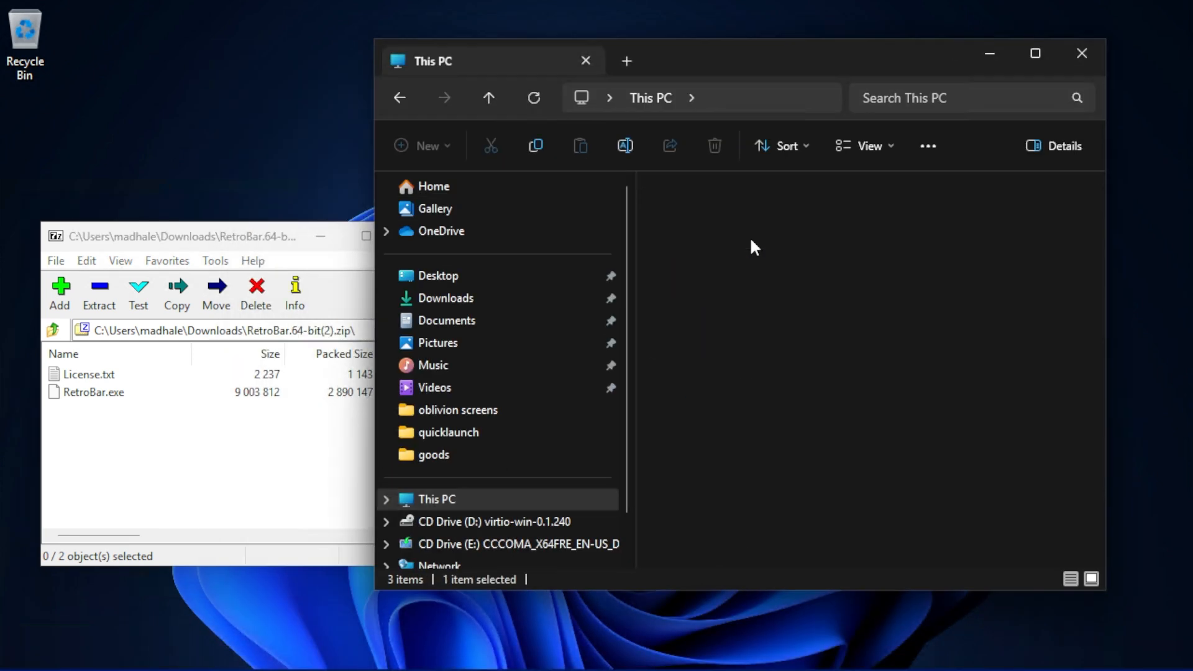
pyautogui.doubleClick(433, 454)
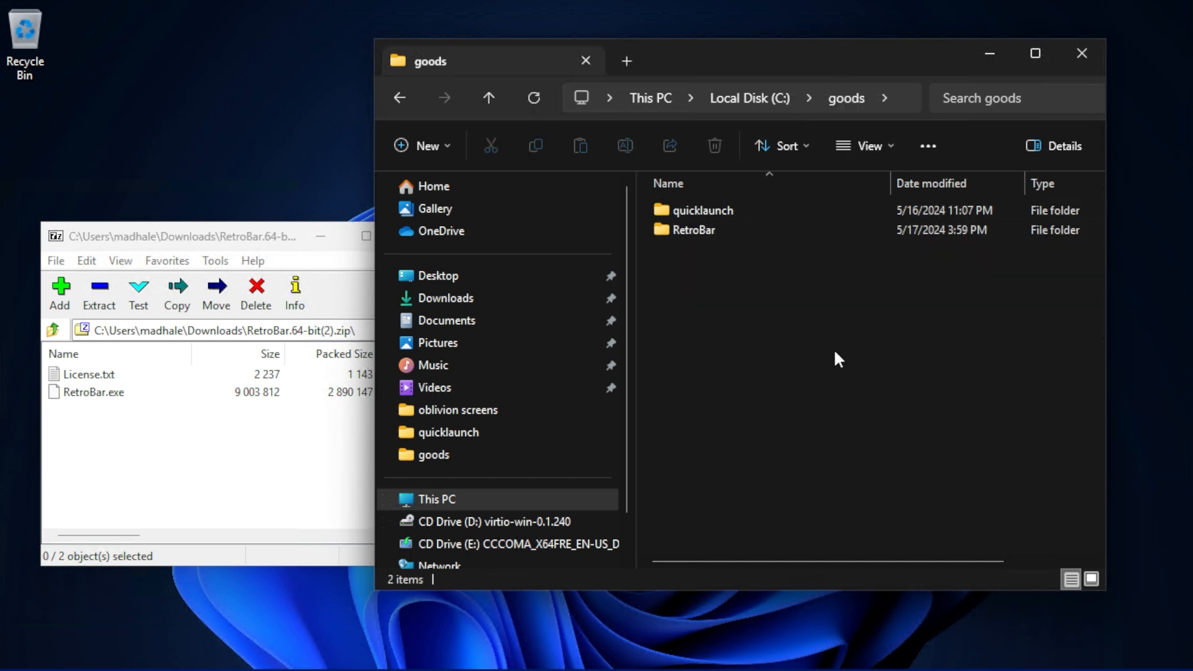
pyautogui.moveTo(110, 477)
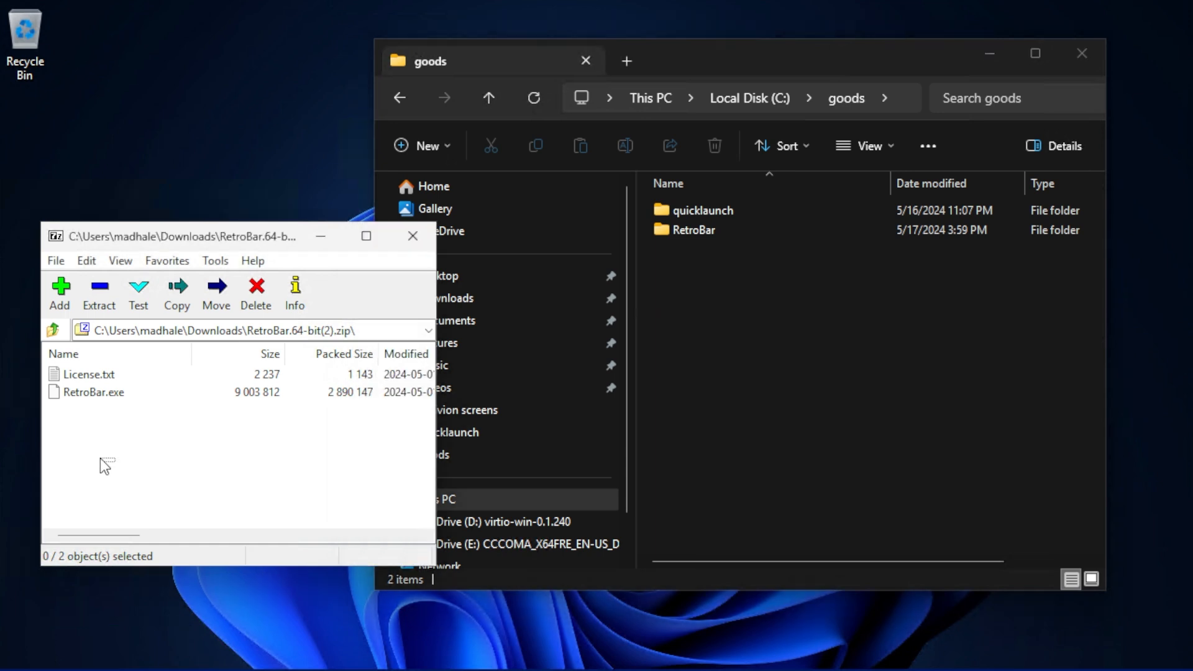
pyautogui.press('ctrl+a')
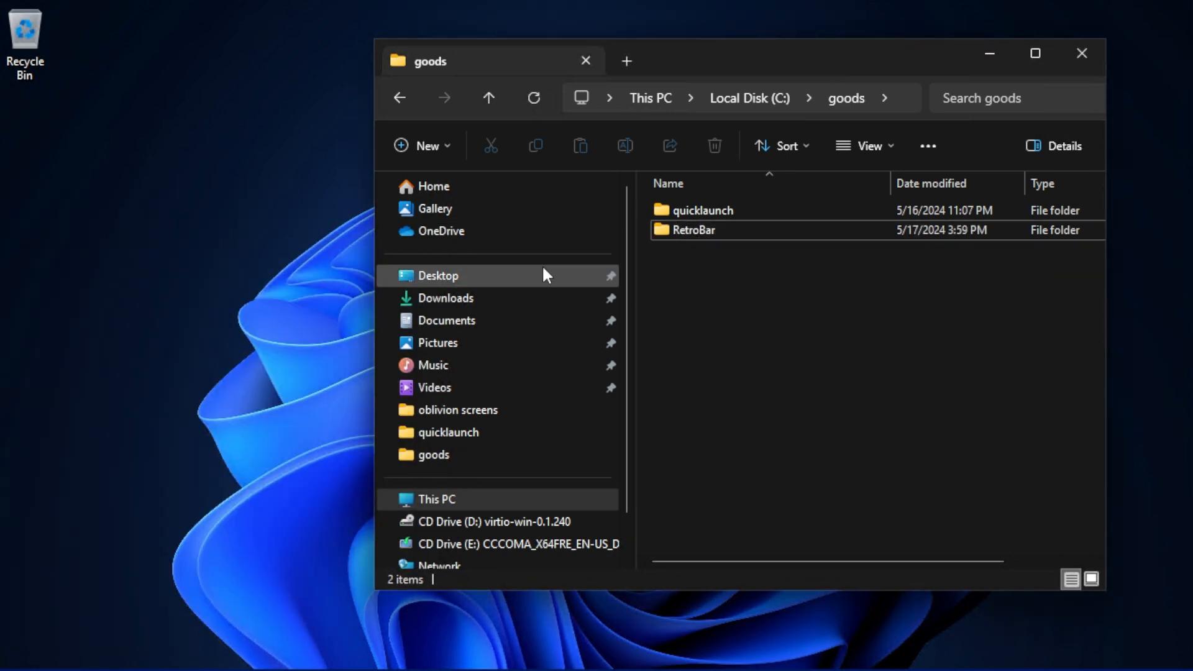
# Launch RetroBar.exe from the RetroBar folder and dock its taskbar at the bottom.
pyautogui.doubleClick(692, 230)
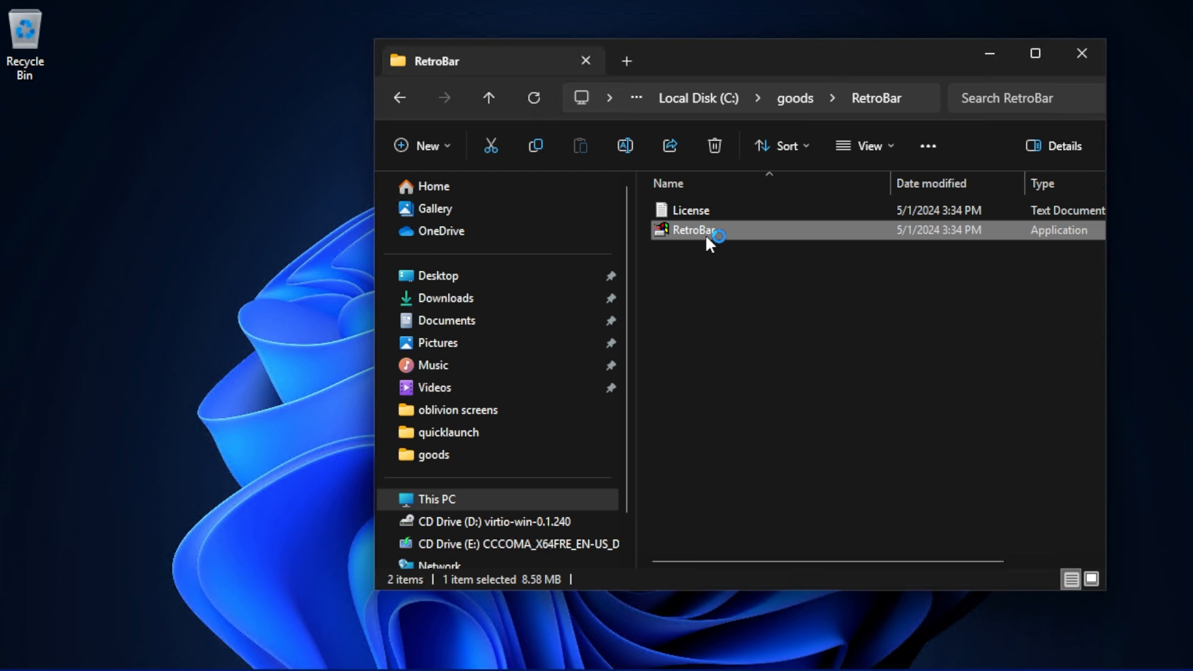
pyautogui.doubleClick(692, 230)
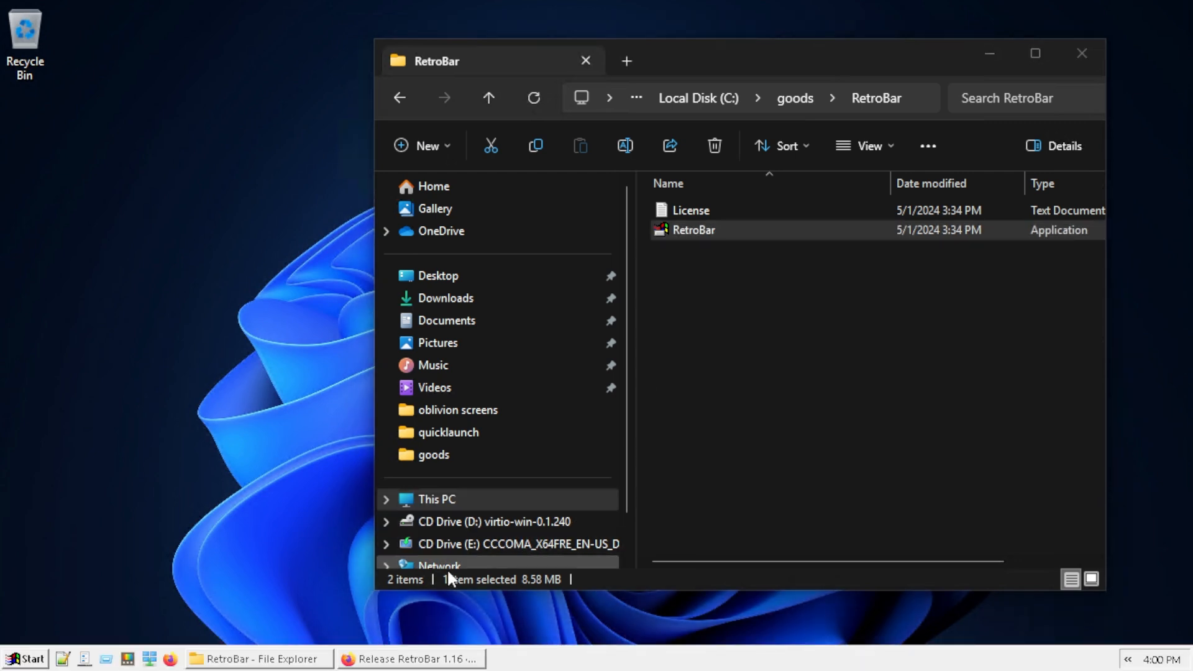
pyautogui.click(408, 657)
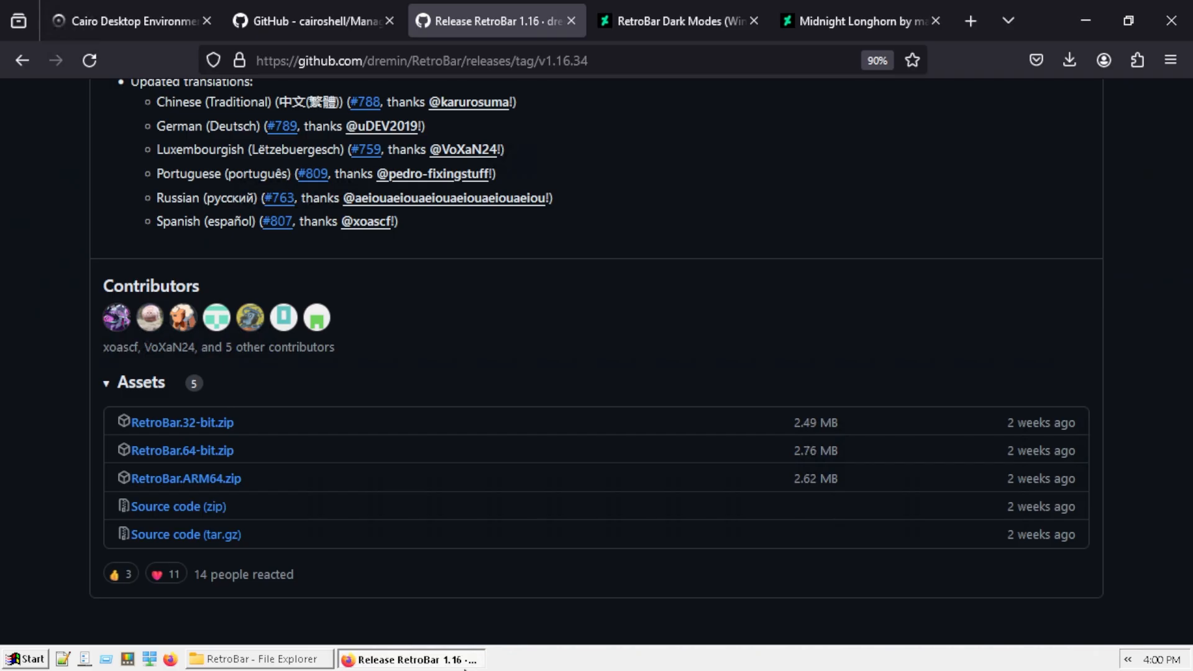
pyautogui.click(258, 659)
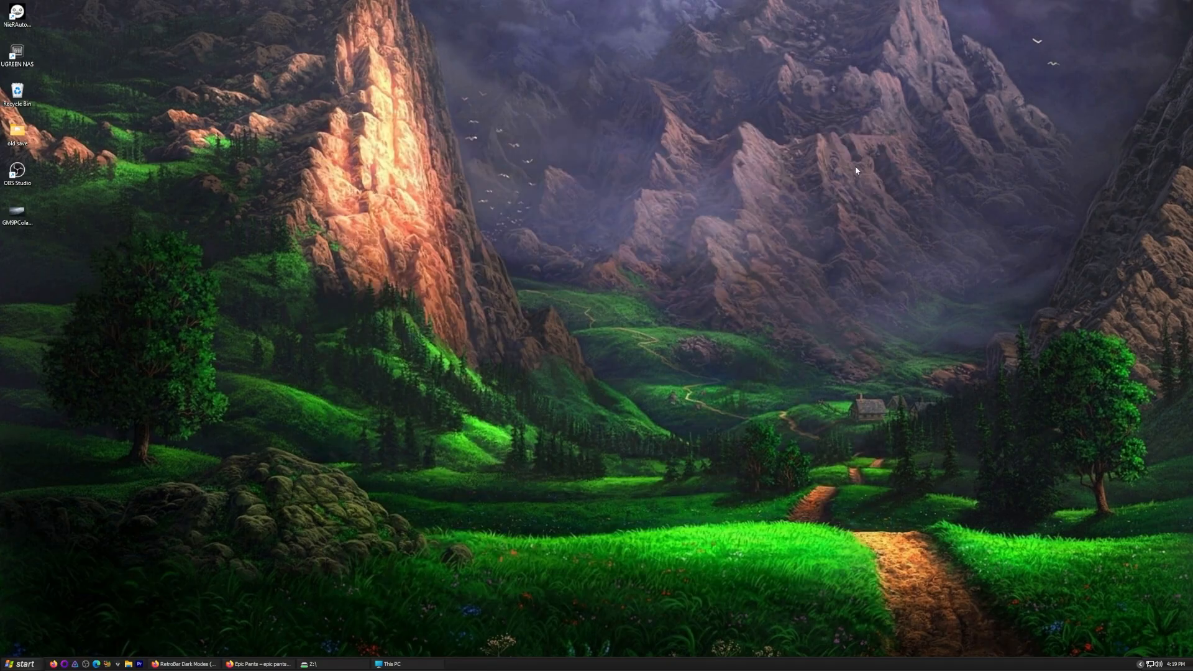
pyautogui.moveTo(543, 666)
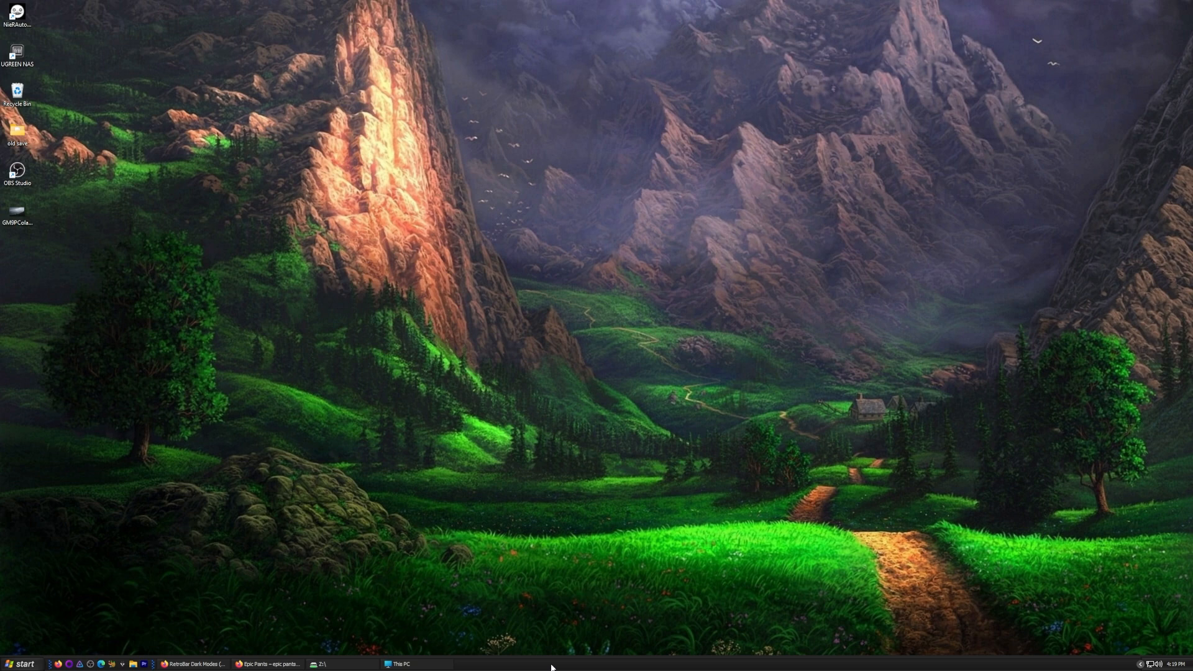
pyautogui.click(15, 664)
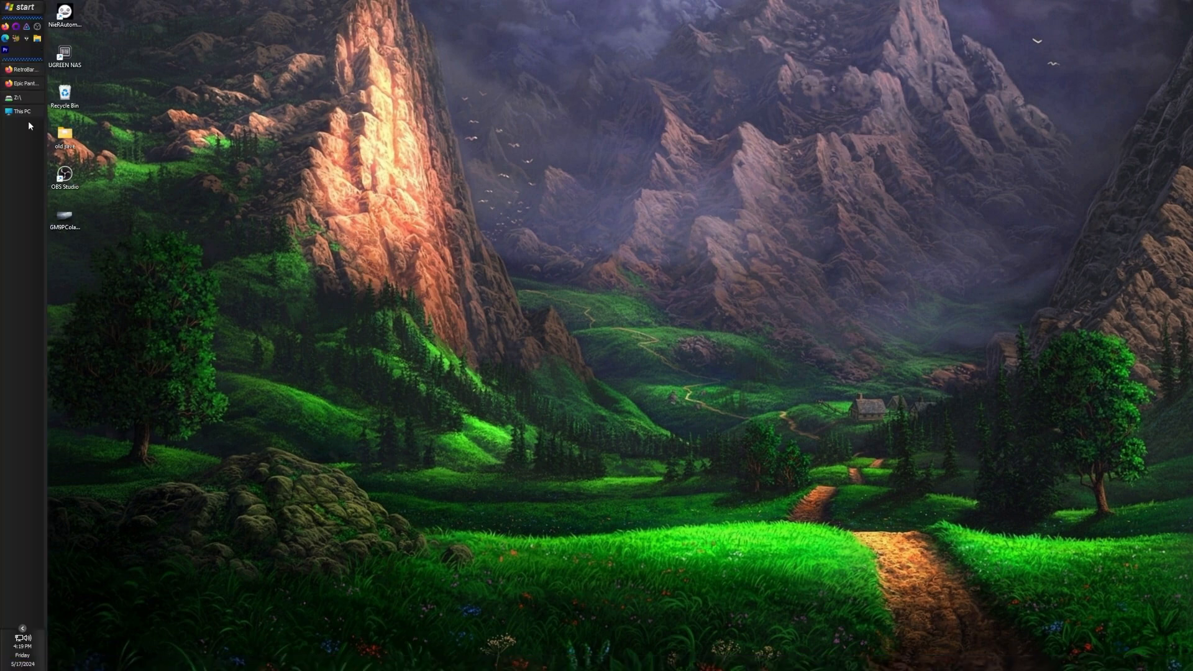
pyautogui.moveTo(32, 143)
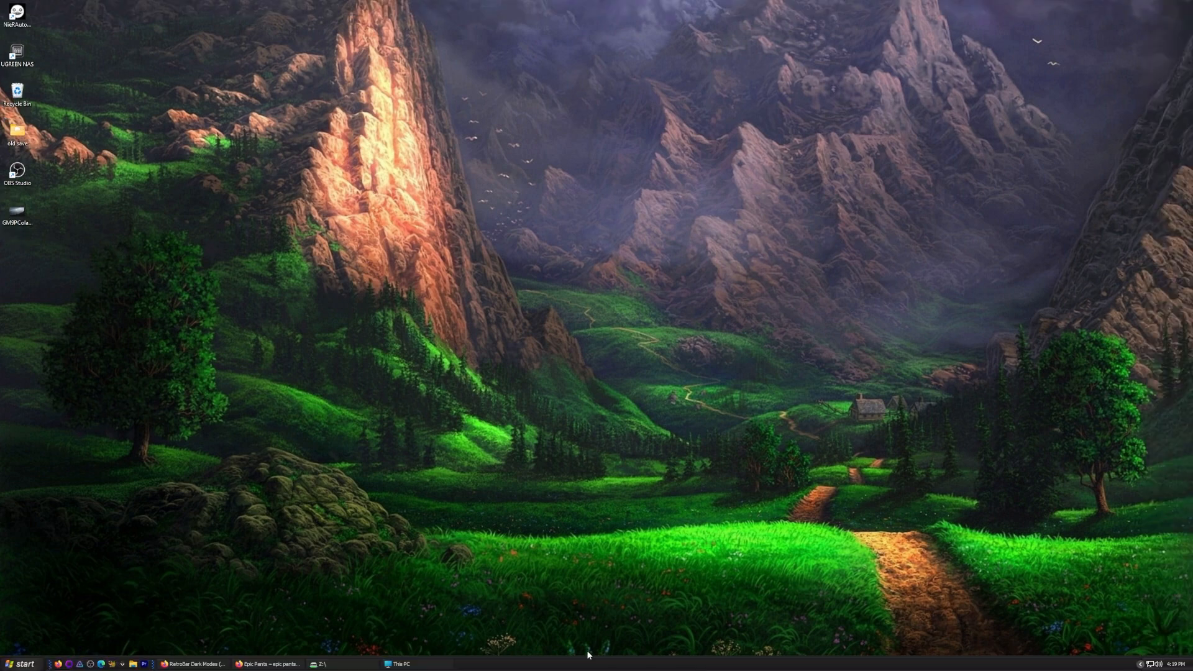
pyautogui.moveTo(444, 656)
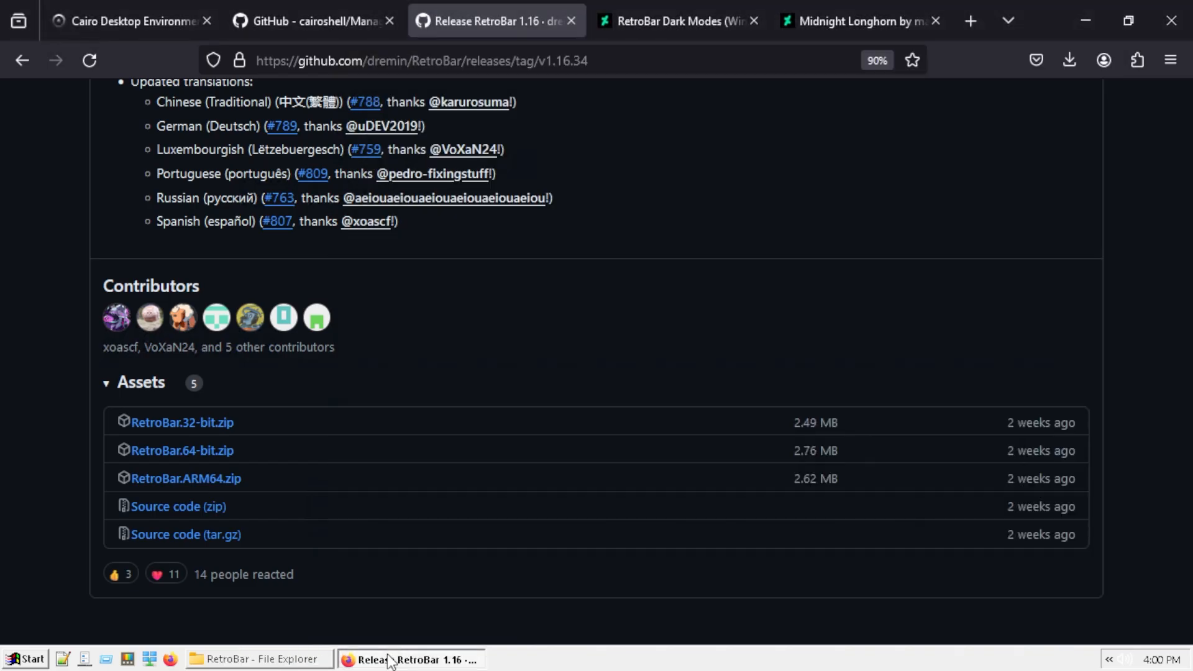
# Launch PowerToys Settings from Quick Launch, then switch back to the Firefox release page.
pyautogui.click(259, 659)
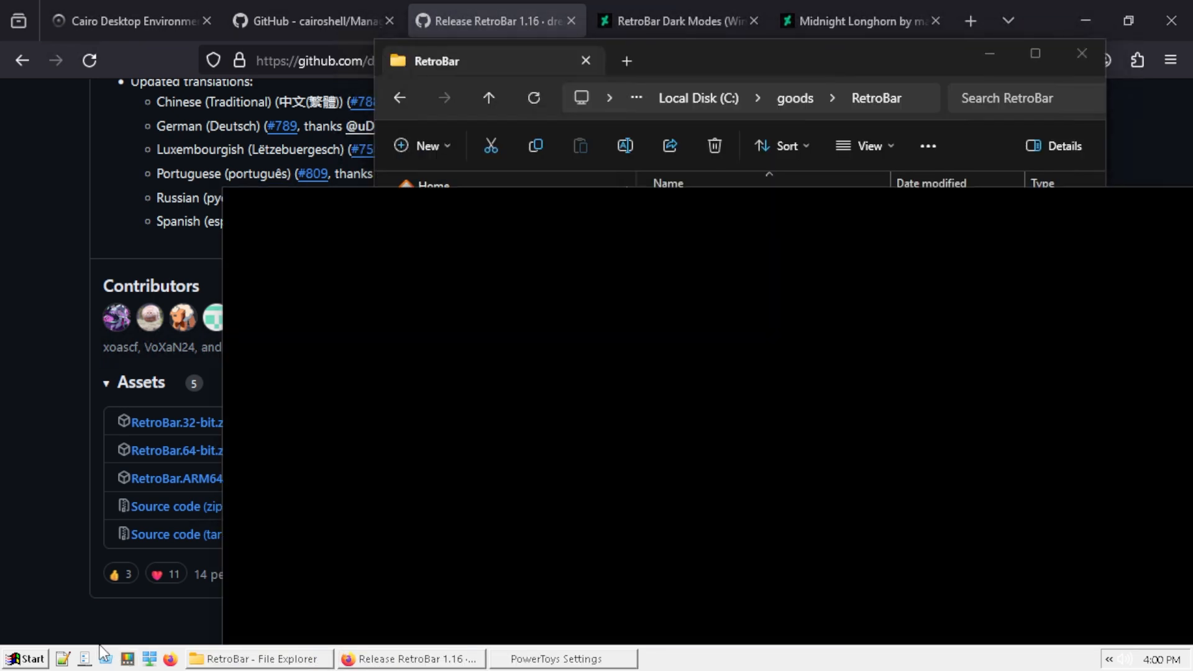
pyautogui.click(563, 659)
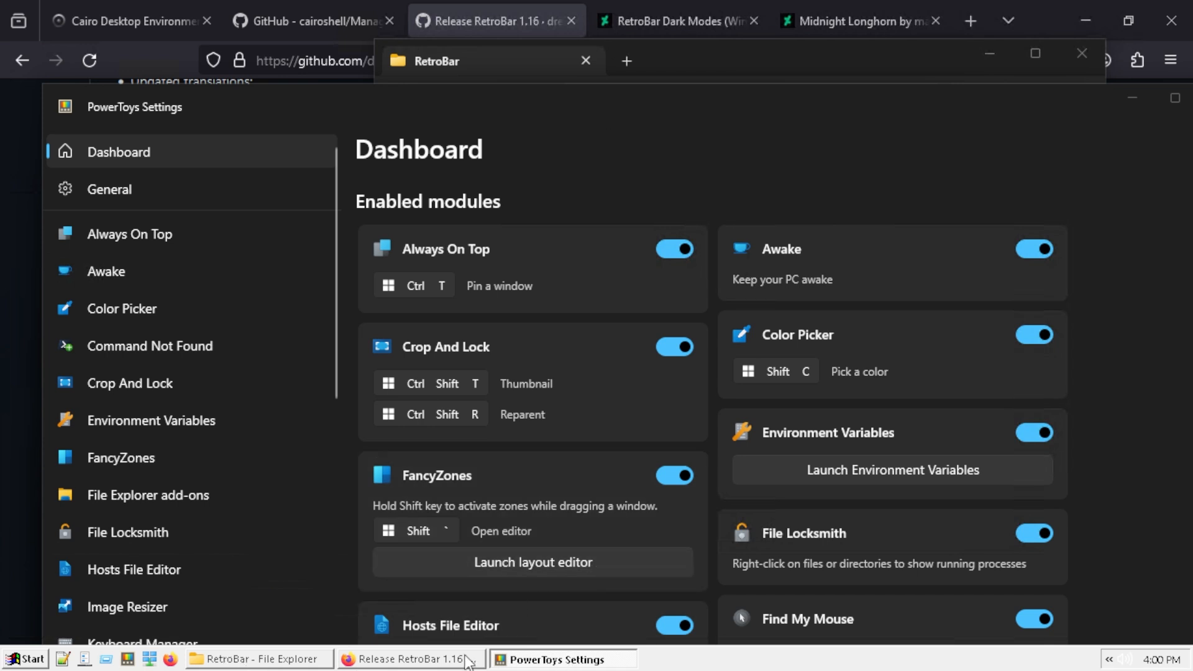
pyautogui.click(258, 658)
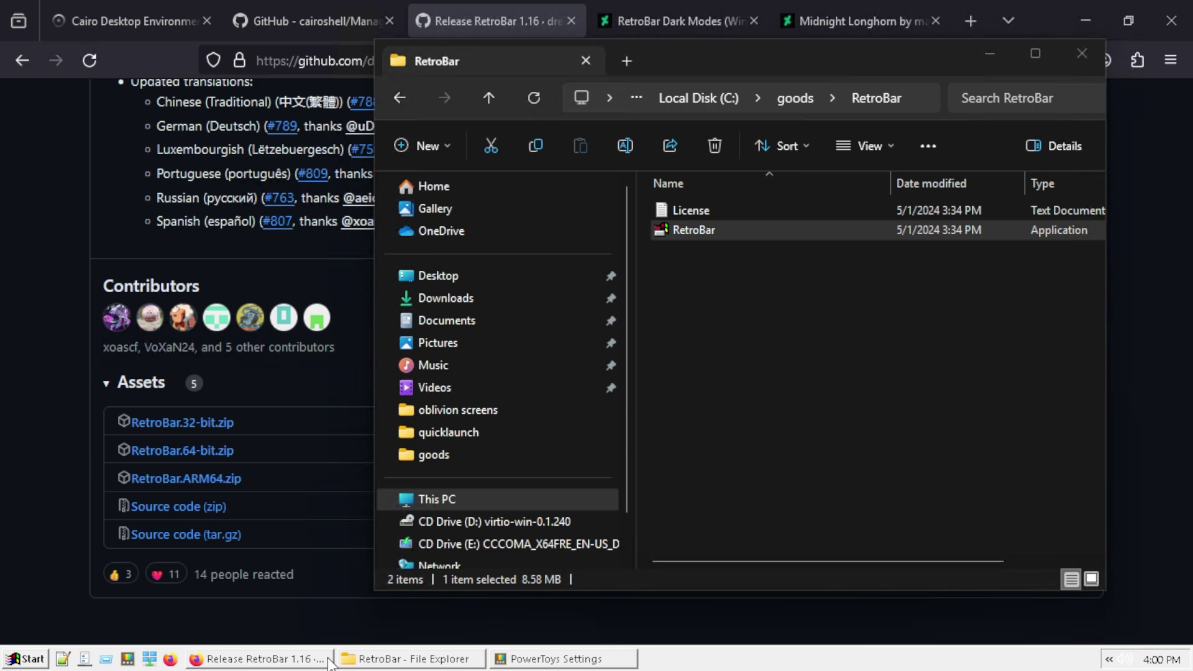
pyautogui.click(563, 658)
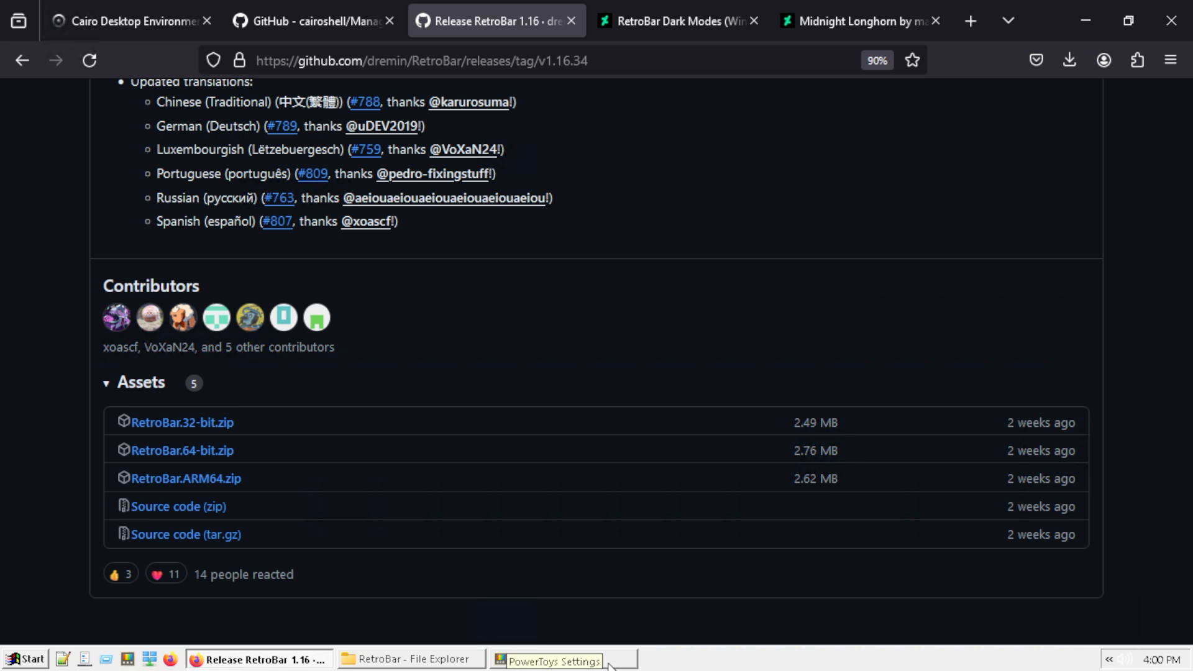
pyautogui.moveTo(753, 665)
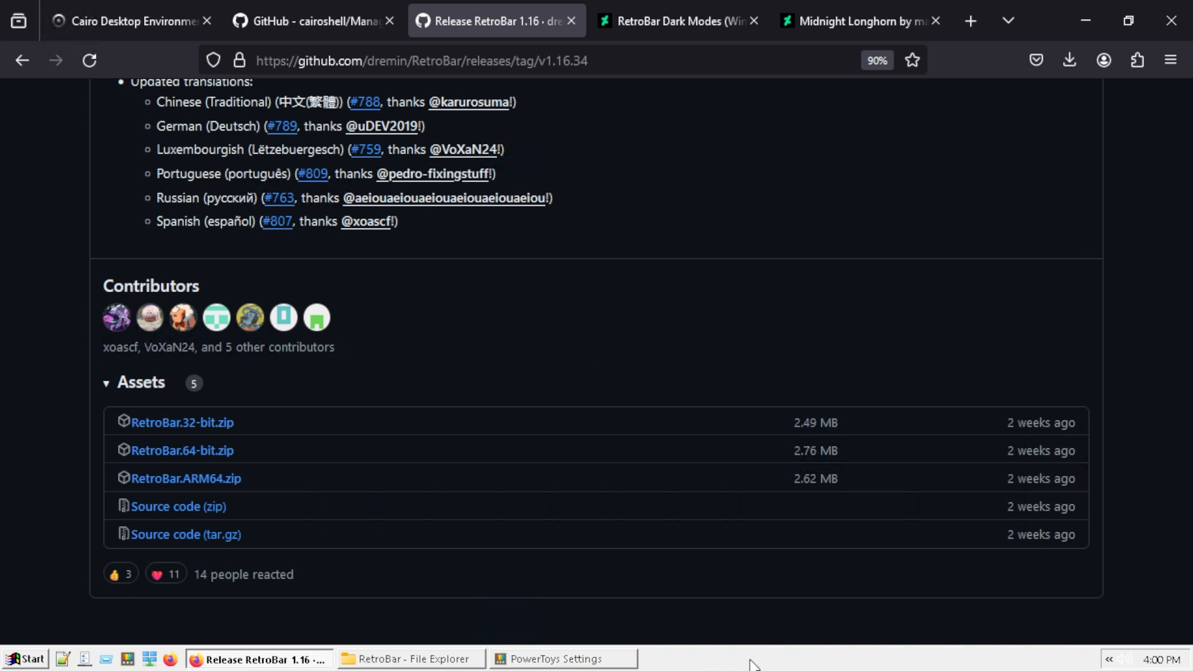
pyautogui.moveTo(1086, 21)
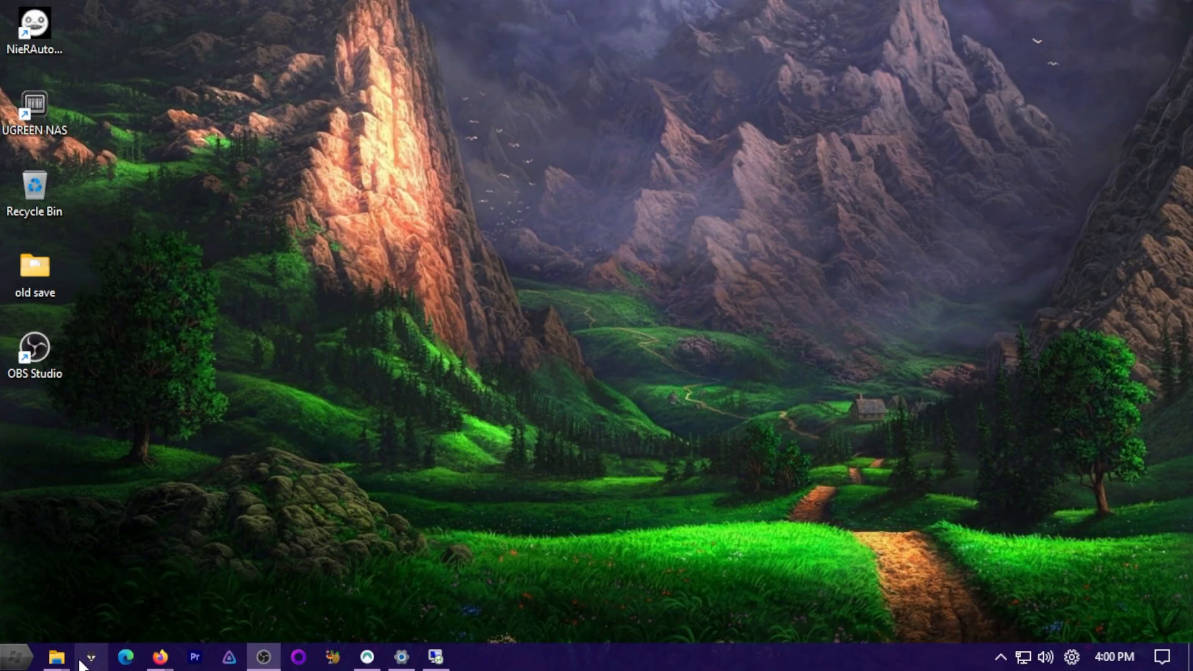
pyautogui.moveTo(228, 656)
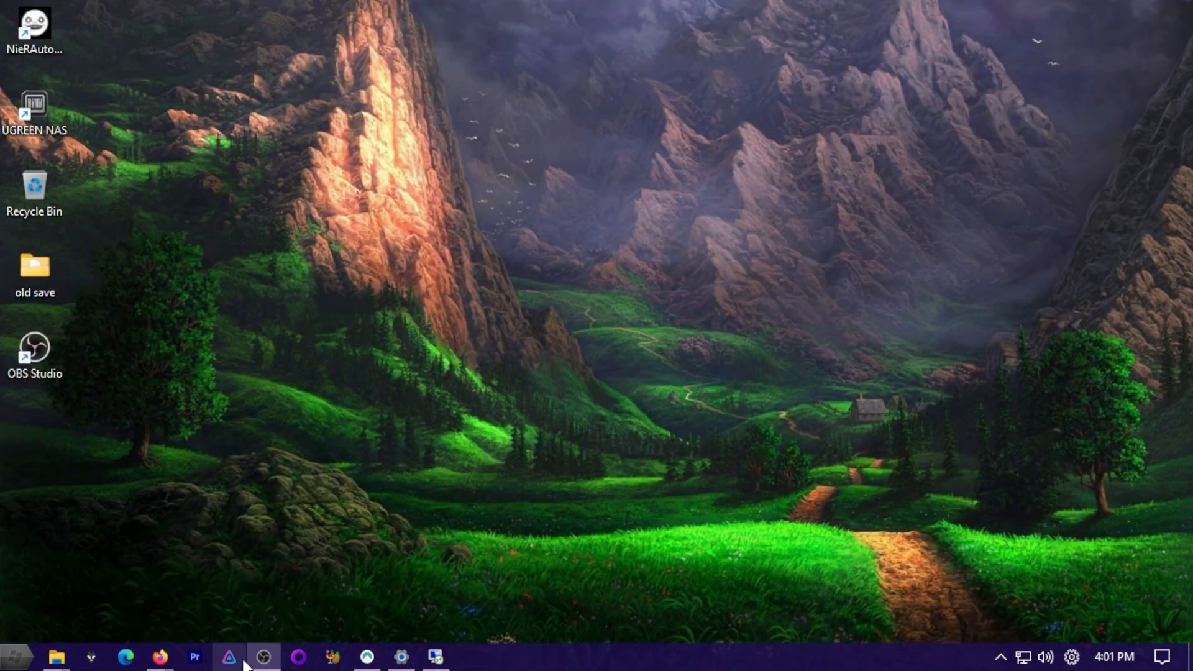
pyautogui.click(400, 657)
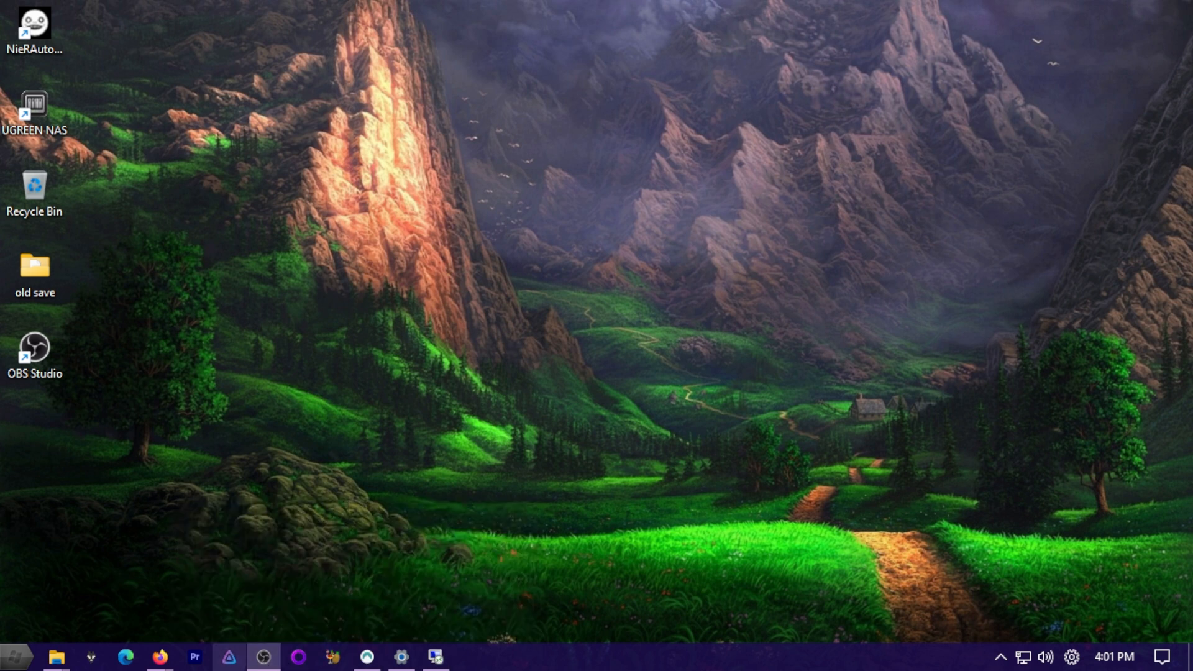
pyautogui.moveTo(159, 656)
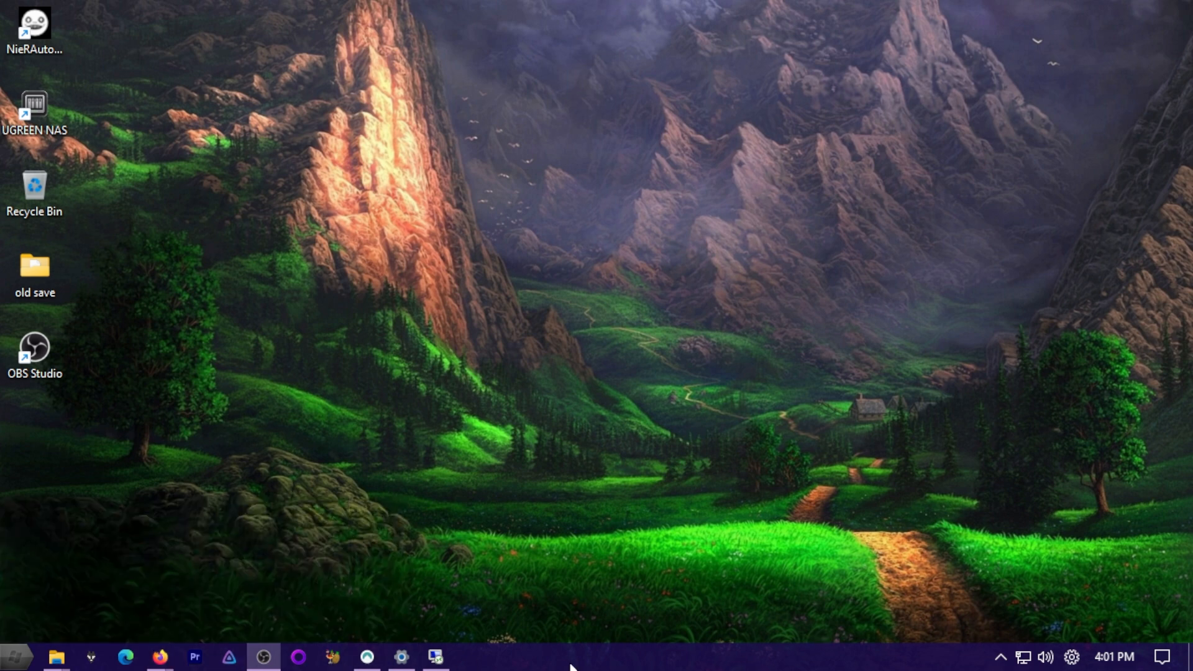
pyautogui.moveTo(646, 663)
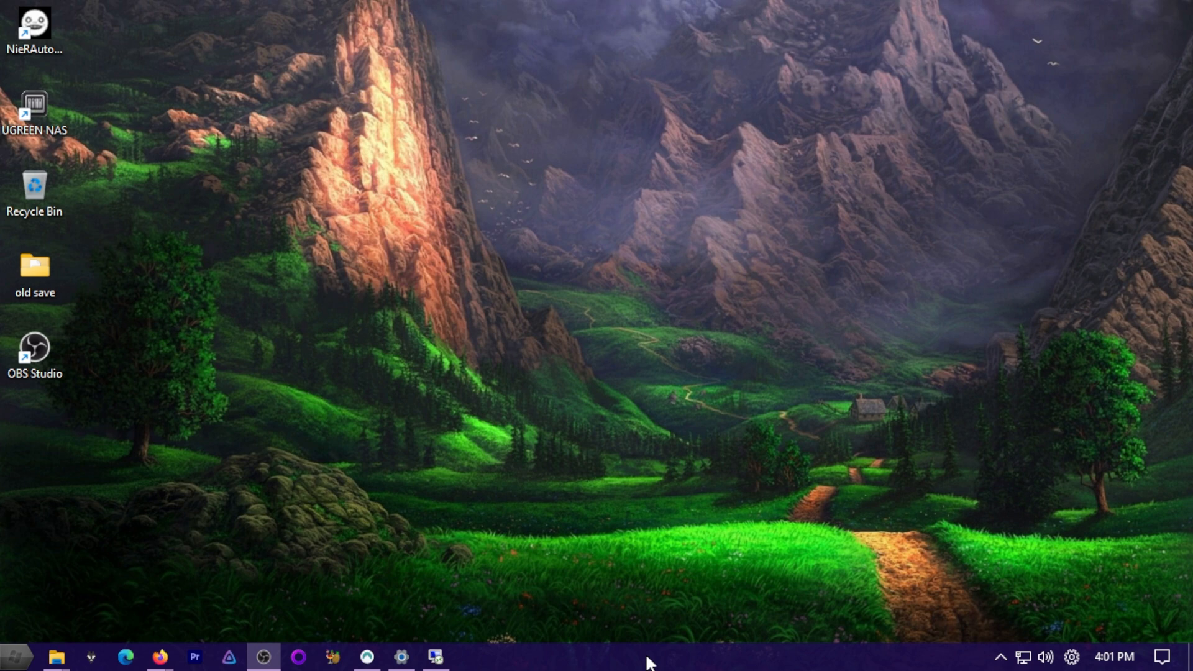
pyautogui.moveTo(160, 656)
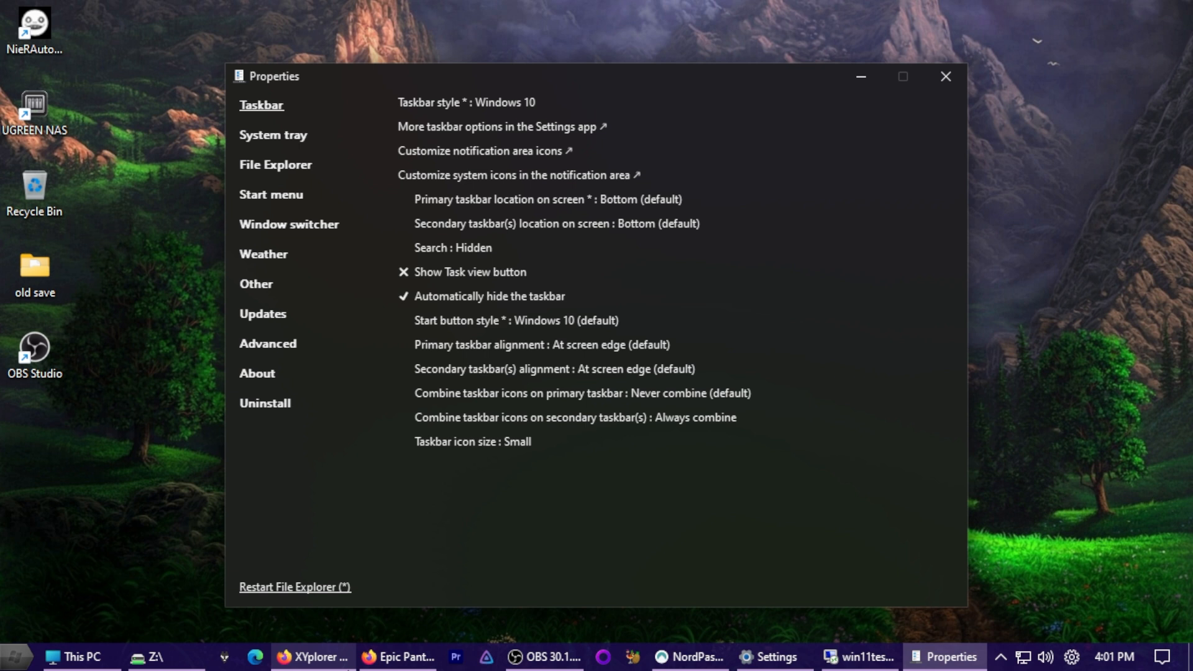
pyautogui.moveTo(312, 657)
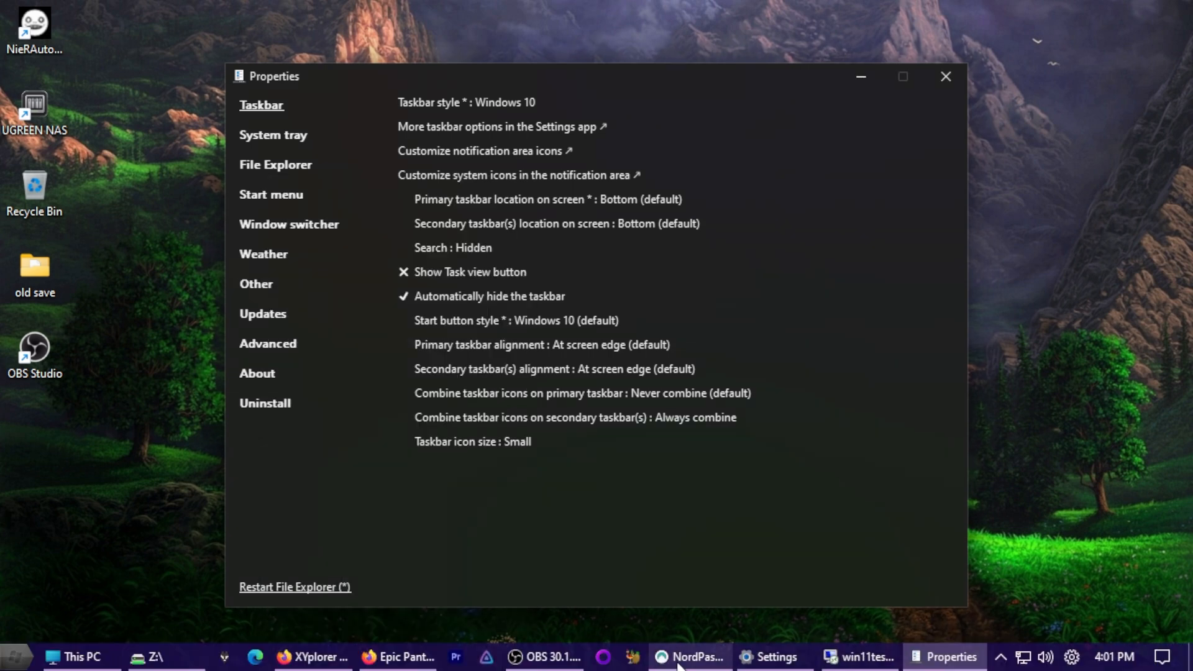
pyautogui.moveTo(536, 638)
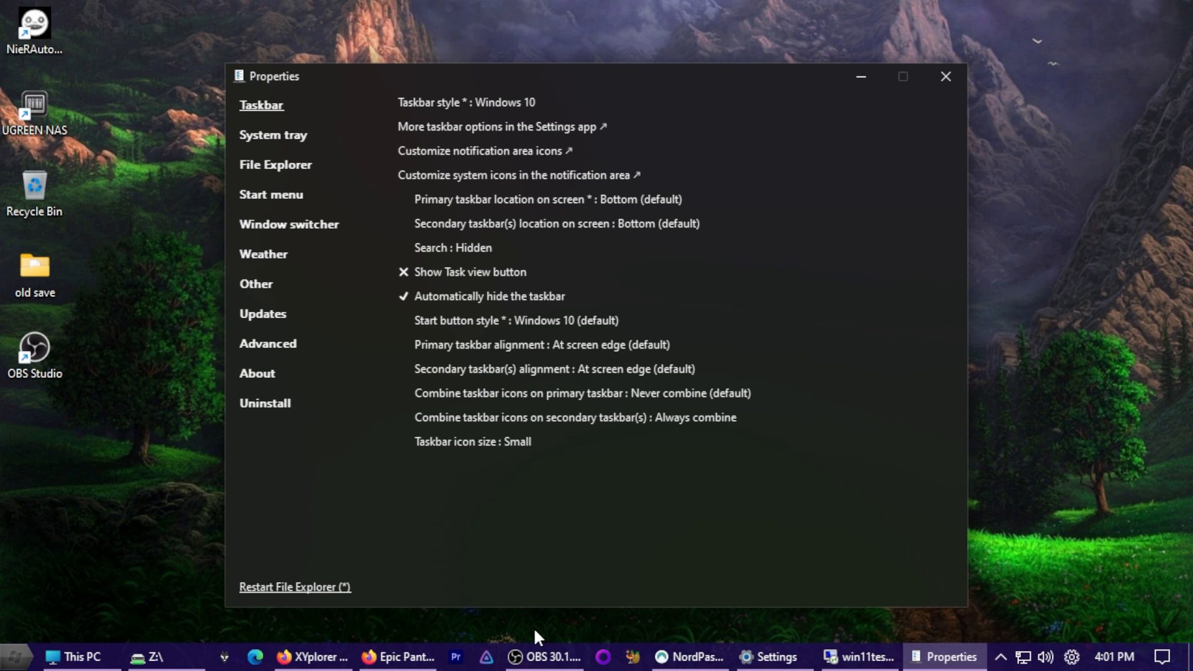
pyautogui.moveTo(75, 656)
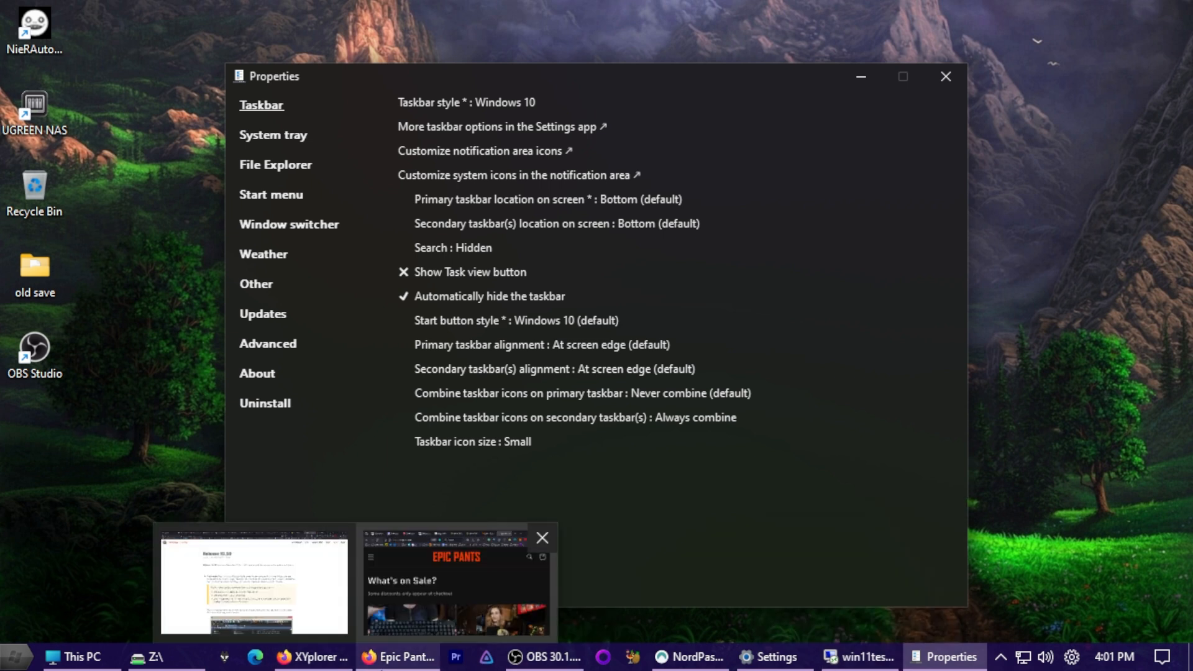
pyautogui.moveTo(543, 656)
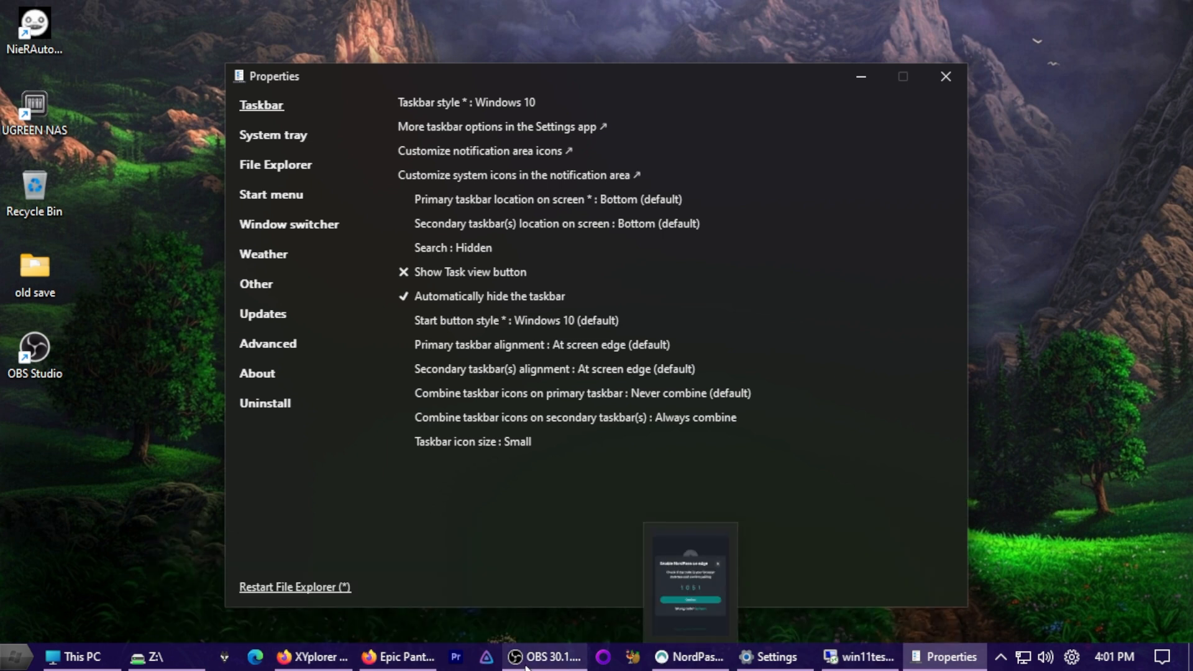
pyautogui.moveTo(858, 656)
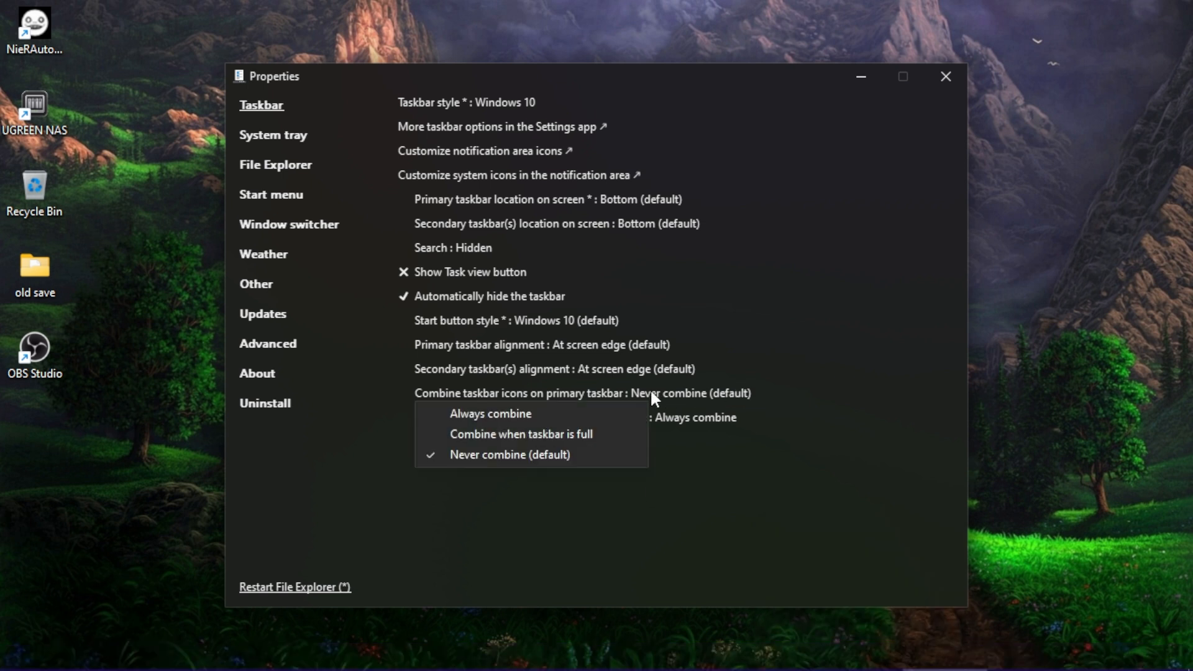
# Set 'Combine taskbar icons on primary taskbar' to Always combine.
pyautogui.click(491, 413)
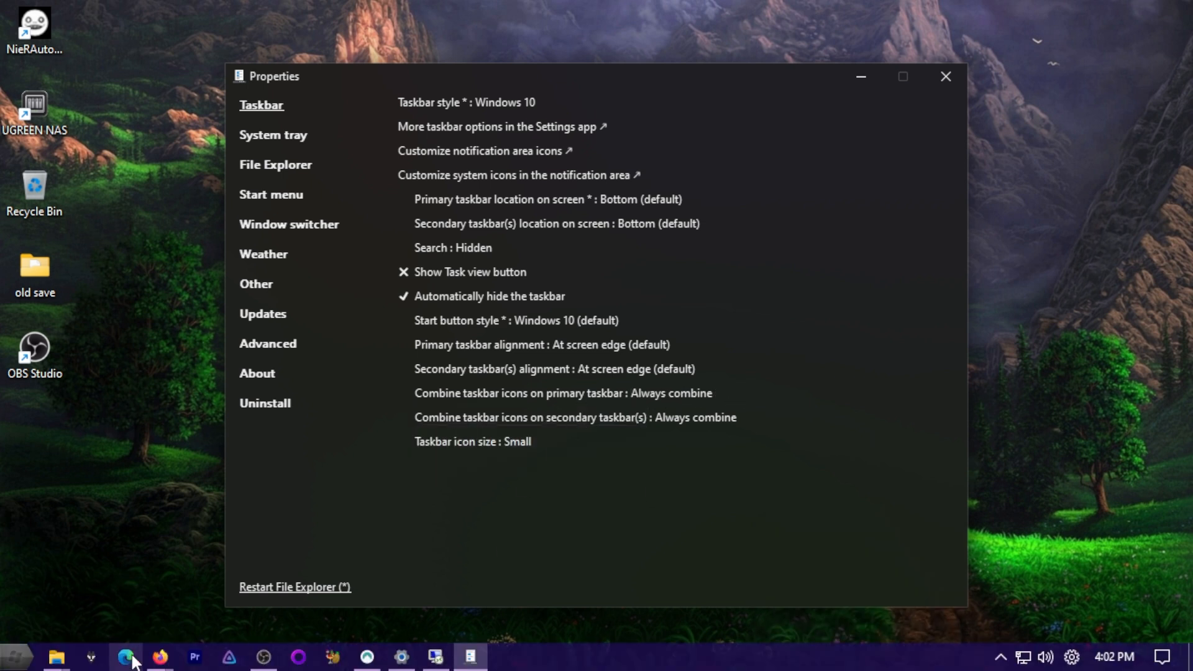
pyautogui.moveTo(159, 657)
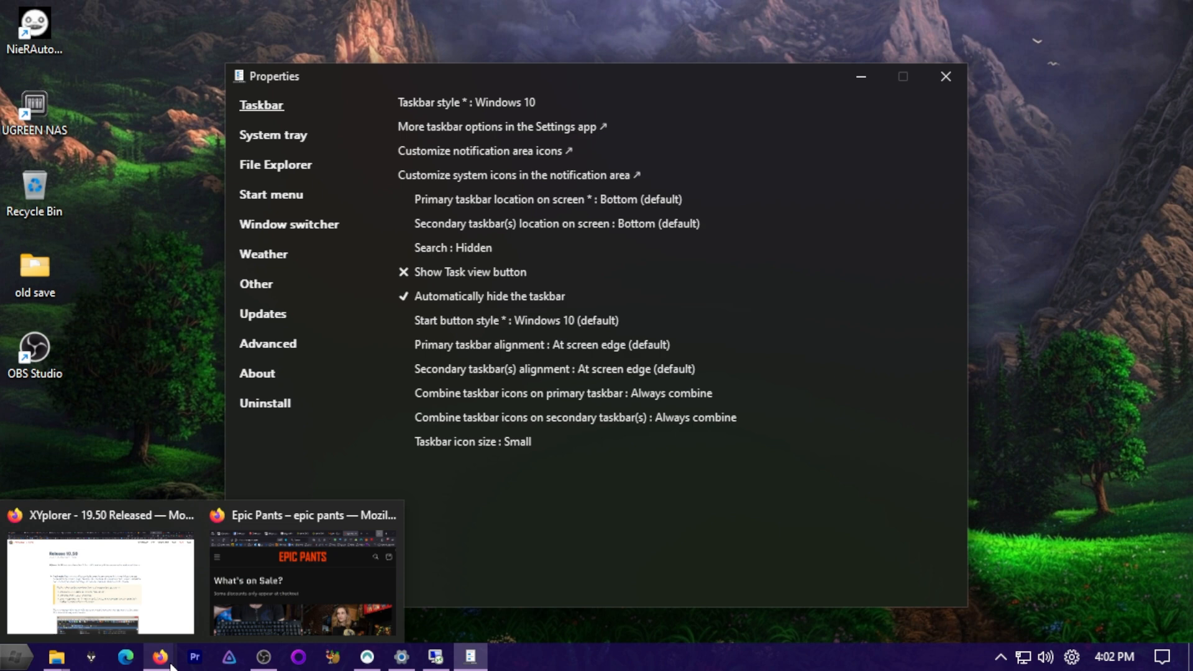
pyautogui.moveTo(228, 656)
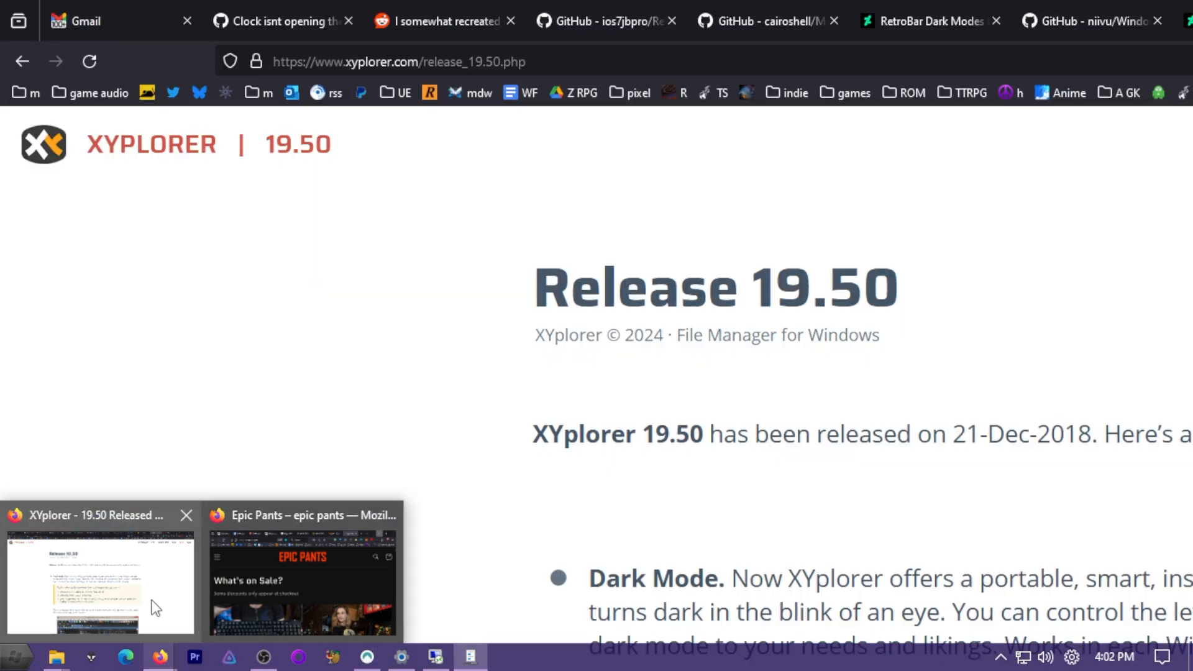
pyautogui.moveTo(95, 611)
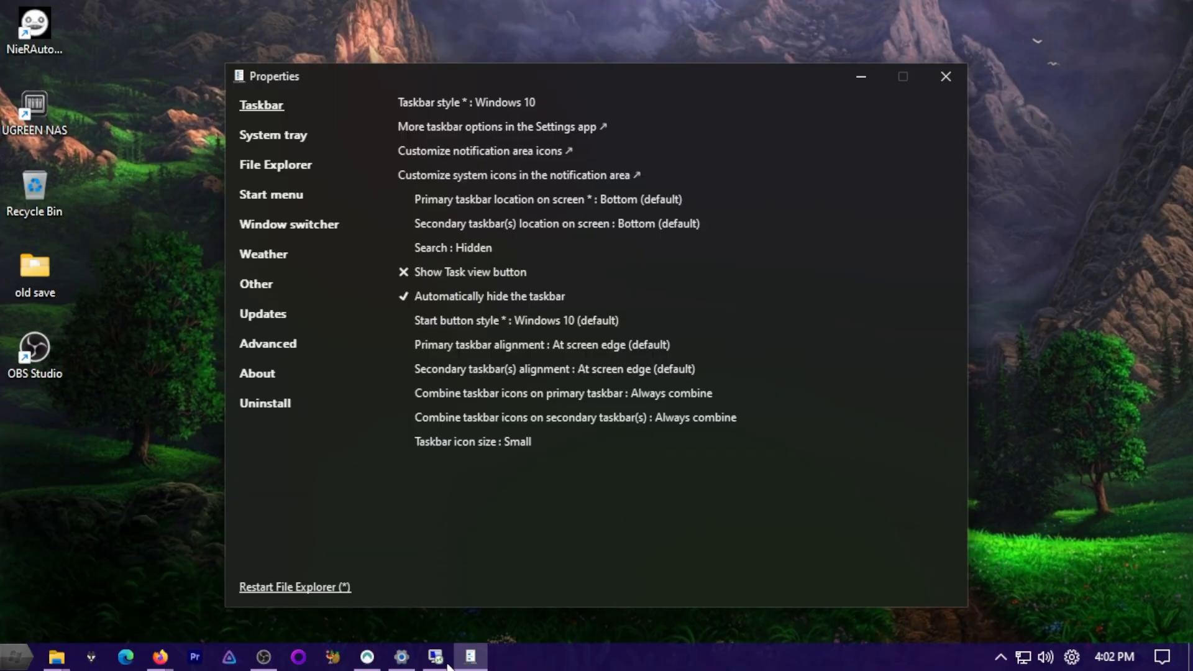
pyautogui.moveTo(435, 656)
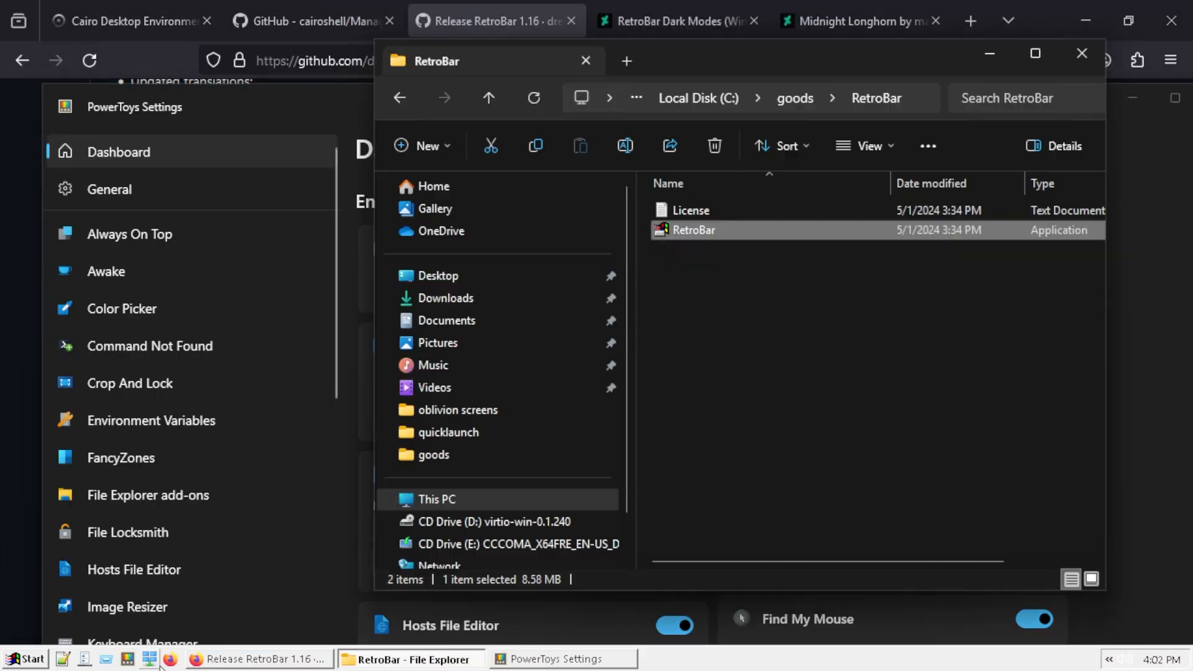
pyautogui.moveTo(216, 659)
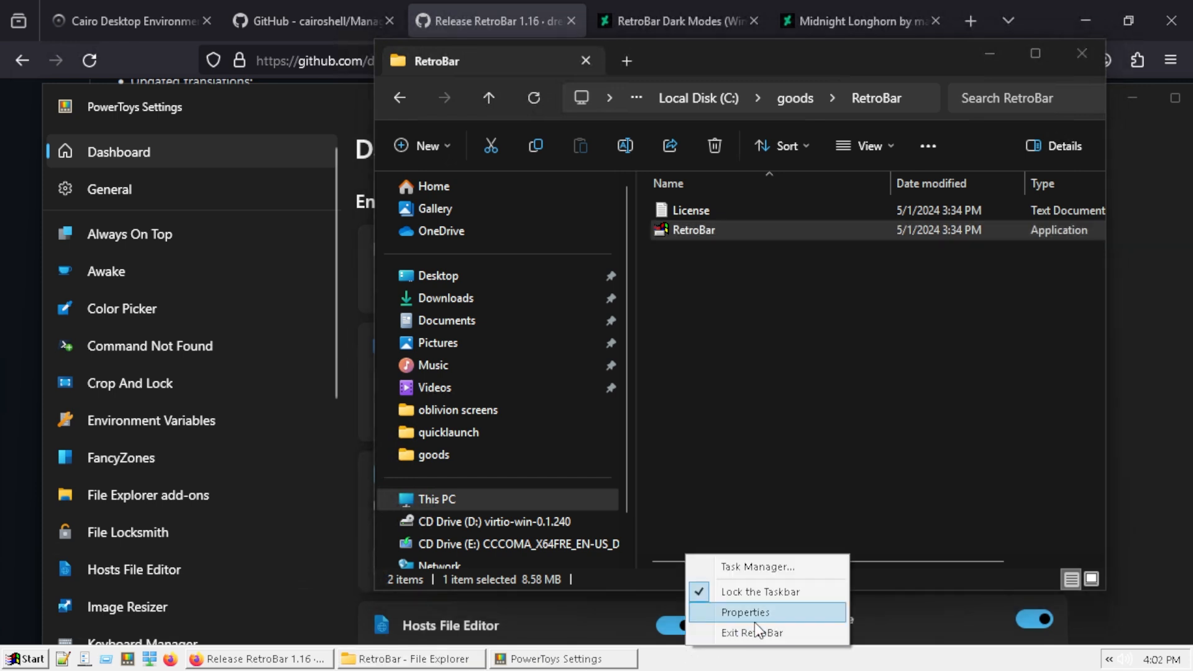
pyautogui.moveTo(700, 667)
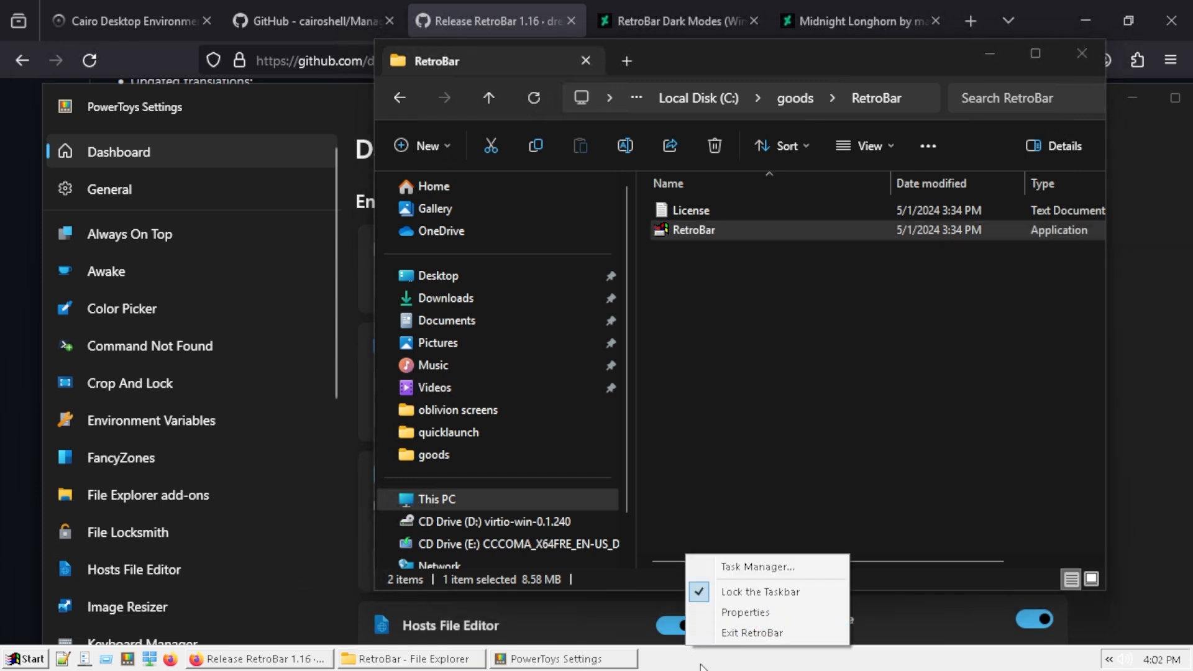
# Choose the Windows XP Blue theme in RetroBar Properties.
pyautogui.click(745, 613)
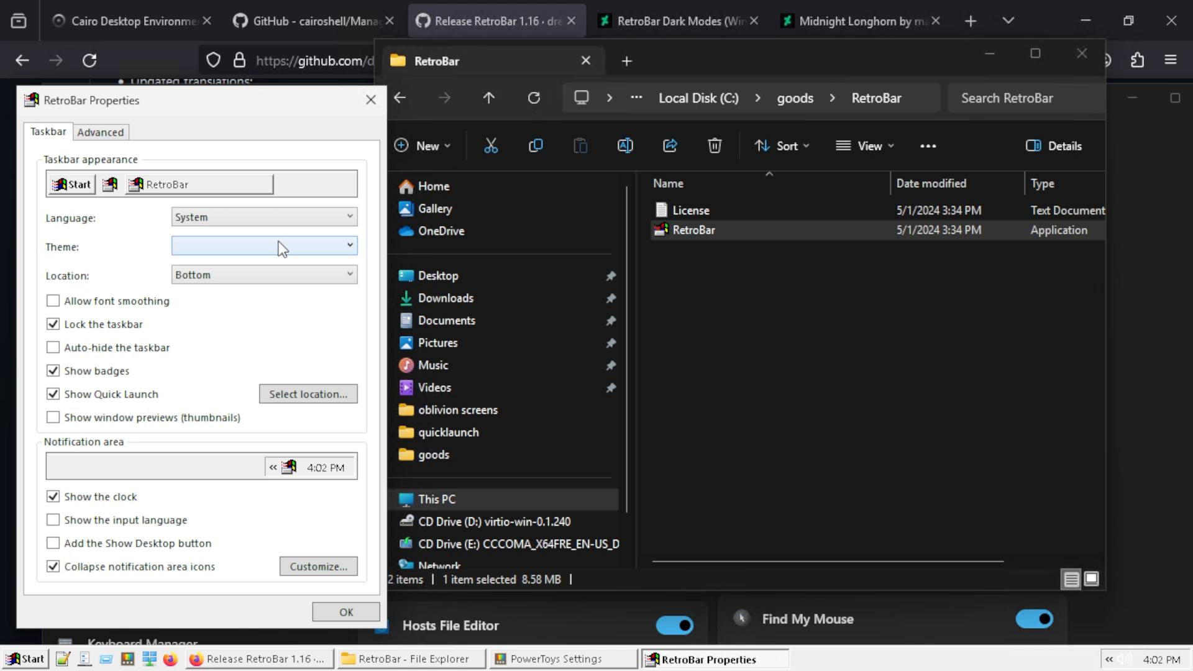
pyautogui.click(264, 246)
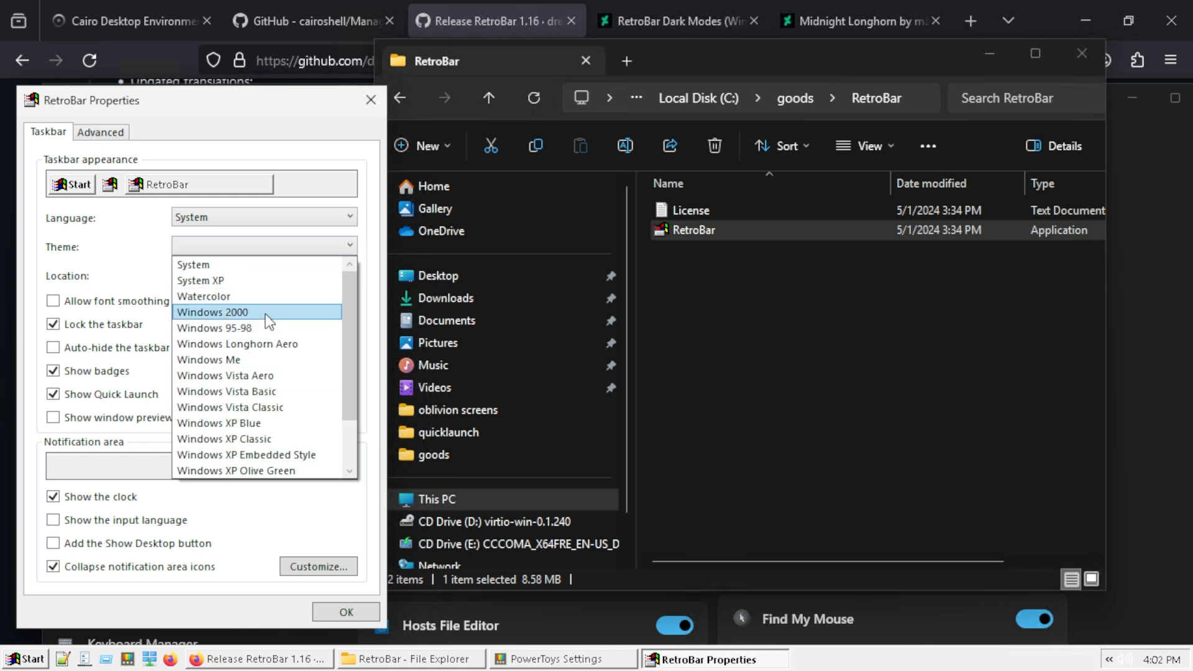
pyautogui.click(213, 312)
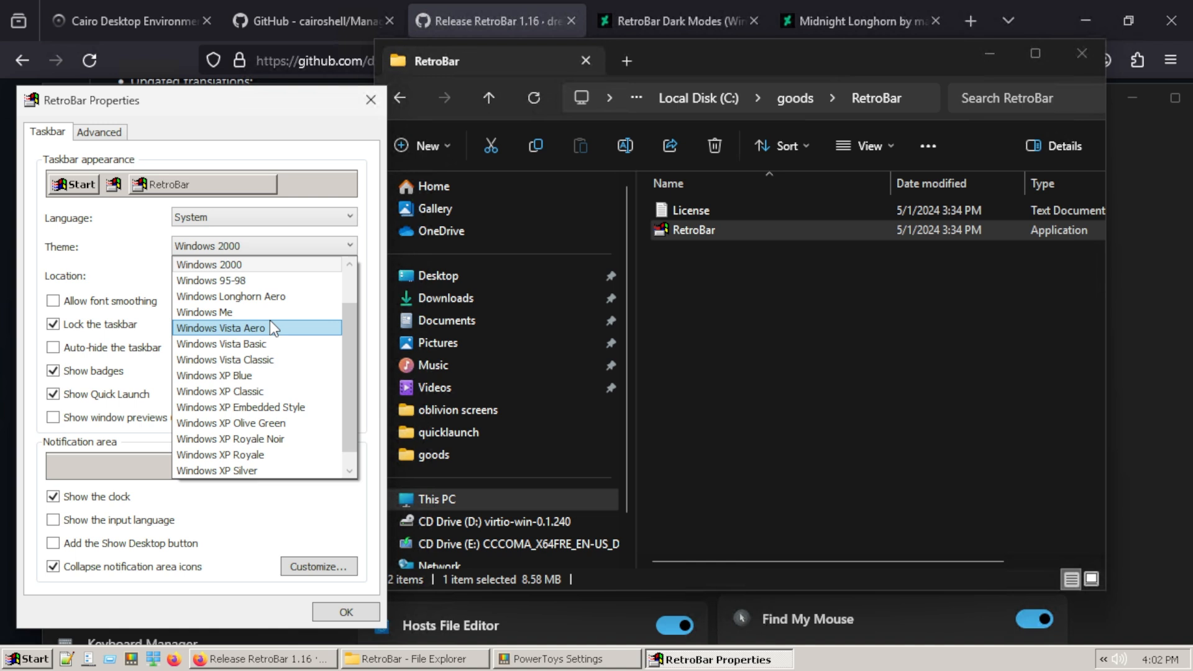
pyautogui.click(204, 312)
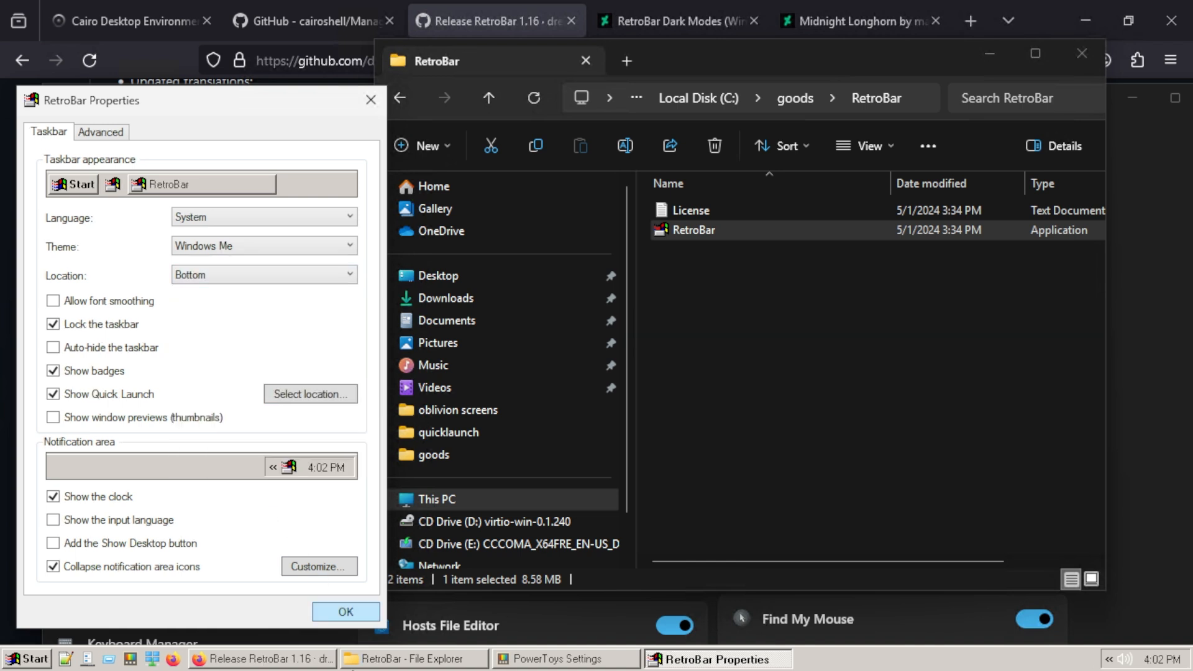
pyautogui.moveTo(1094, 663)
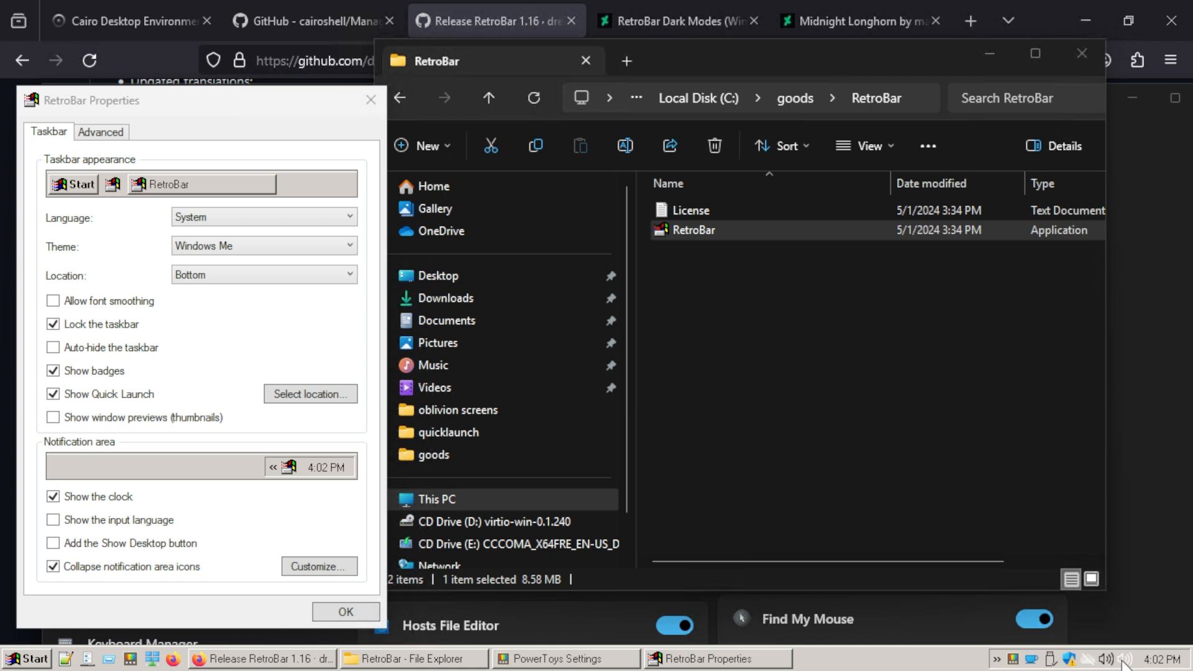
pyautogui.moveTo(1107, 659)
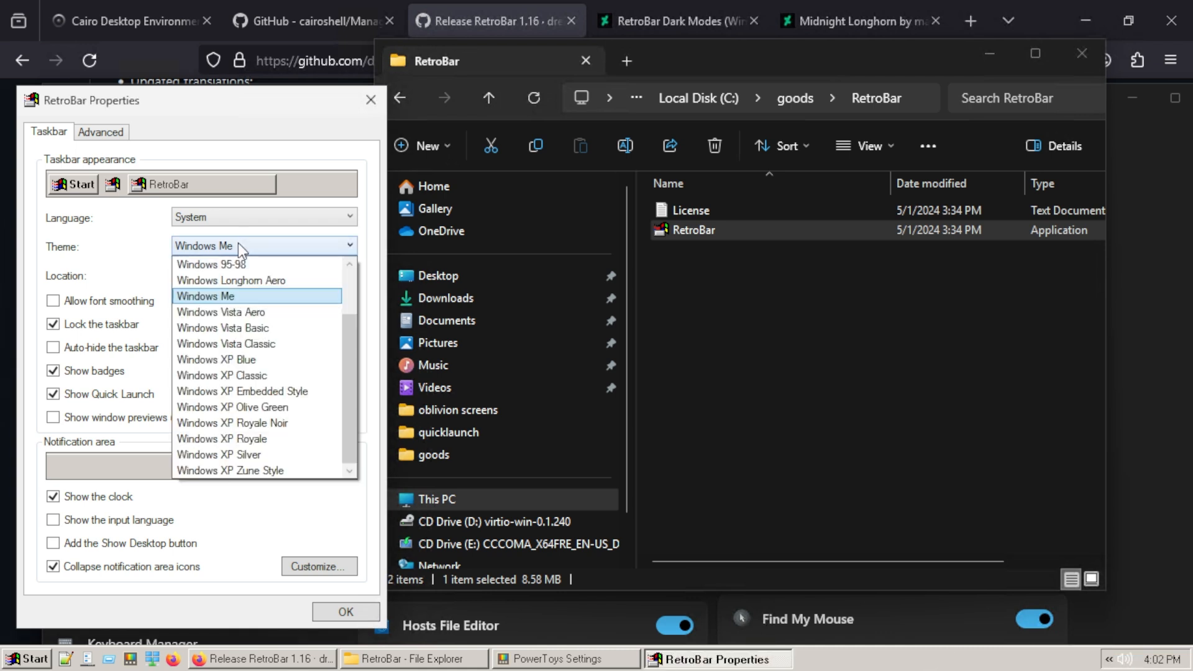
pyautogui.click(216, 359)
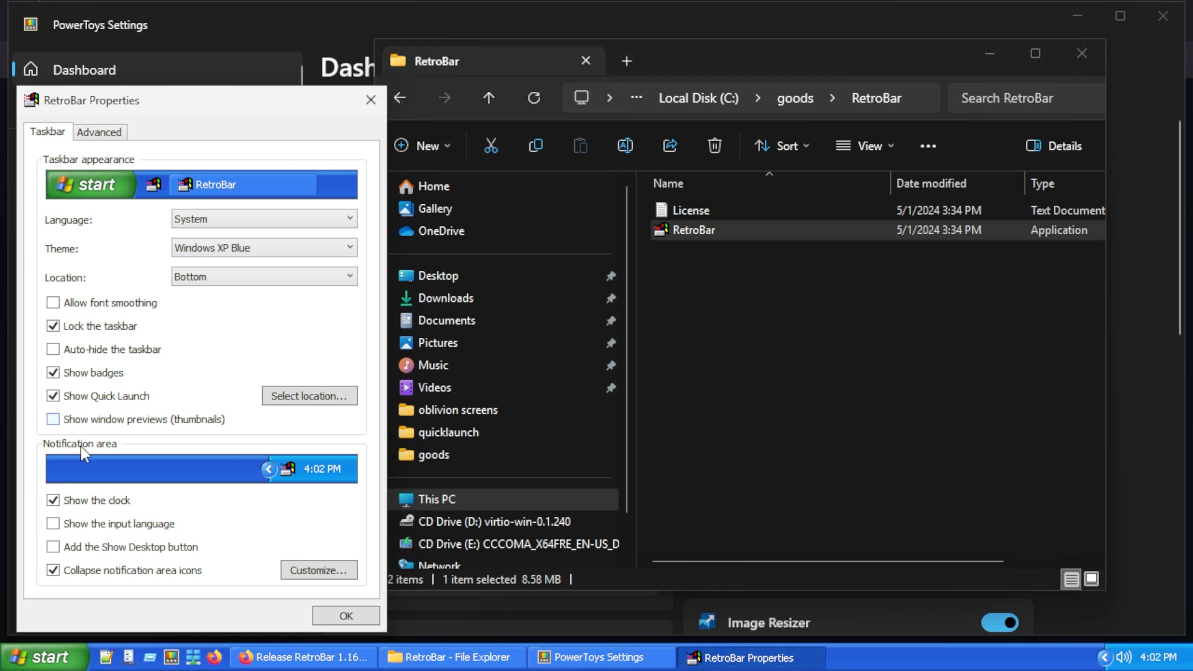
# On the Advanced tab, enable start at logon and adjust multi-display options, then return.
pyautogui.click(98, 132)
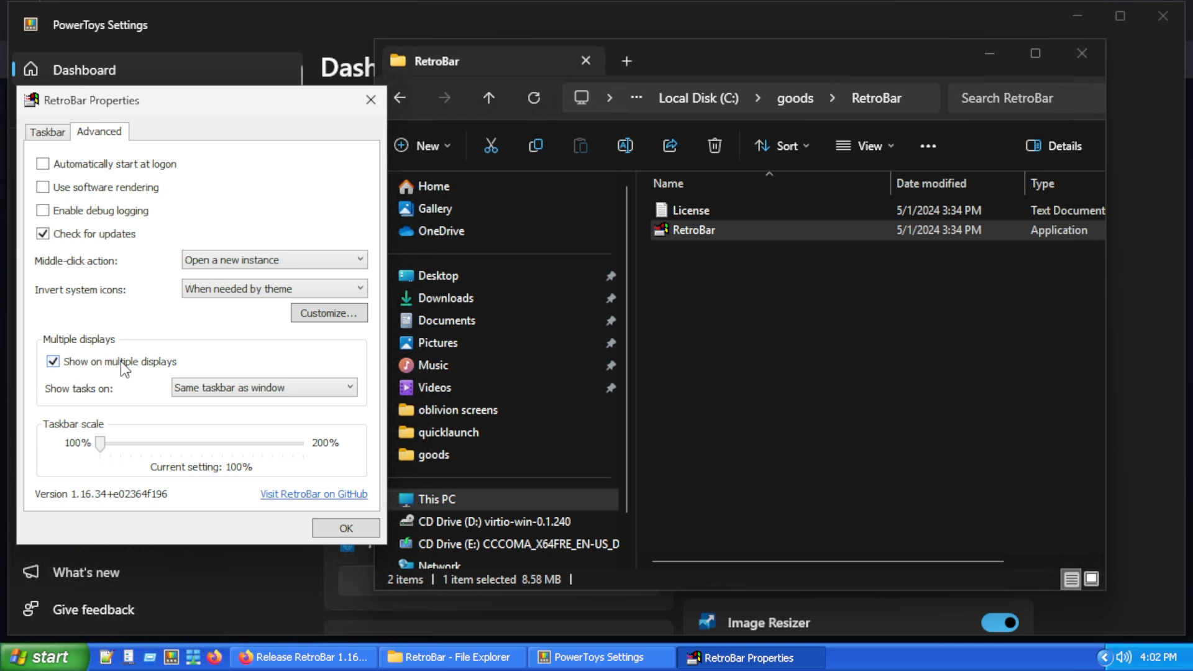
pyautogui.click(54, 362)
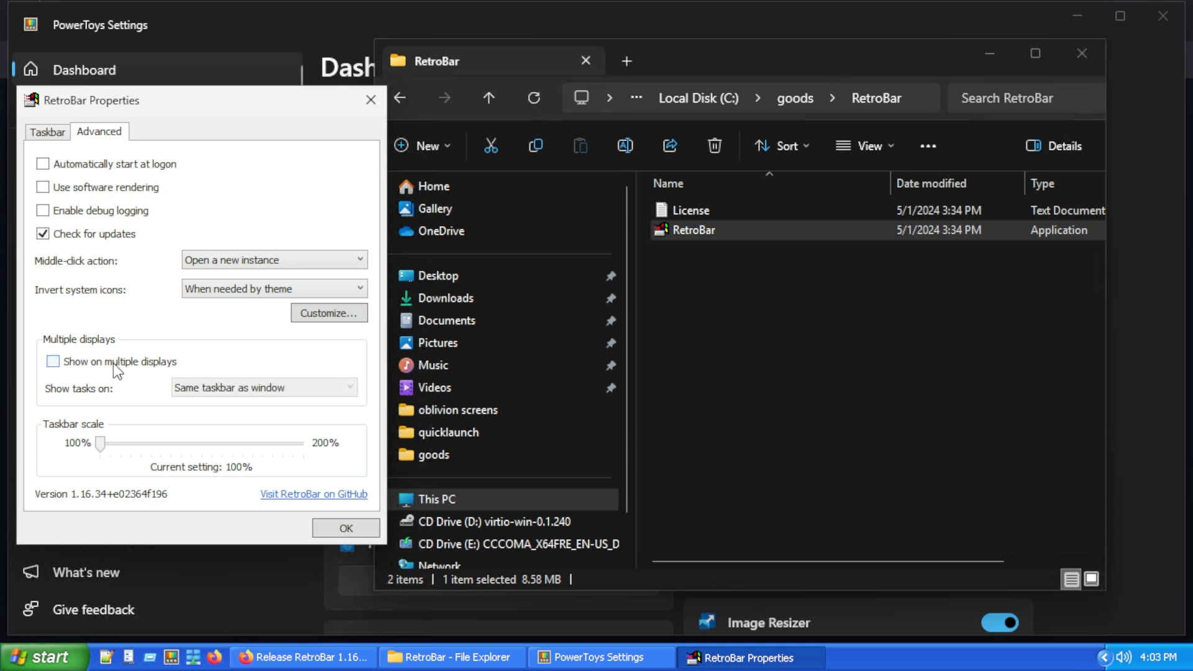
pyautogui.moveTo(232, 390)
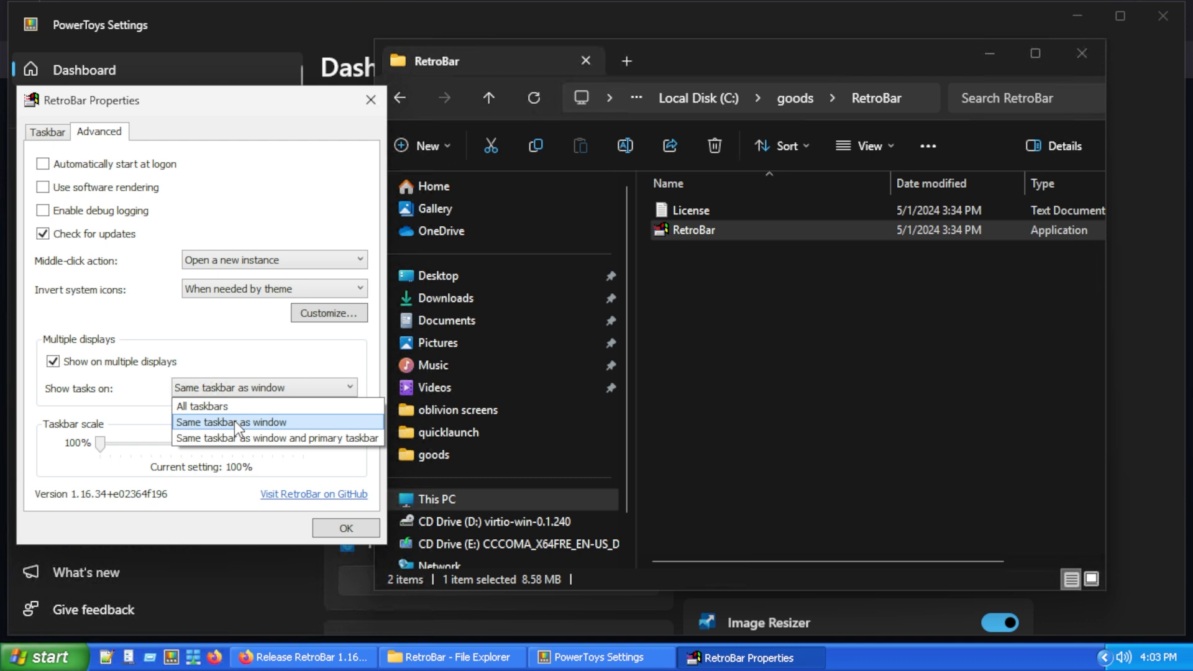
pyautogui.moveTo(232, 423)
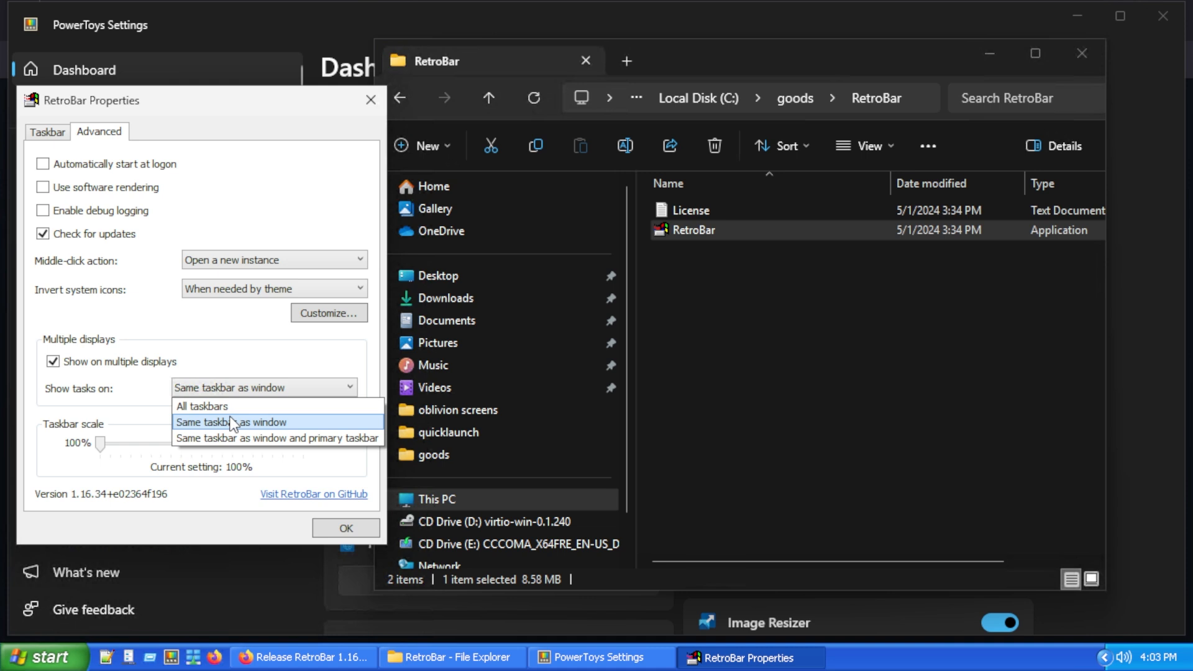
pyautogui.moveTo(278, 438)
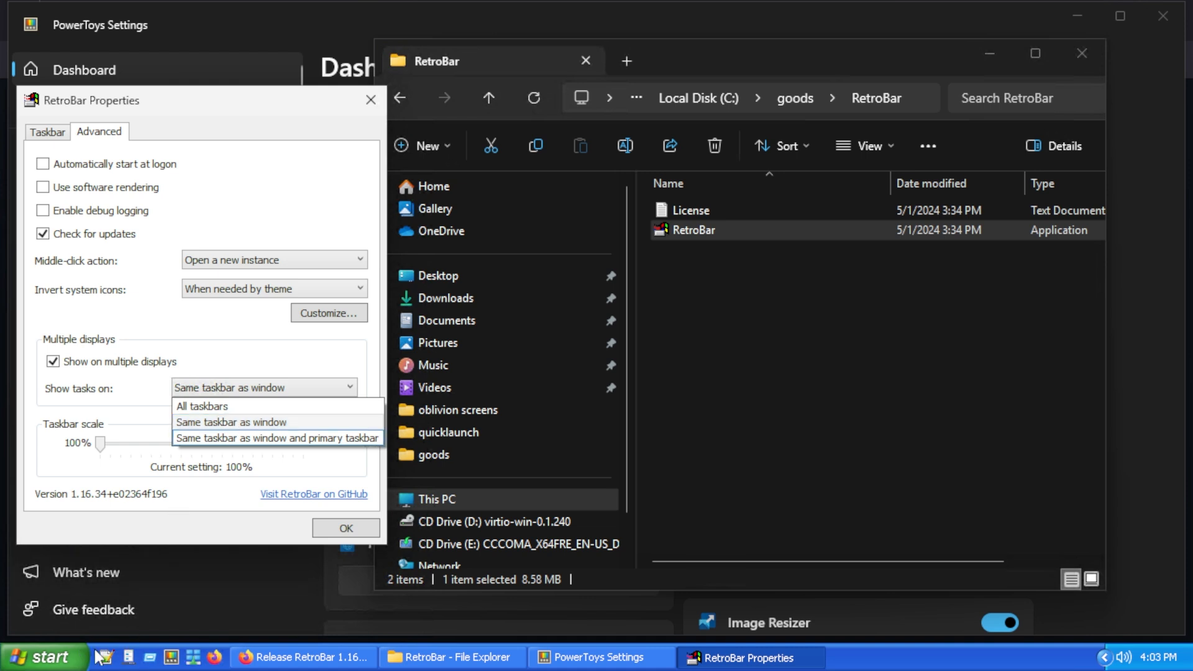
pyautogui.click(231, 421)
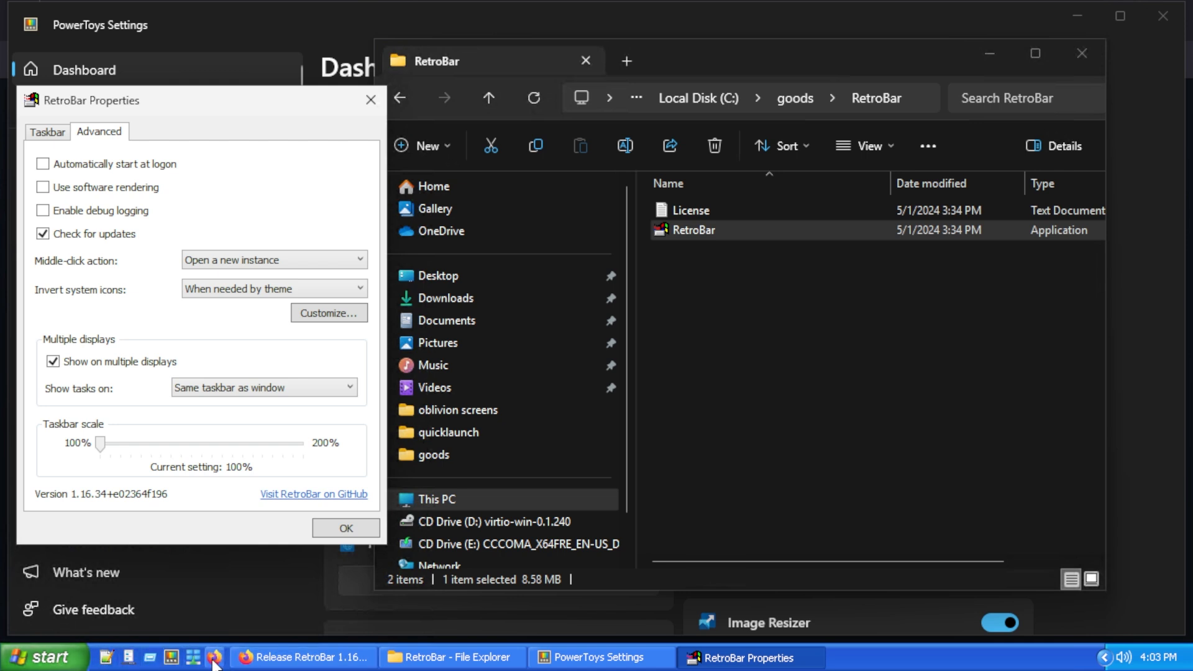
pyautogui.moveTo(214, 657)
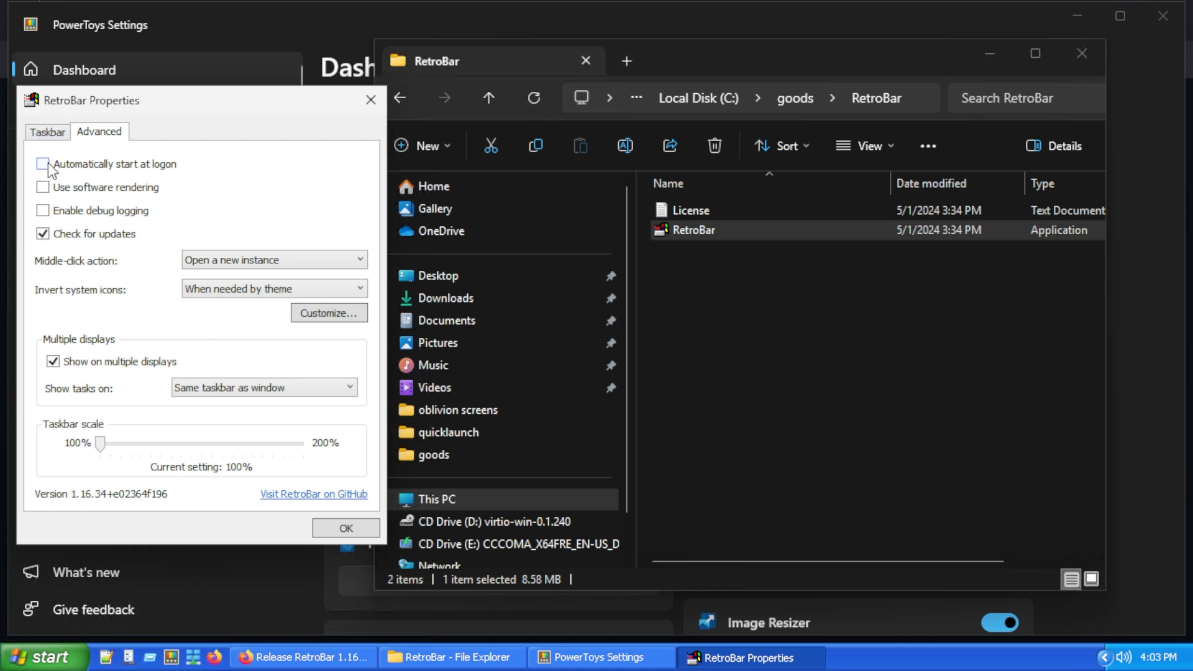
pyautogui.click(43, 163)
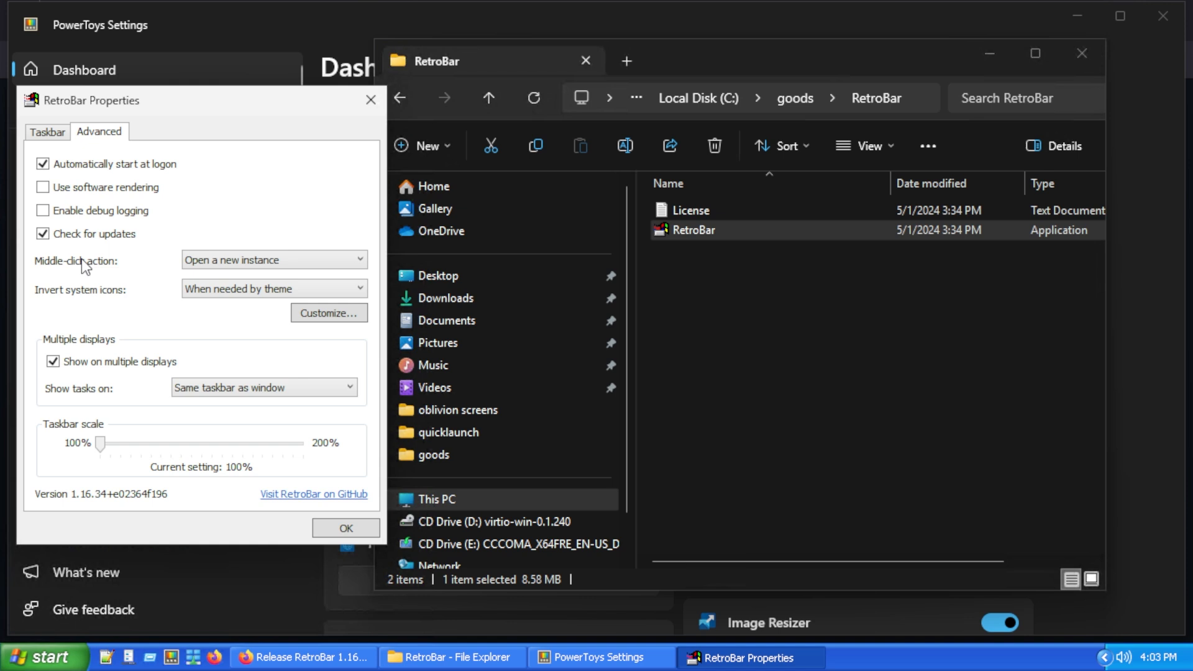
pyautogui.click(272, 260)
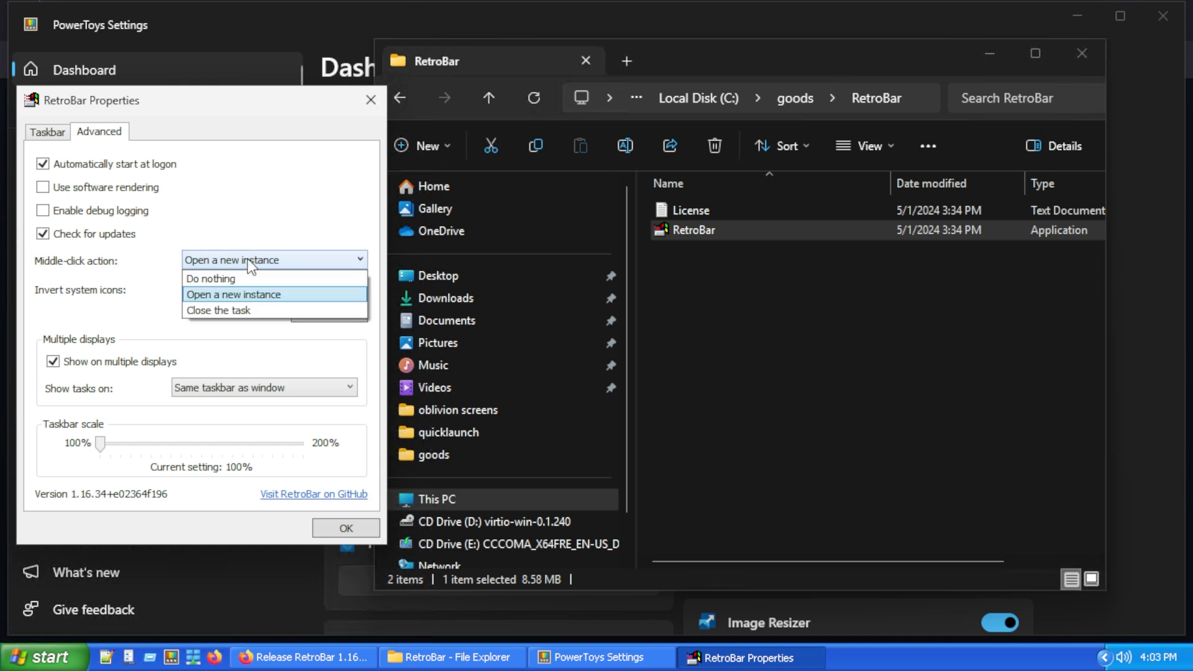
pyautogui.moveTo(249, 310)
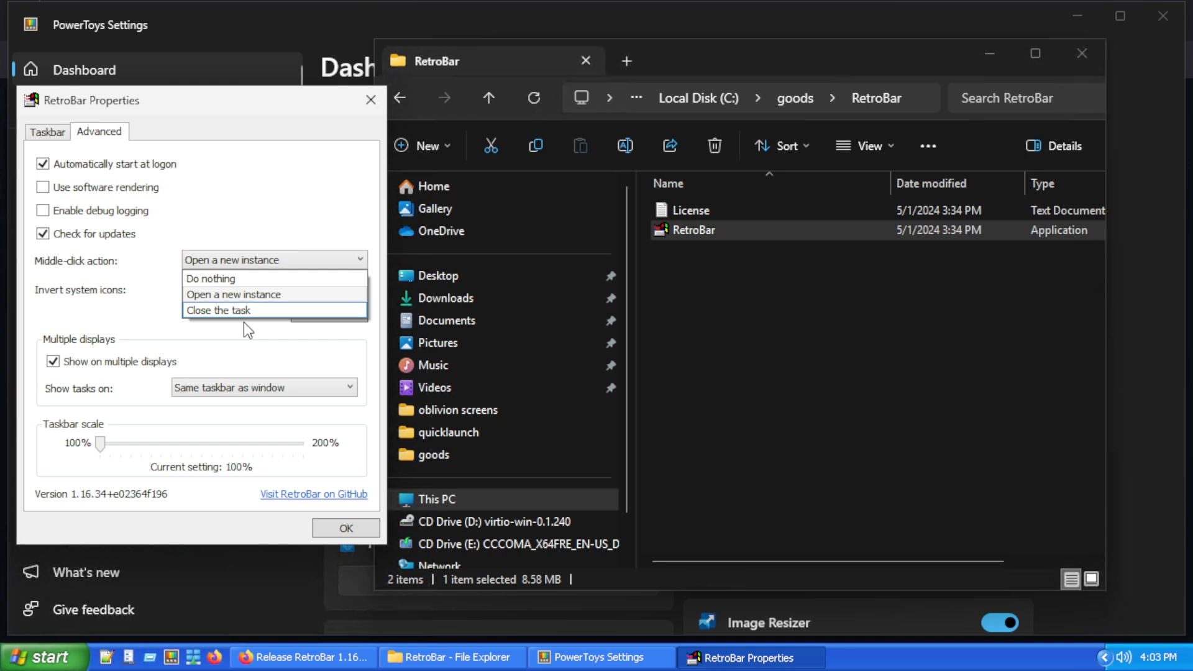
pyautogui.moveTo(254, 314)
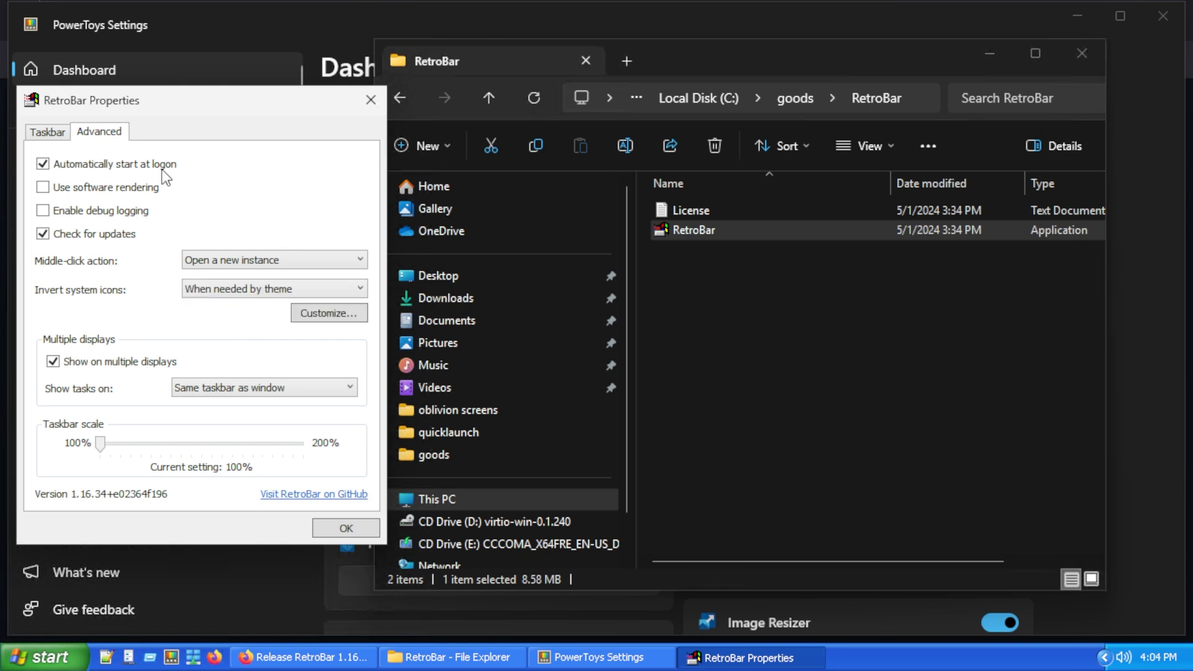
pyautogui.click(47, 132)
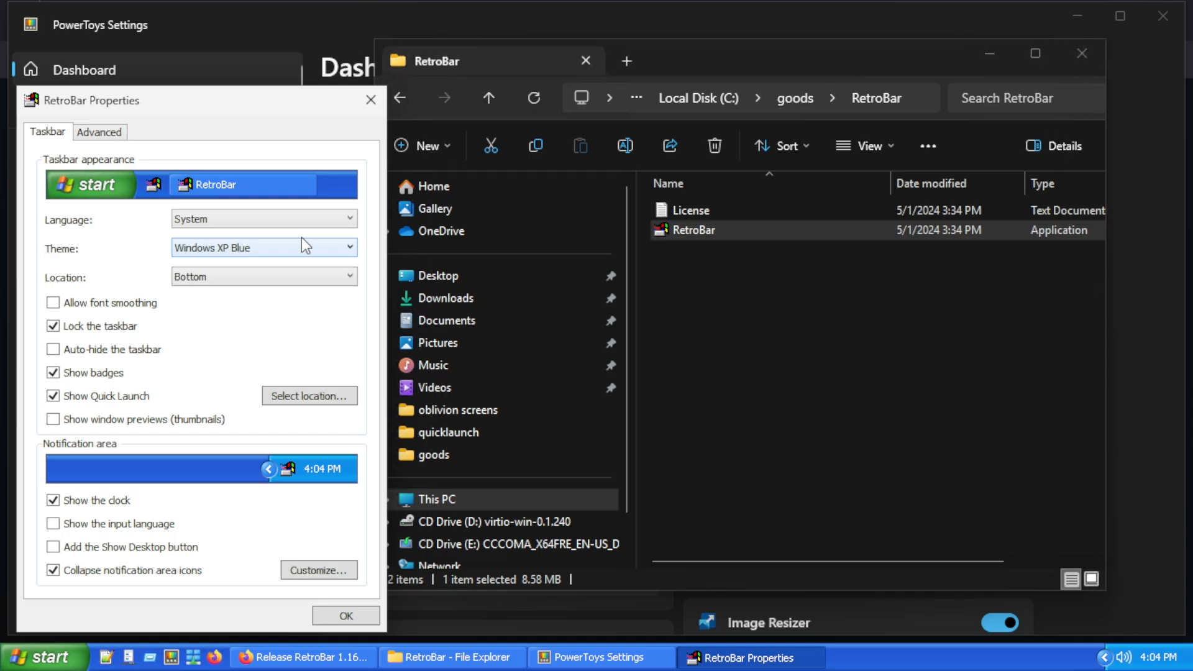
# Set the RetroBar theme to Windows Vista Aero and close RetroBar Properties.
pyautogui.click(262, 248)
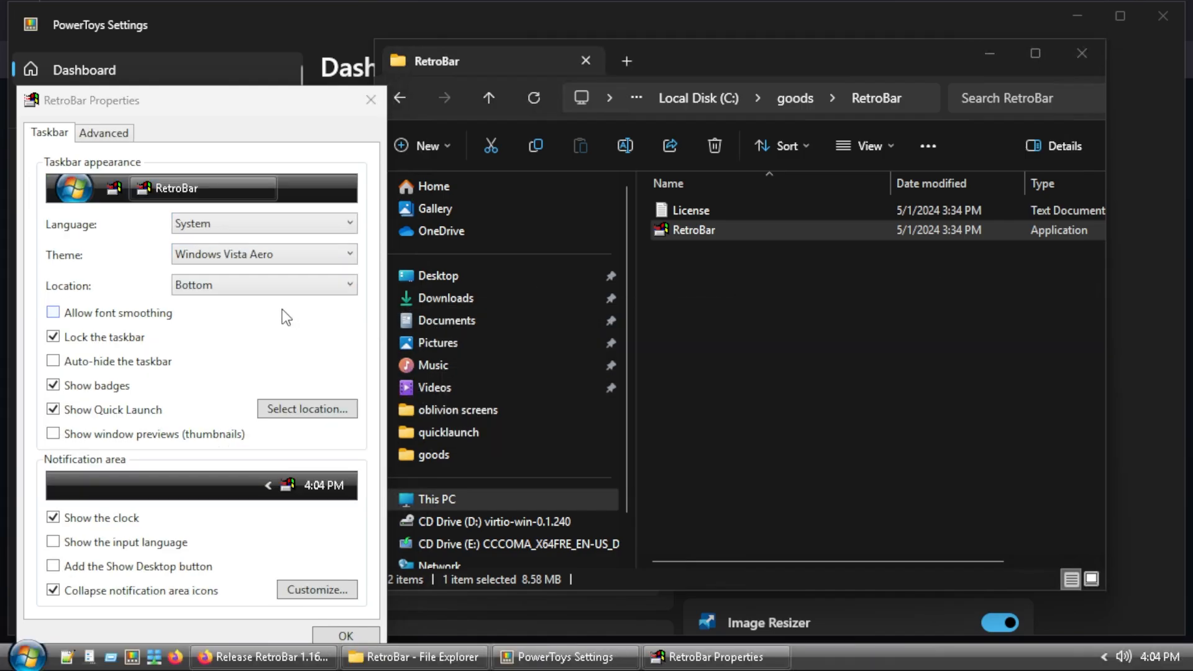
pyautogui.moveTo(288, 647)
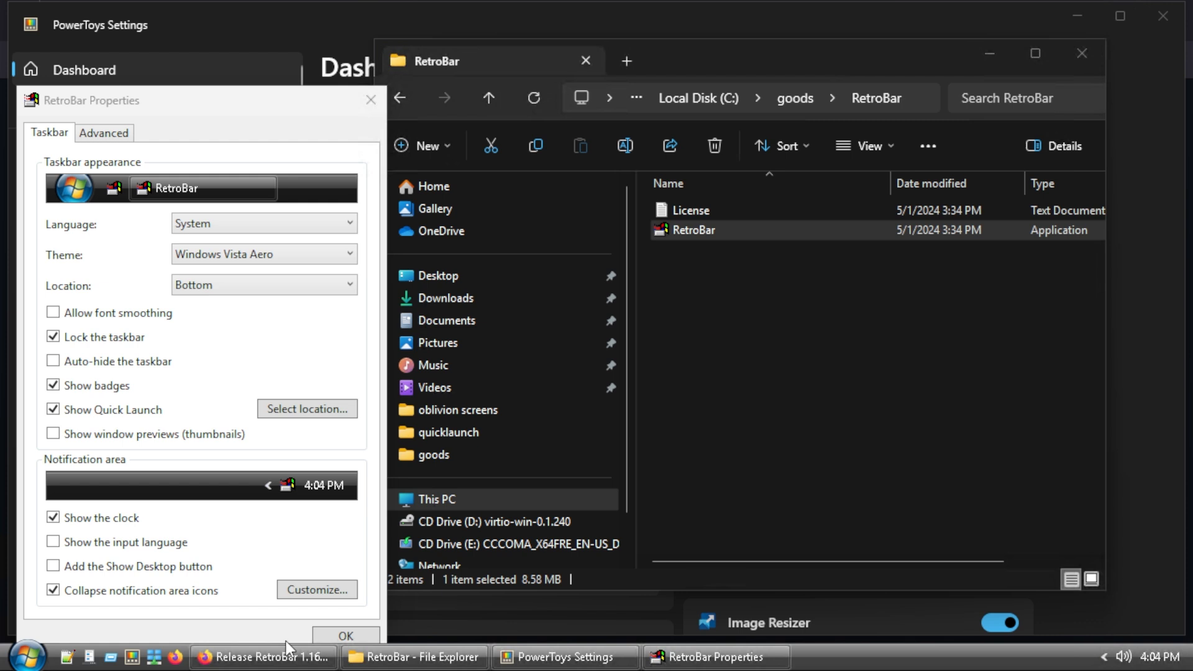
pyautogui.moveTo(370, 100)
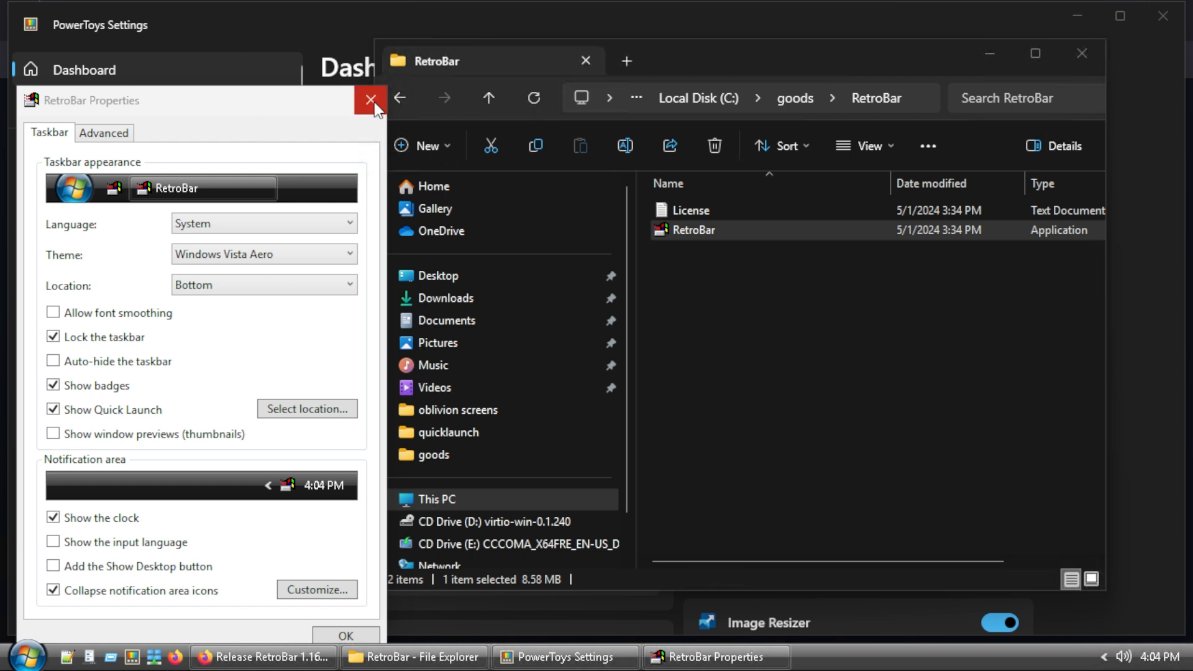
pyautogui.click(371, 99)
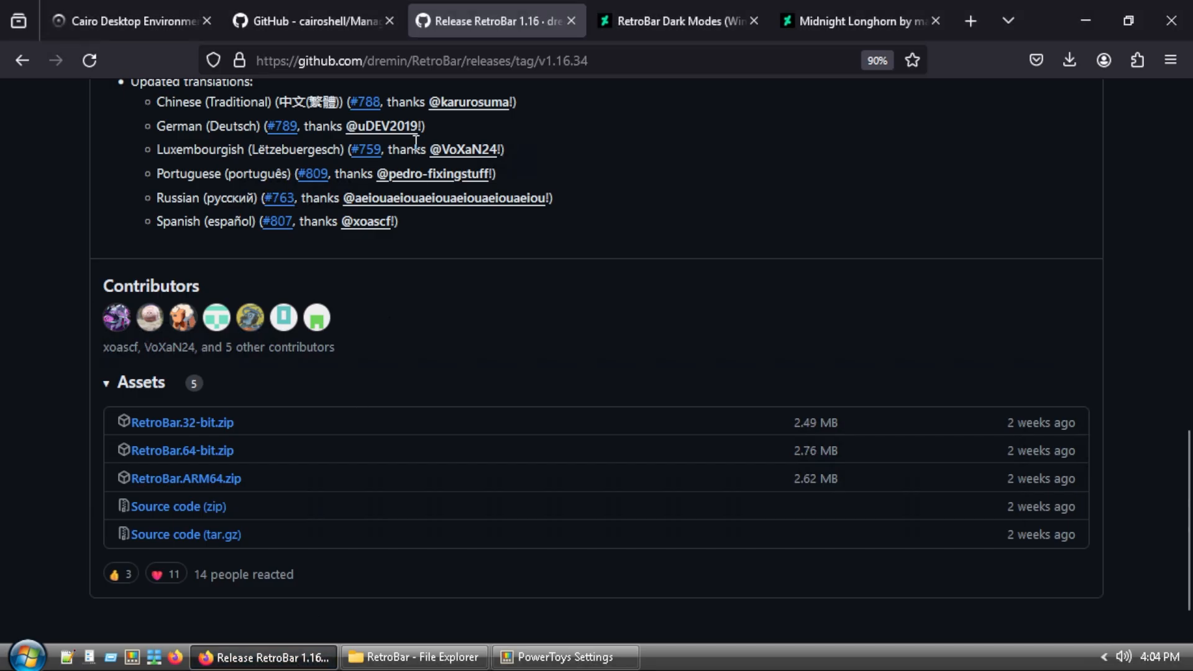
pyautogui.click(677, 21)
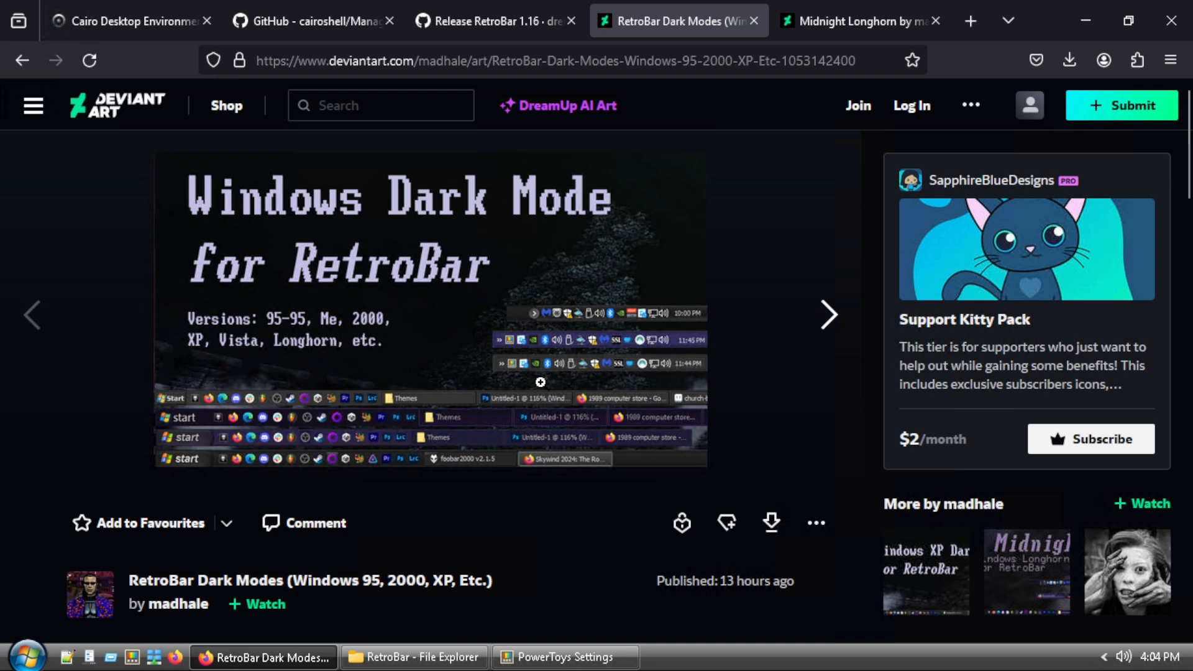
pyautogui.click(859, 20)
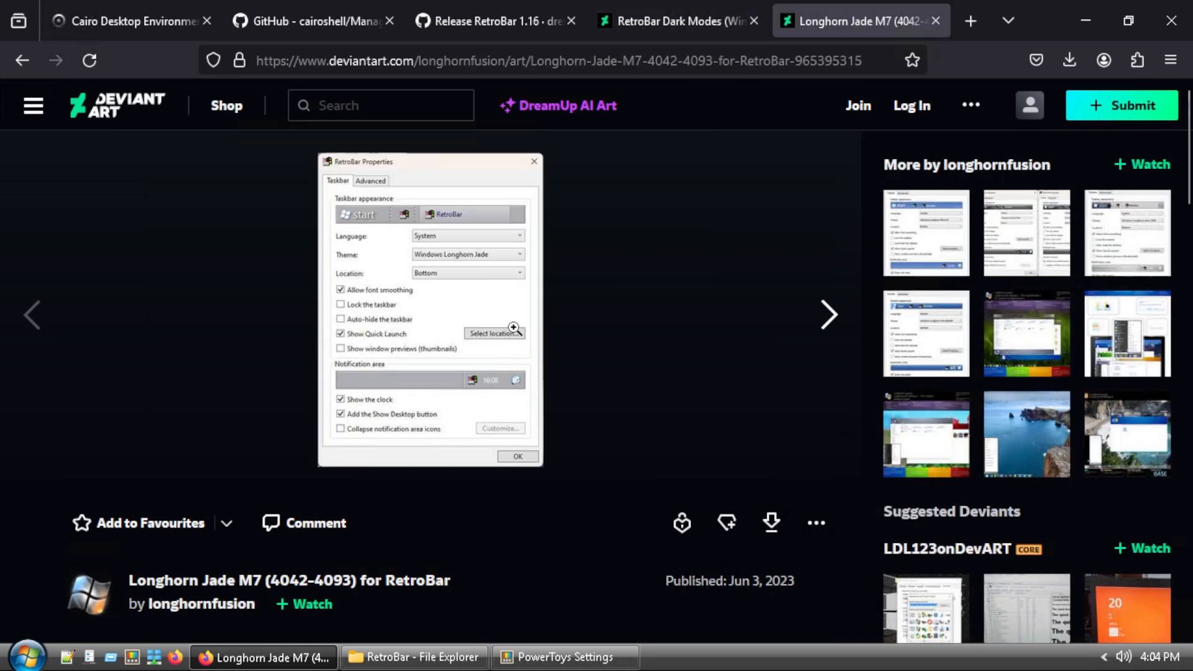
pyautogui.moveTo(200, 604)
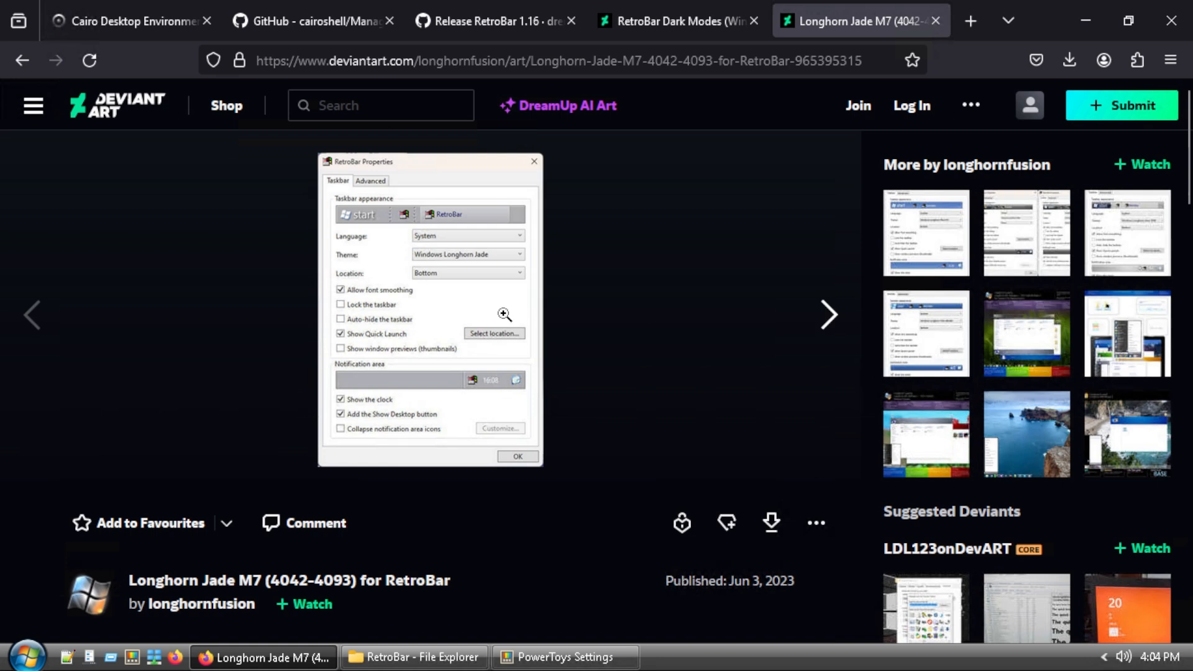
pyautogui.moveTo(470, 432)
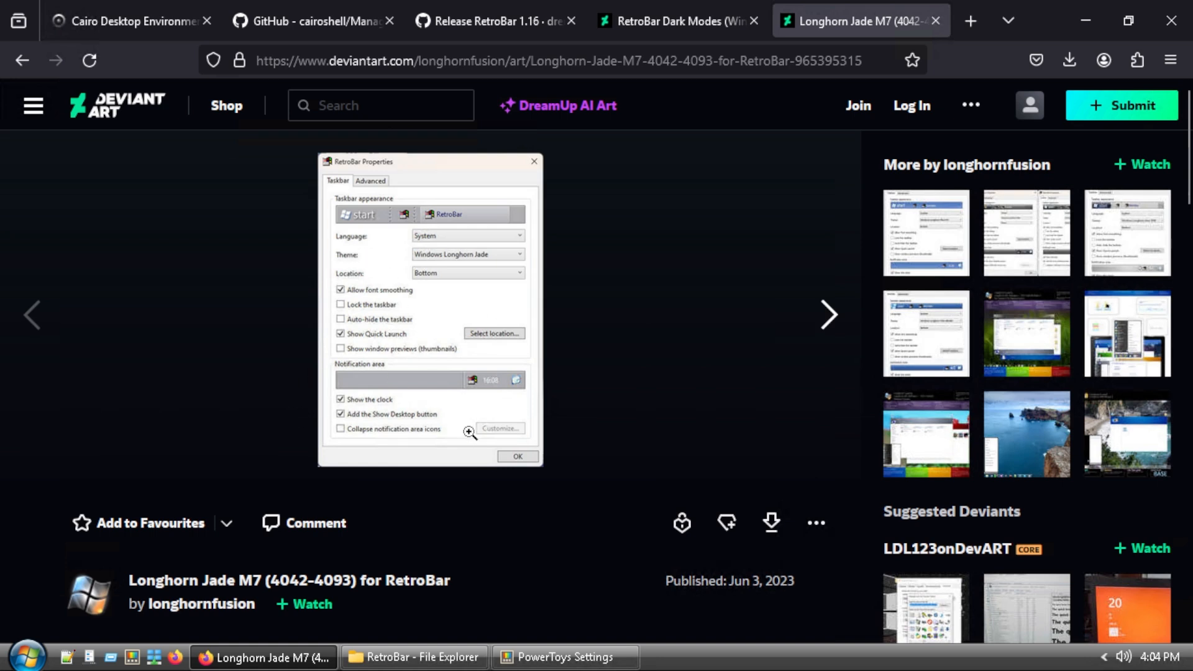
pyautogui.moveTo(540, 210)
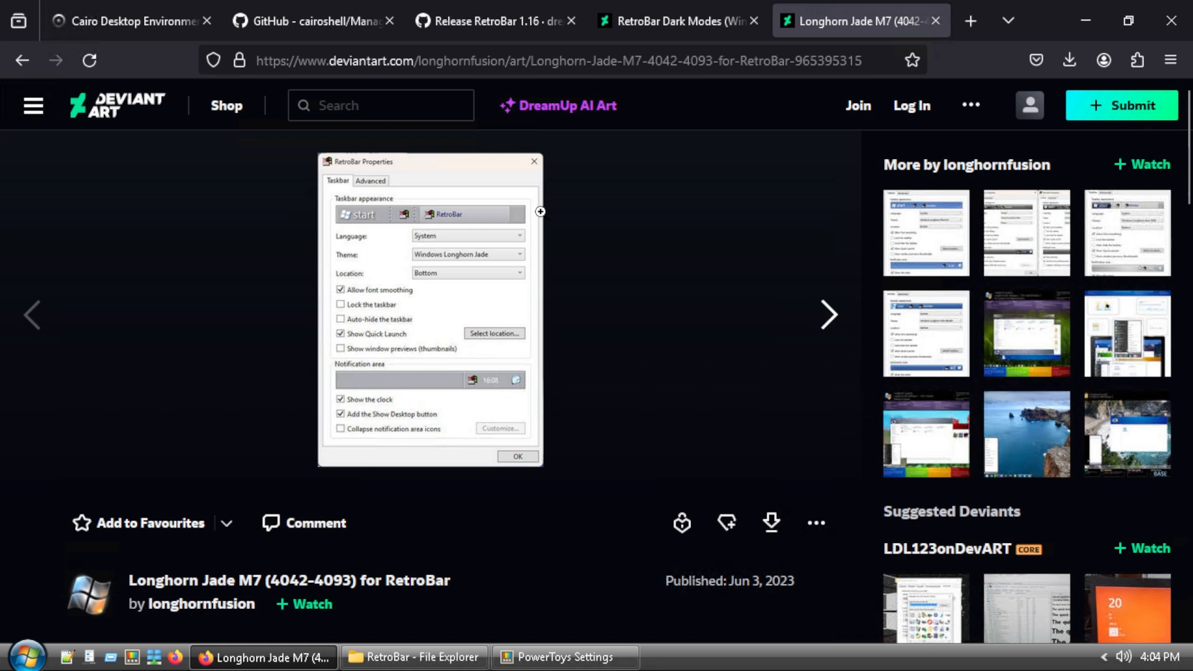
pyautogui.moveTo(581, 238)
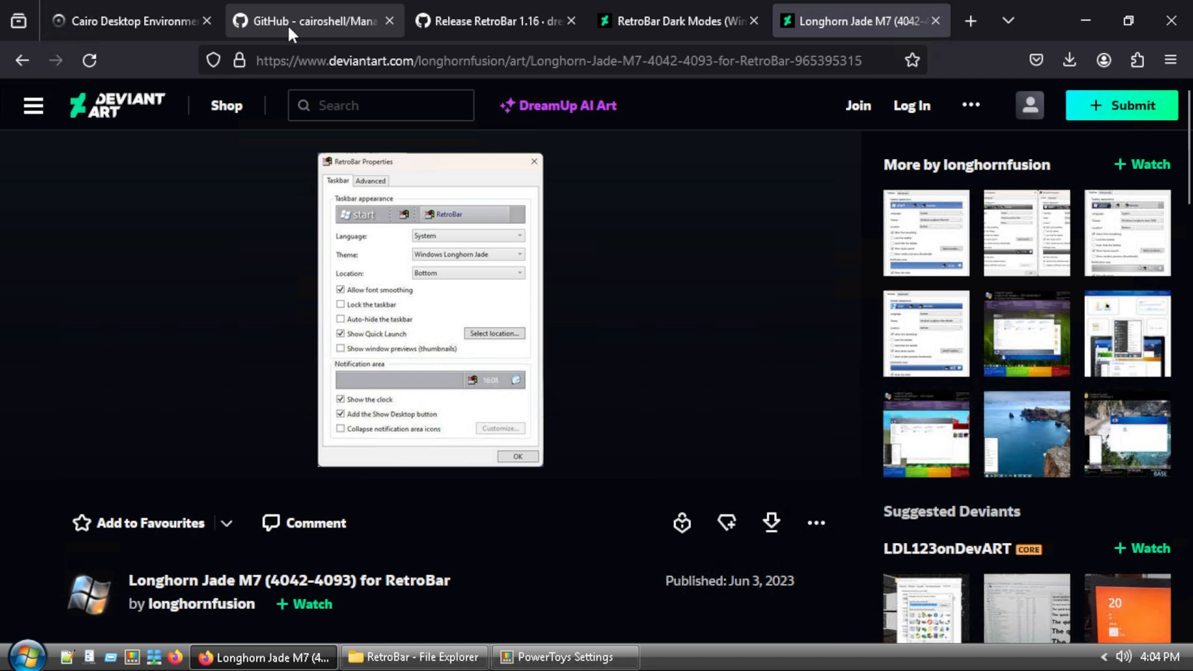
pyautogui.click(494, 20)
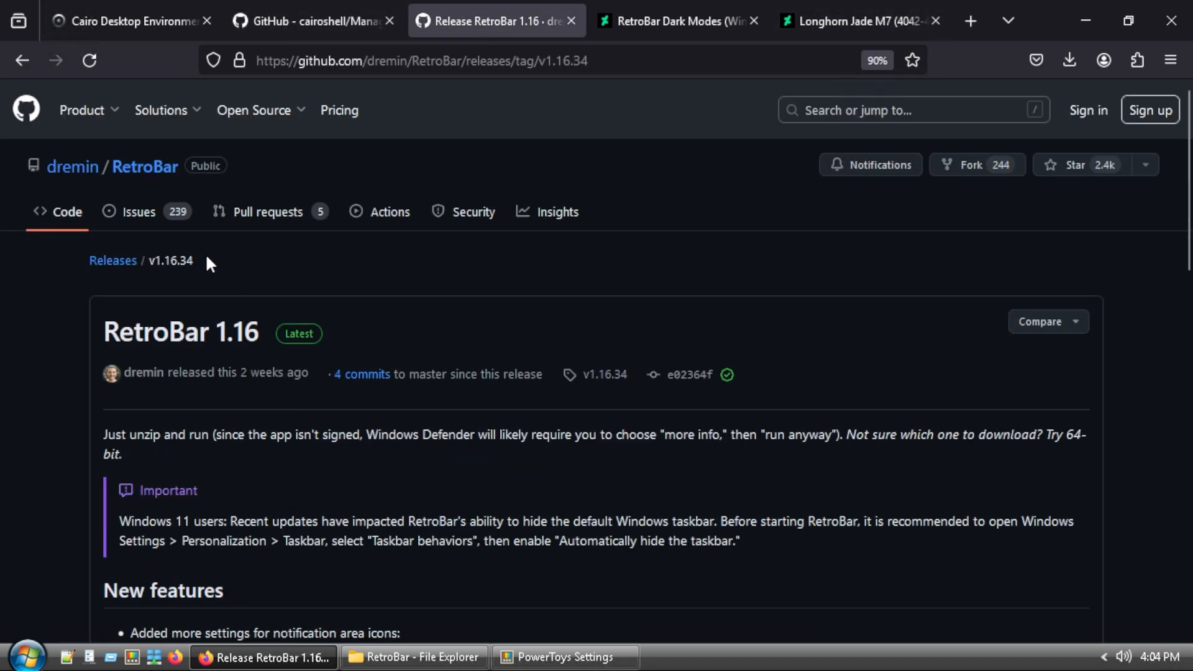
# Download the RetroBar Dark Modes zip (107 KB) from its DeviantArt deviation page.
pyautogui.click(675, 21)
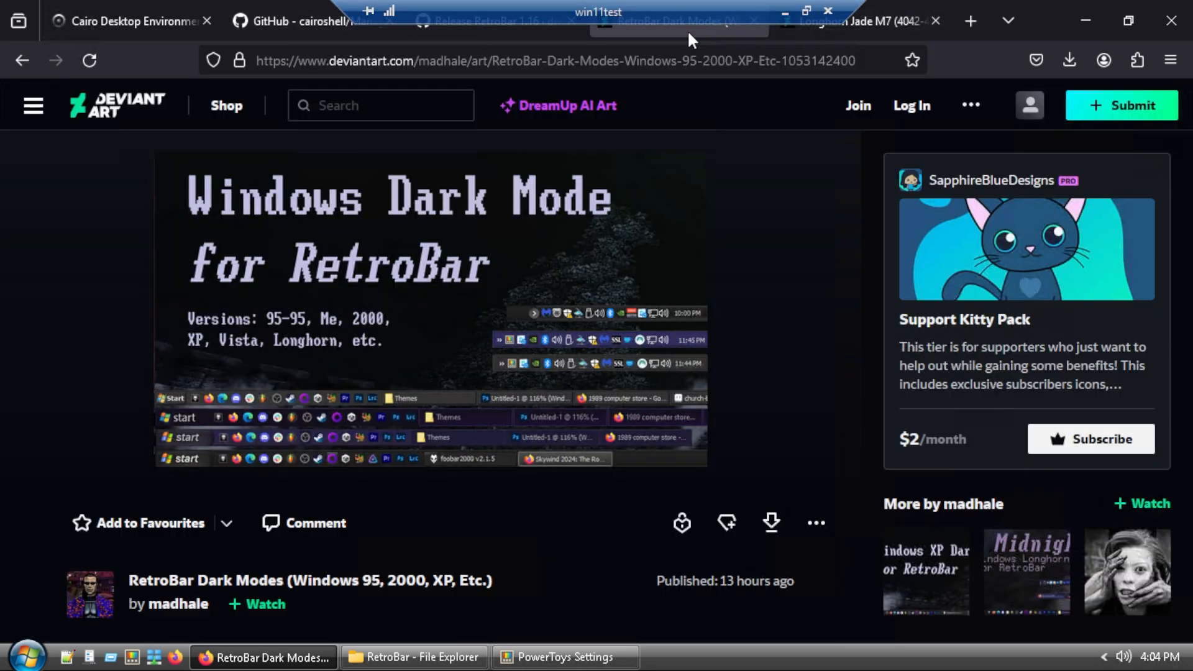
pyautogui.moveTo(525, 493)
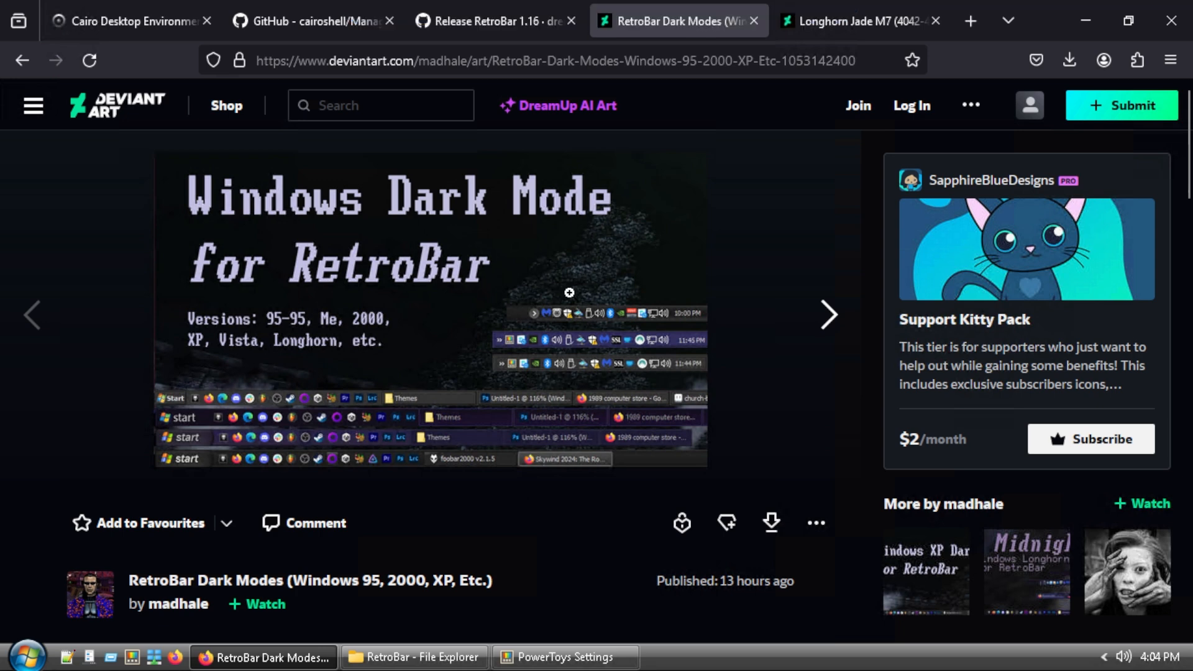
pyautogui.scroll(-3)
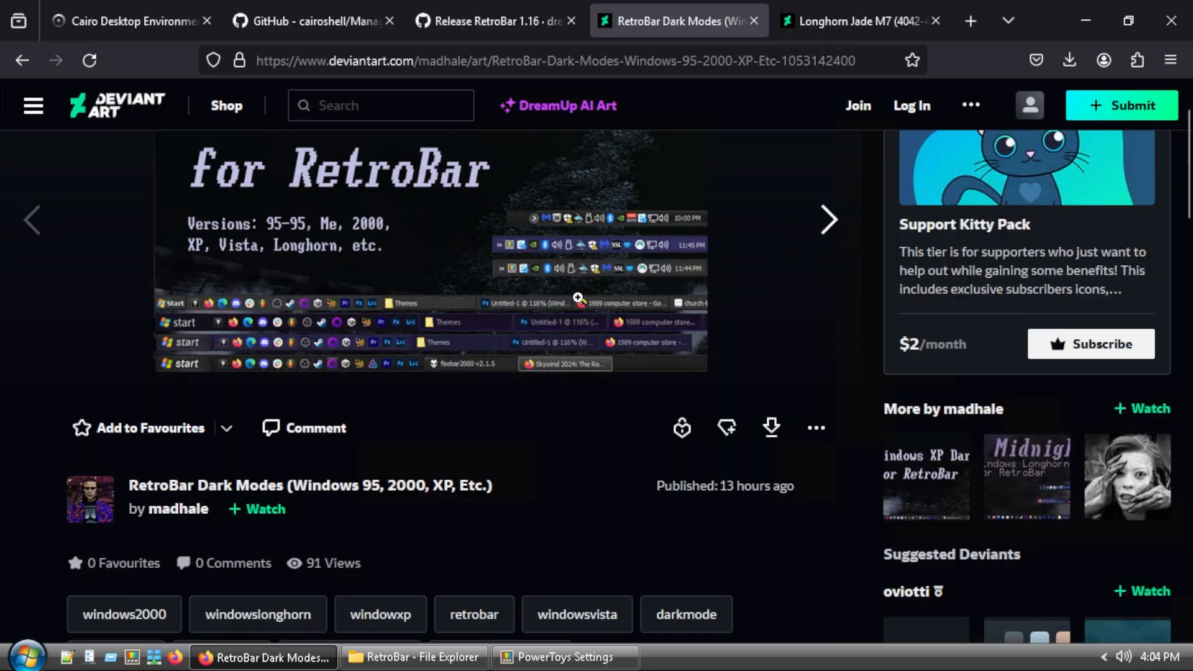
pyautogui.moveTo(771, 427)
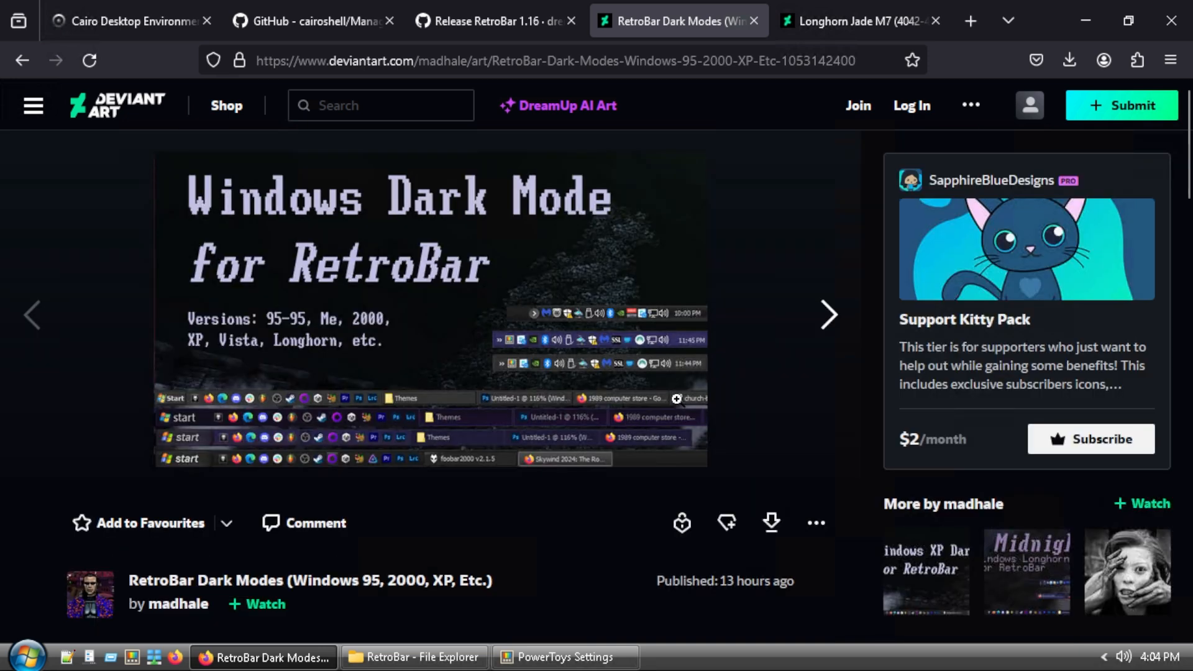
pyautogui.scroll(-3)
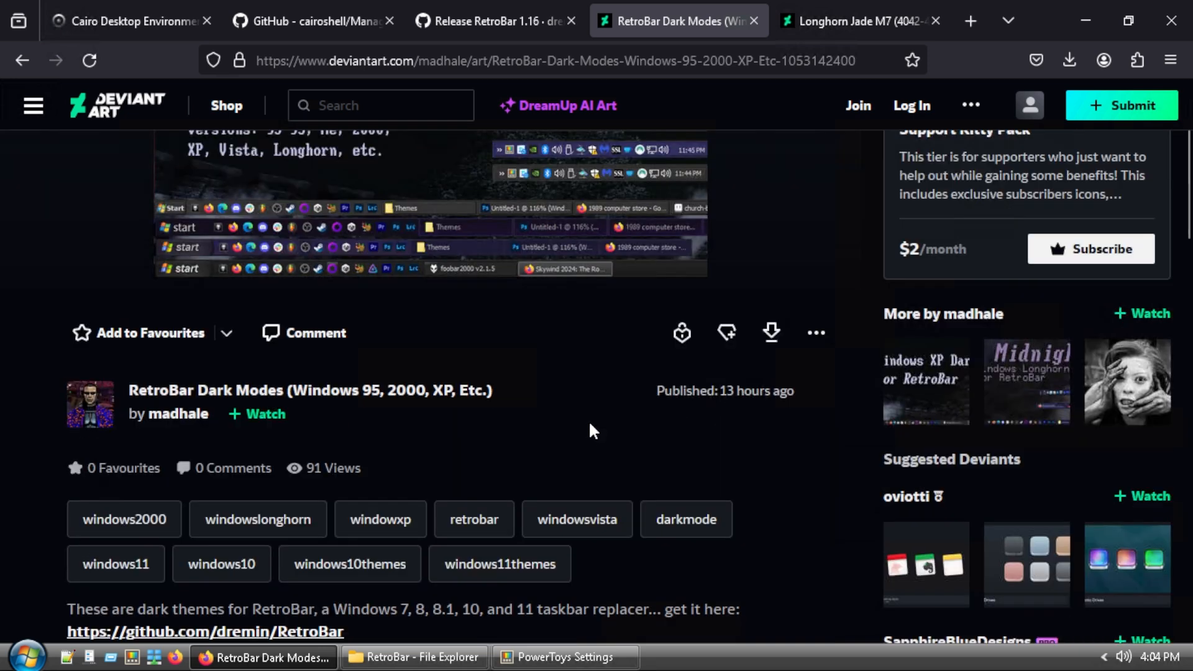
pyautogui.scroll(-3)
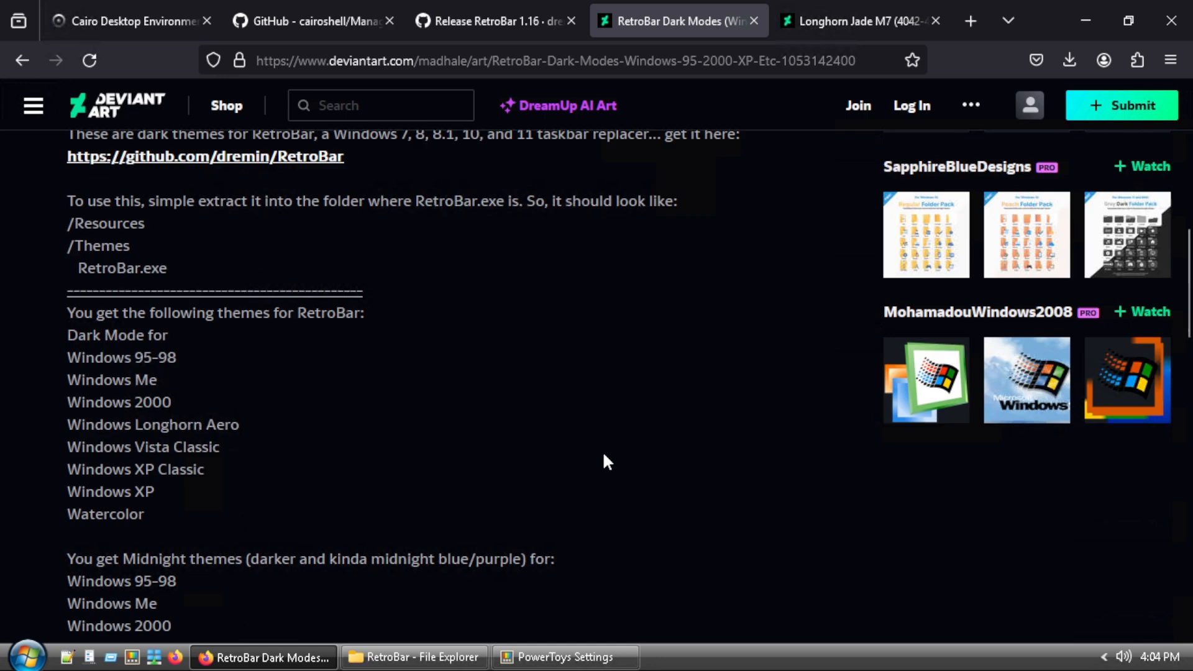
pyautogui.scroll(3)
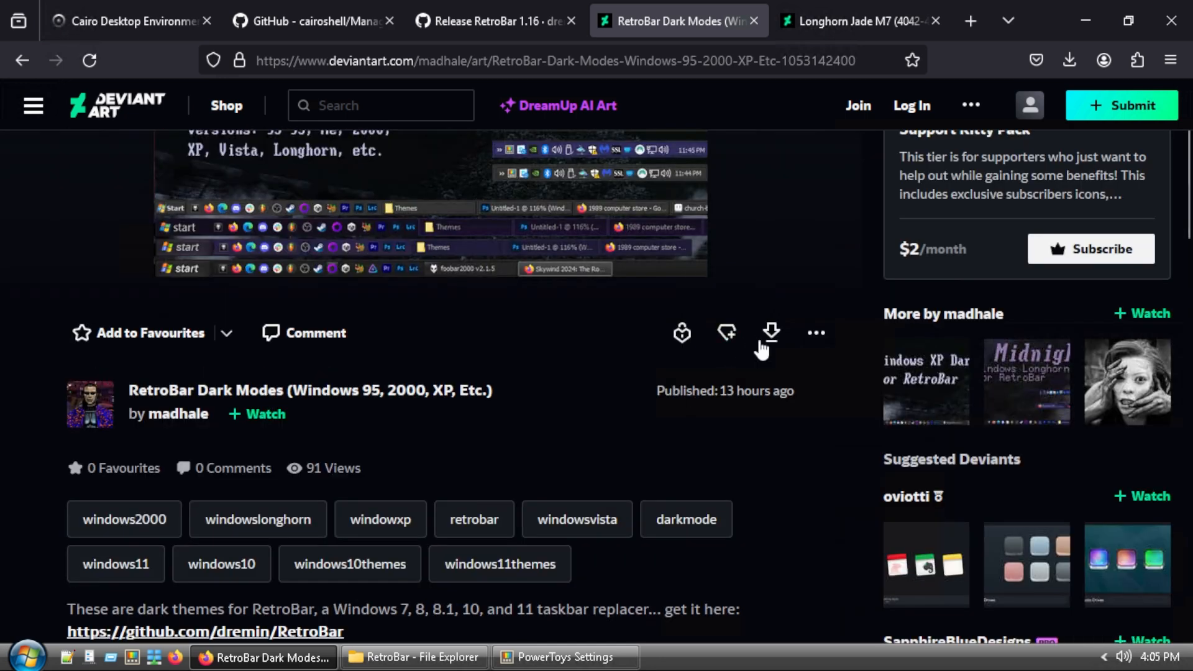
pyautogui.click(857, 105)
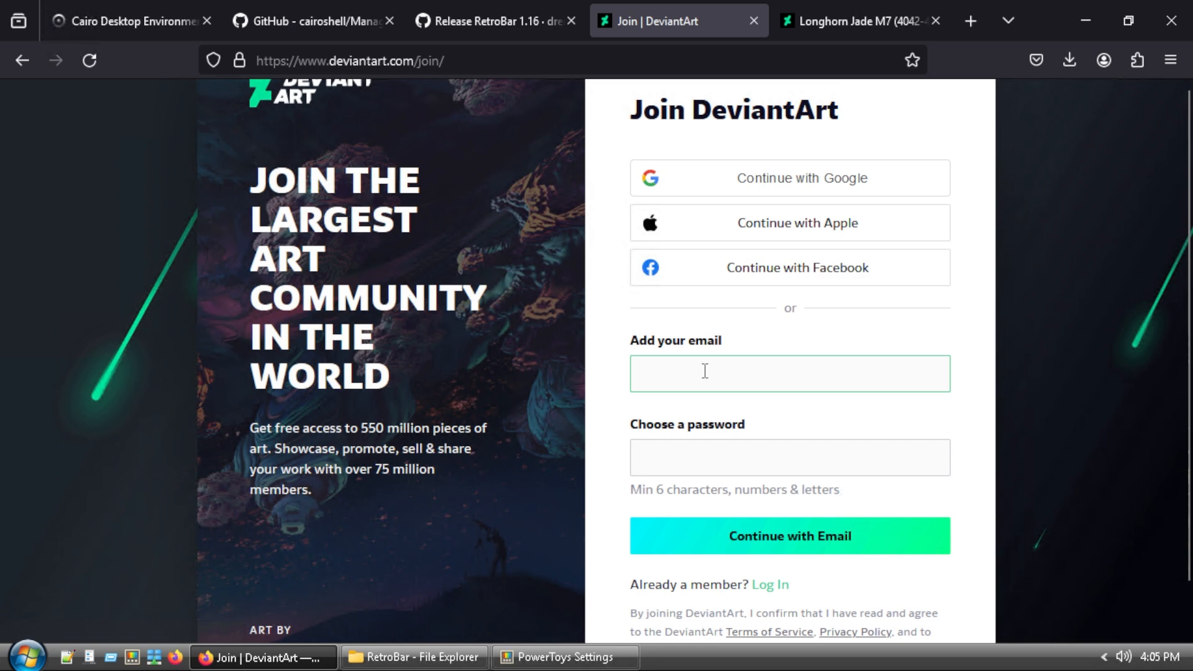
pyautogui.click(1068, 60)
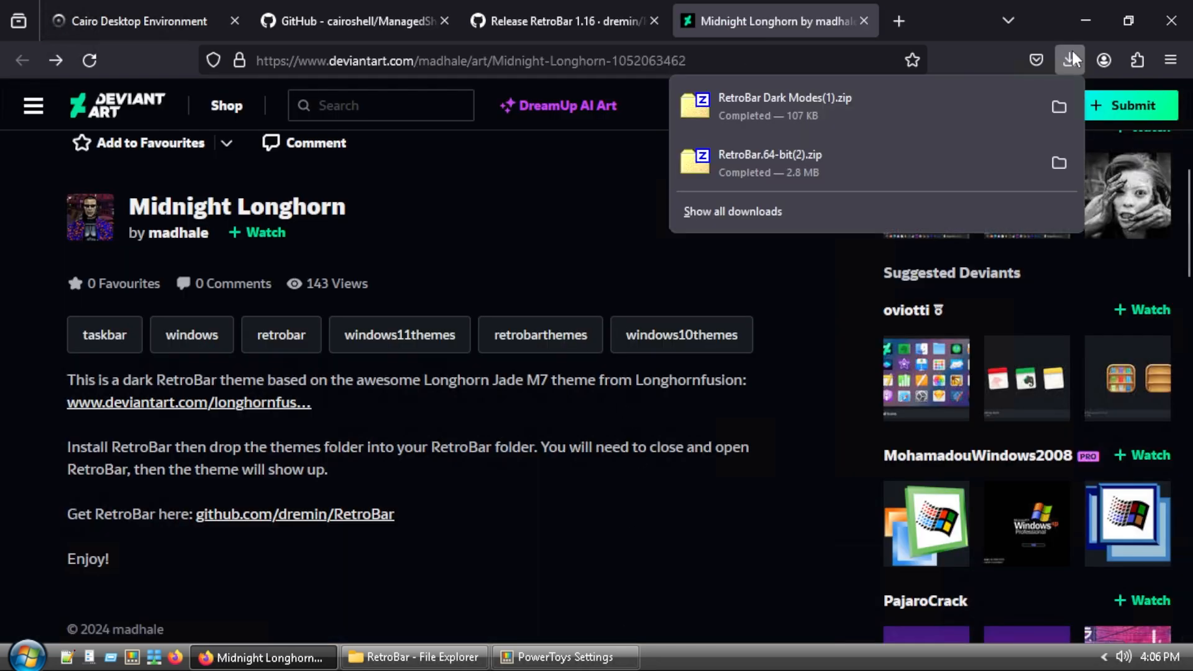
# Open the downloaded Dark Modes zip from the Firefox downloads panel.
pyautogui.click(1057, 106)
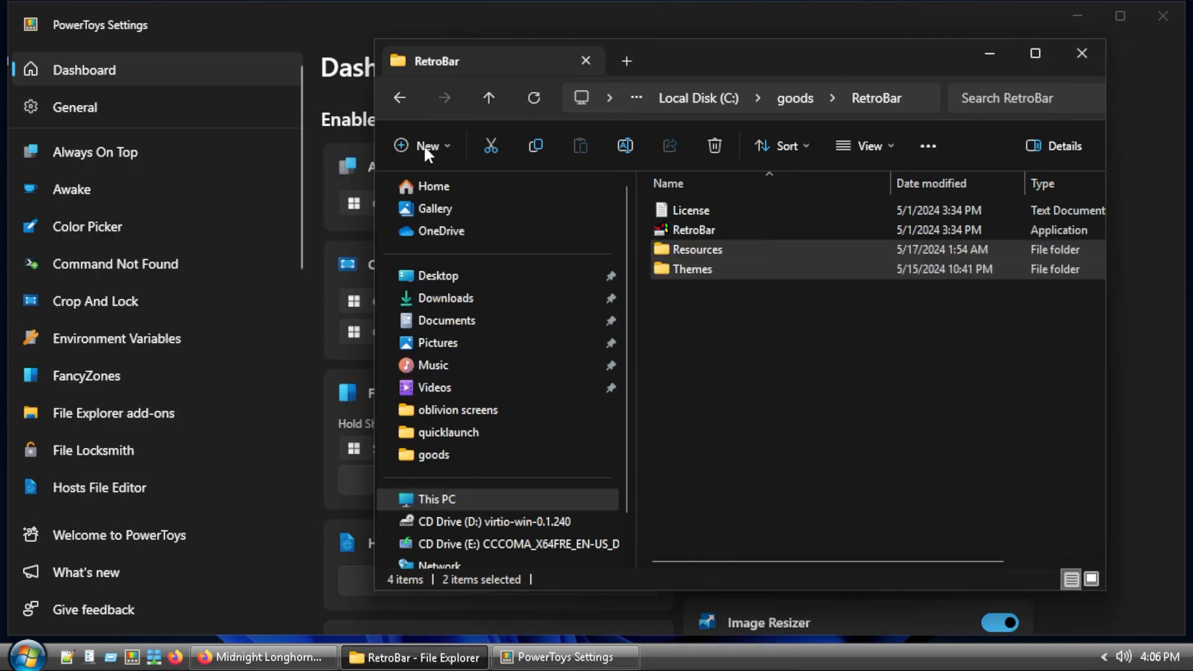
# From the taskbar's Properties, apply the Dark Mode Windows 2000 theme.
pyautogui.rightClick(761, 656)
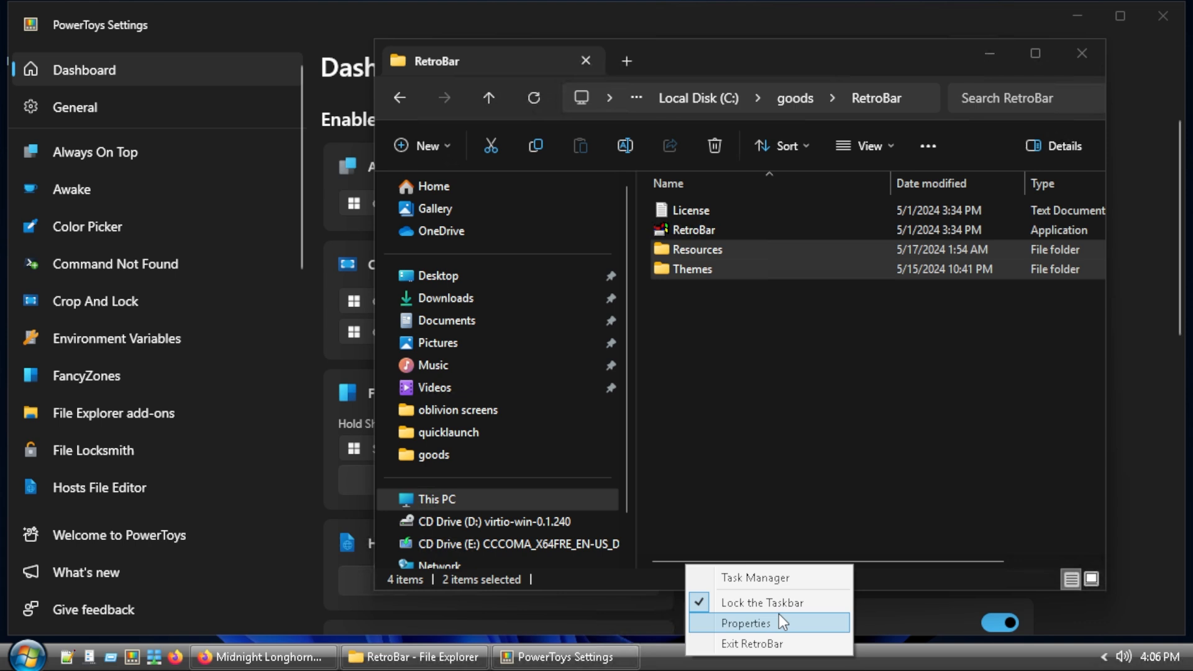
pyautogui.click(746, 624)
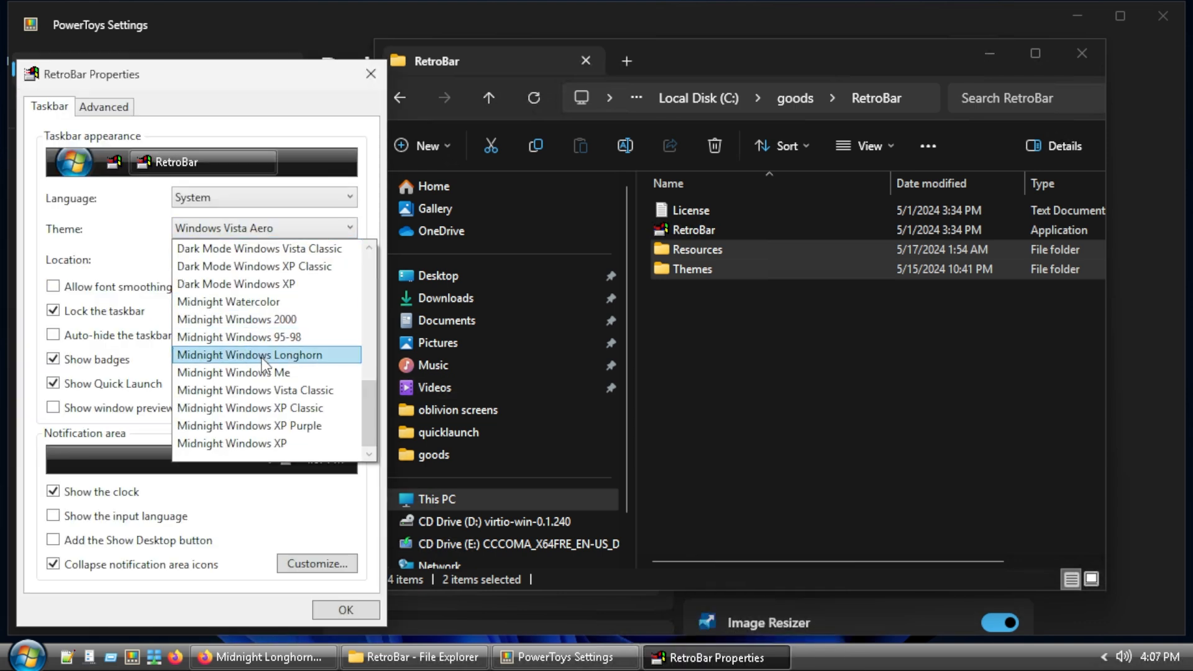
pyautogui.scroll(3)
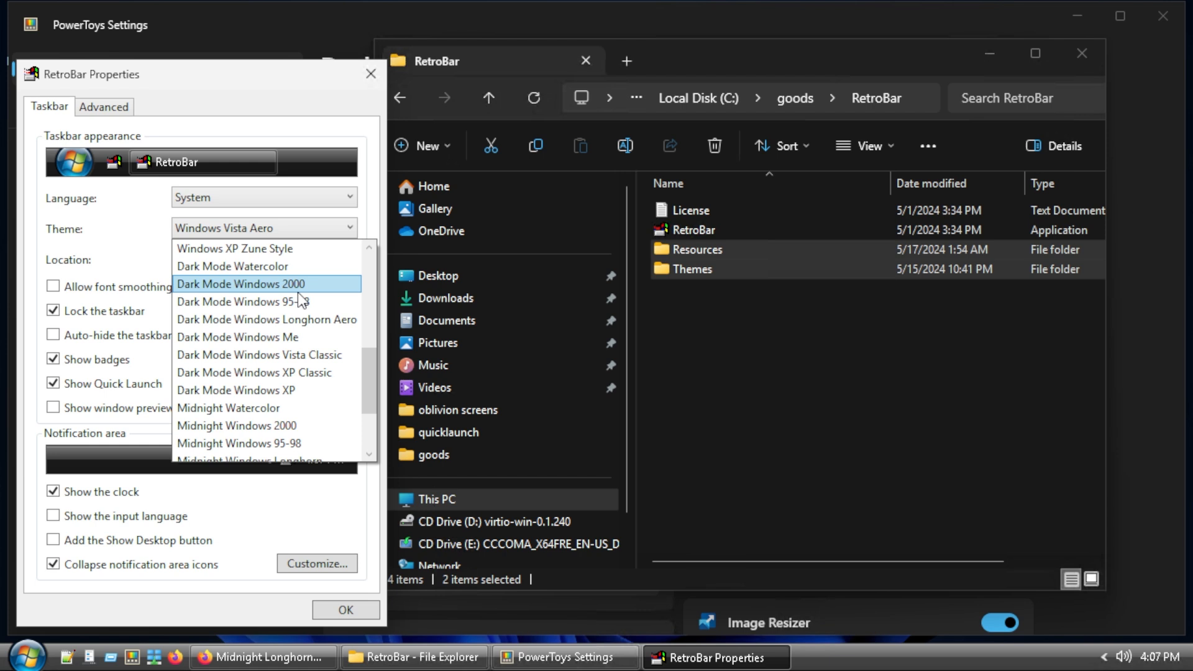
pyautogui.scroll(3)
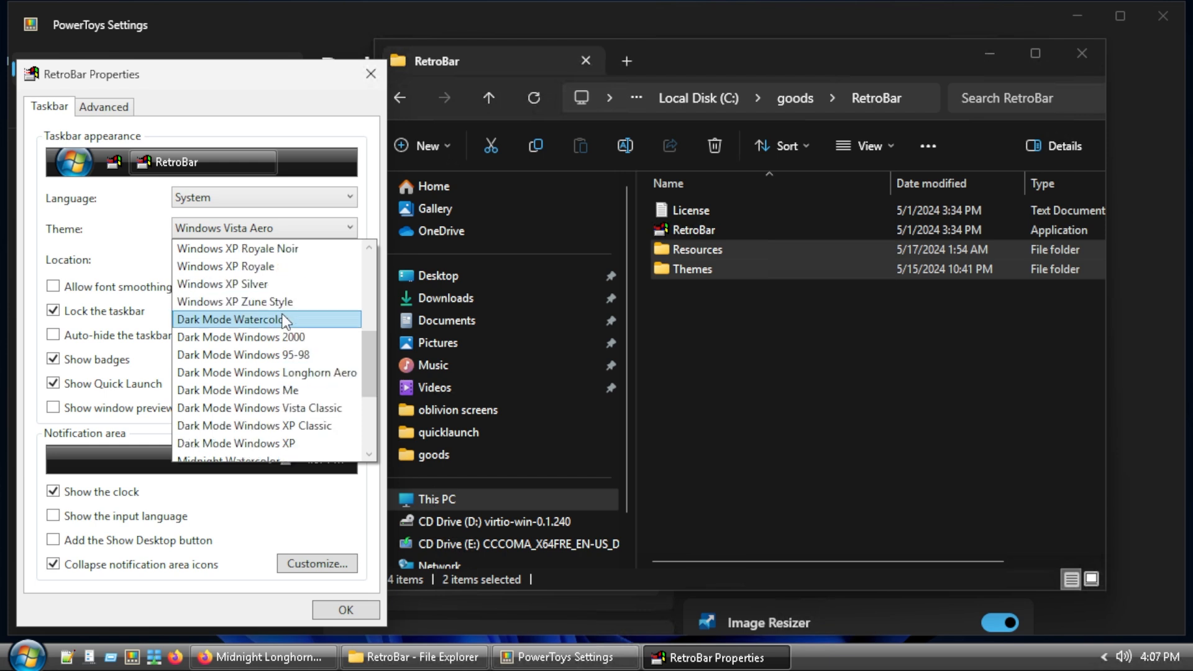
pyautogui.scroll(-3)
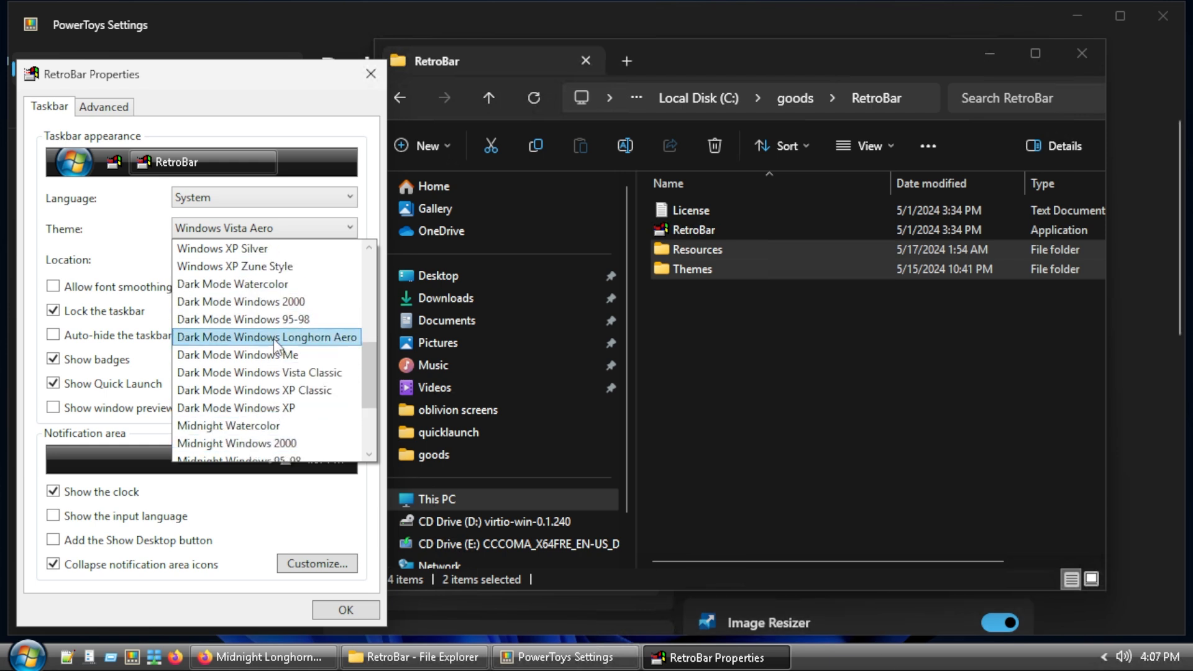
pyautogui.moveTo(271, 319)
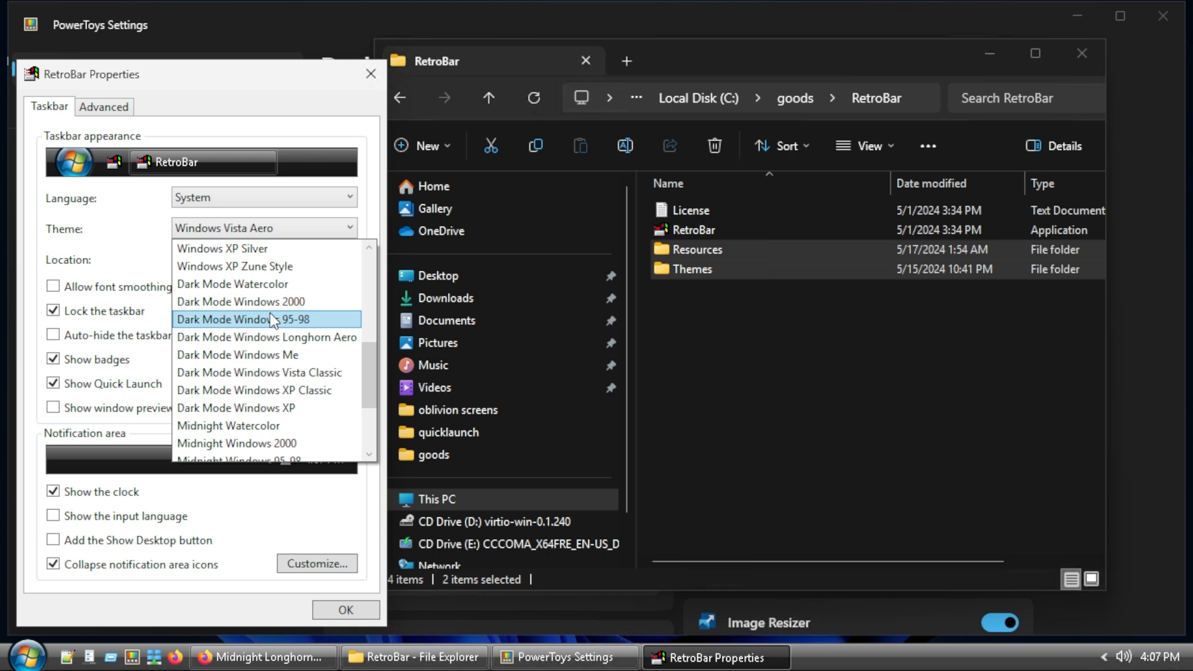
pyautogui.click(241, 301)
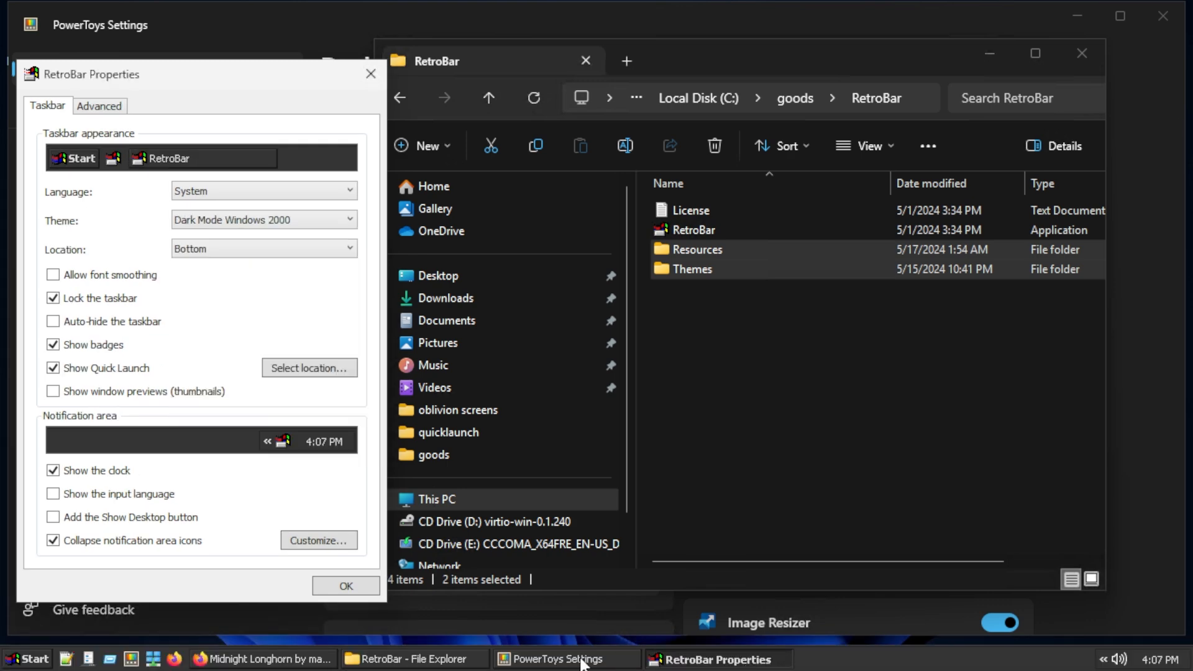
# Try Dark Mode Windows 95-98, Me, Vista Classic, XP Classic and XP themes in turn.
pyautogui.click(566, 658)
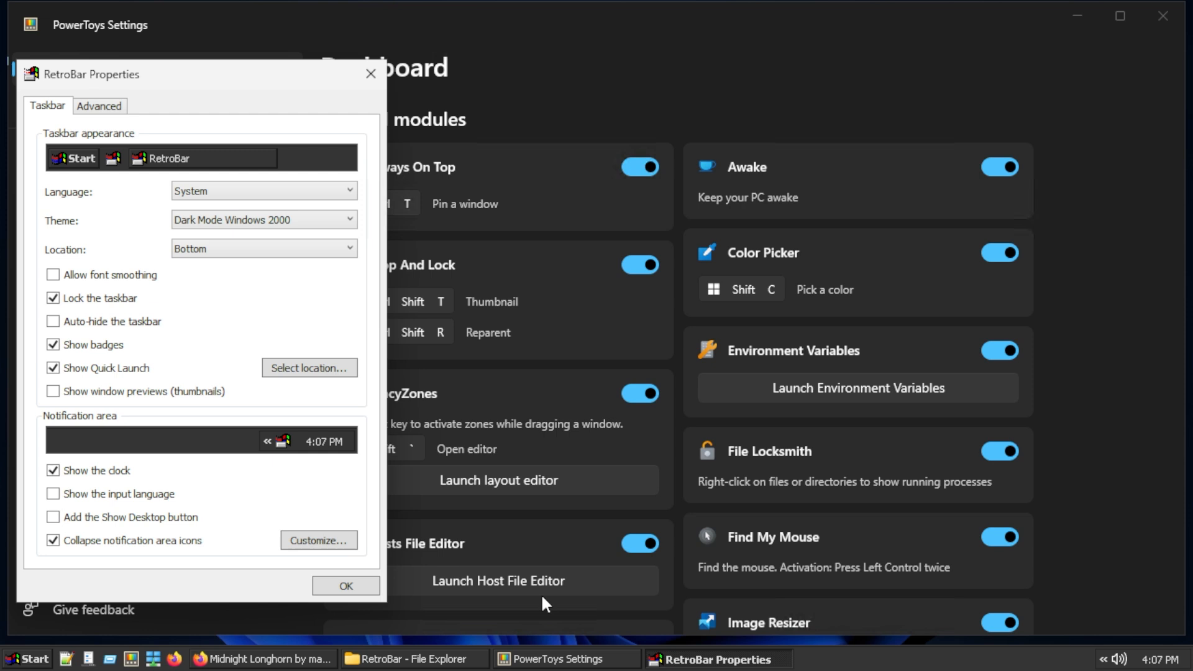
pyautogui.click(262, 219)
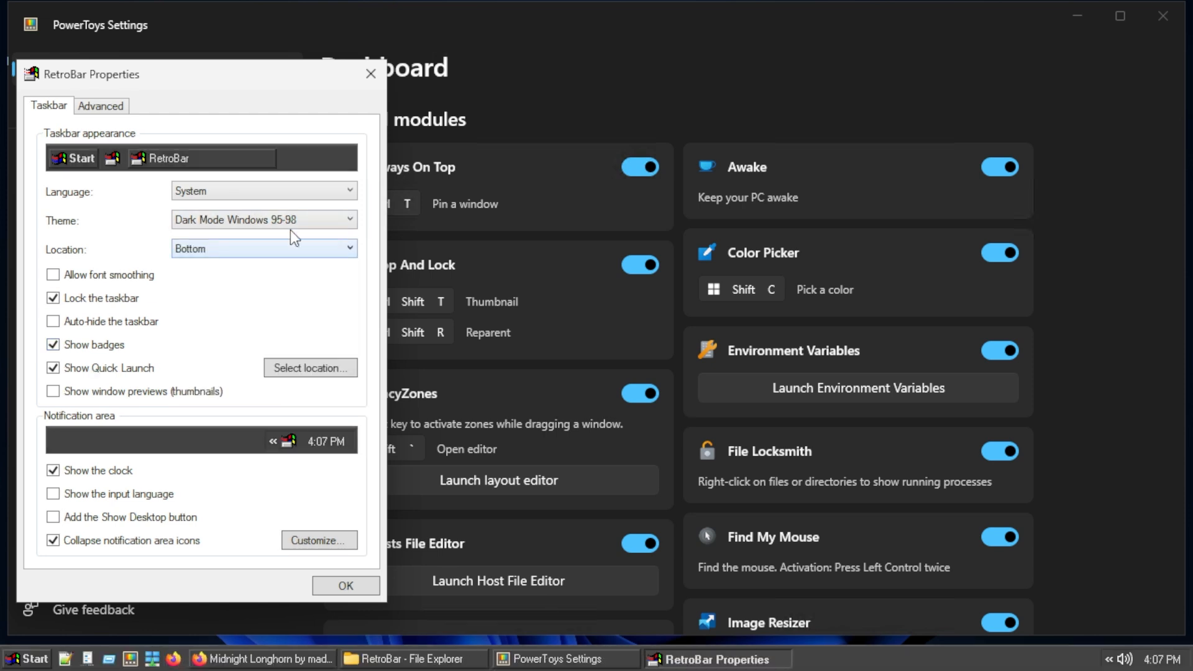
pyautogui.click(263, 220)
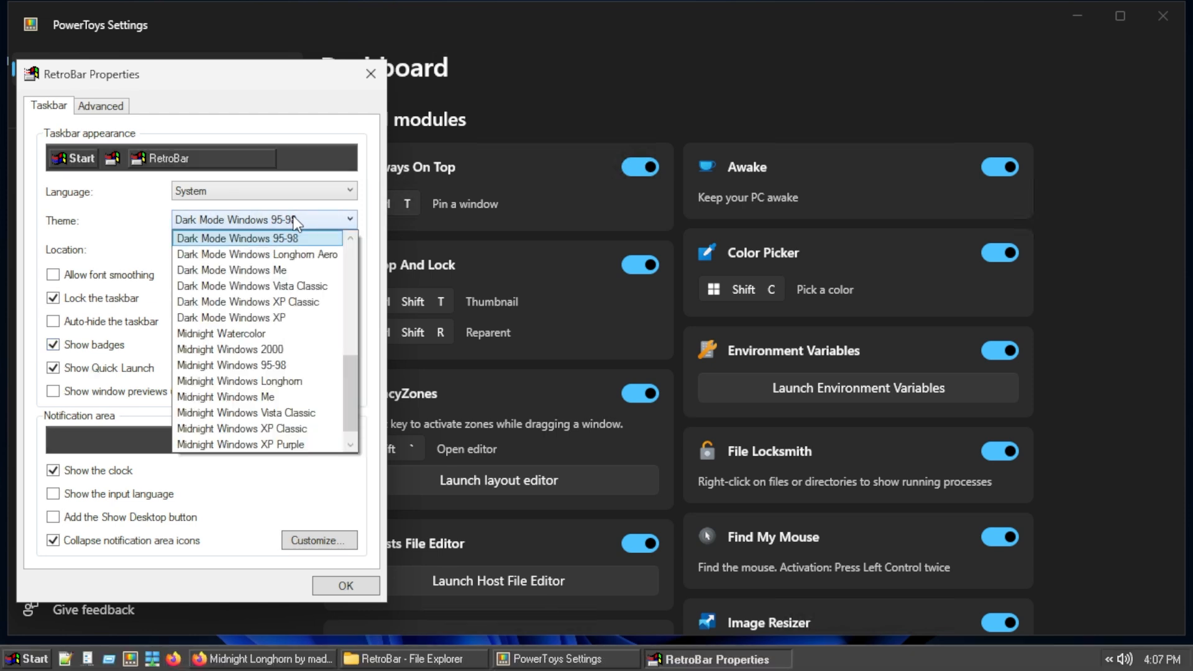
pyautogui.moveTo(230, 270)
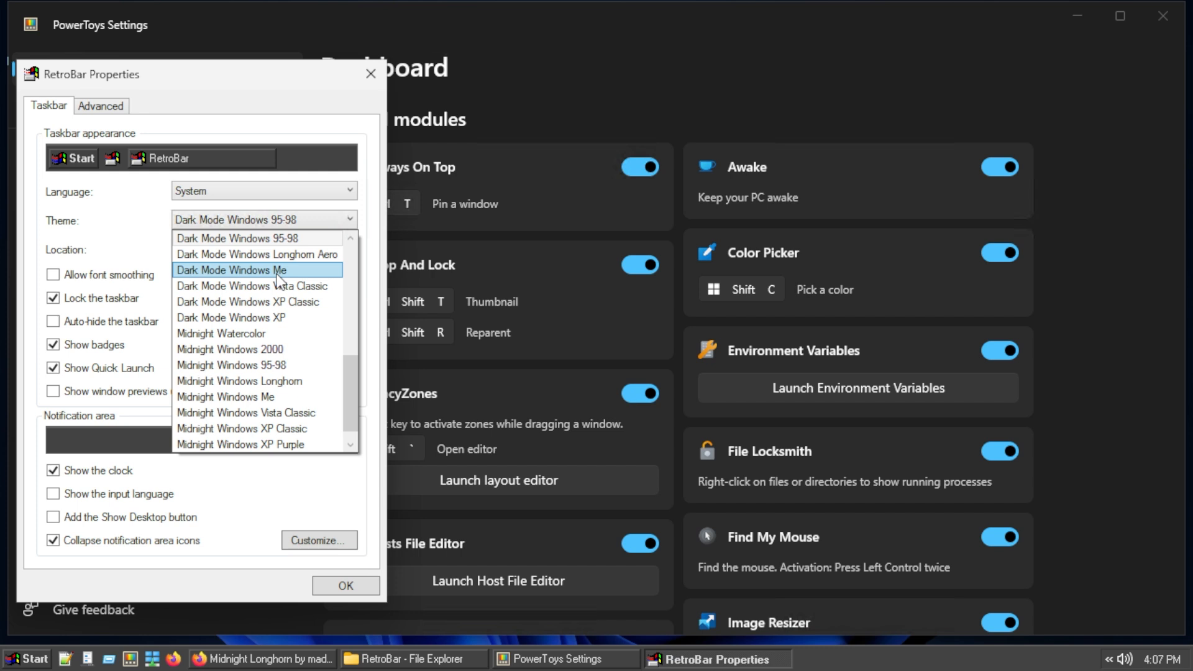
pyautogui.click(231, 270)
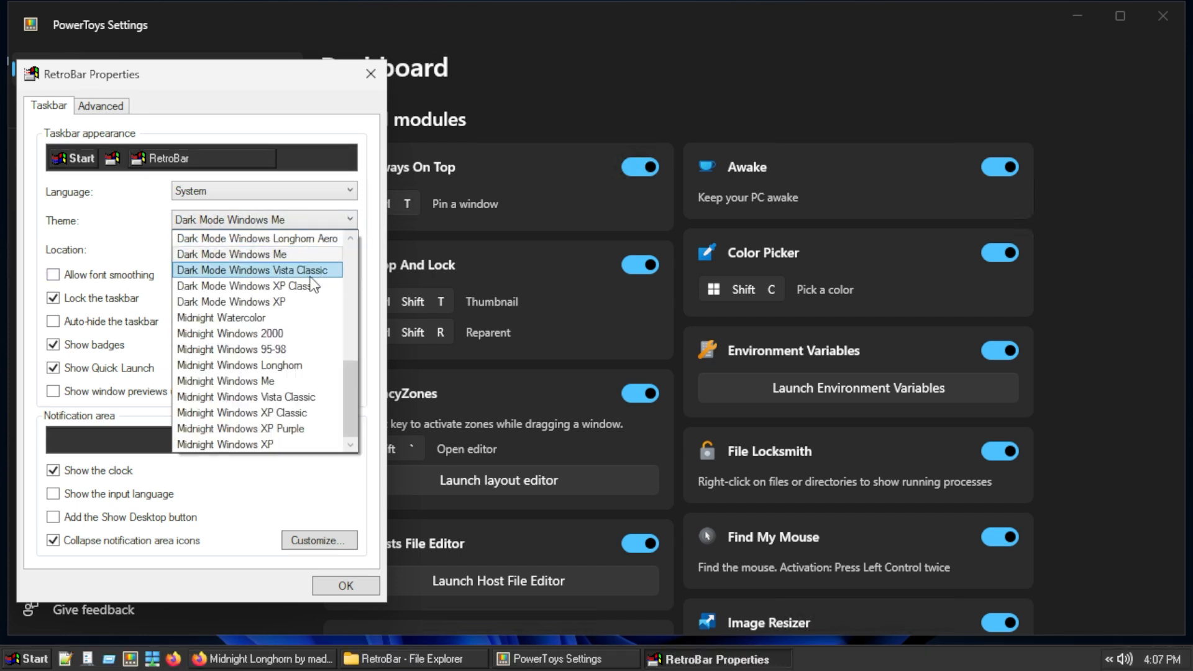
pyautogui.click(253, 269)
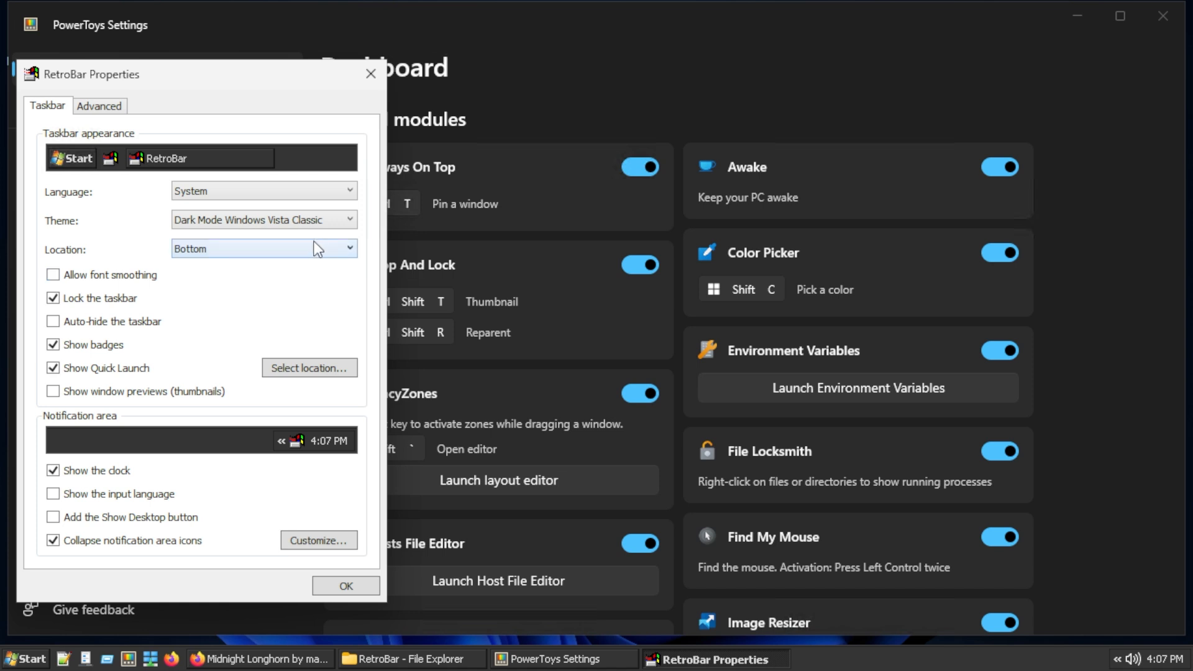
pyautogui.click(264, 219)
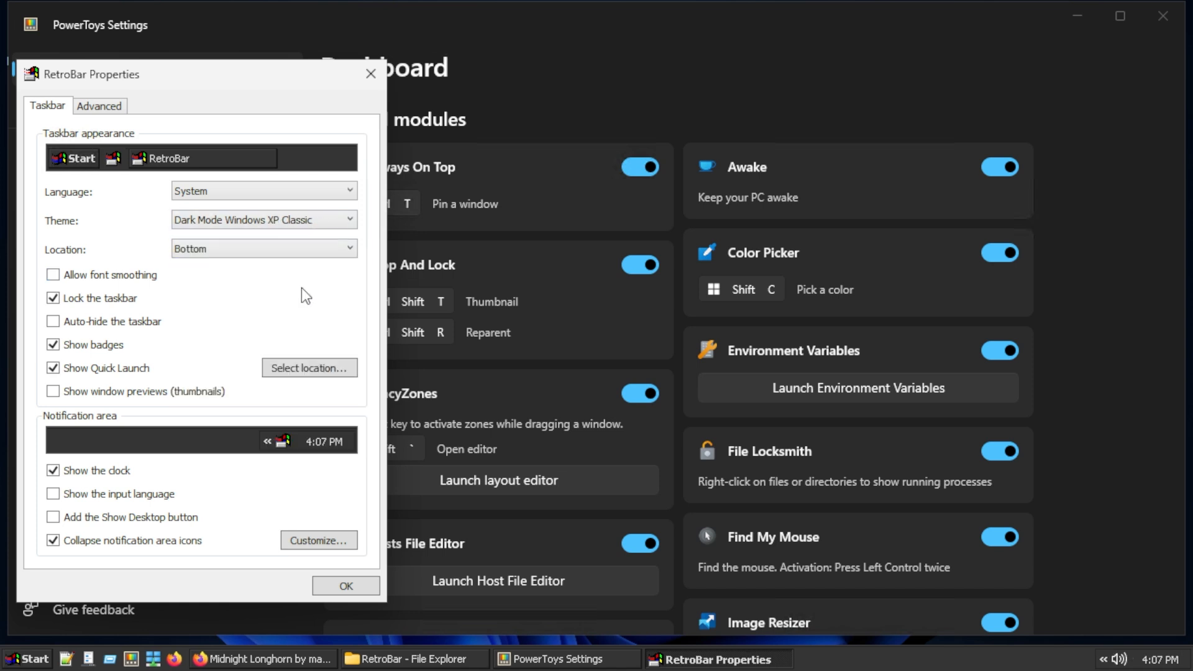
pyautogui.moveTo(1119, 661)
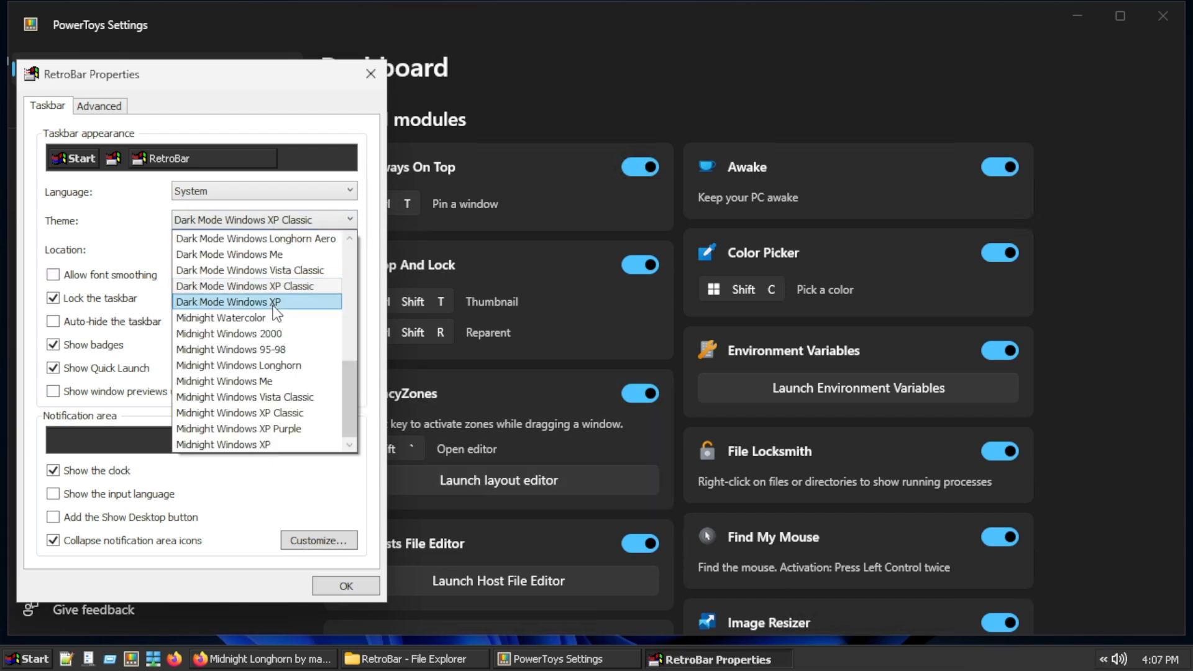
pyautogui.click(227, 302)
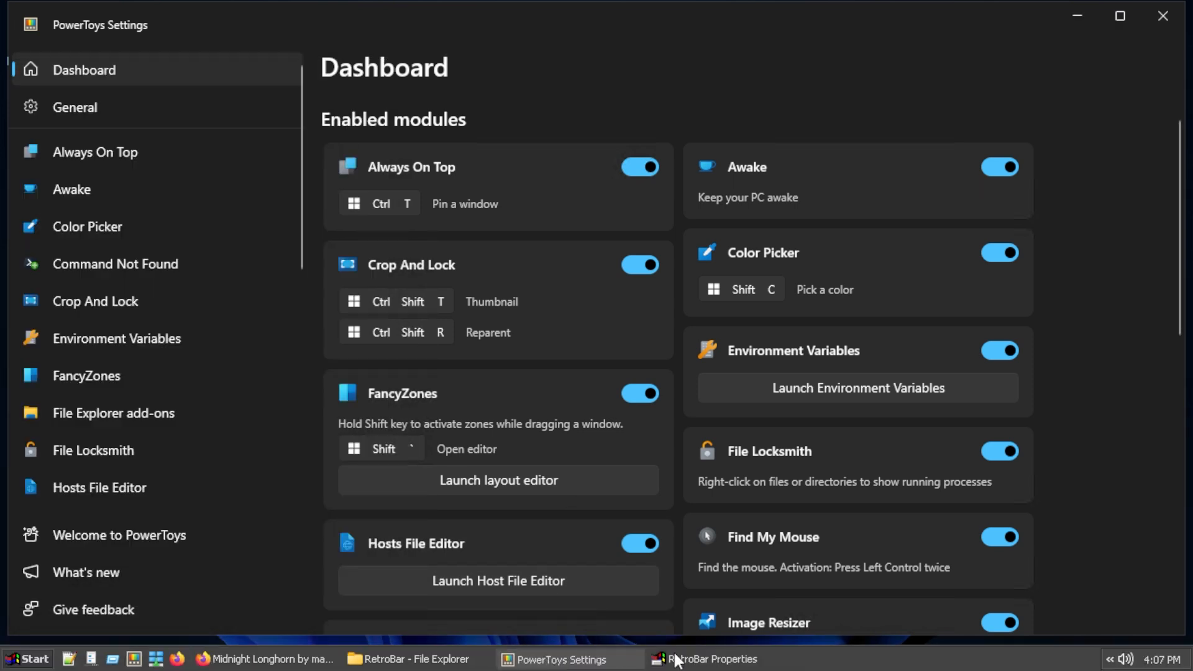
# Try the Midnight Watercolor, Midnight Windows XP and Midnight Windows Longhorn themes.
pyautogui.click(707, 658)
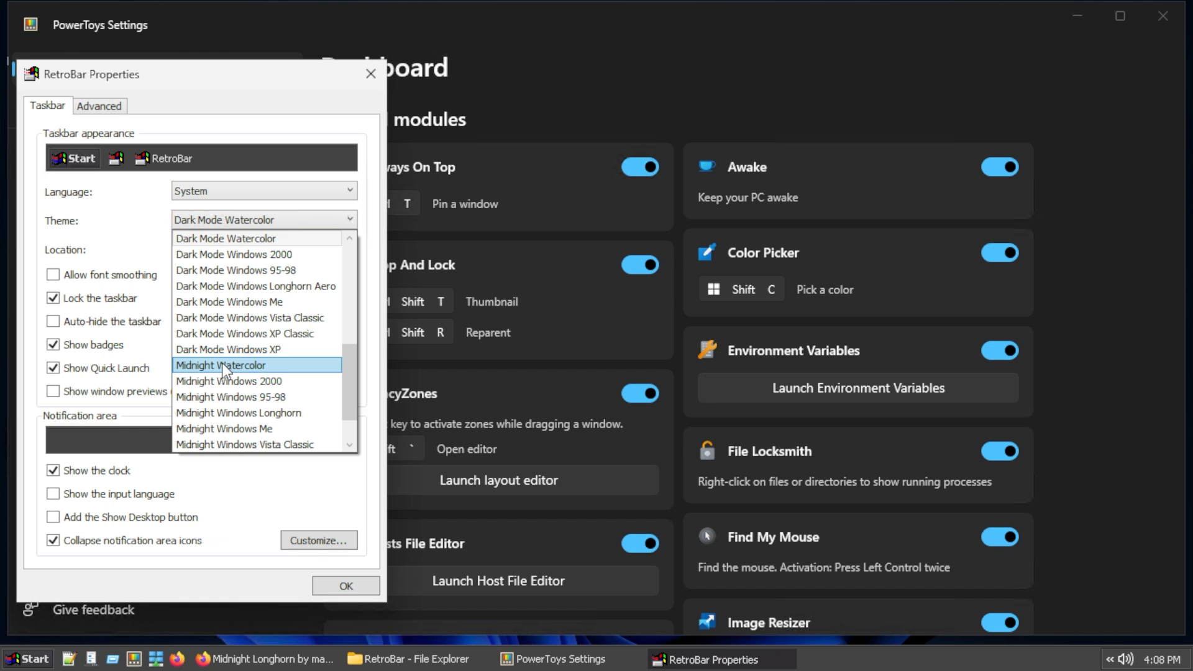
pyautogui.click(221, 365)
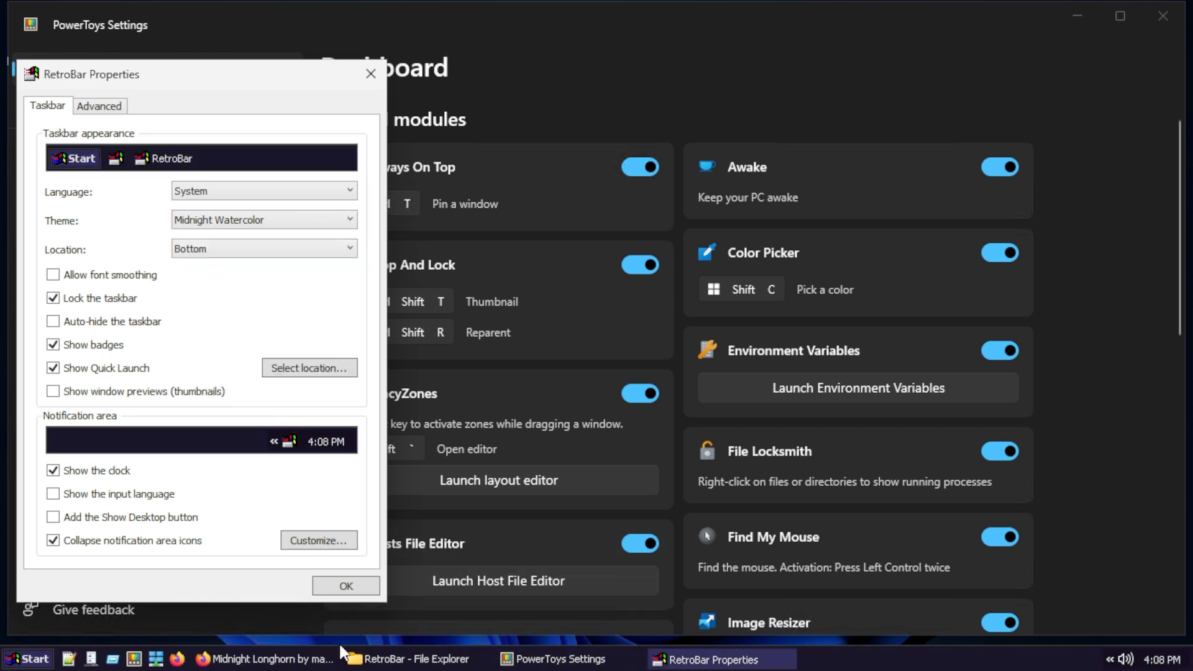
pyautogui.moveTo(553, 659)
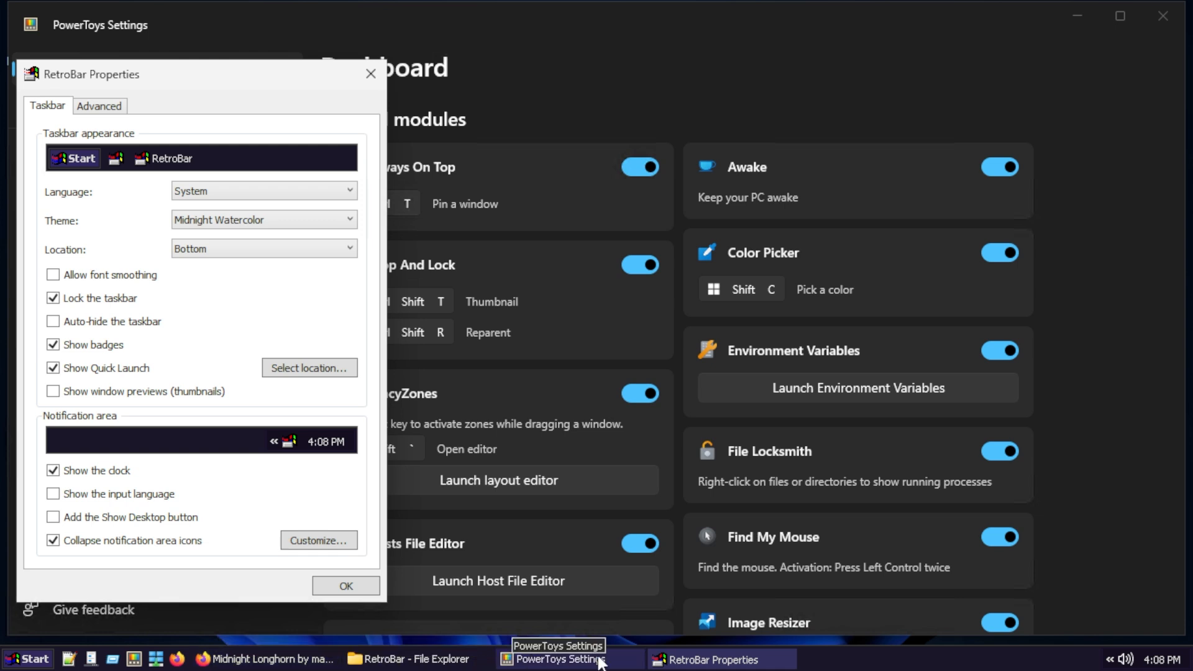
pyautogui.moveTo(268, 659)
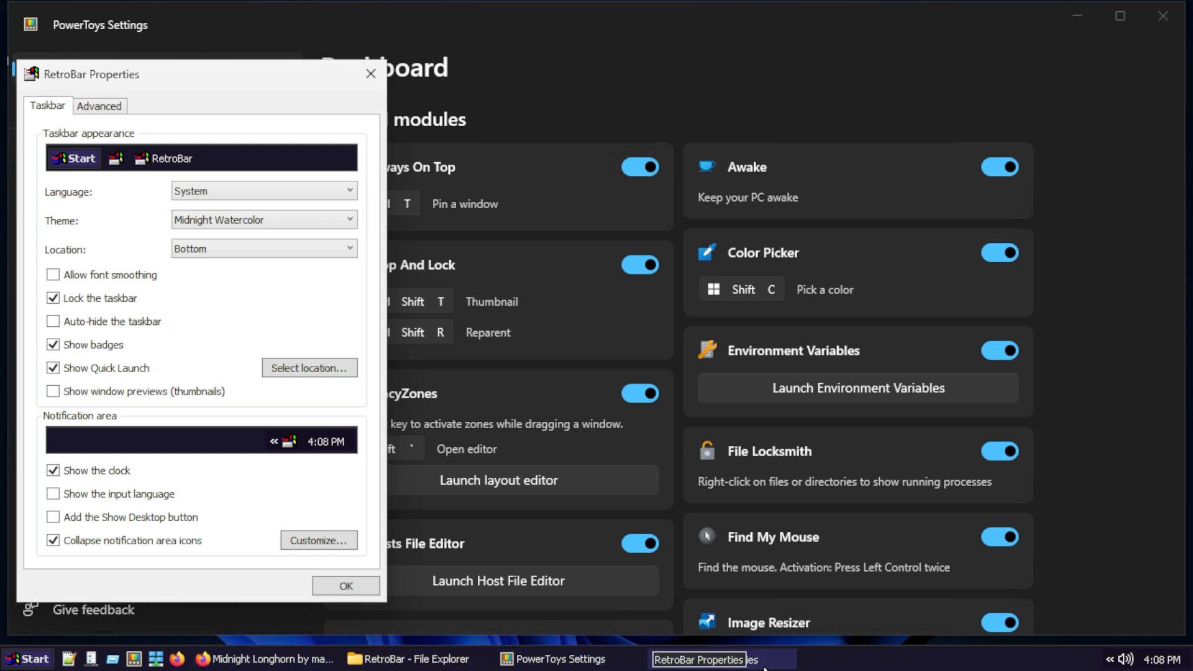
pyautogui.click(347, 219)
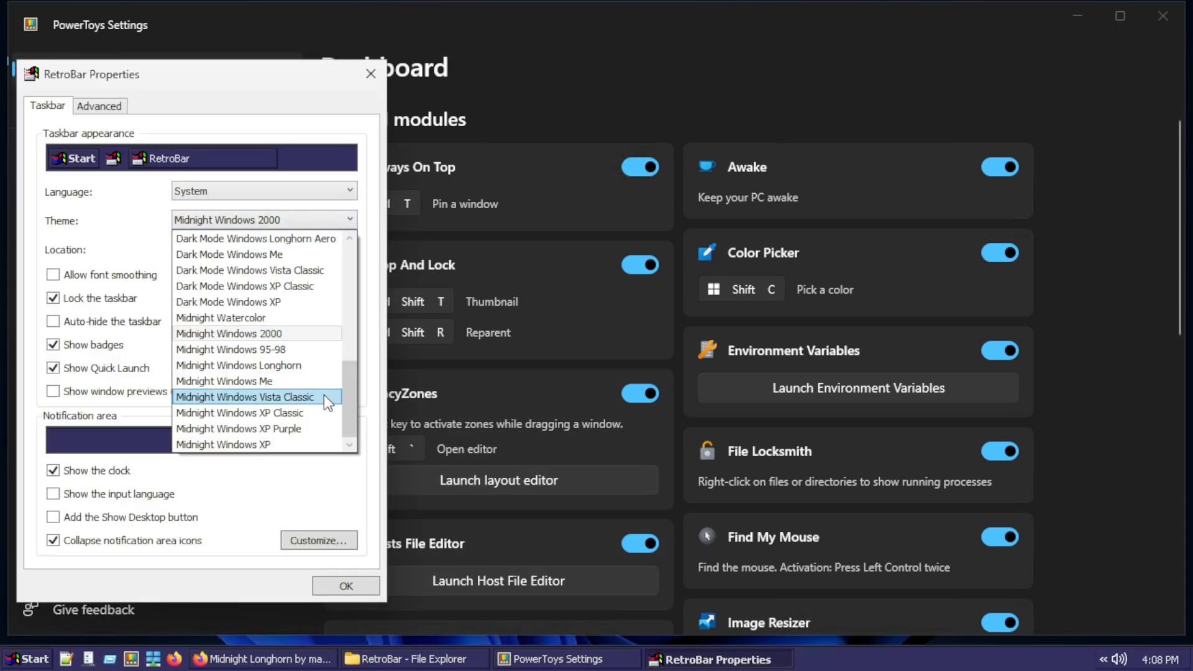
pyautogui.moveTo(304, 433)
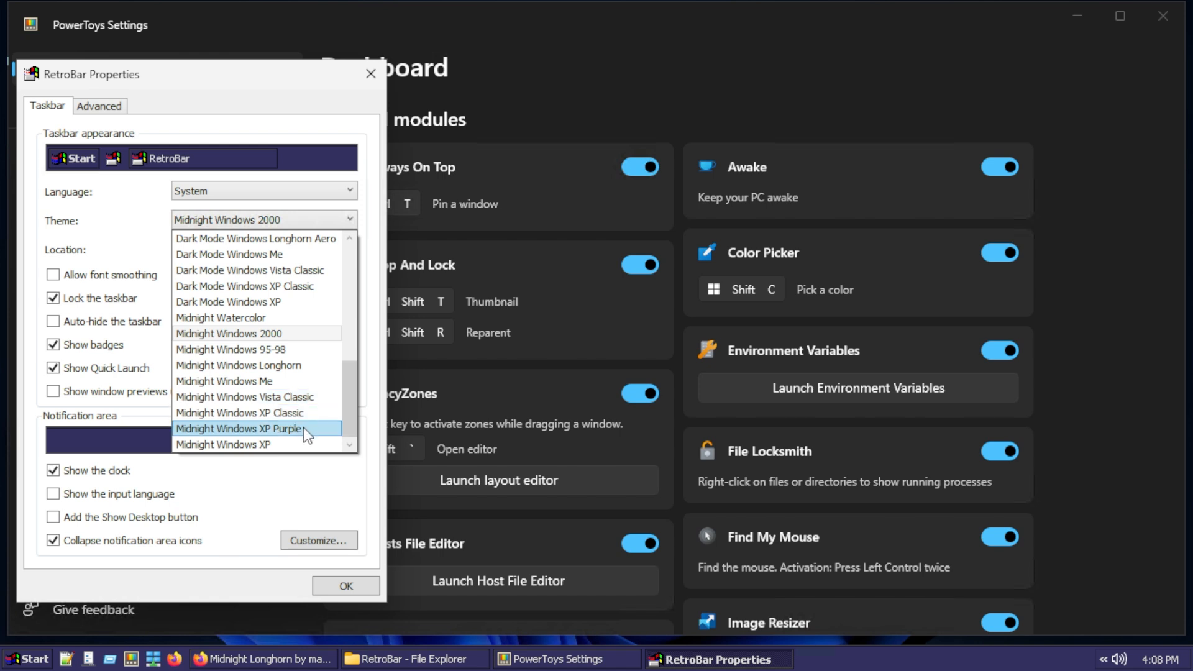
pyautogui.click(223, 445)
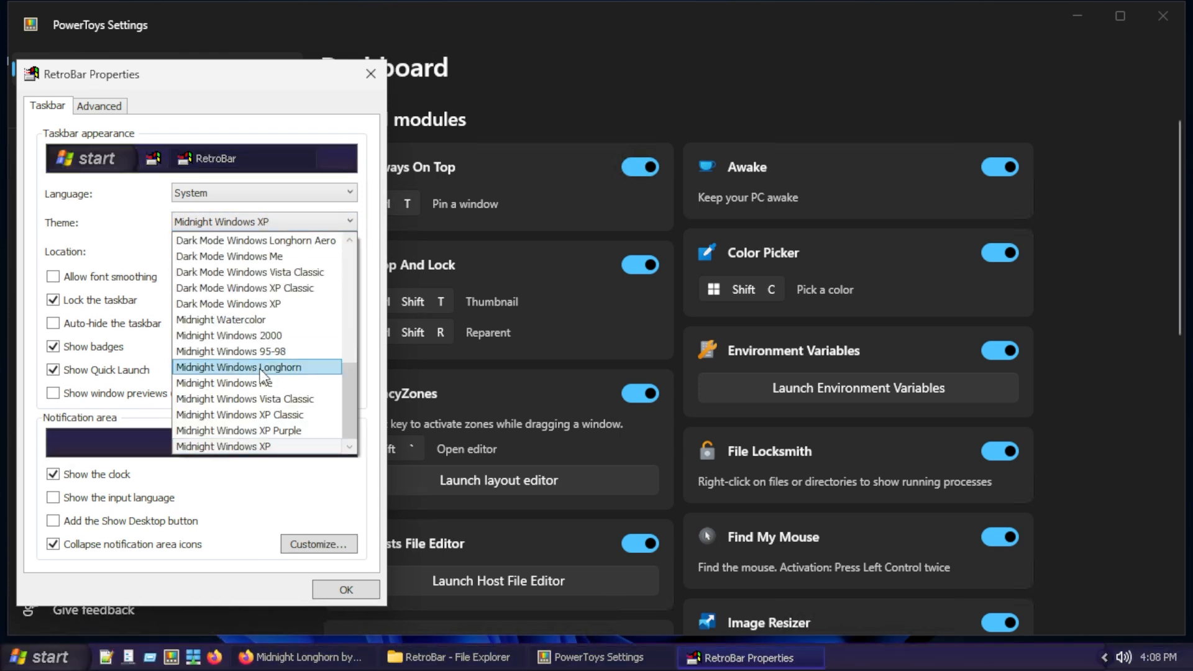
pyautogui.moveTo(283, 380)
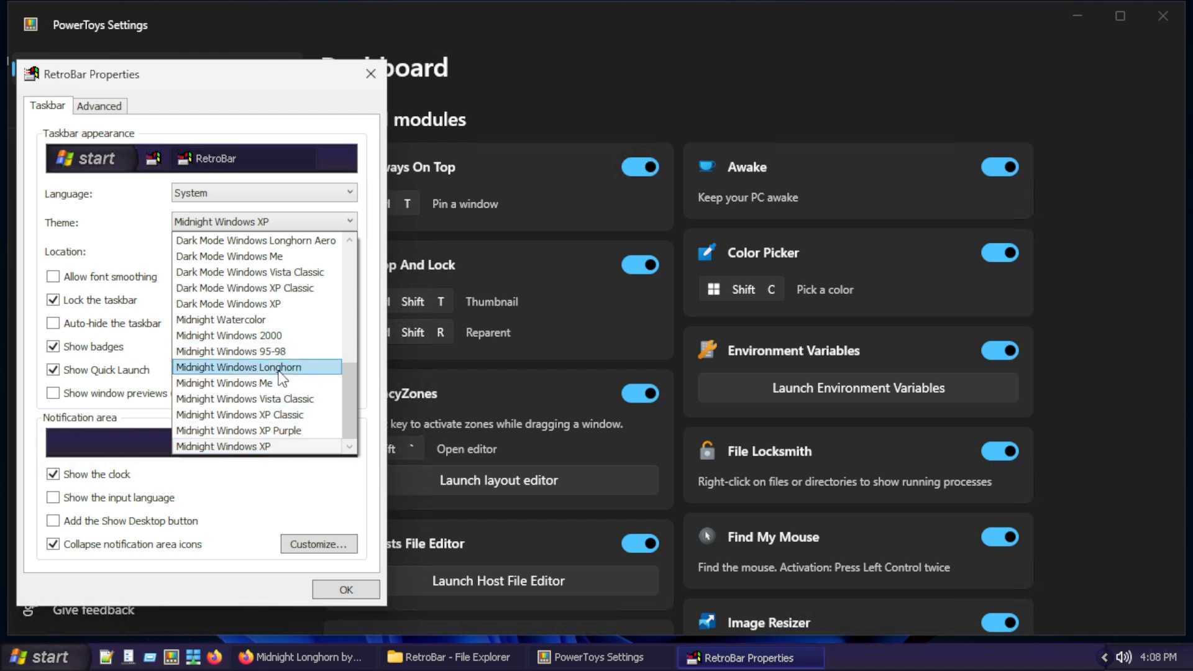
pyautogui.click(238, 367)
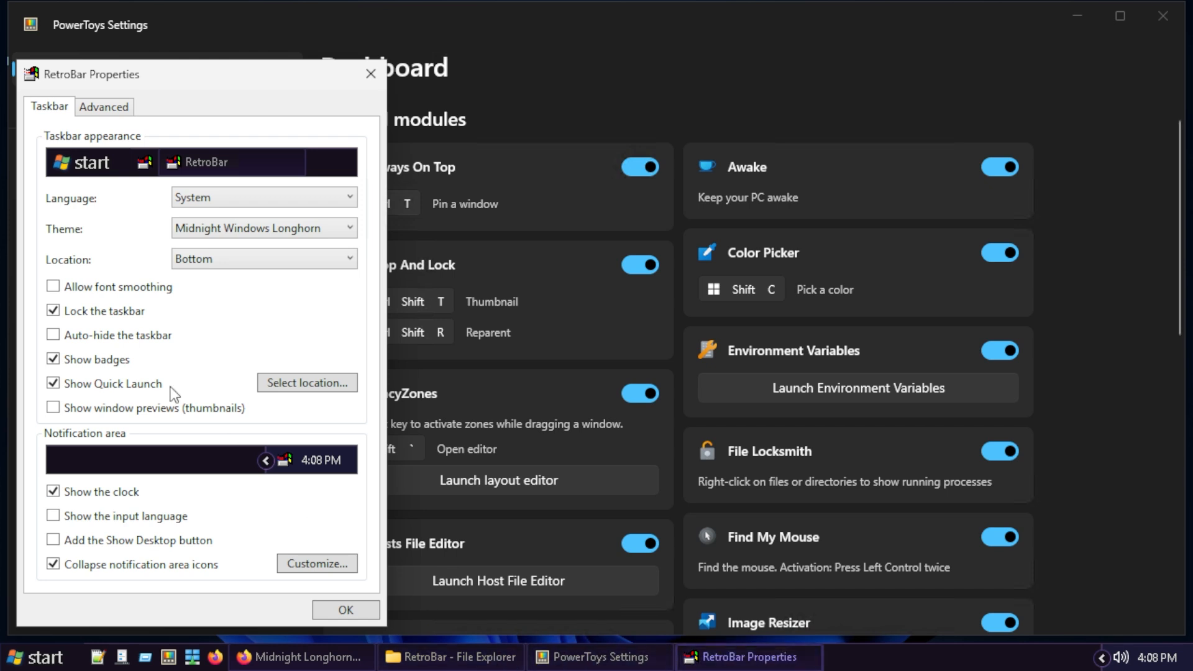
# Enable font smoothing and apply the Midnight Windows XP Purple theme.
pyautogui.click(52, 286)
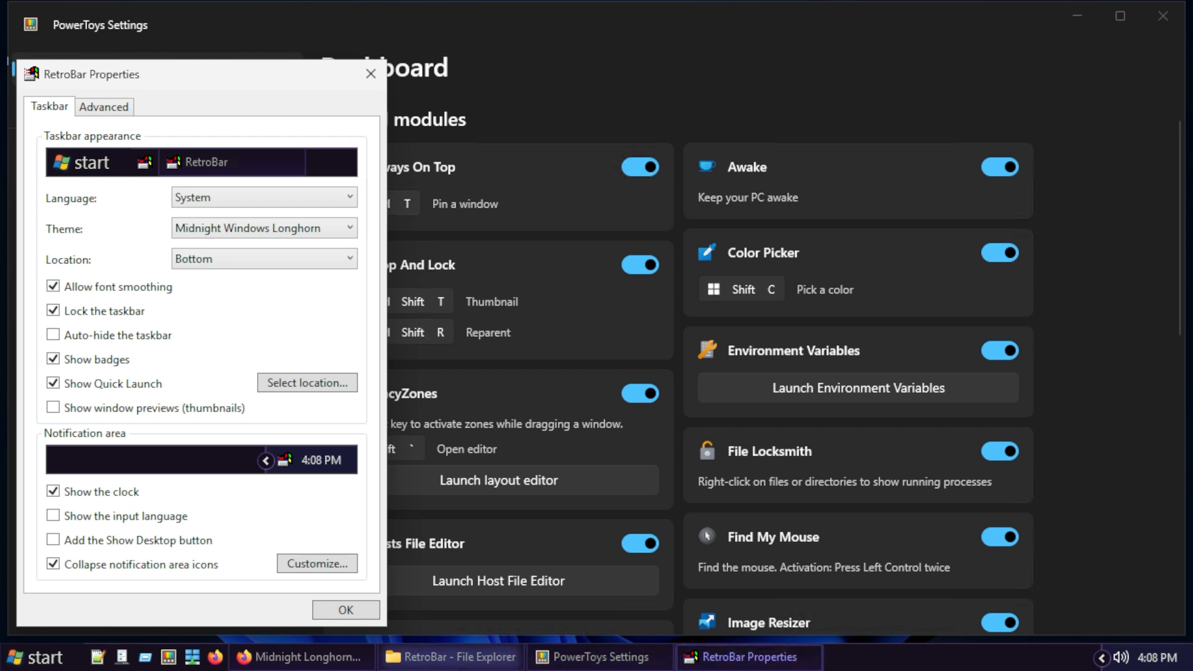
pyautogui.moveTo(747, 657)
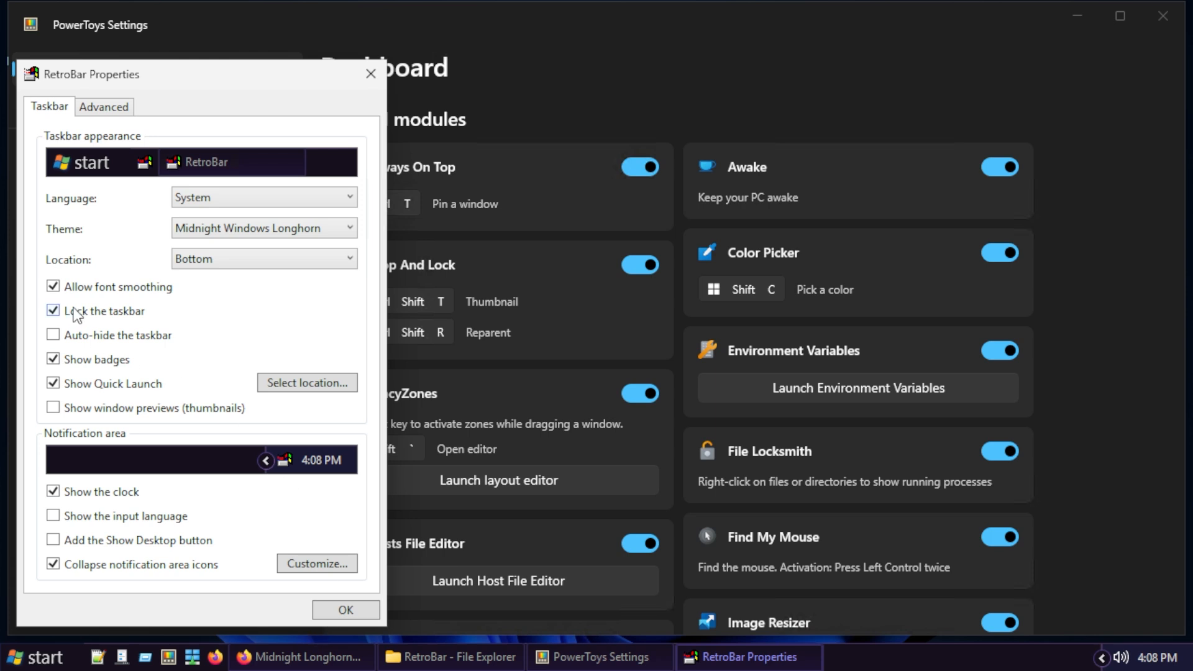
pyautogui.moveTo(747, 656)
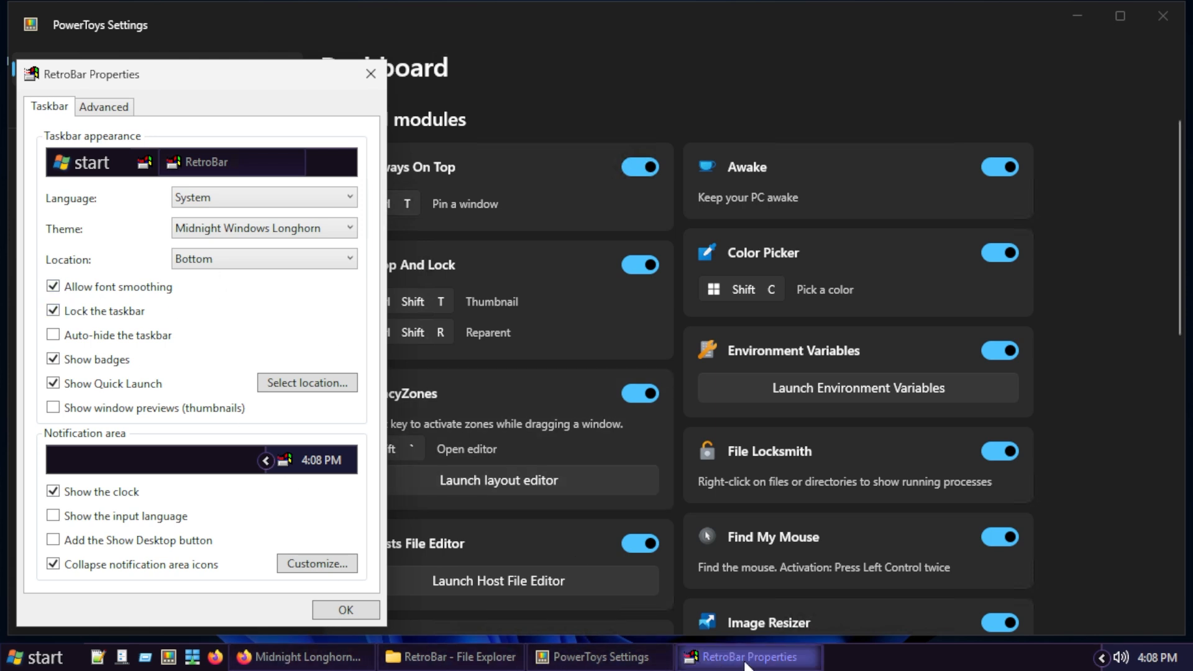
pyautogui.moveTo(297, 232)
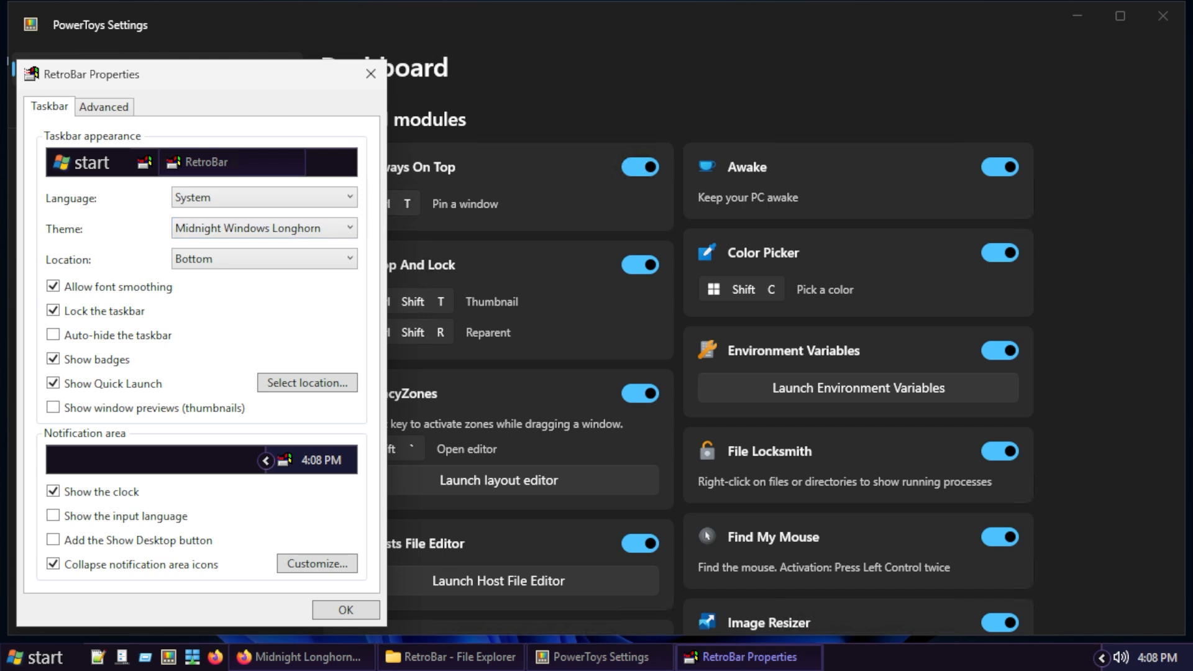
pyautogui.click(262, 228)
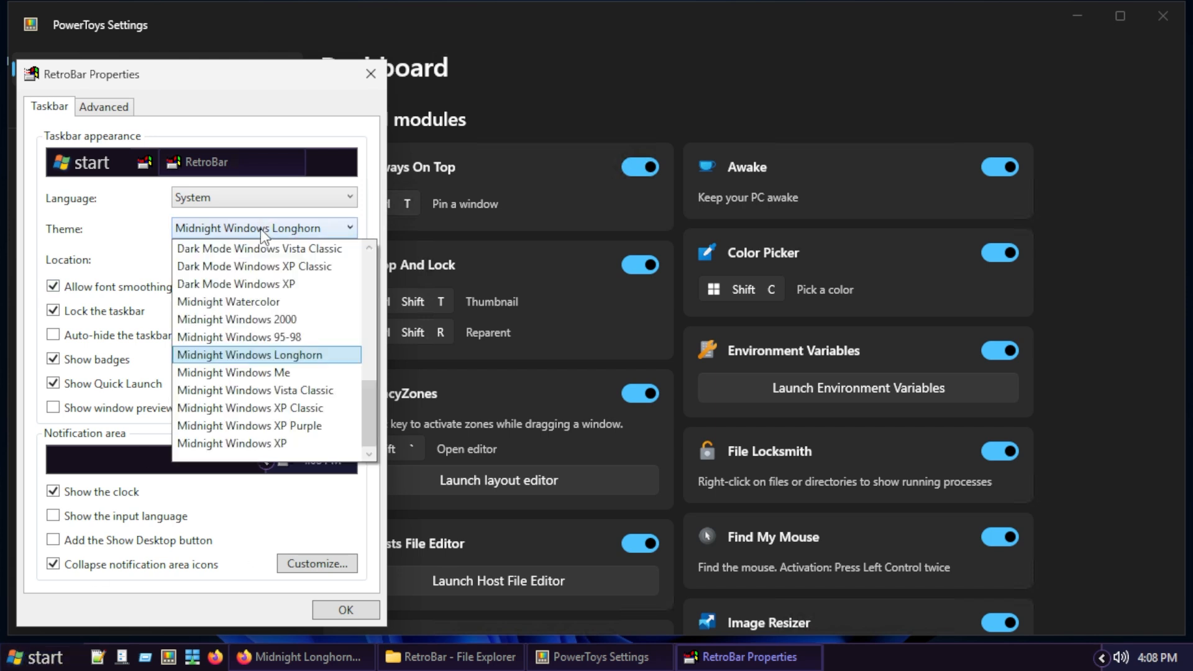
pyautogui.moveTo(266, 443)
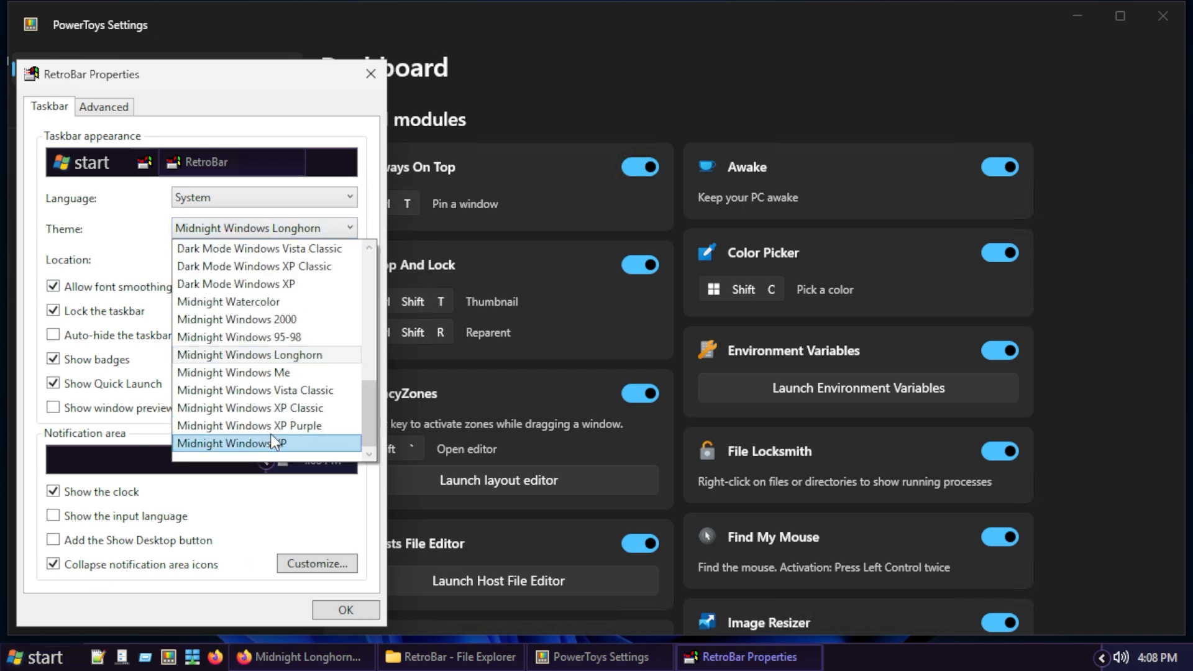
pyautogui.moveTo(266, 425)
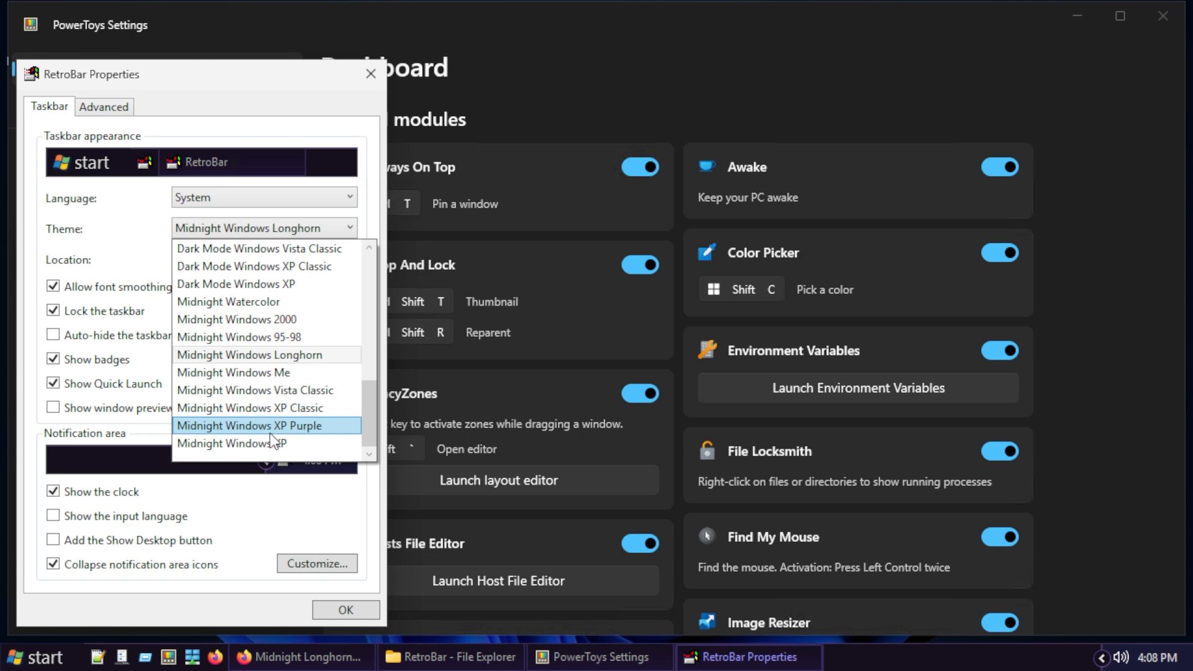
pyautogui.click(265, 425)
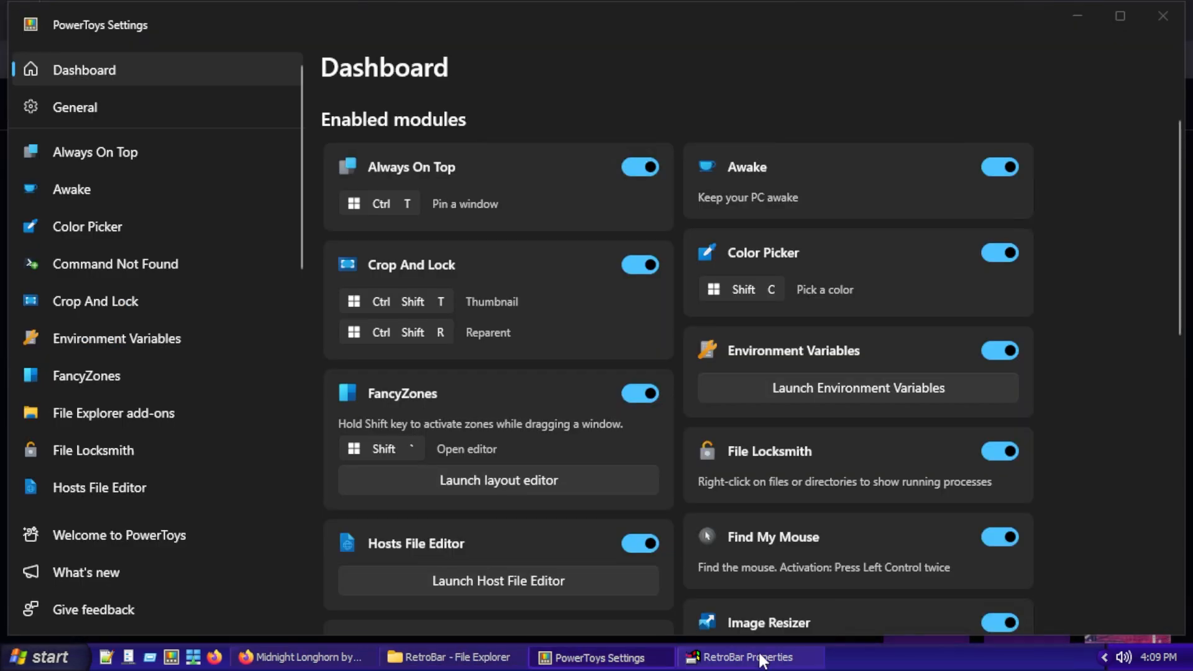
# Check the notifications panel and Midnight Longhorn Firefox page, then return to RetroBar Properties.
pyautogui.click(749, 656)
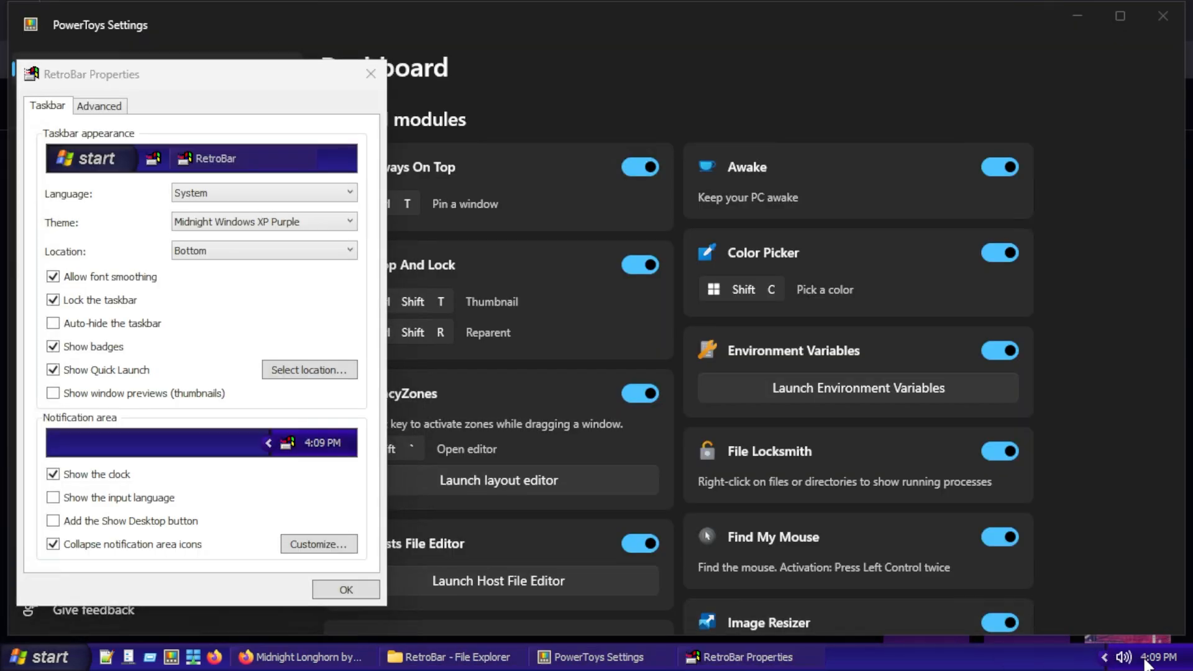
pyautogui.click(1157, 657)
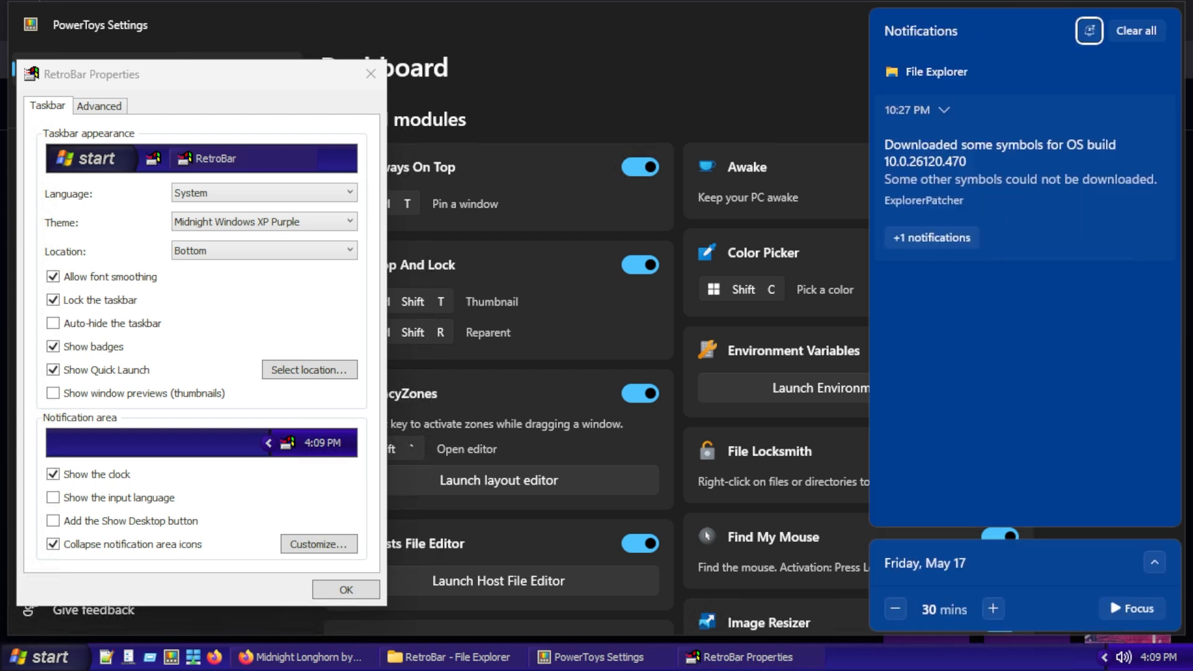
pyautogui.moveTo(1125, 665)
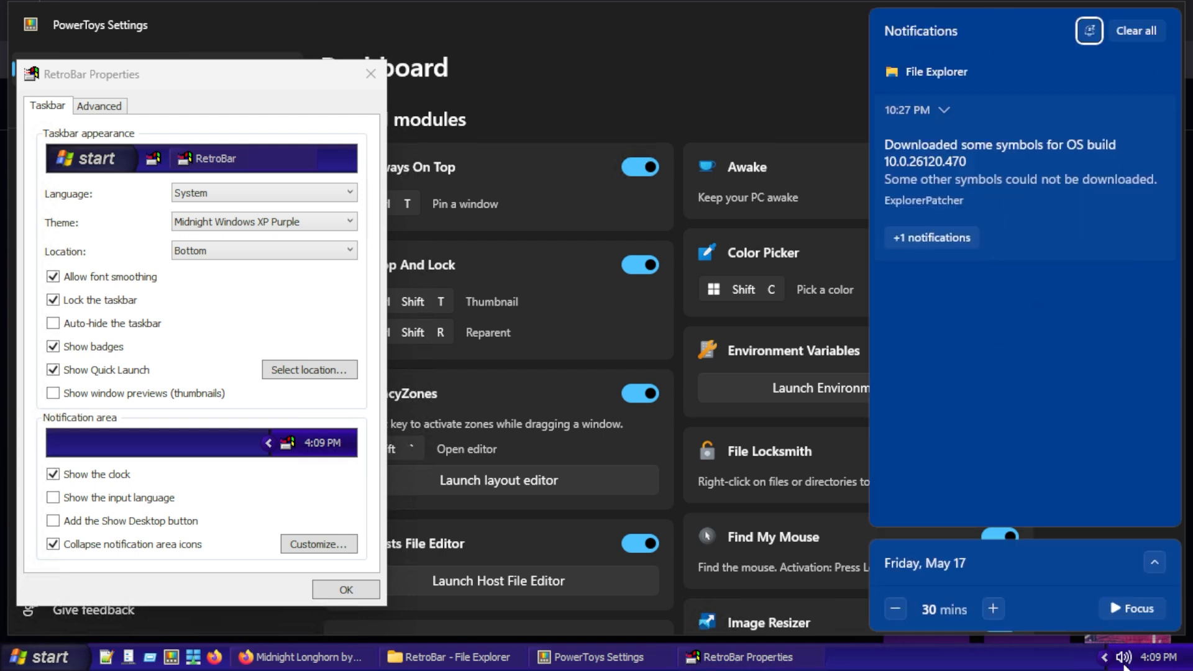
pyautogui.moveTo(915, 651)
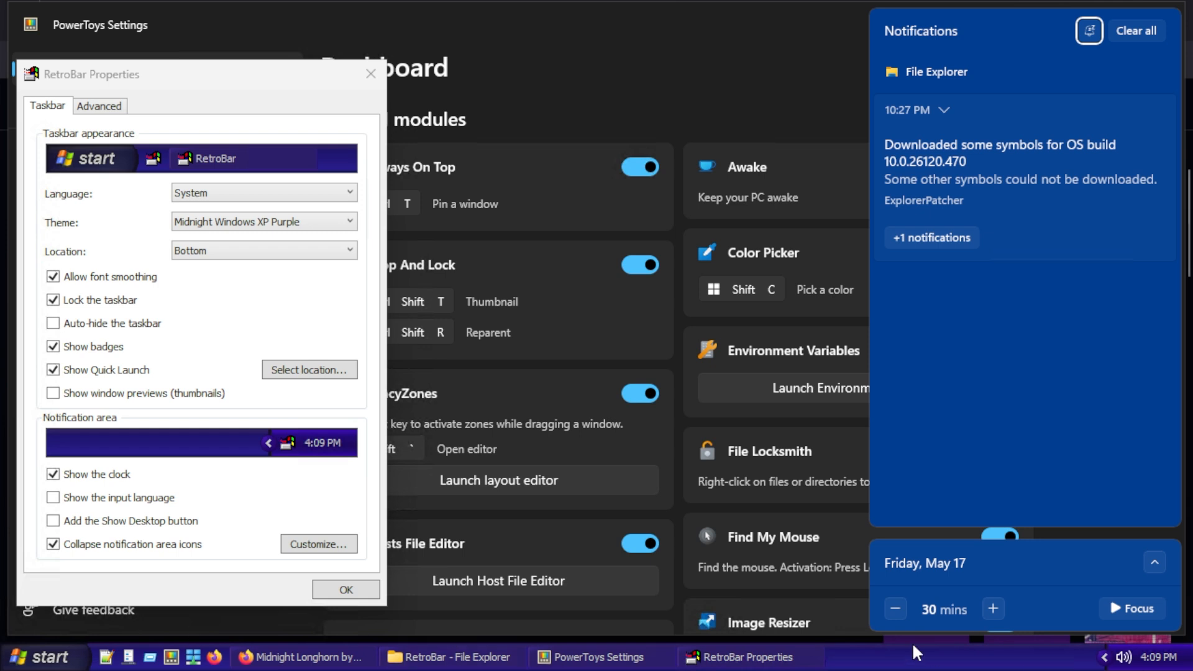
pyautogui.click(40, 657)
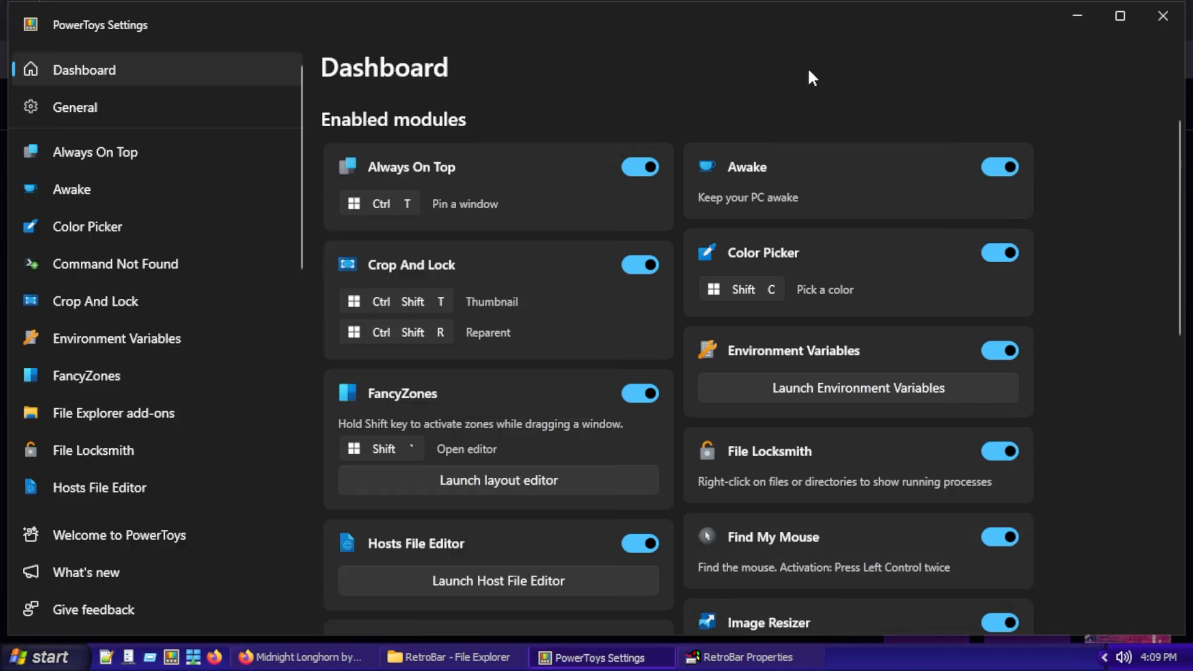
pyautogui.click(302, 656)
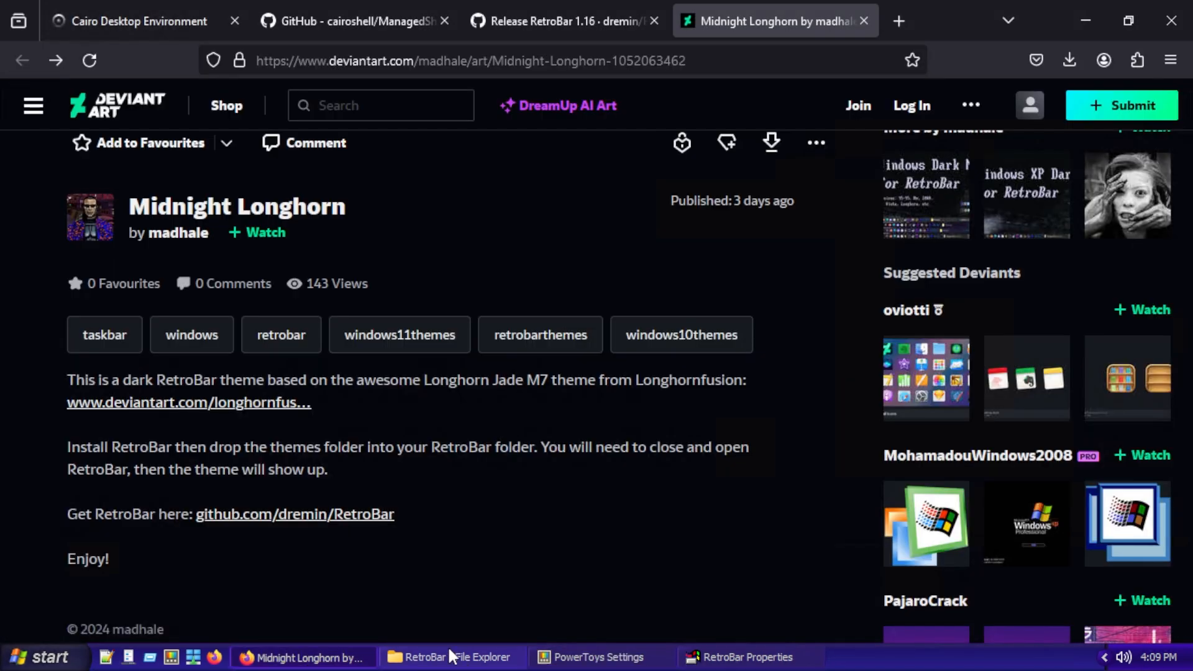
pyautogui.click(747, 657)
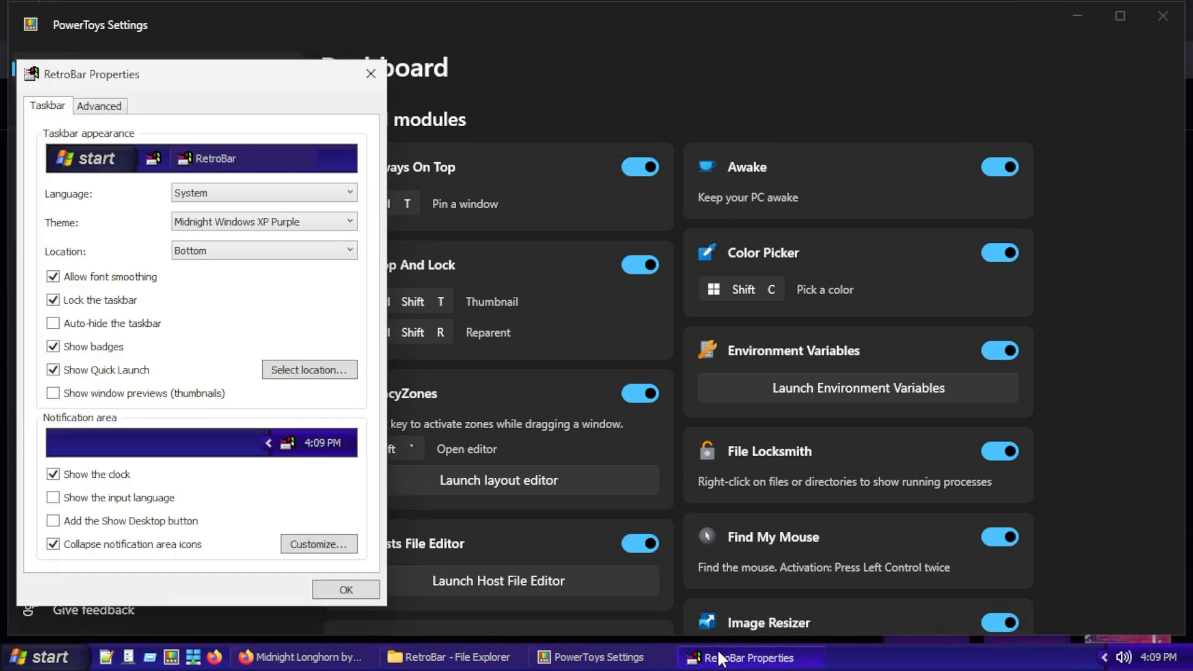
pyautogui.moveTo(304, 242)
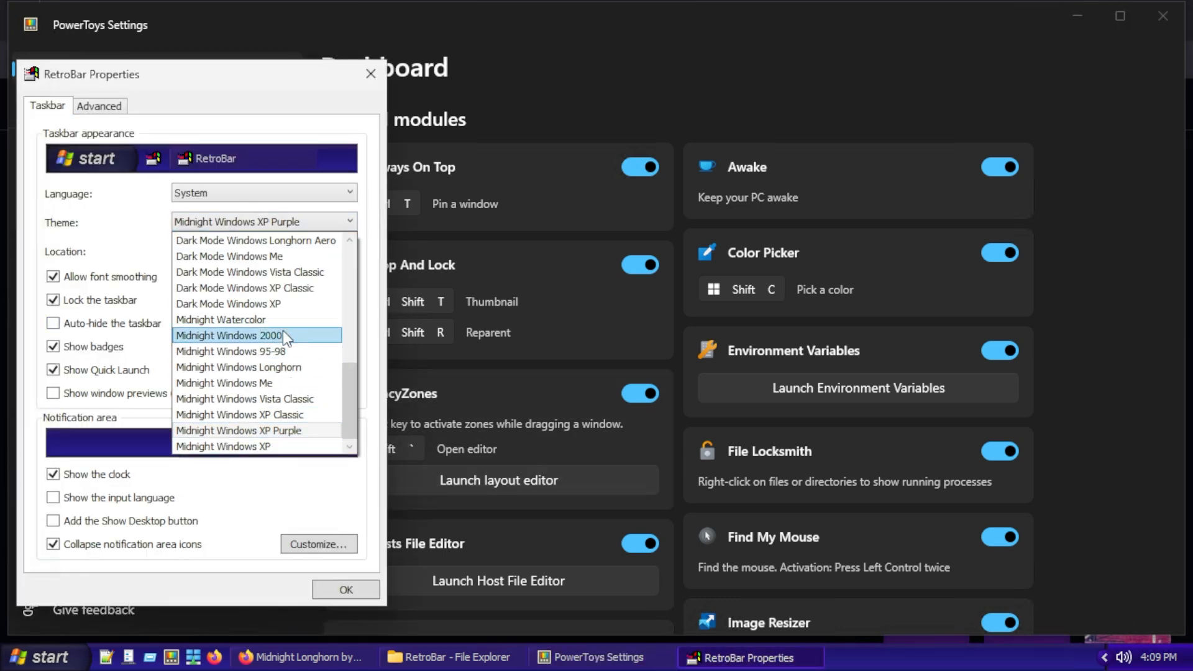
# Apply the Dark Mode Windows XP theme and reveal the desktop.
pyautogui.click(227, 304)
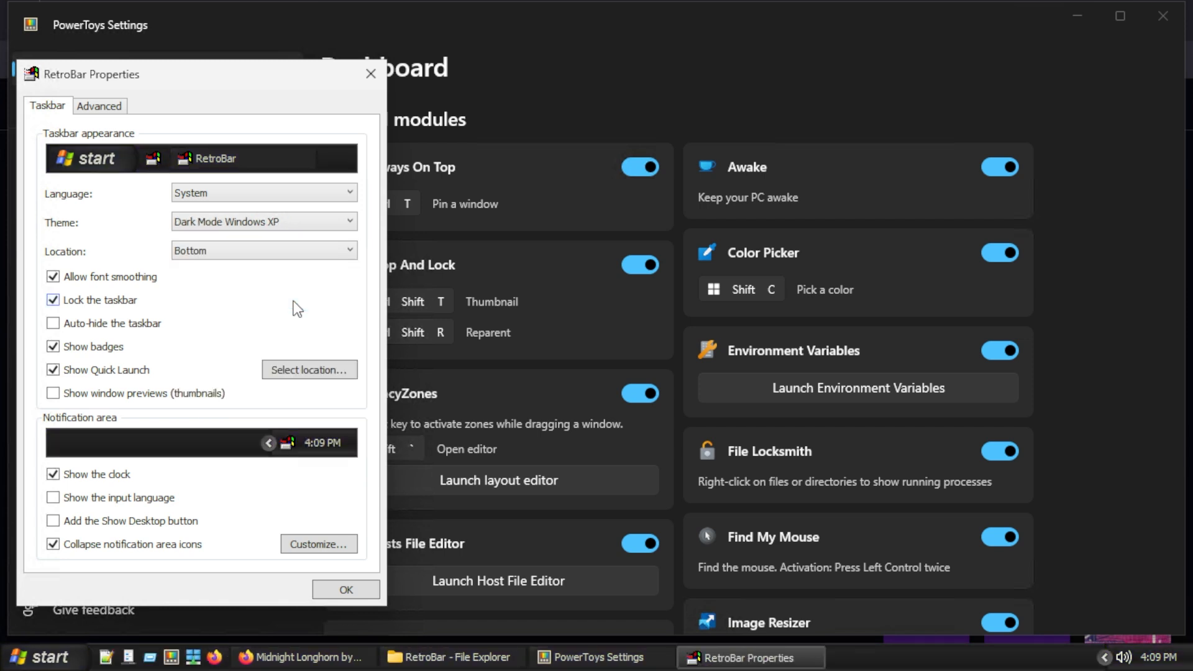
pyautogui.moveTo(1114, 668)
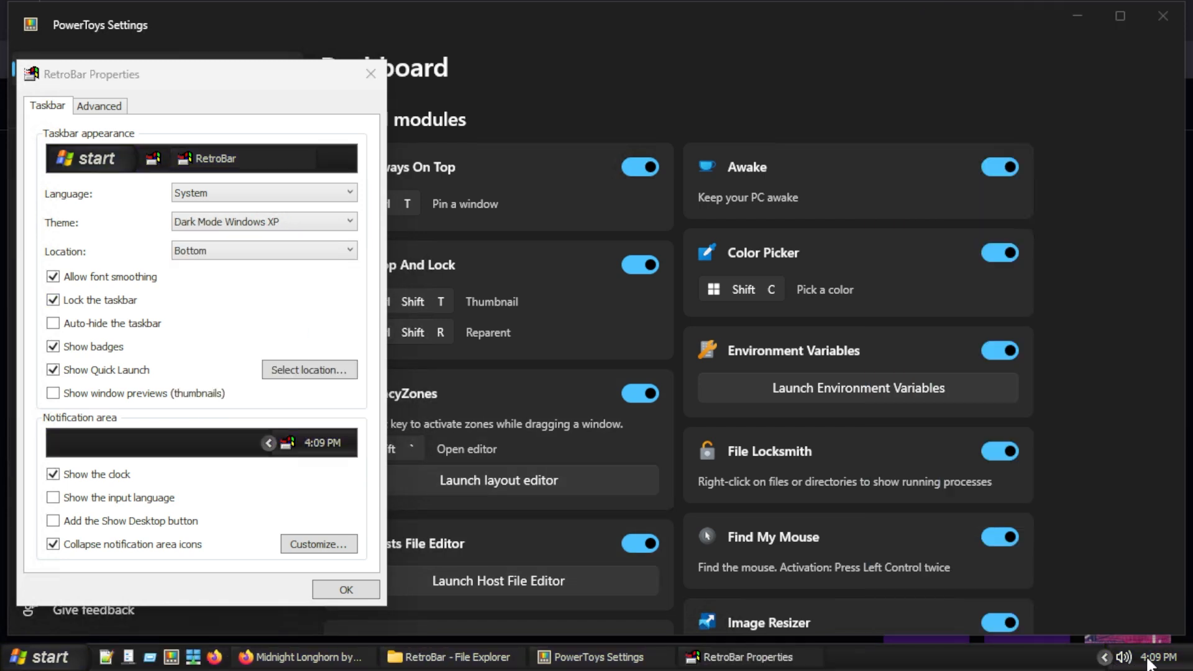
pyautogui.click(1121, 656)
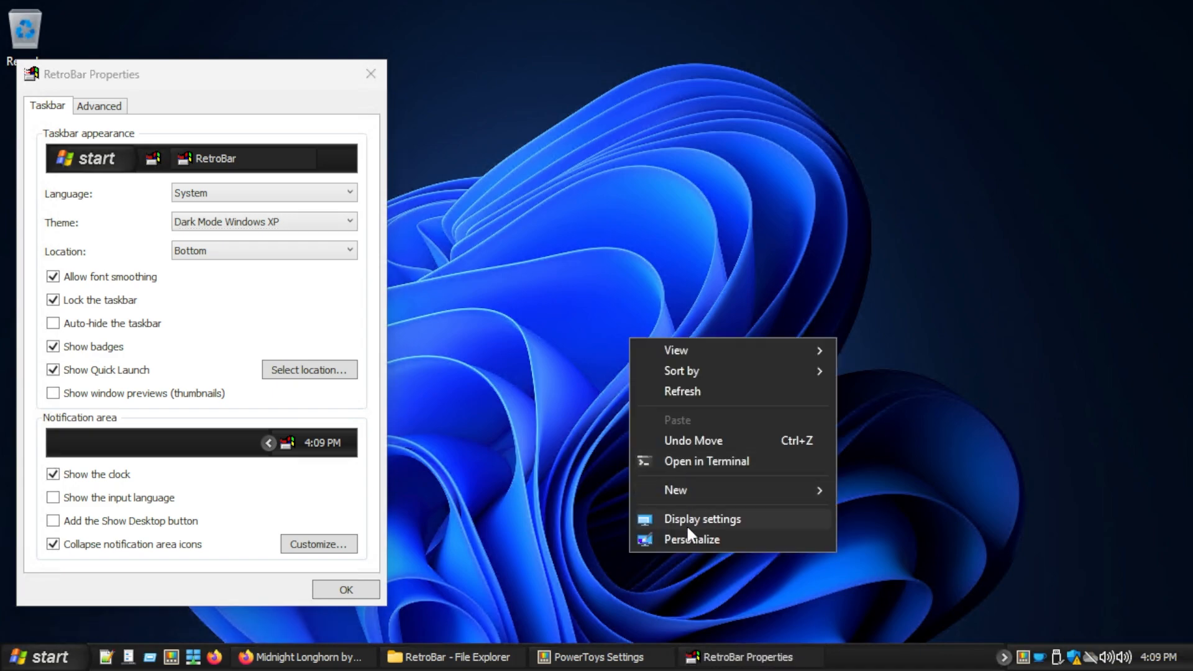
# Set the dark castle picture as wallpaper, close Settings, and collapse the tray icons.
pyautogui.click(690, 539)
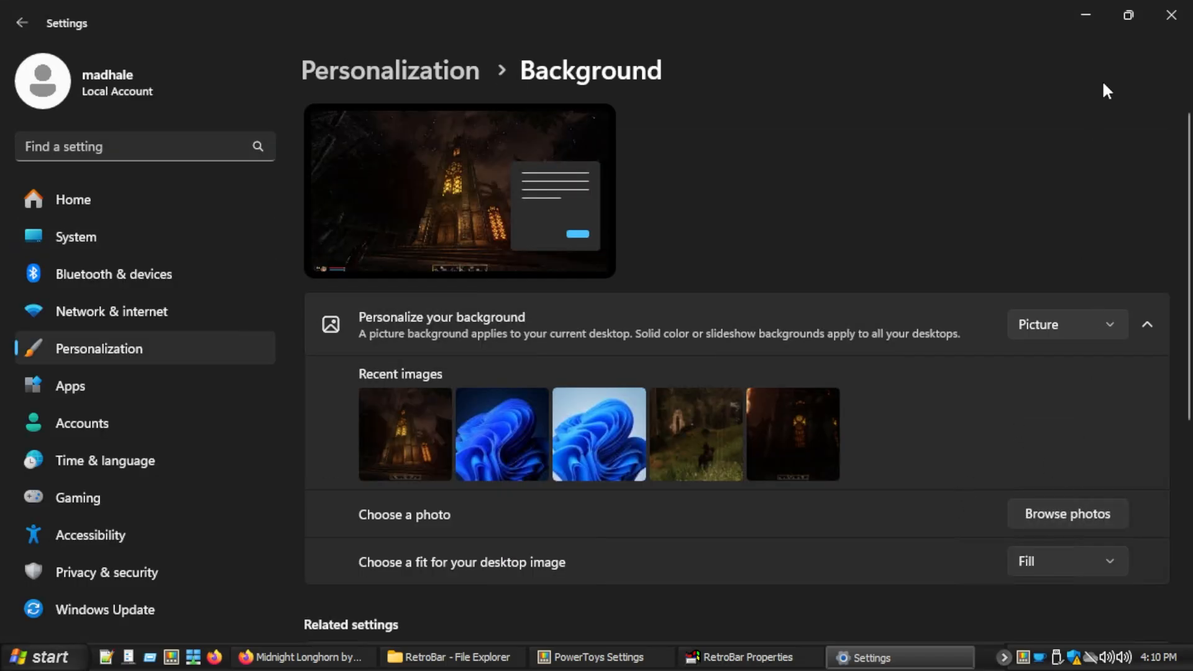
pyautogui.click(738, 656)
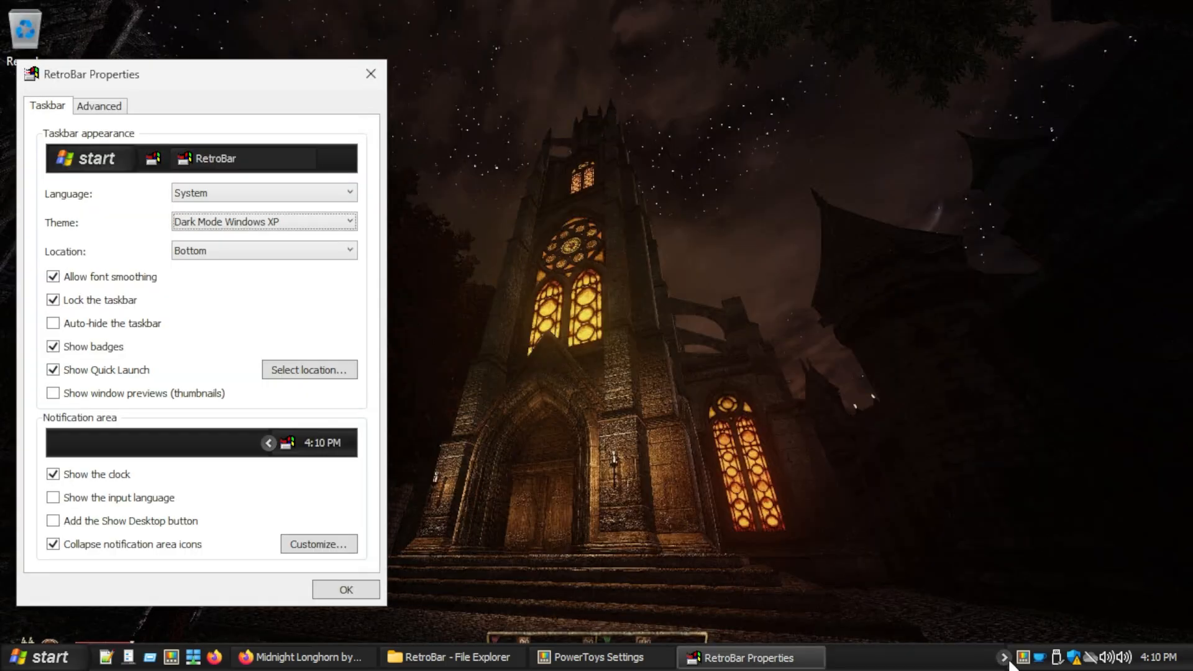
pyautogui.click(1004, 657)
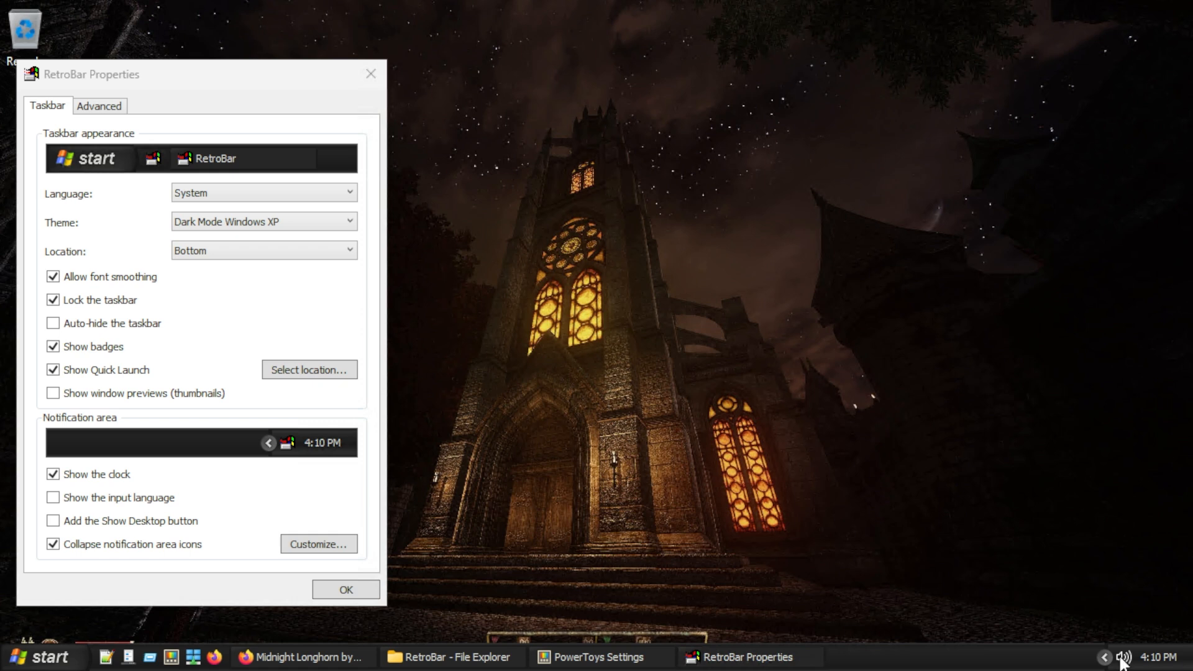
pyautogui.moveTo(1122, 657)
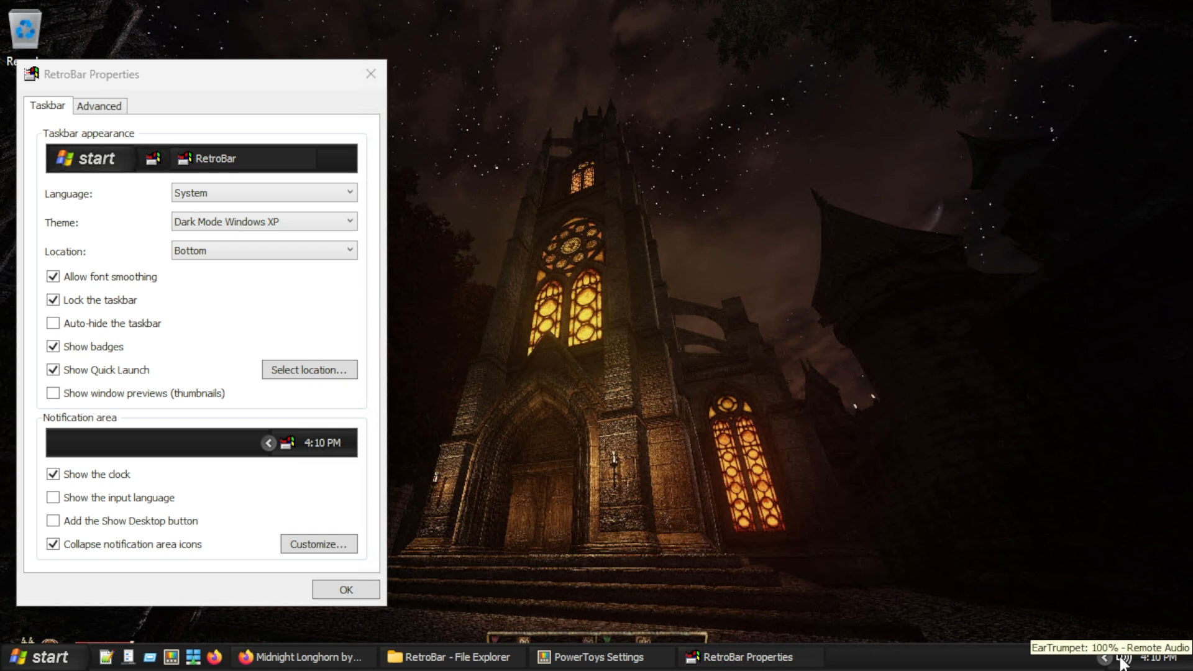
# Open EarTrumpet's mixer showing Remote Audio and two app sliders at 100.
pyautogui.click(1115, 657)
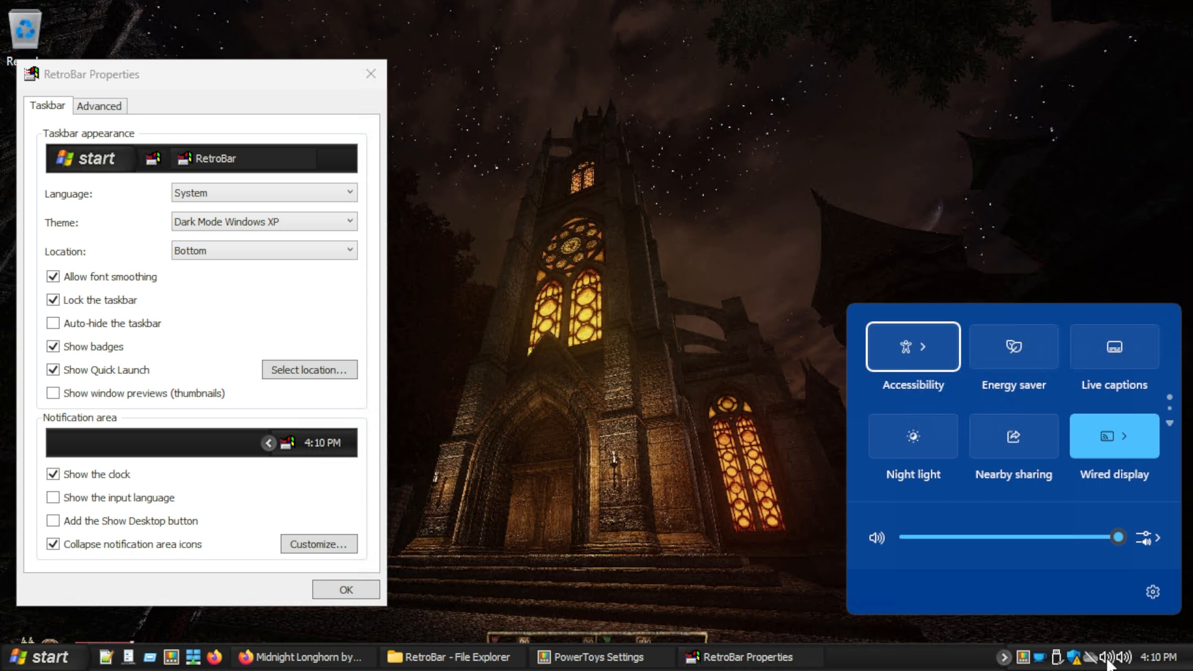
pyautogui.moveTo(881, 535)
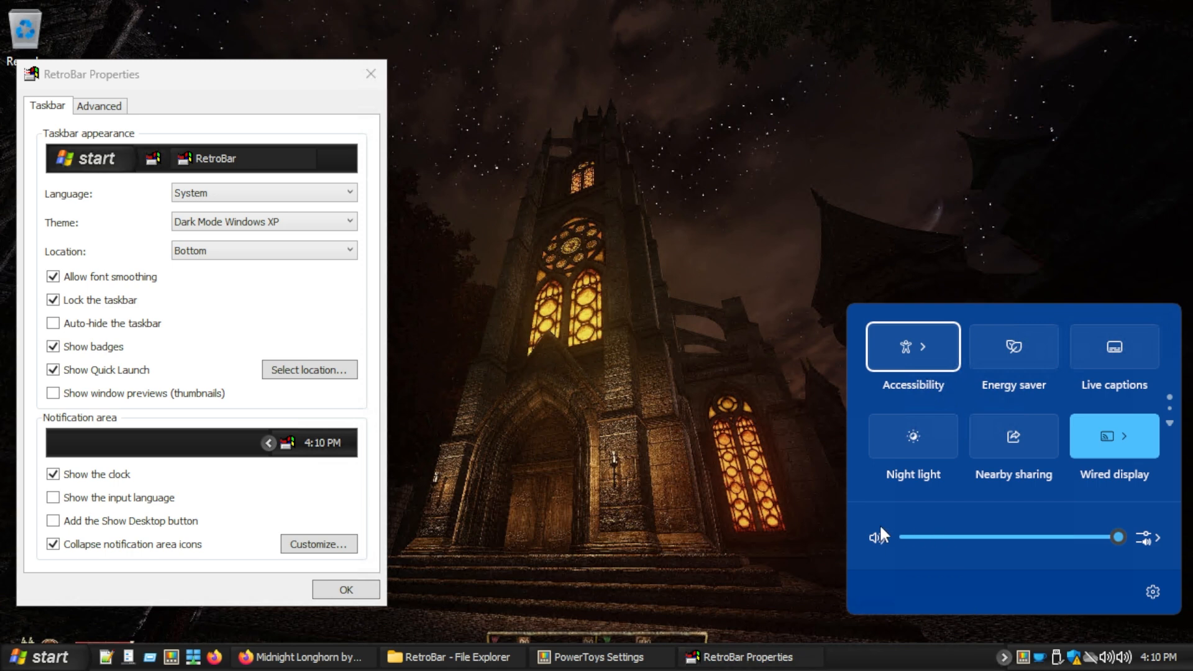
pyautogui.moveTo(1004, 656)
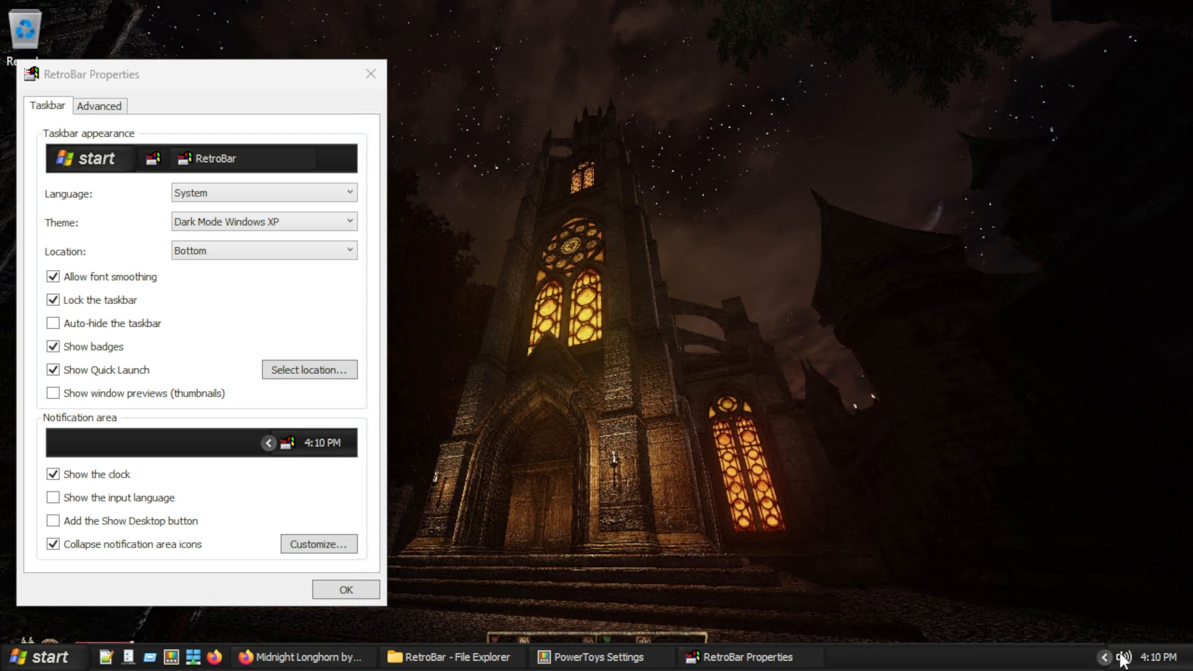
pyautogui.click(1124, 656)
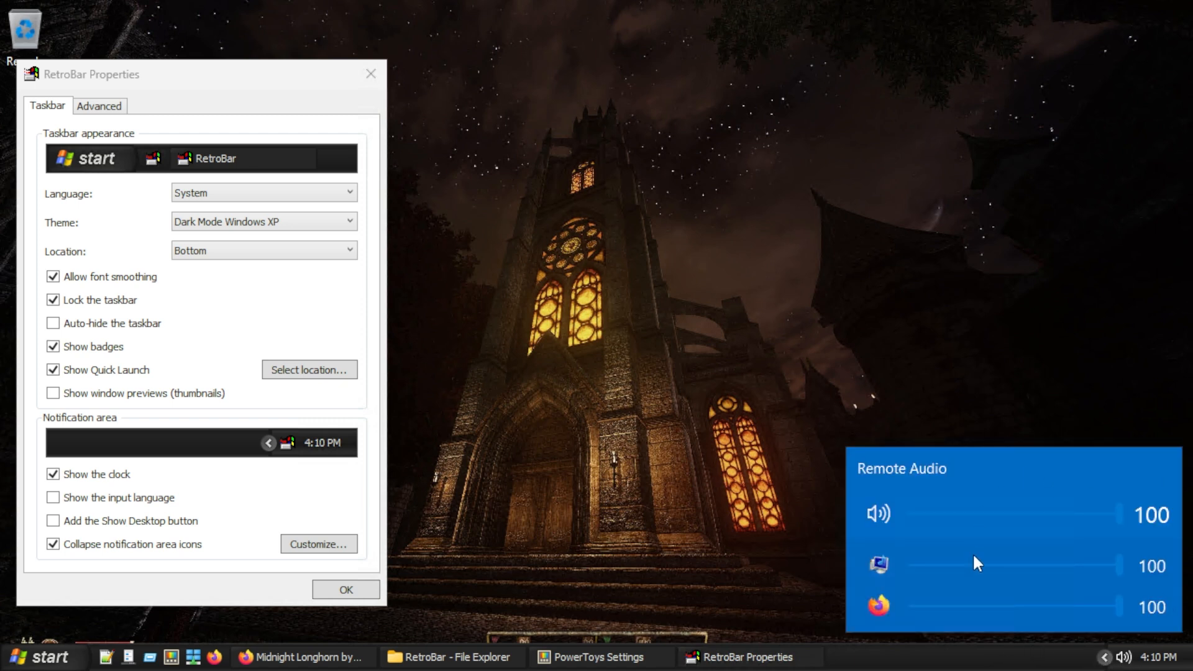
pyautogui.moveTo(905, 609)
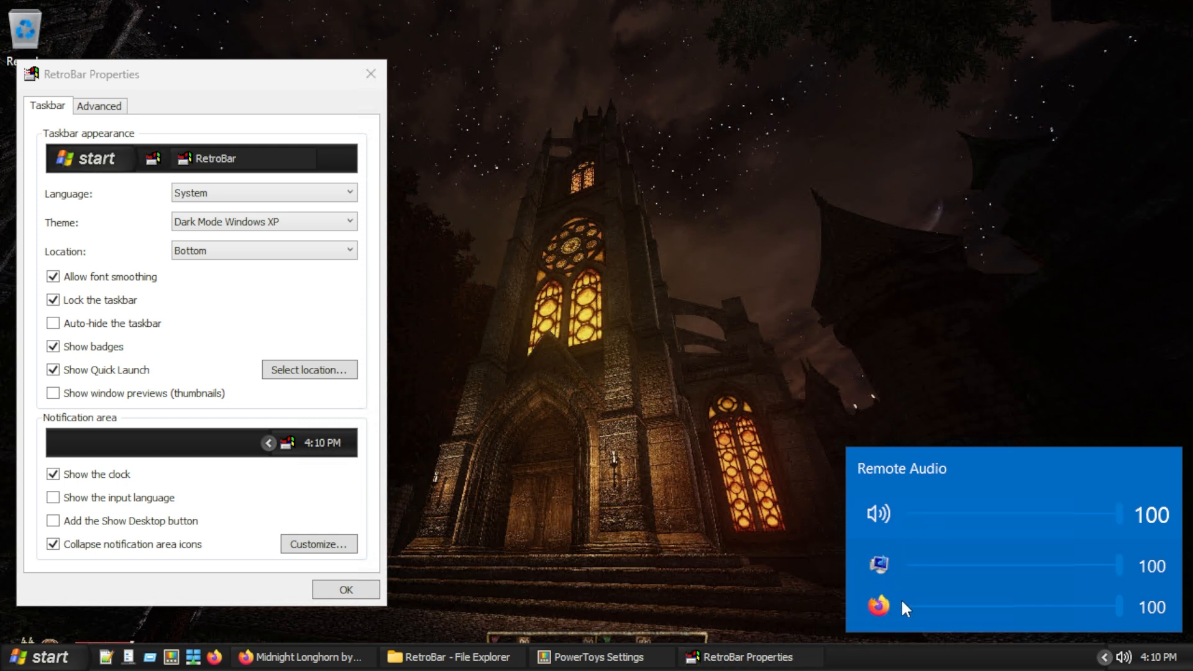
pyautogui.moveTo(884, 619)
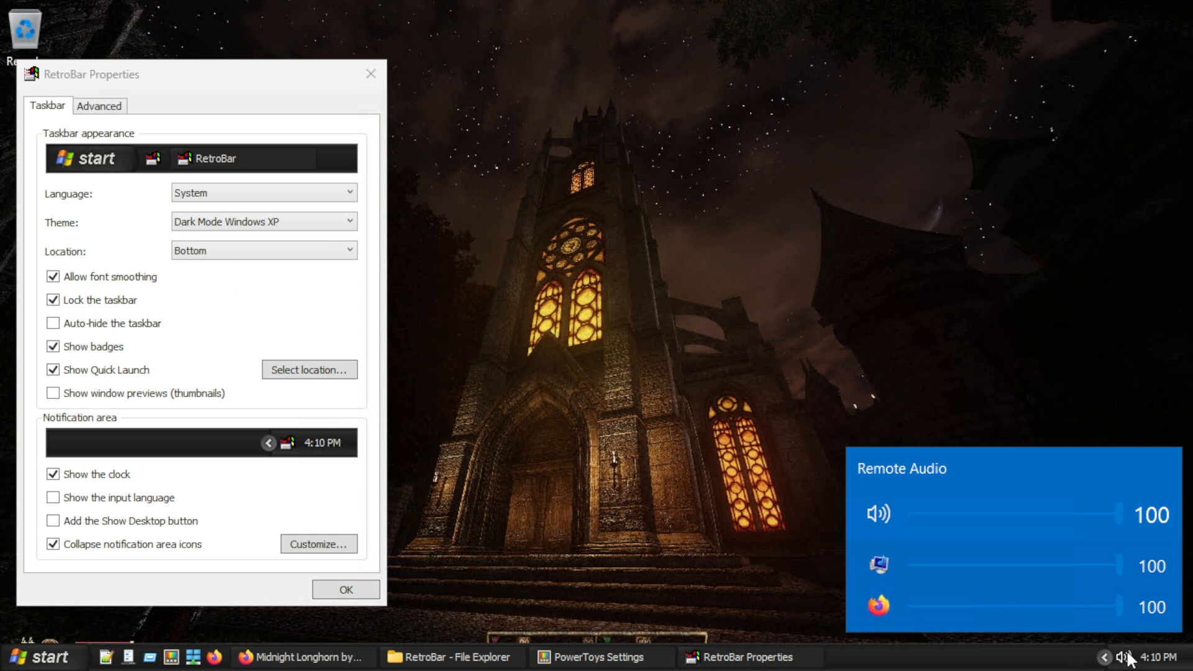
# Open EarTrumpet's legacy Playback devices dialog, see Remote Audio as default, then close it.
pyautogui.rightClick(1122, 657)
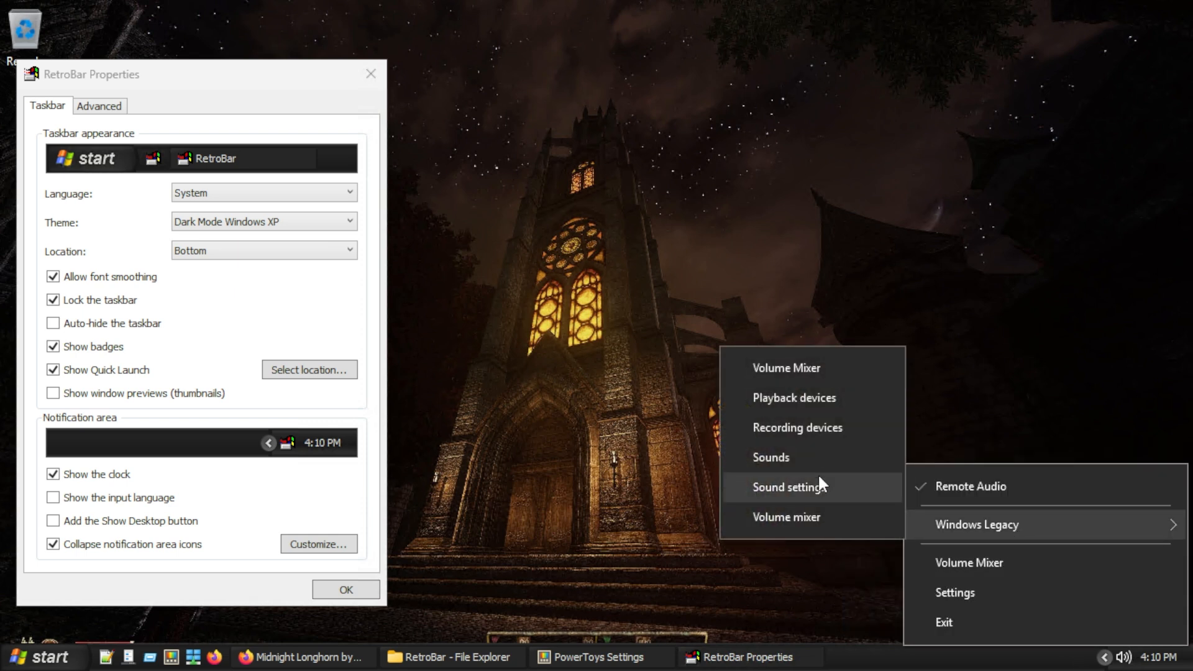
pyautogui.moveTo(814, 397)
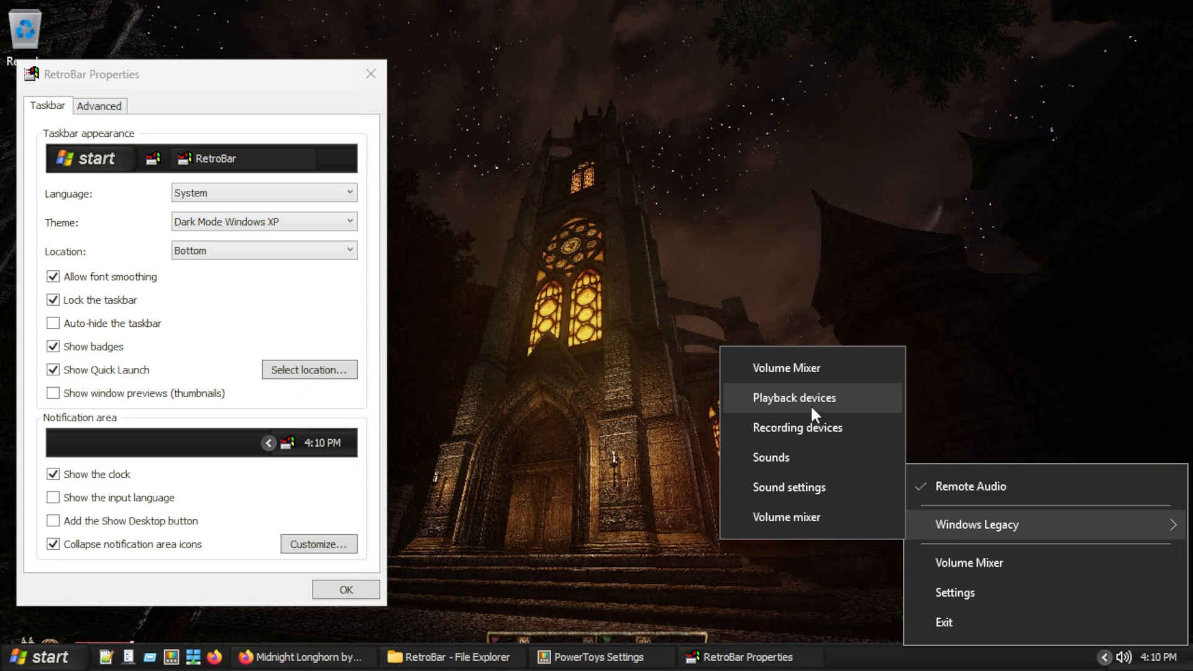
pyautogui.click(793, 397)
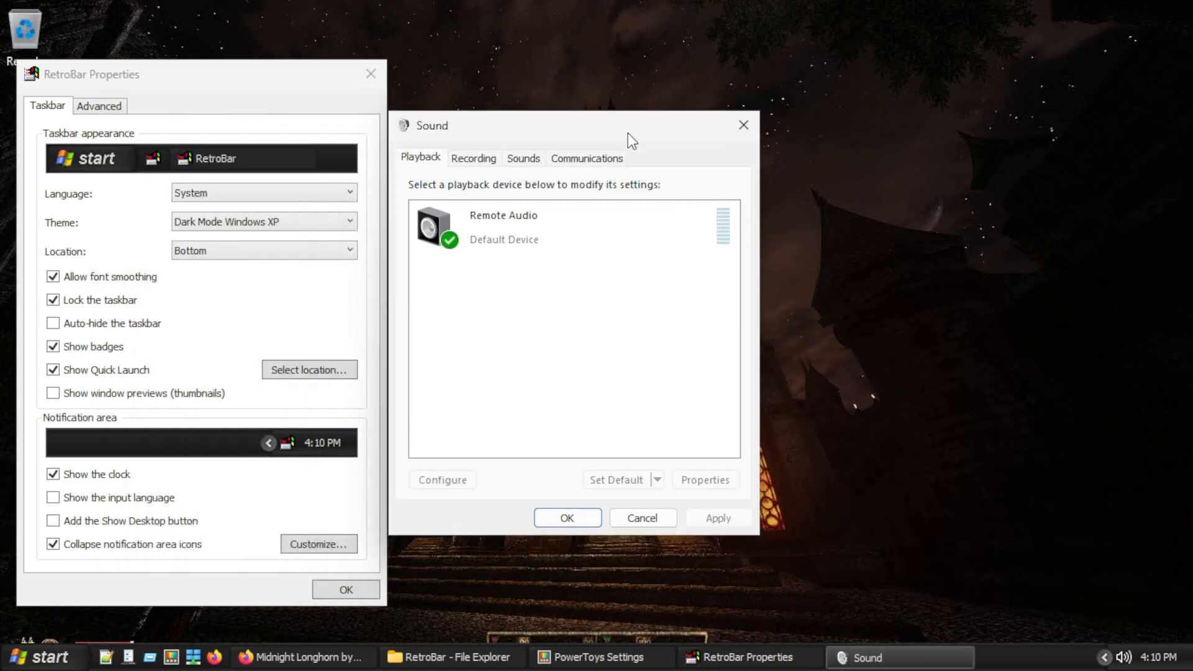
pyautogui.click(742, 124)
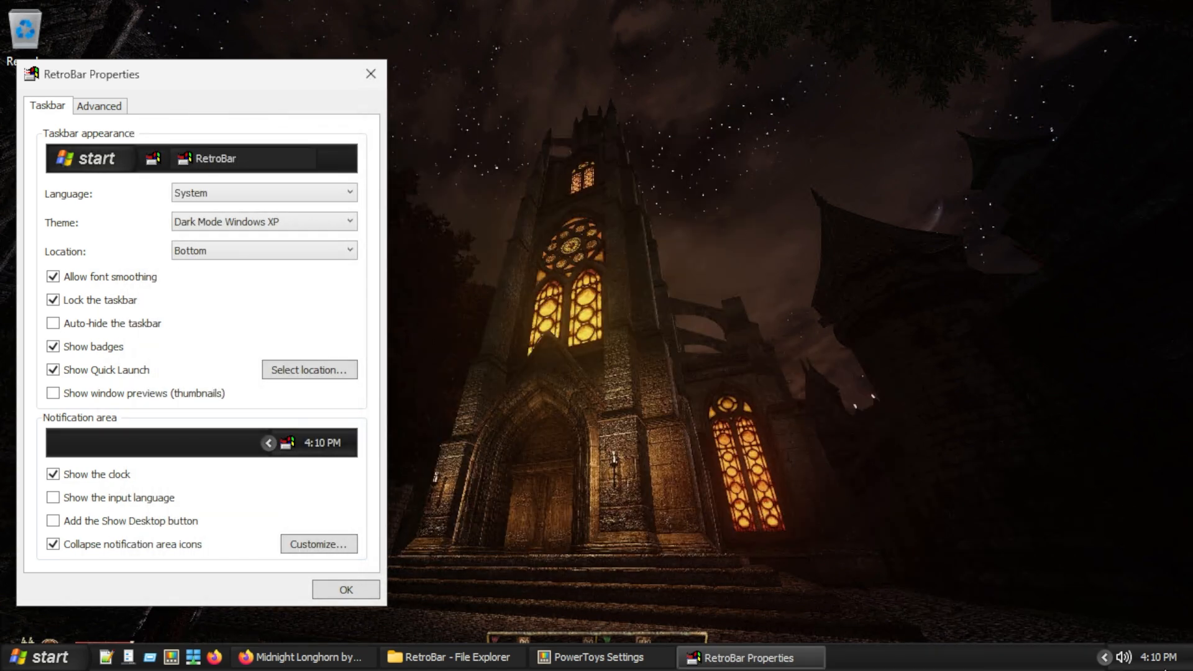
pyautogui.moveTo(1125, 659)
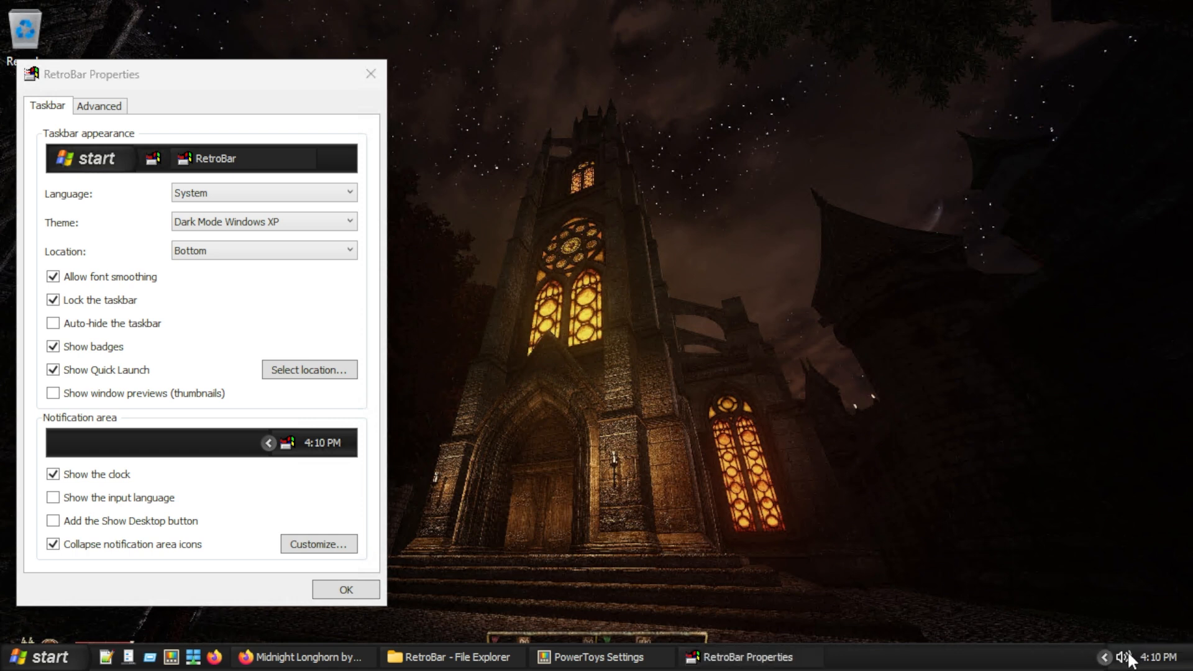
# Expand the hidden tray icons, open Notifications, and clear all pending notifications.
pyautogui.click(1124, 656)
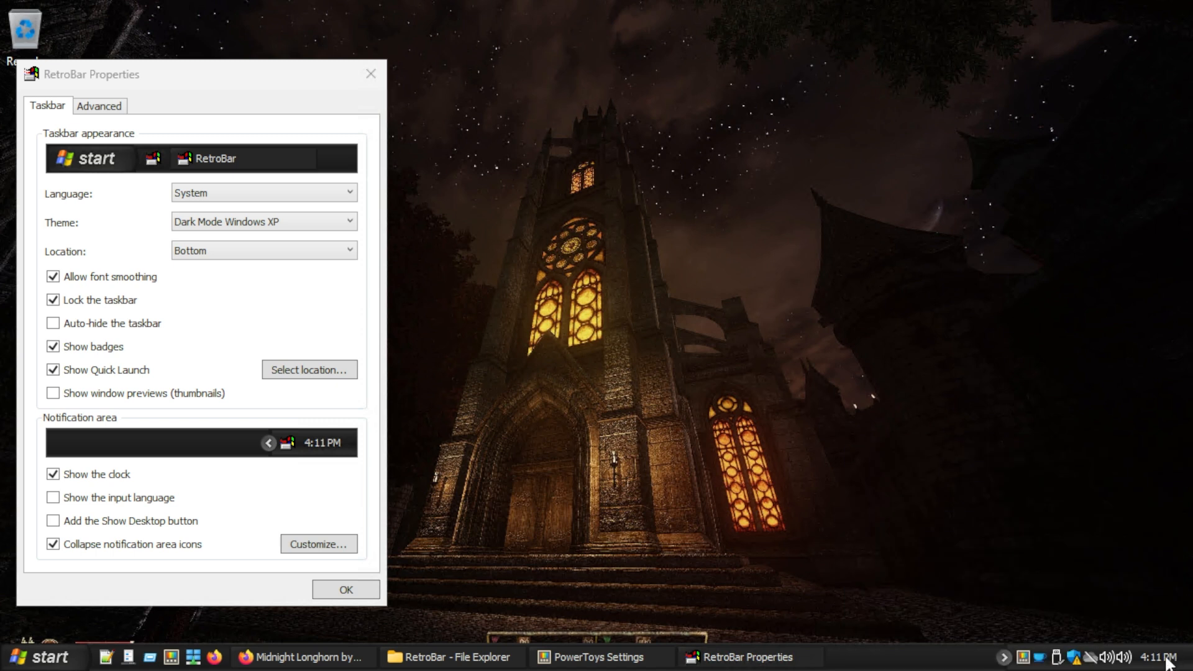
pyautogui.click(1145, 657)
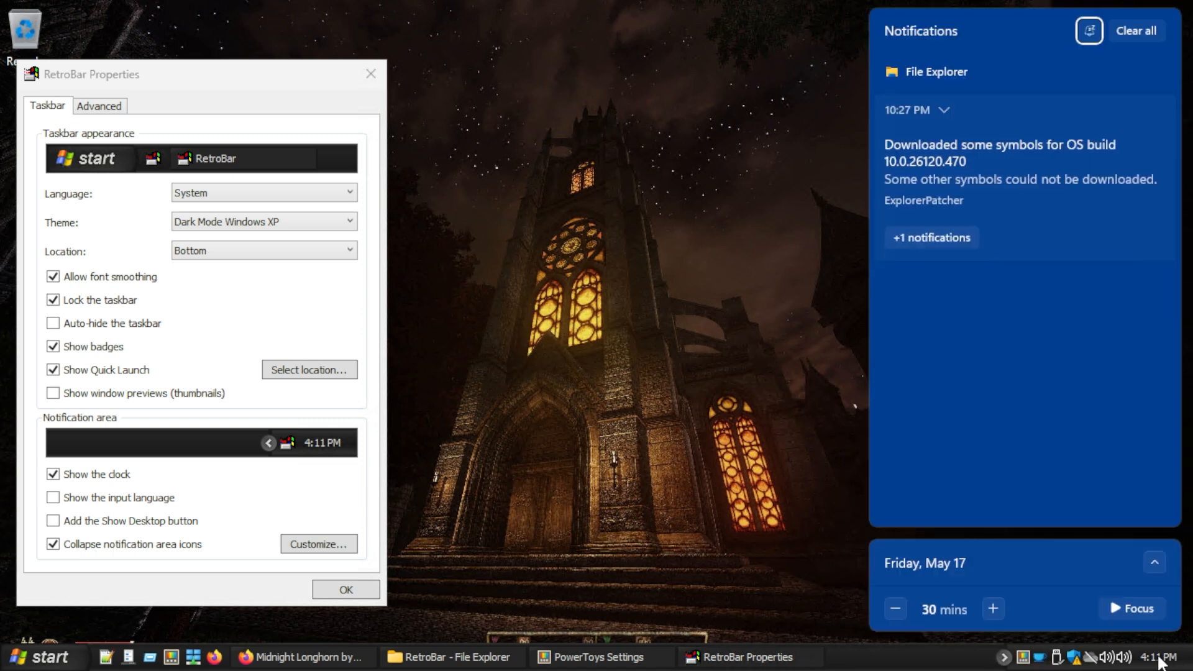
pyautogui.moveTo(1114, 62)
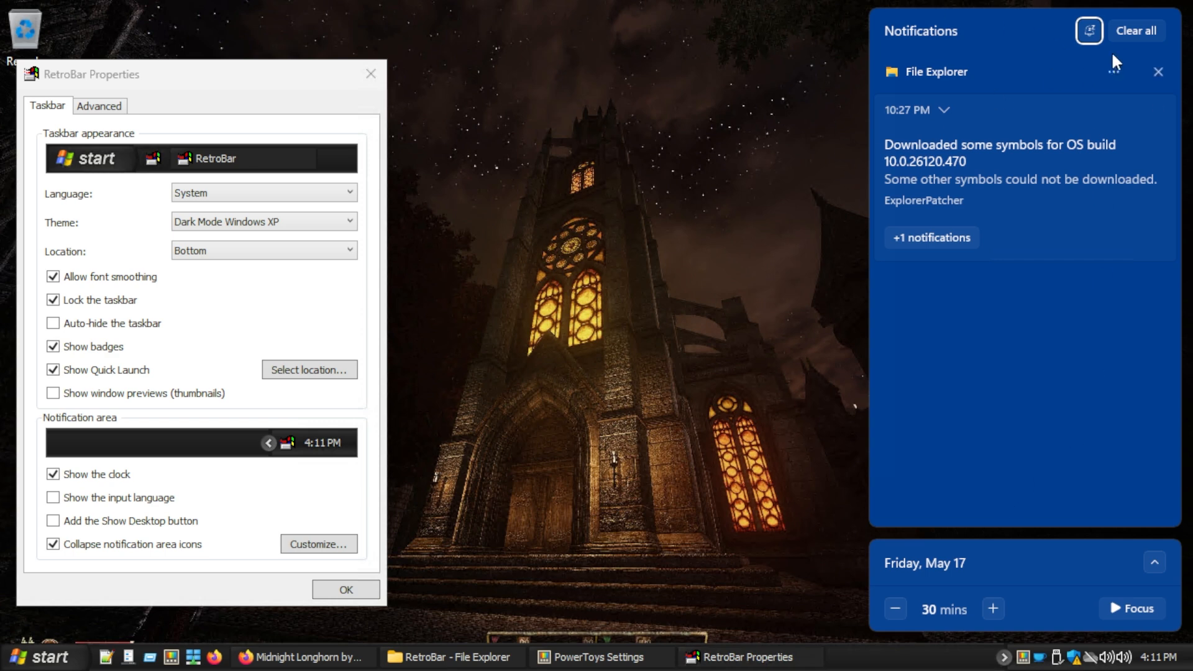
pyautogui.click(1136, 31)
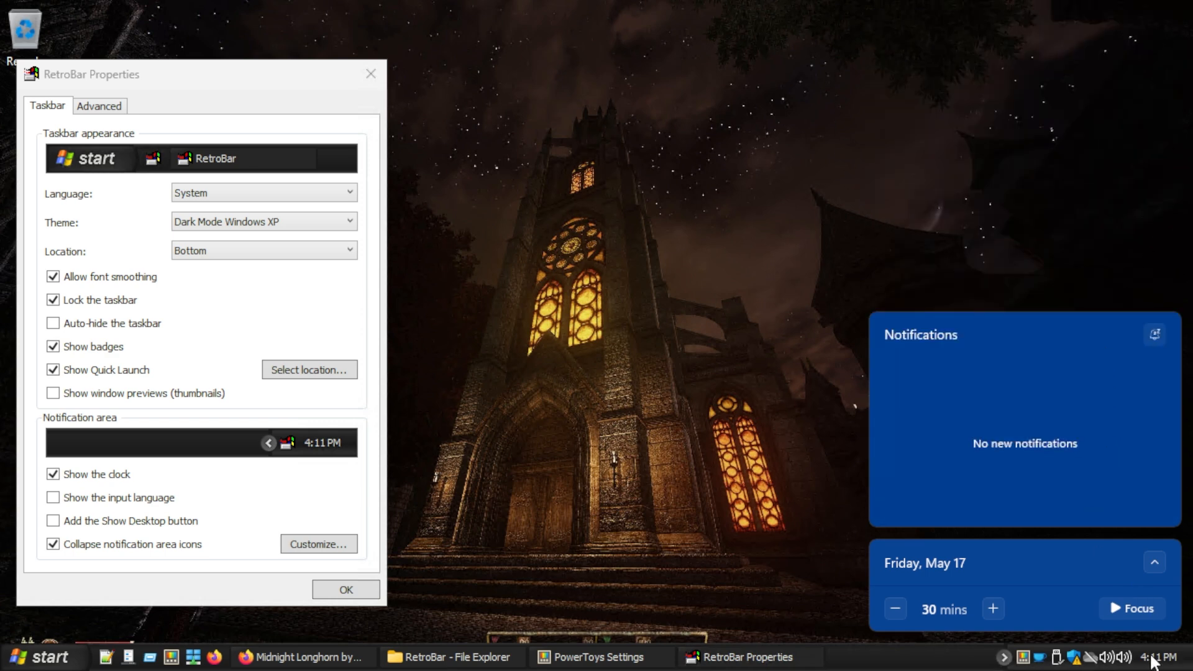
pyautogui.moveTo(251, 542)
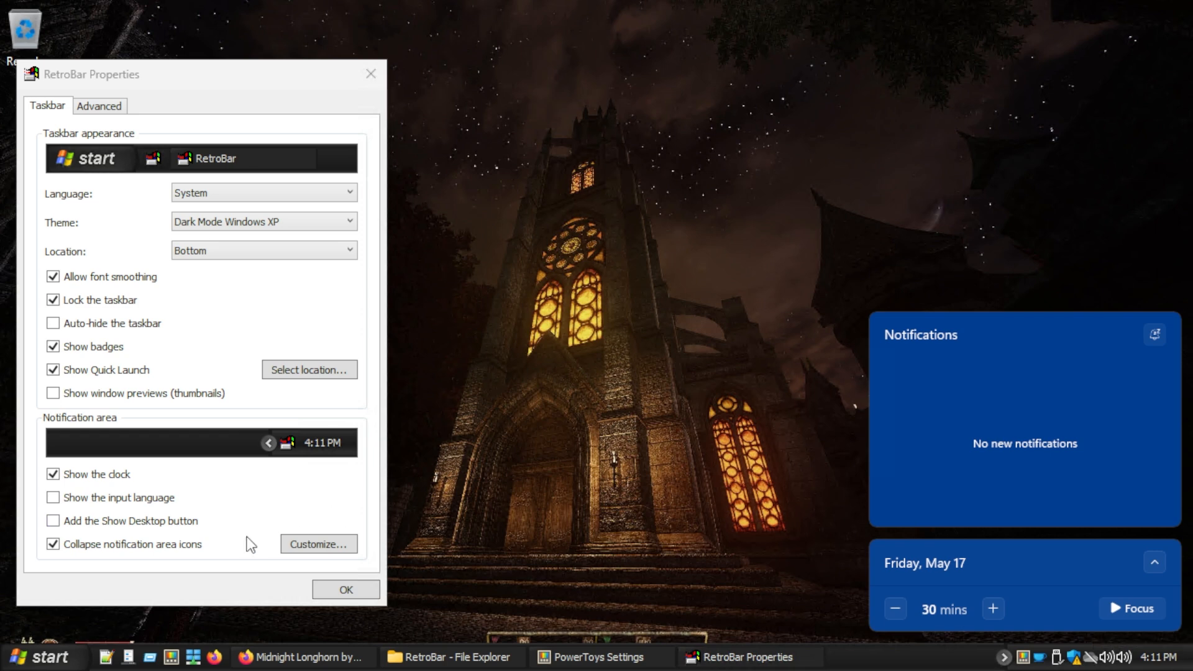
# Enable the Show Desktop button, browse the Start menu Apps list, and confirm RetroBar Properties.
pyautogui.click(53, 521)
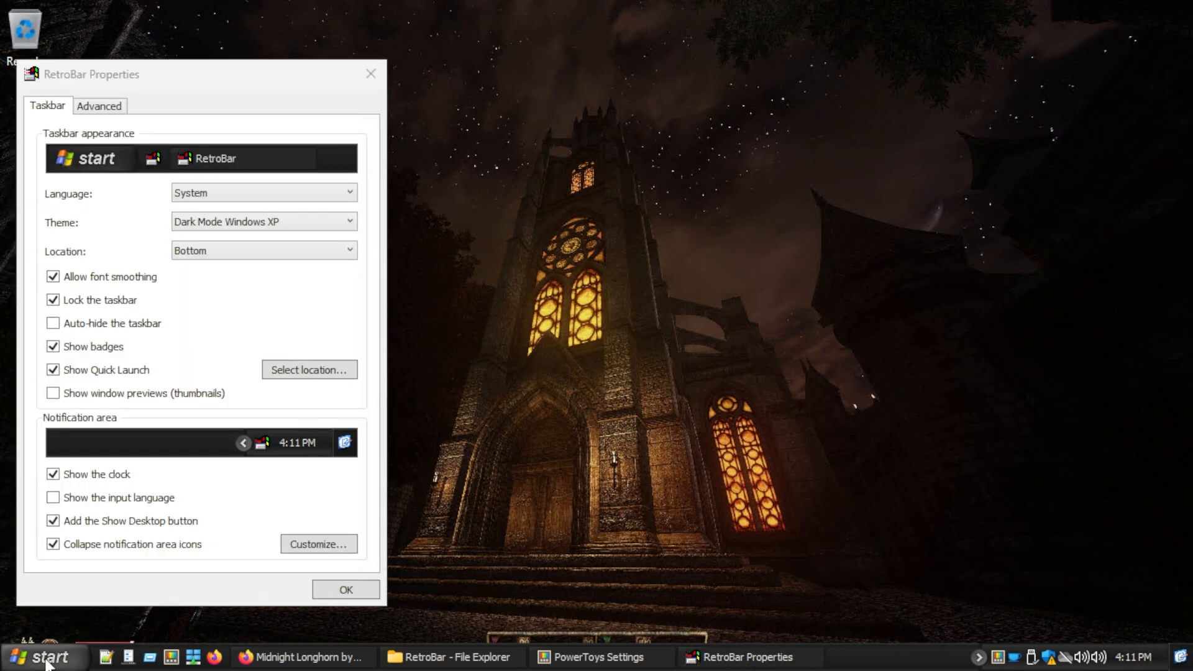
pyautogui.click(42, 656)
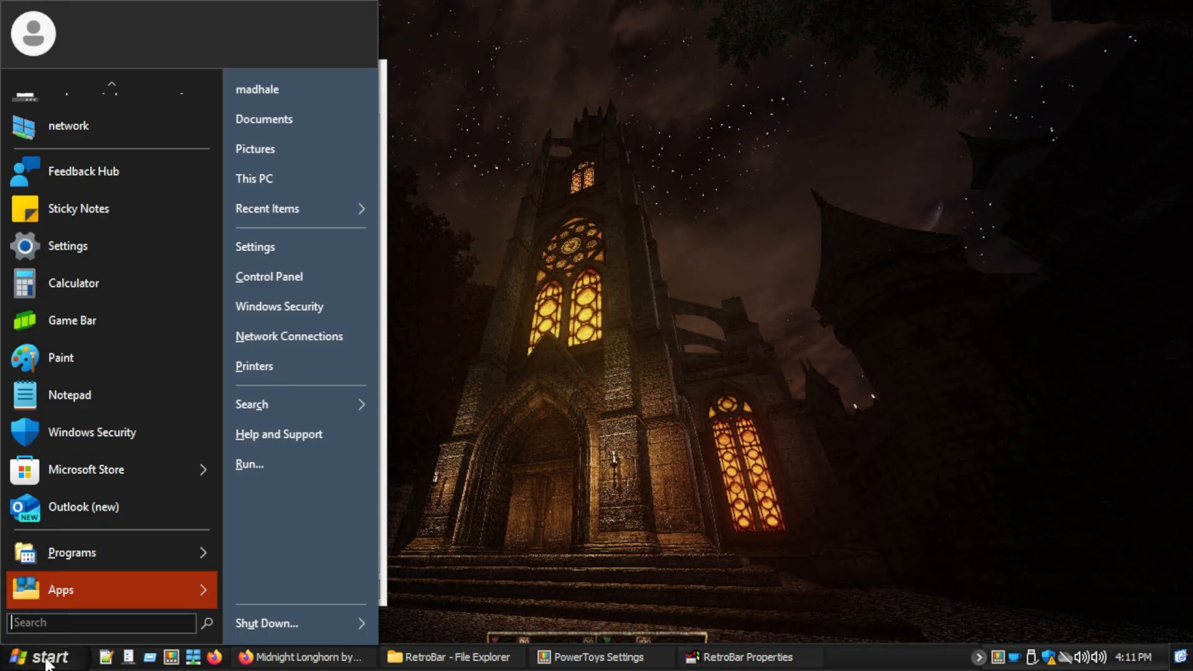
pyautogui.moveTo(111, 552)
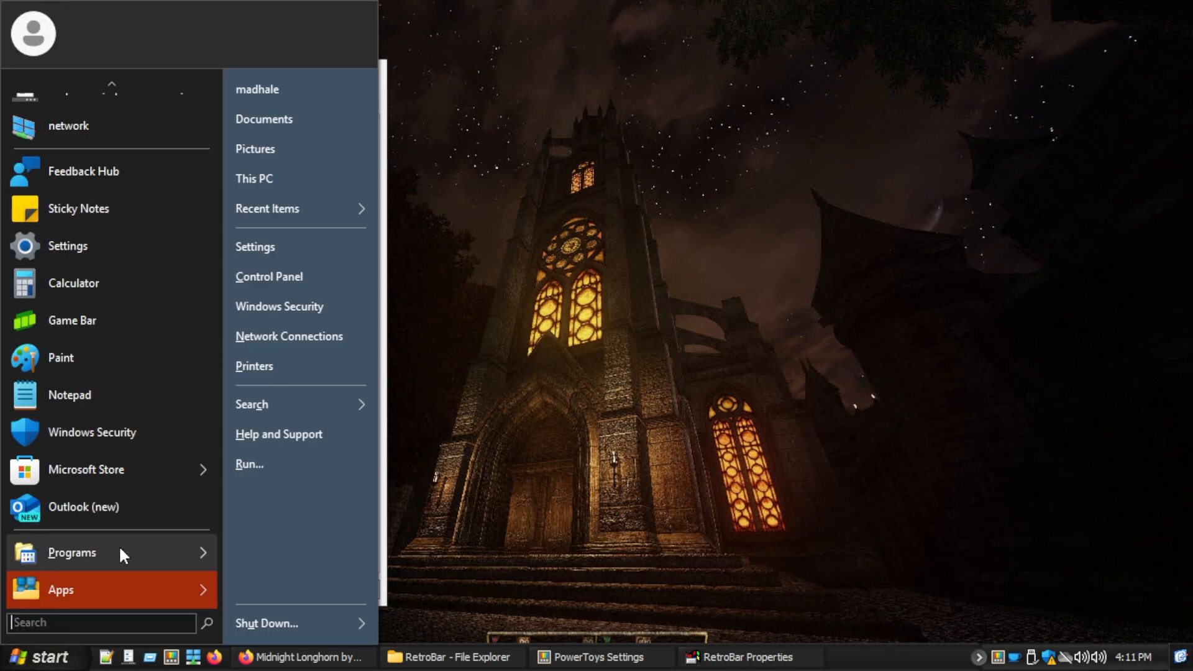
pyautogui.click(60, 590)
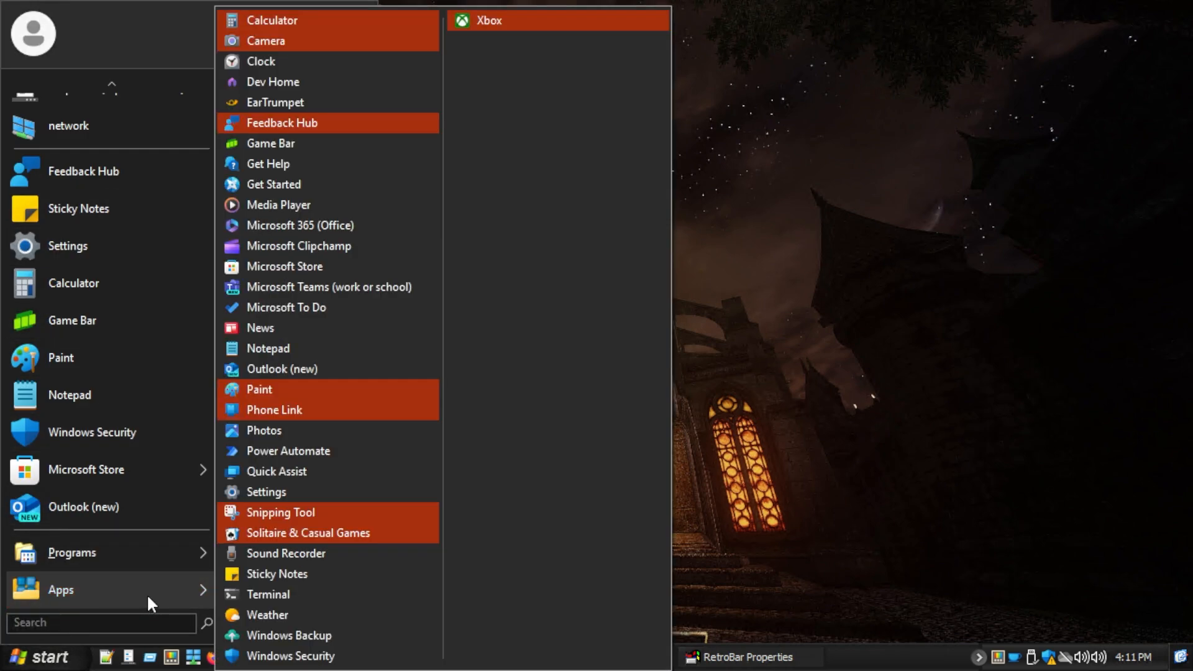
pyautogui.moveTo(169, 571)
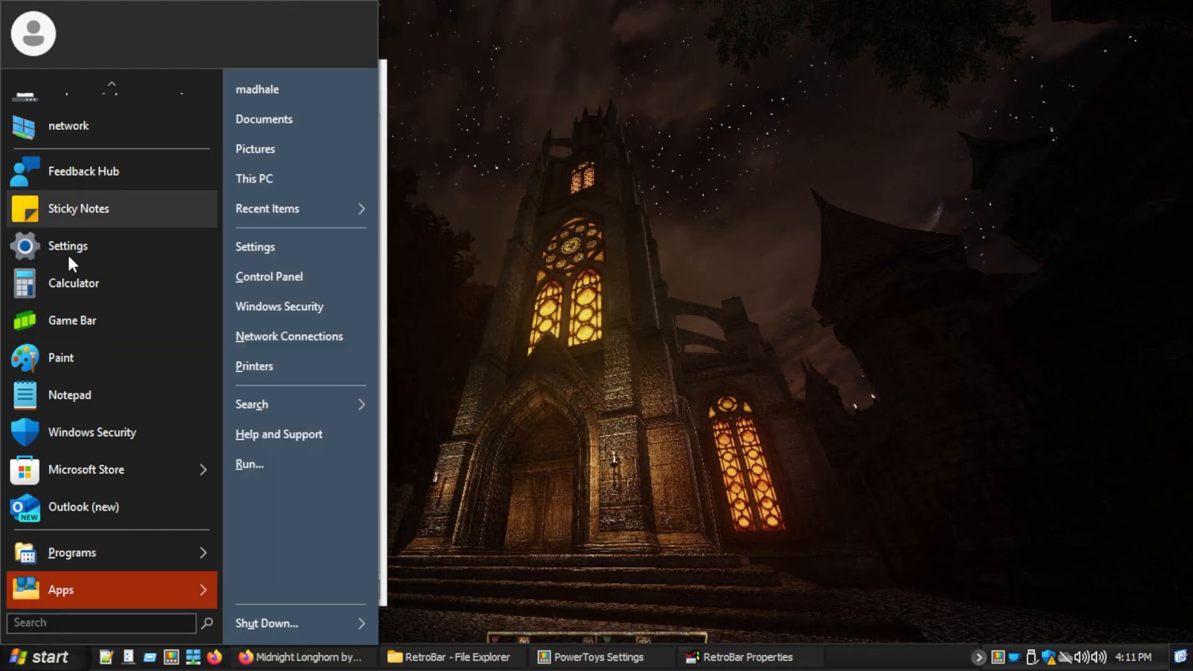
pyautogui.moveTo(519, 265)
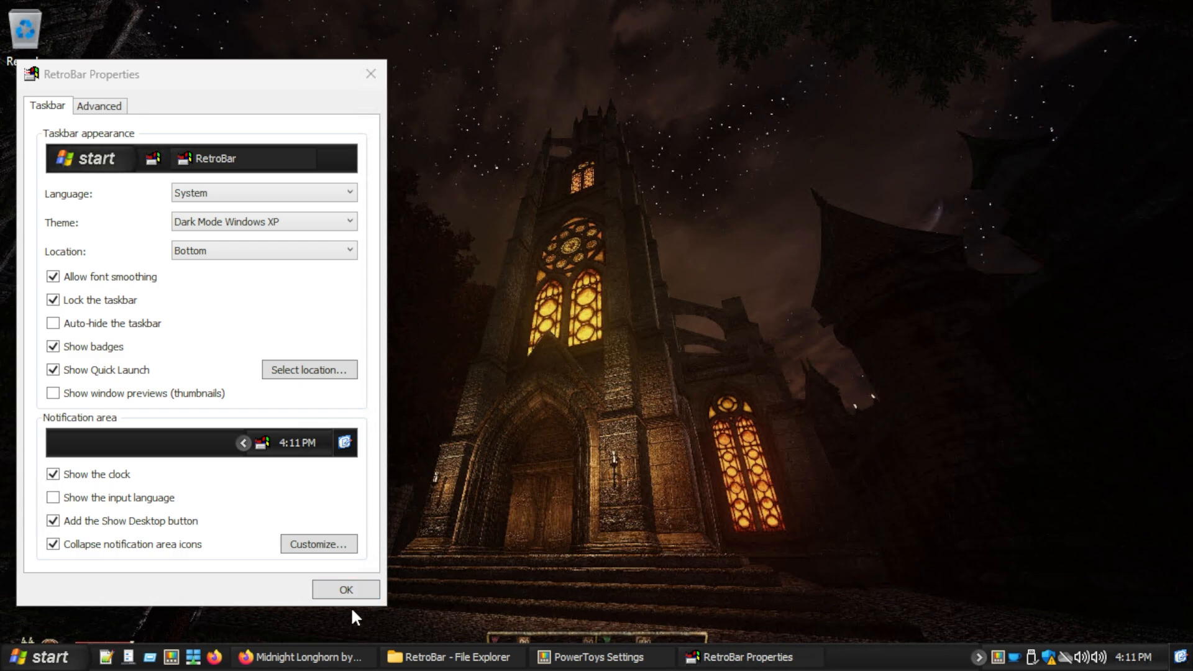
pyautogui.click(345, 589)
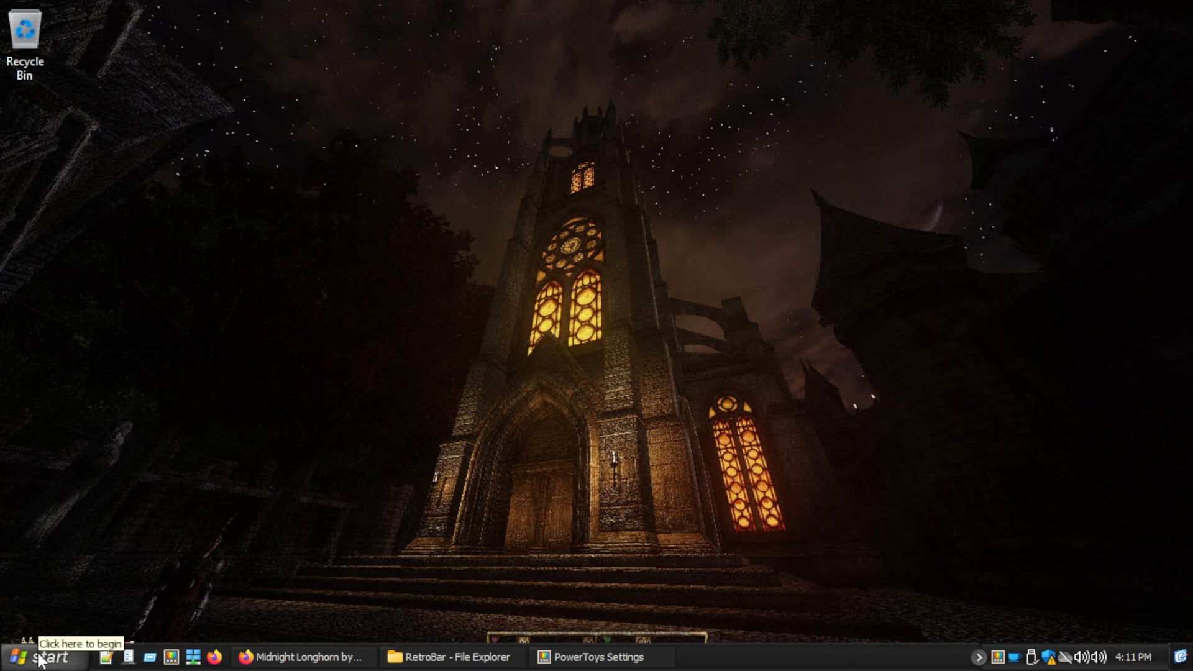
# Reopen the Start menu, then show the taskbar context menu with Lock the Taskbar ticked.
pyautogui.click(40, 657)
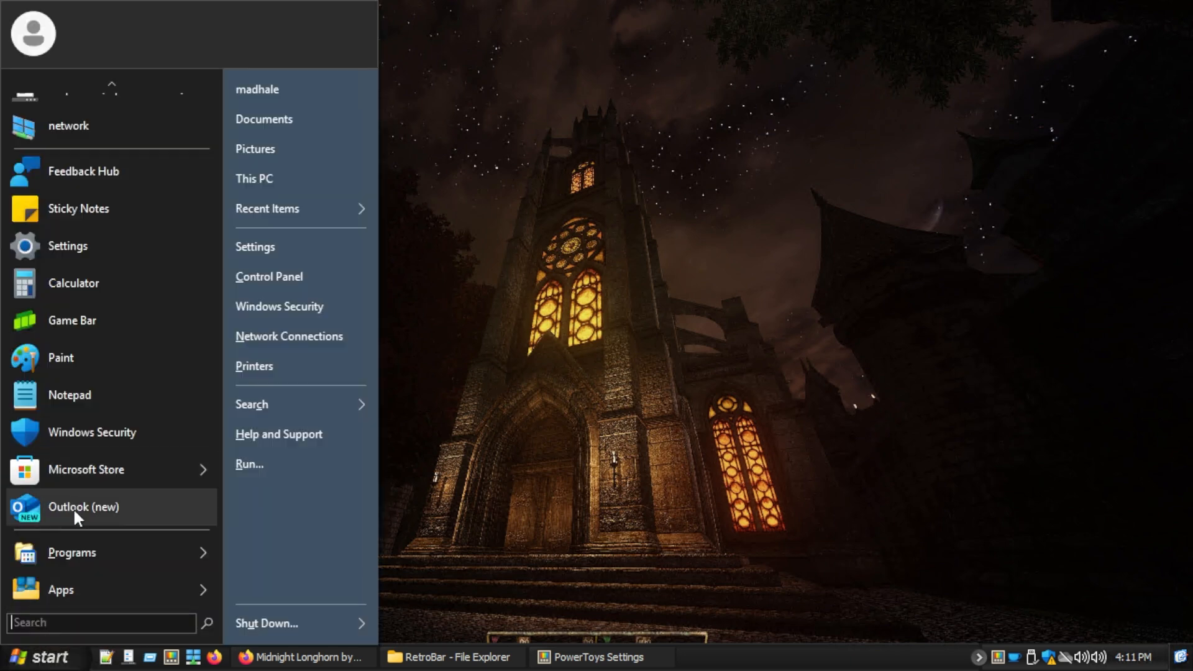
pyautogui.rightClick(92, 431)
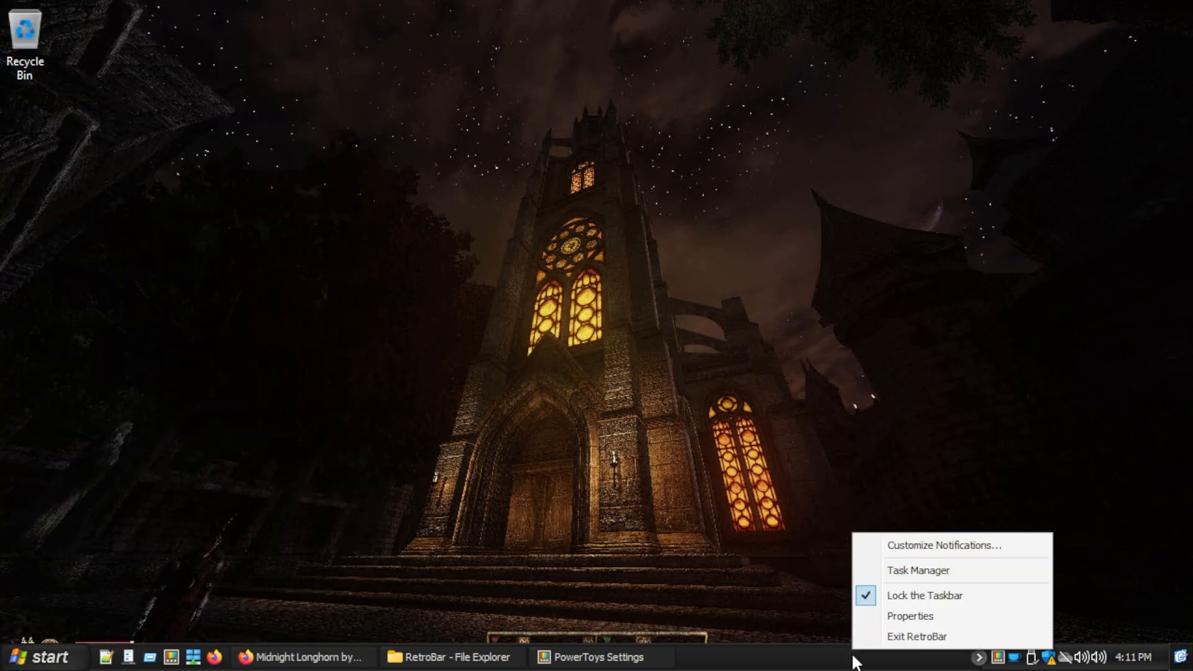
# Set RetroBar's Quick Launch location to the C:\goods\quicklaunch folder.
pyautogui.click(909, 616)
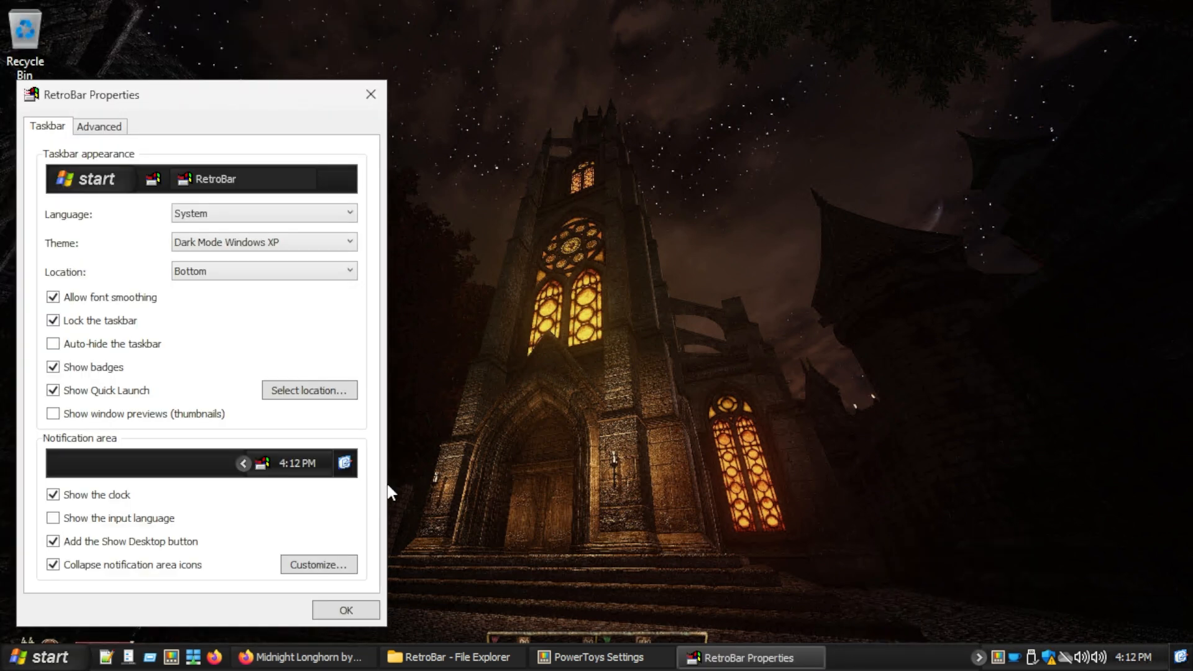
pyautogui.moveTo(308, 391)
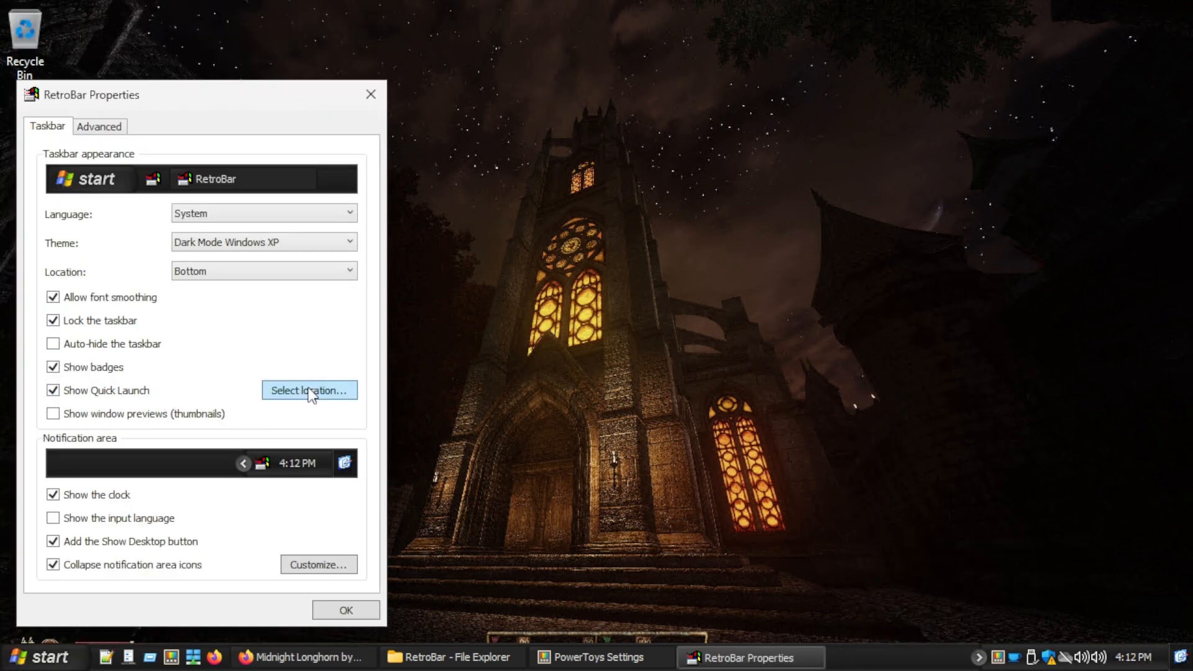
pyautogui.click(309, 390)
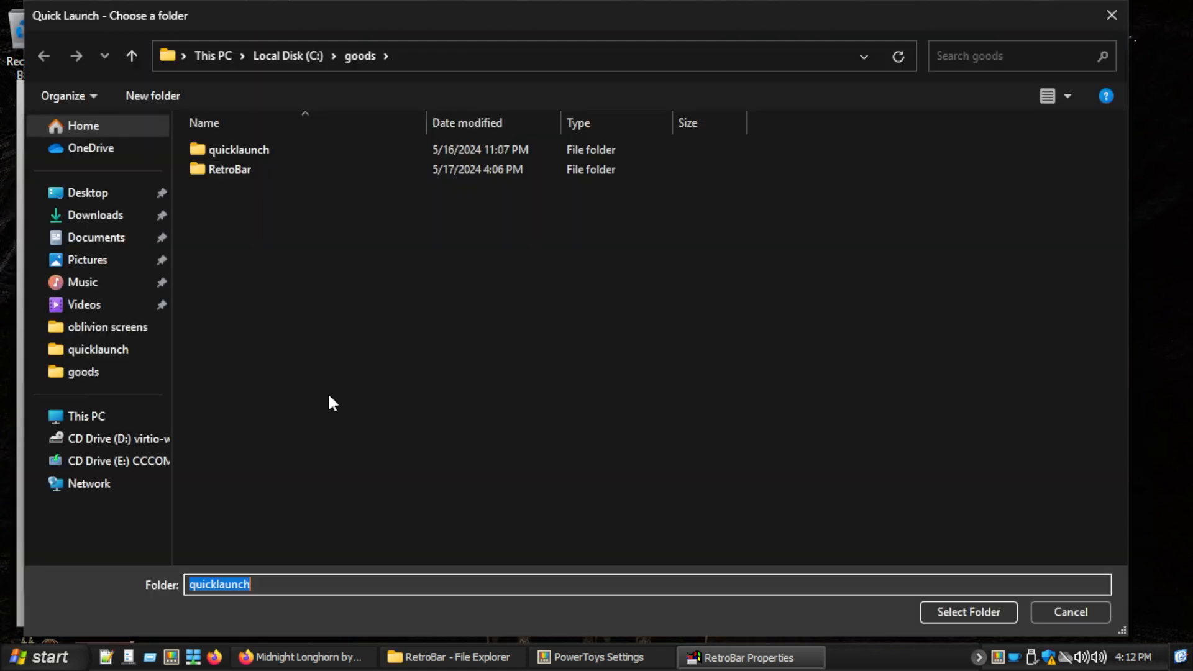
pyautogui.moveTo(238, 150)
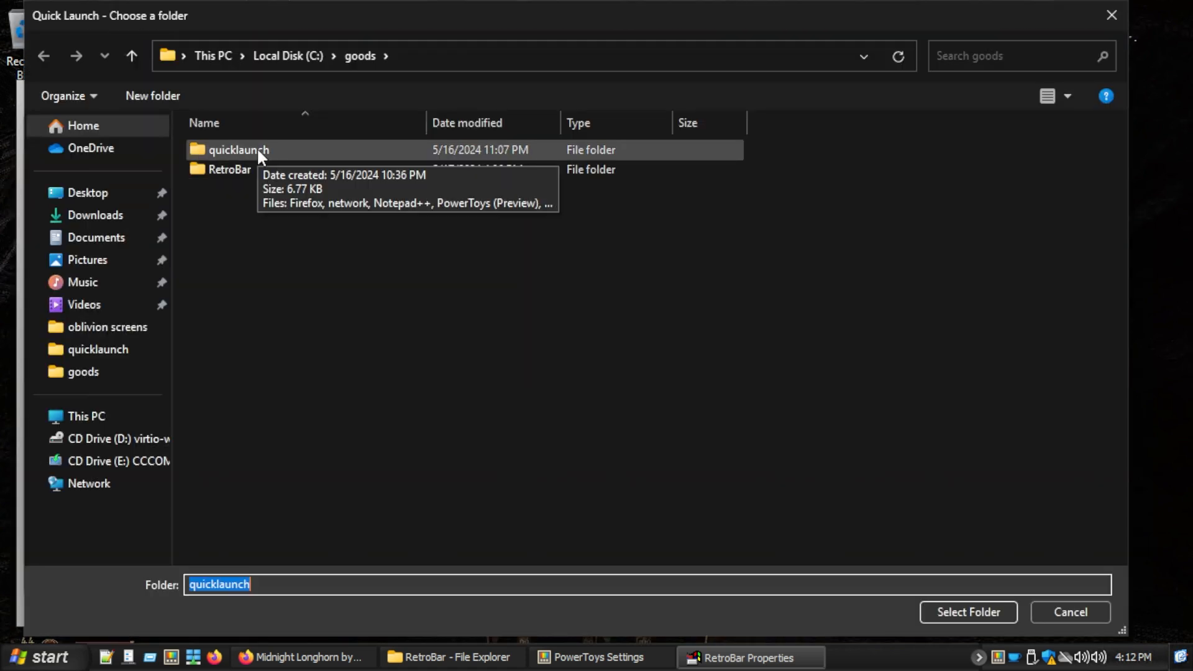
pyautogui.doubleClick(237, 149)
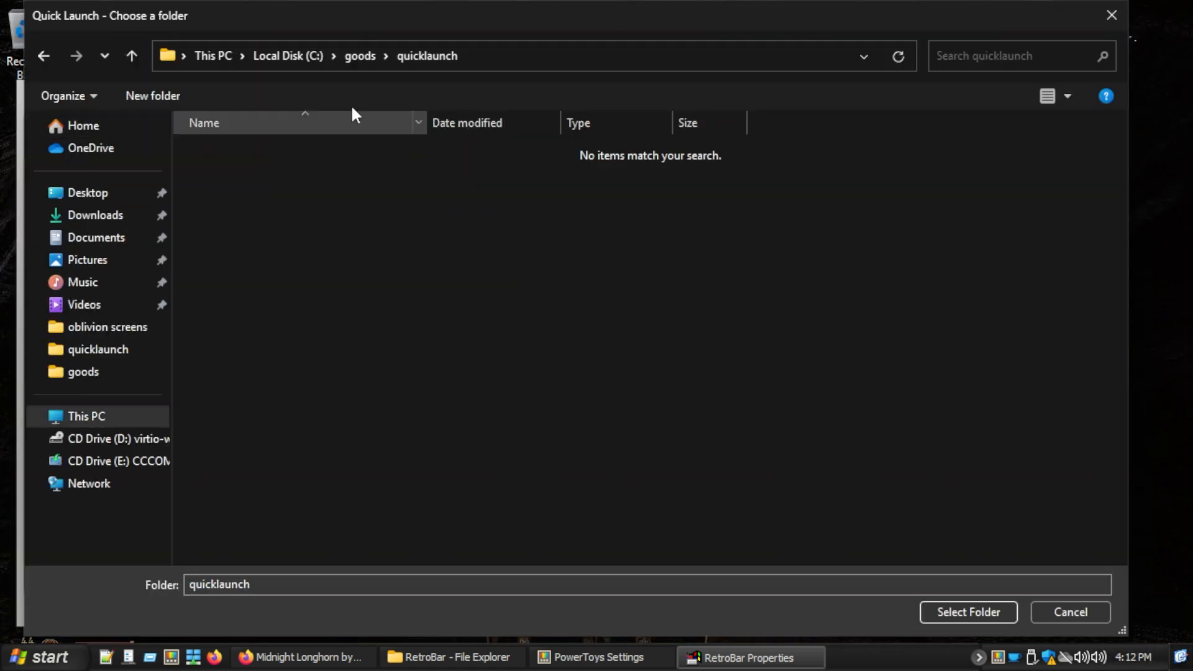
pyautogui.click(495, 55)
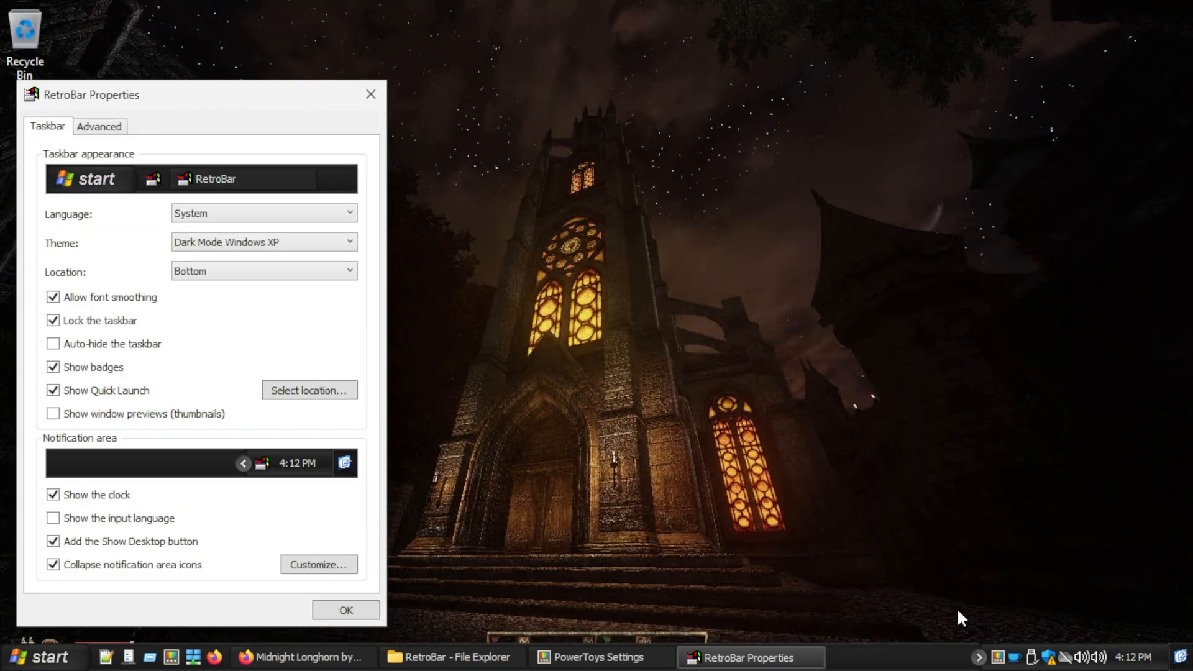
pyautogui.moveTo(494, 560)
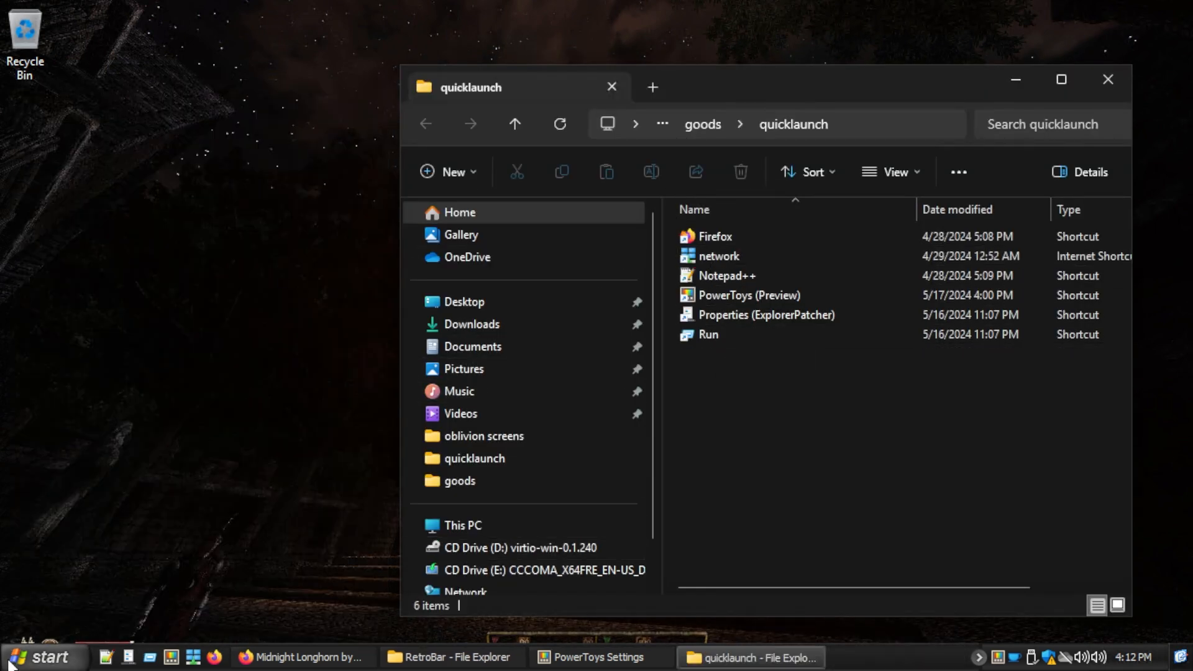
# Open the Start menu's installed programs list to drag Notepad into quicklaunch.
pyautogui.click(42, 656)
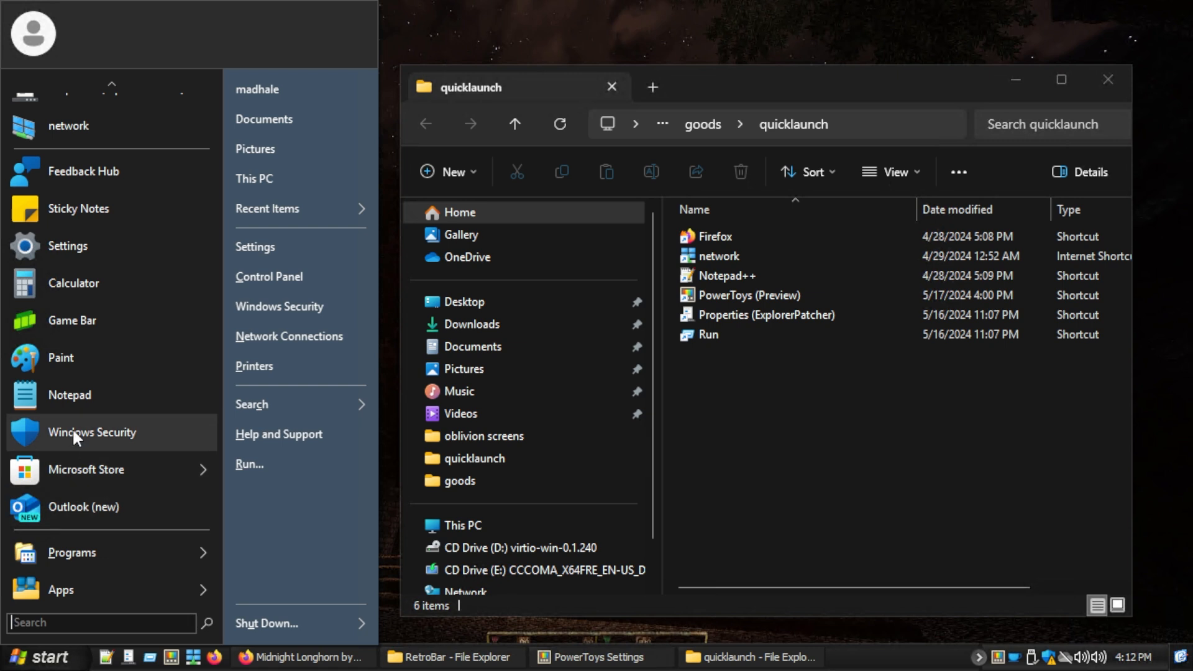
pyautogui.moveTo(182, 394)
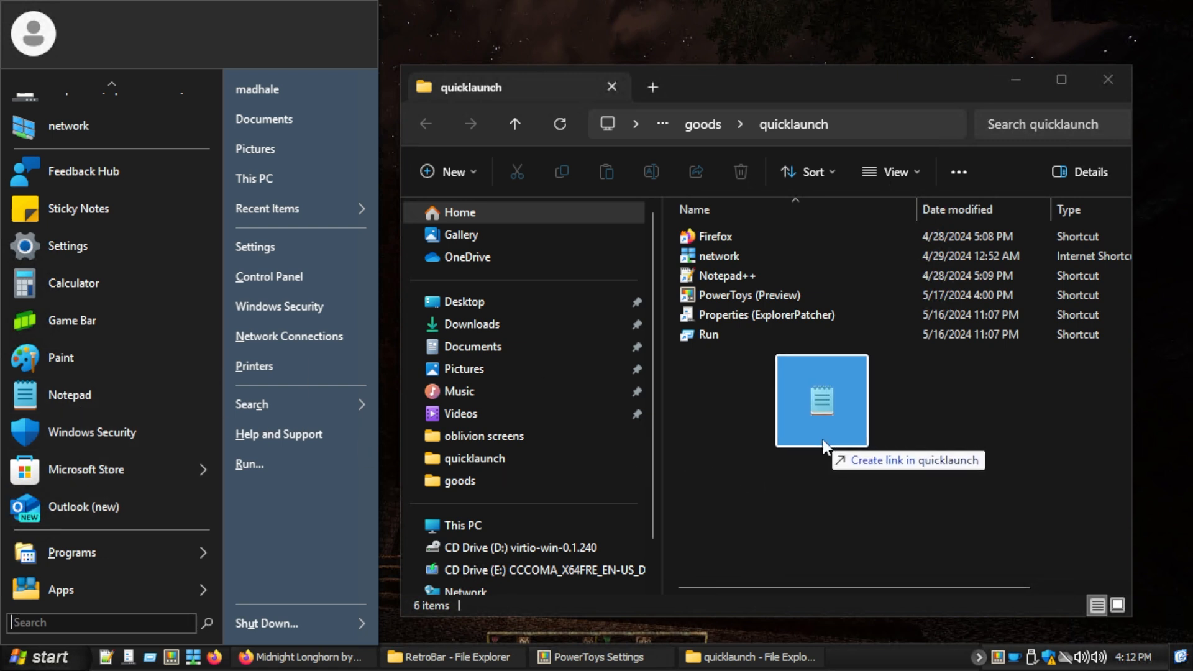
pyautogui.click(823, 443)
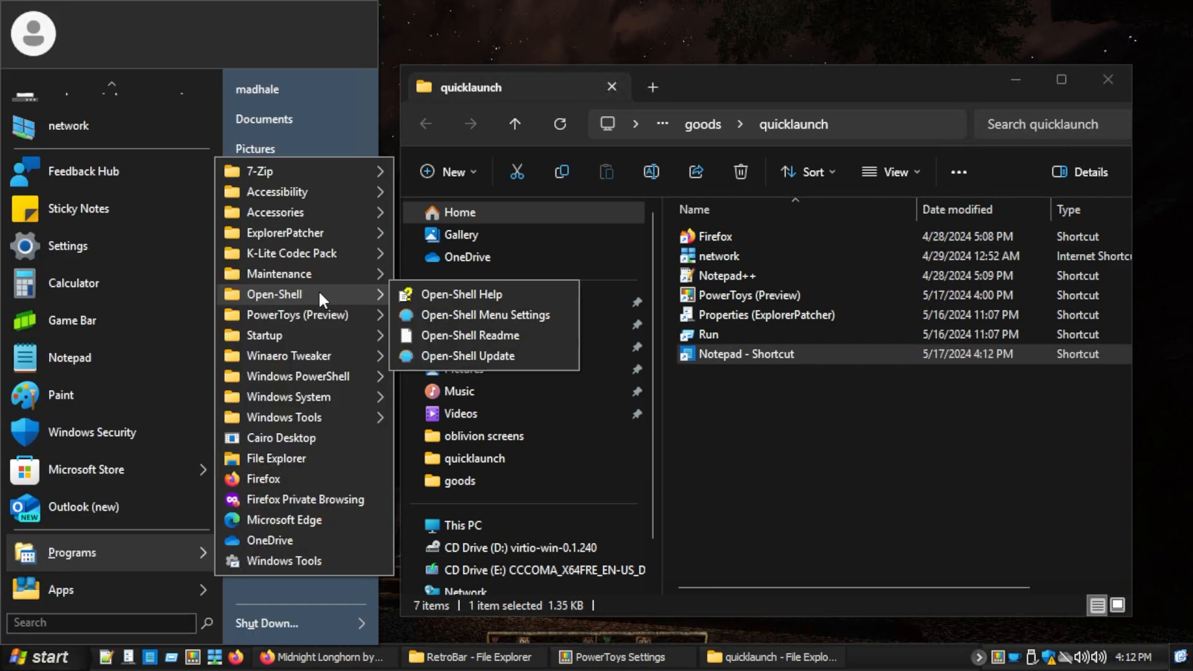
pyautogui.moveTo(484, 315)
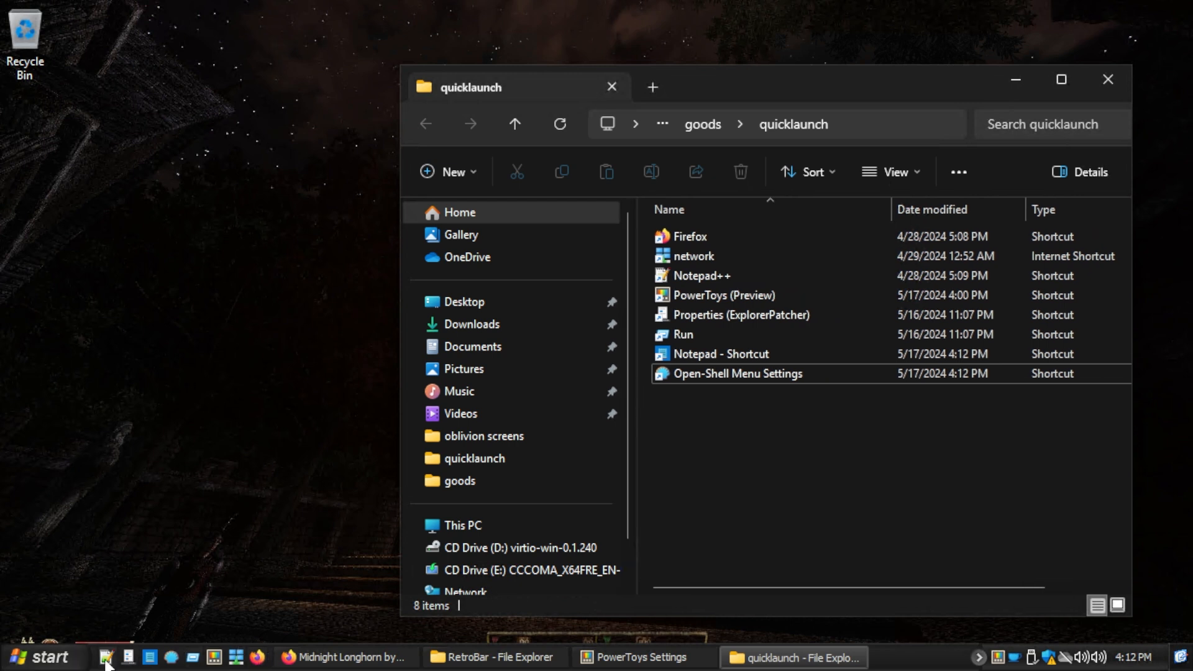
pyautogui.moveTo(312, 467)
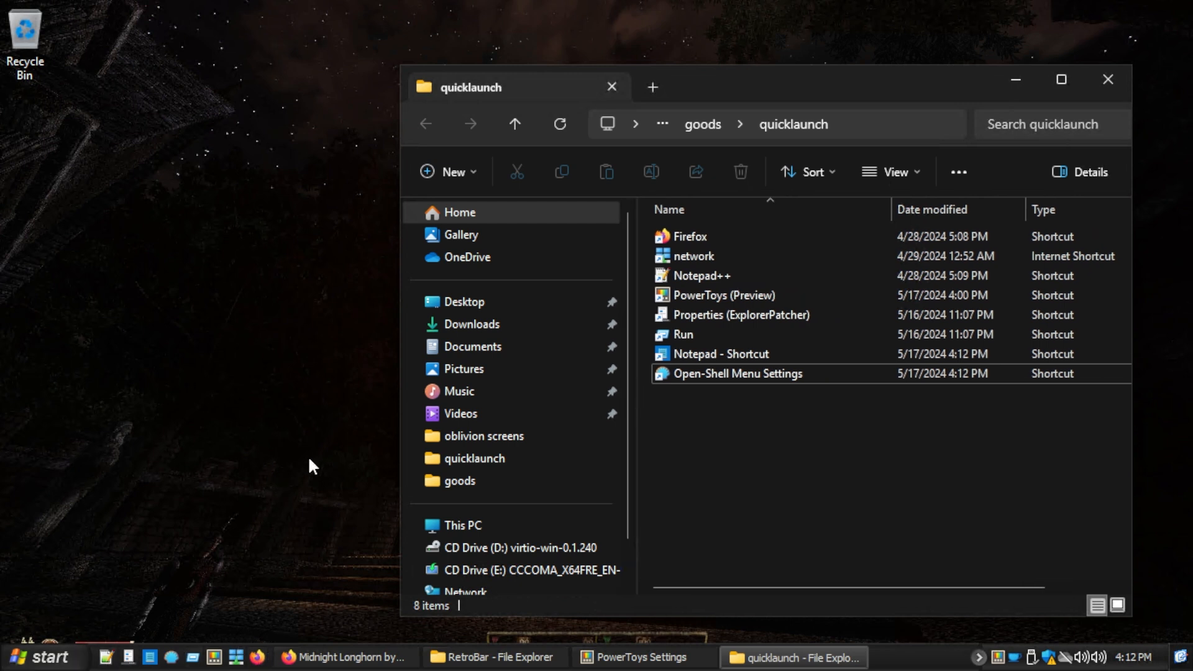
pyautogui.moveTo(126, 565)
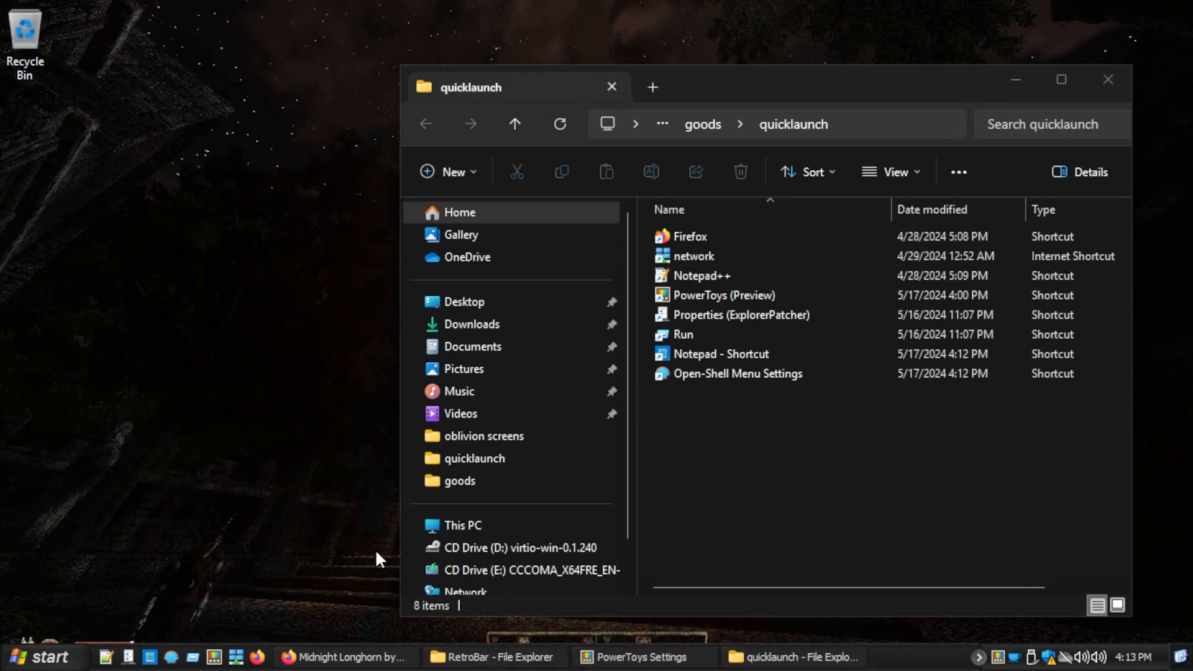
# Show and minimize PowerToys Settings, then close the quicklaunch Explorer window.
pyautogui.click(644, 657)
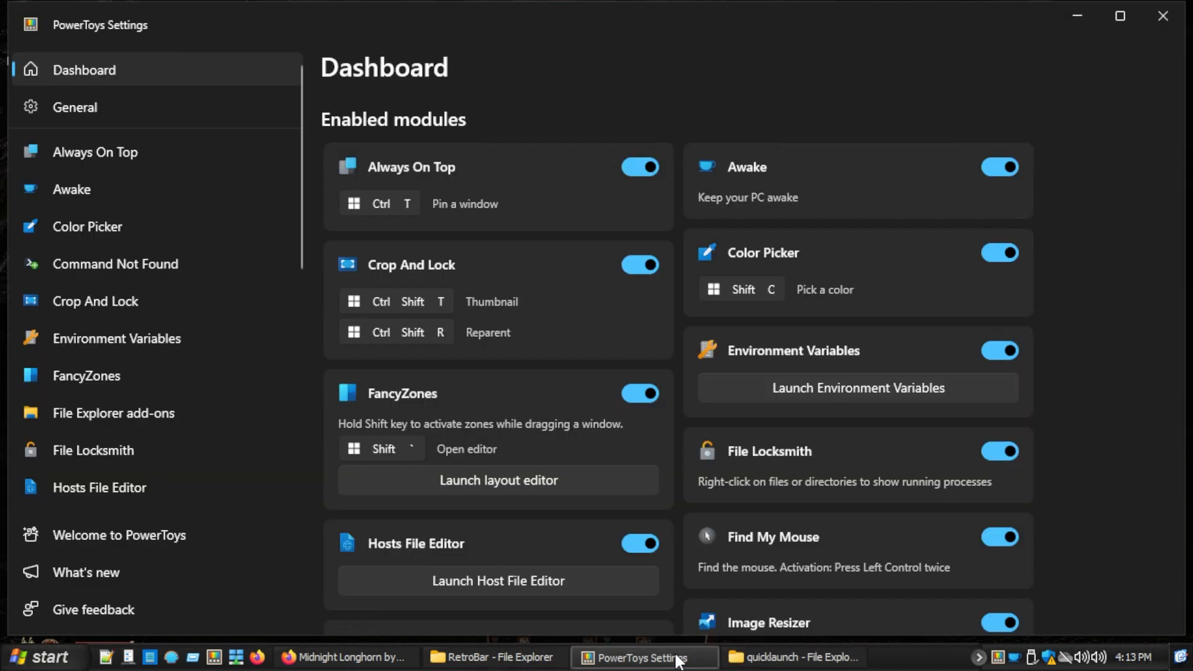
pyautogui.moveTo(525, 346)
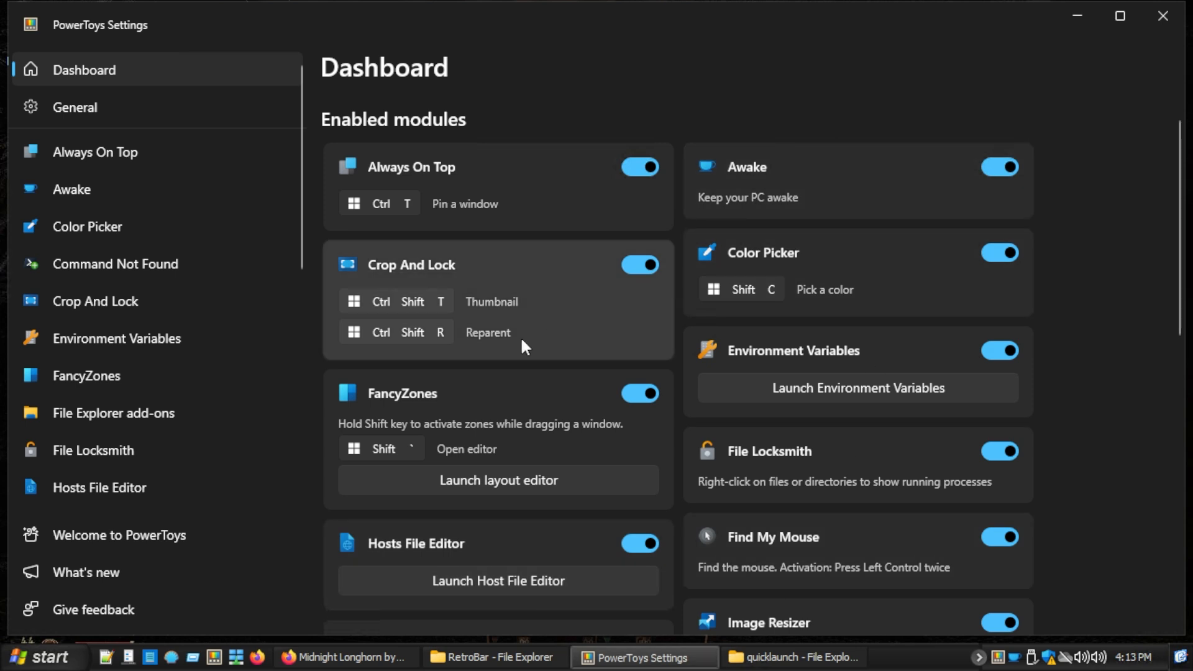
pyautogui.click(791, 656)
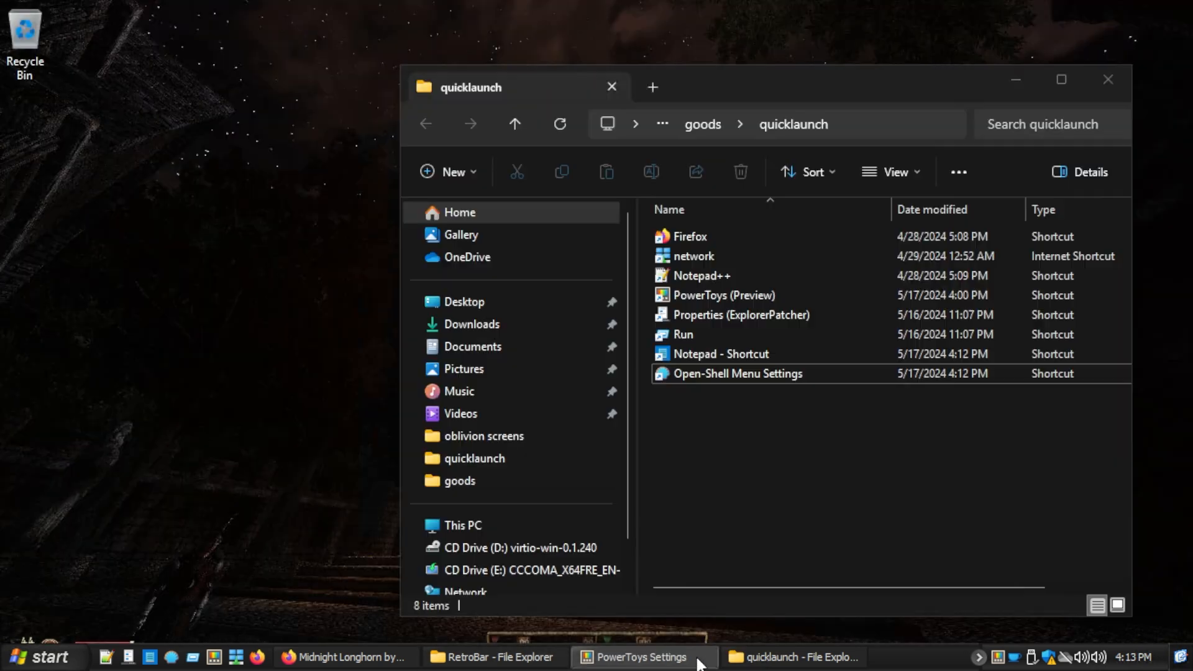
pyautogui.moveTo(1108, 79)
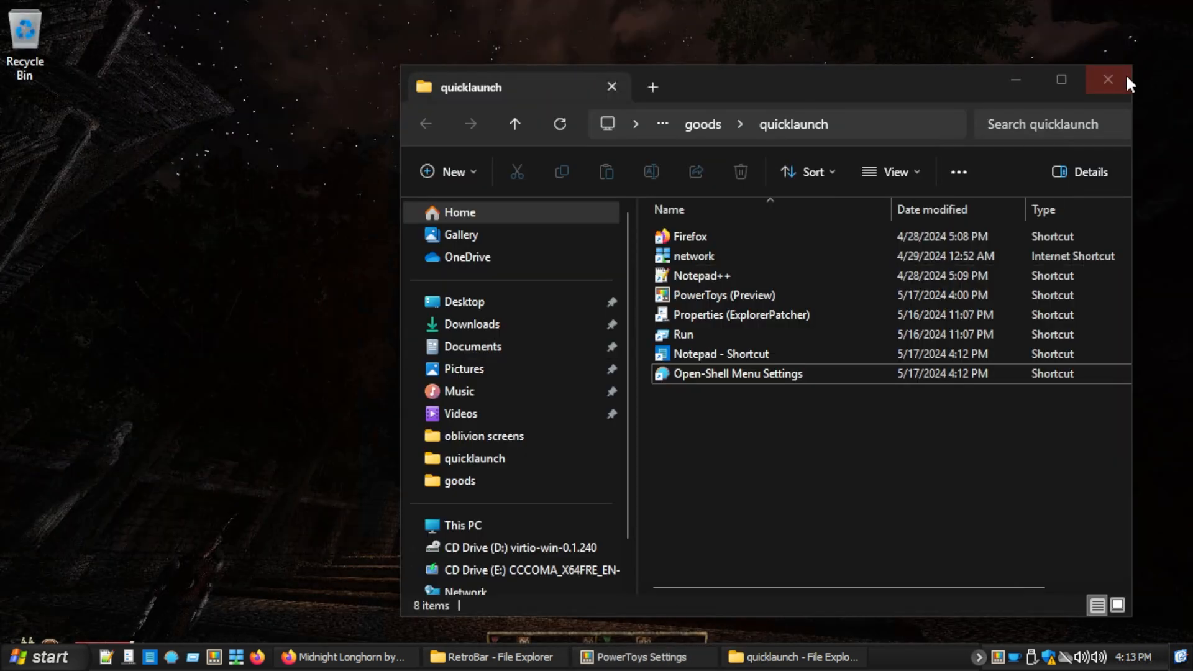
pyautogui.click(1107, 79)
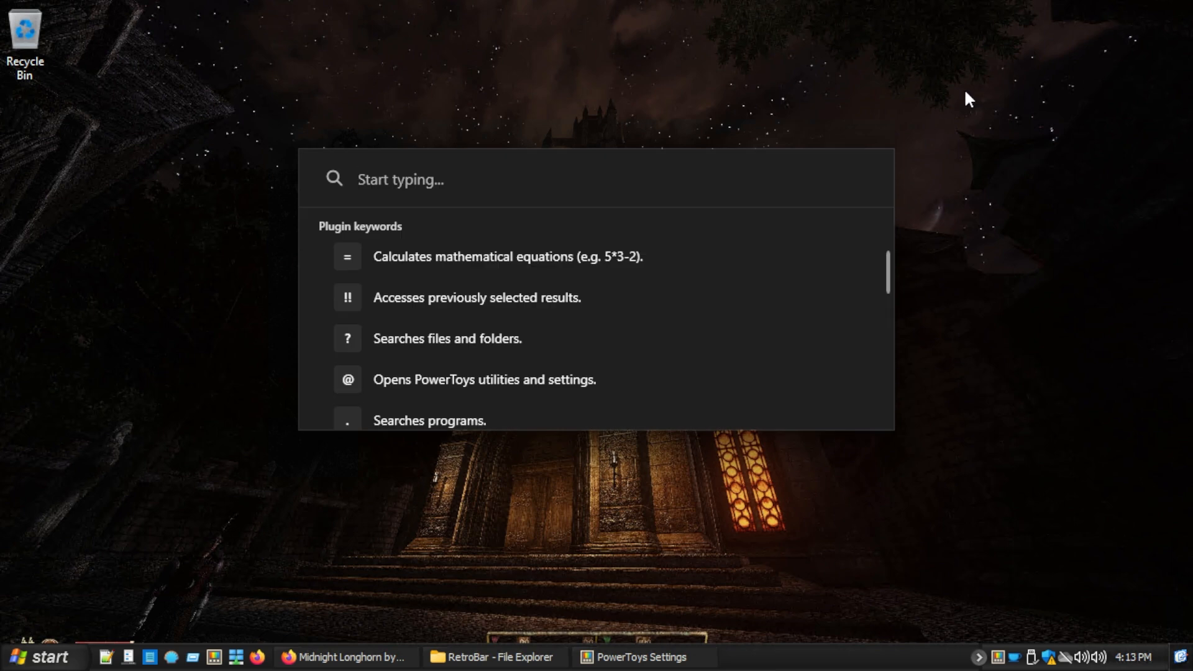
# Search 'firefox' in PowerToys Run, launch Firefox, then close the browser.
pyautogui.write('firefox')
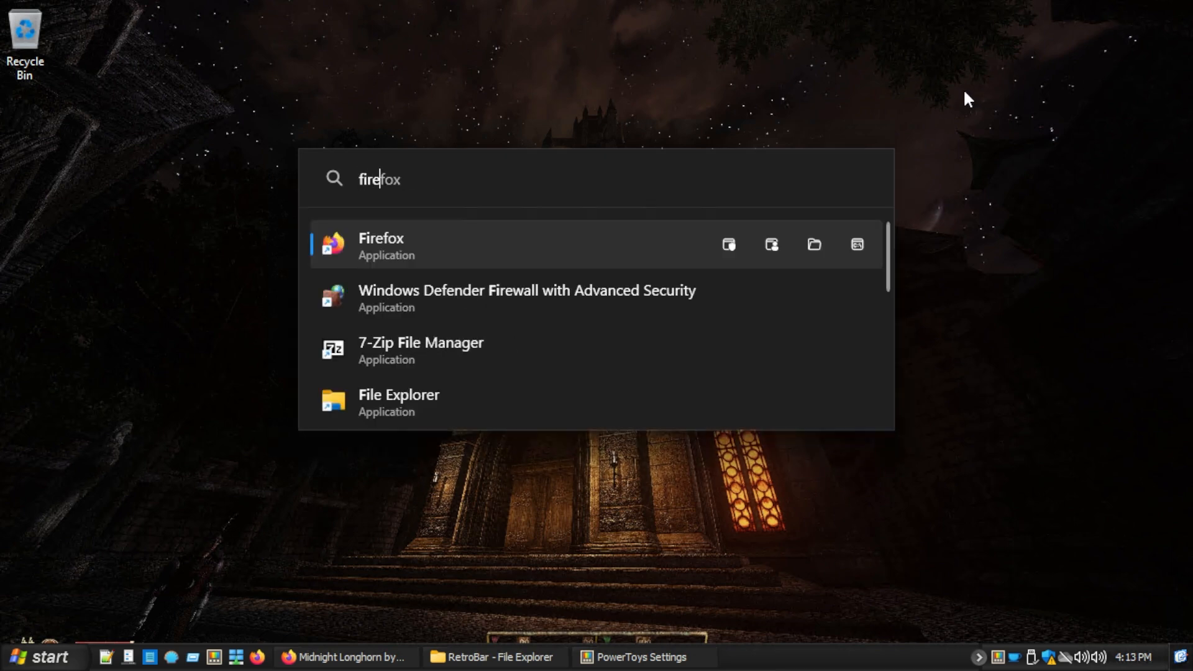
pyautogui.click(380, 243)
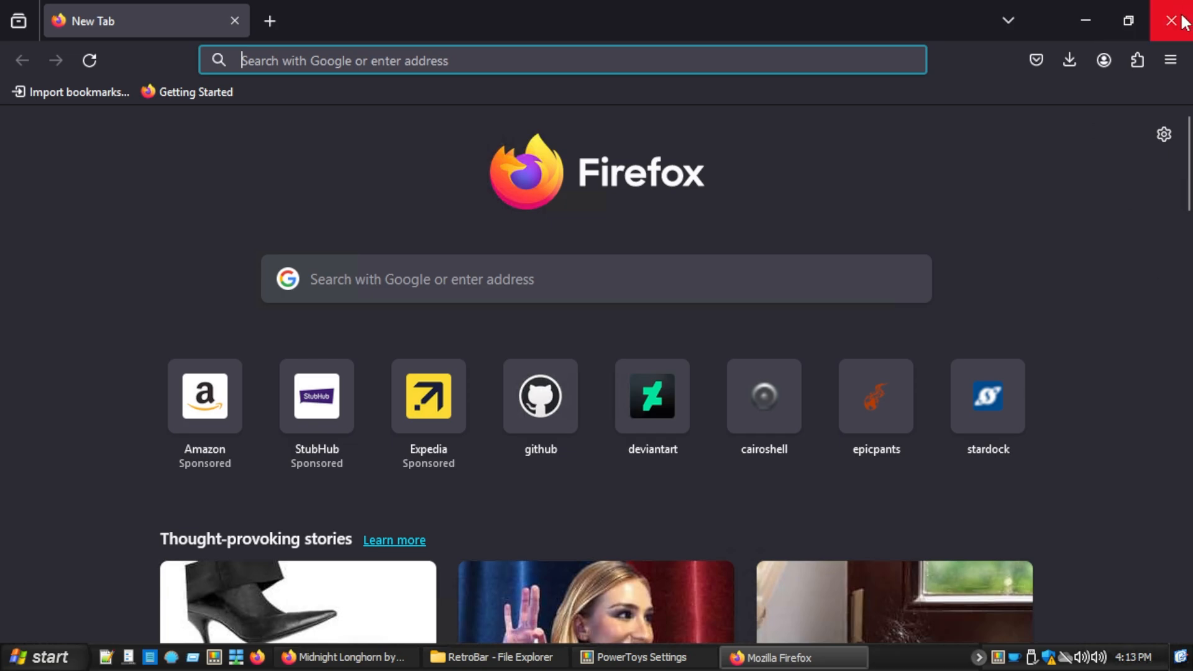
pyautogui.click(1179, 21)
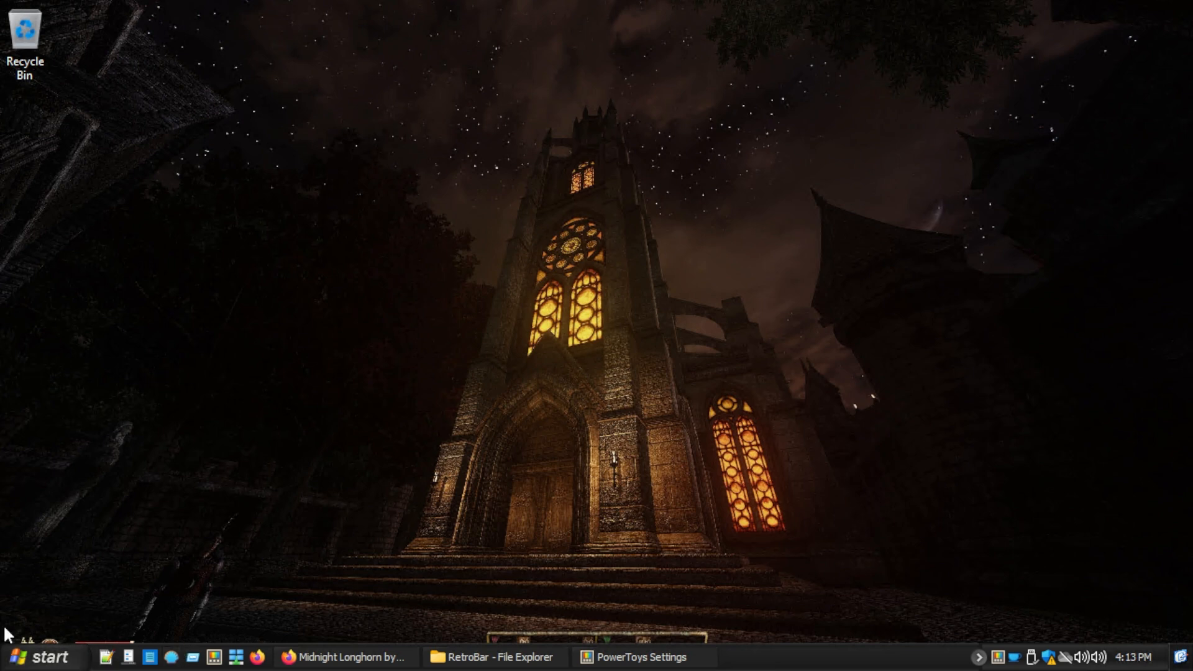
# View C:\goods\RetroBar with its Resources and Themes folders, then close the window.
pyautogui.click(493, 657)
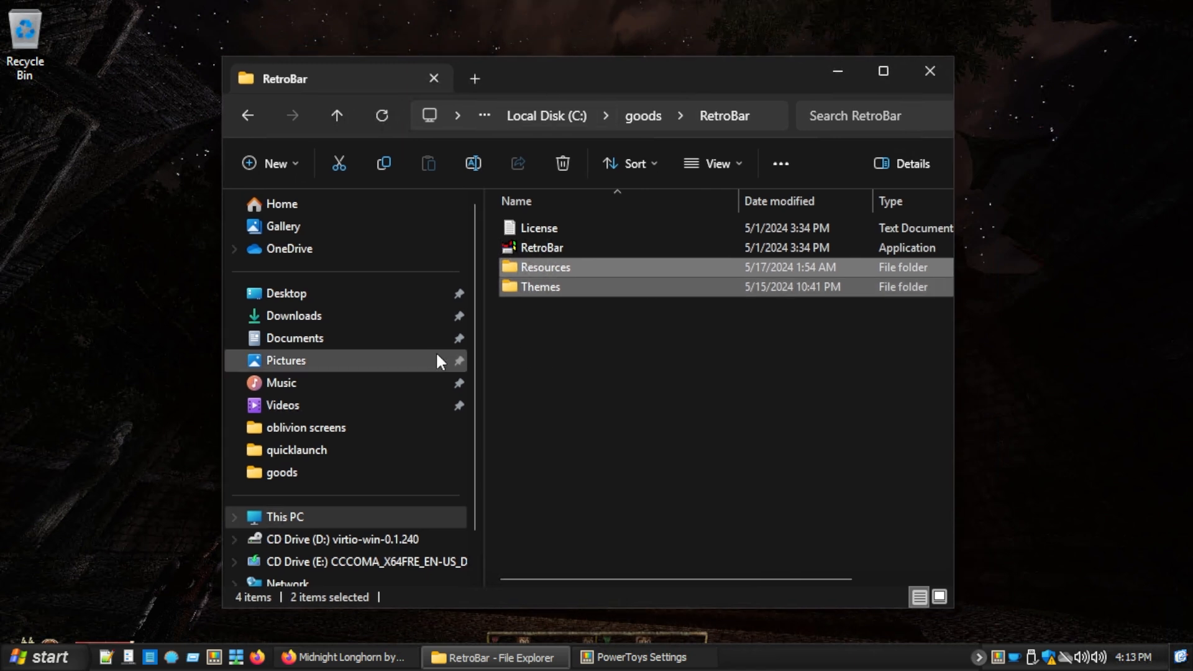
pyautogui.moveTo(485, 364)
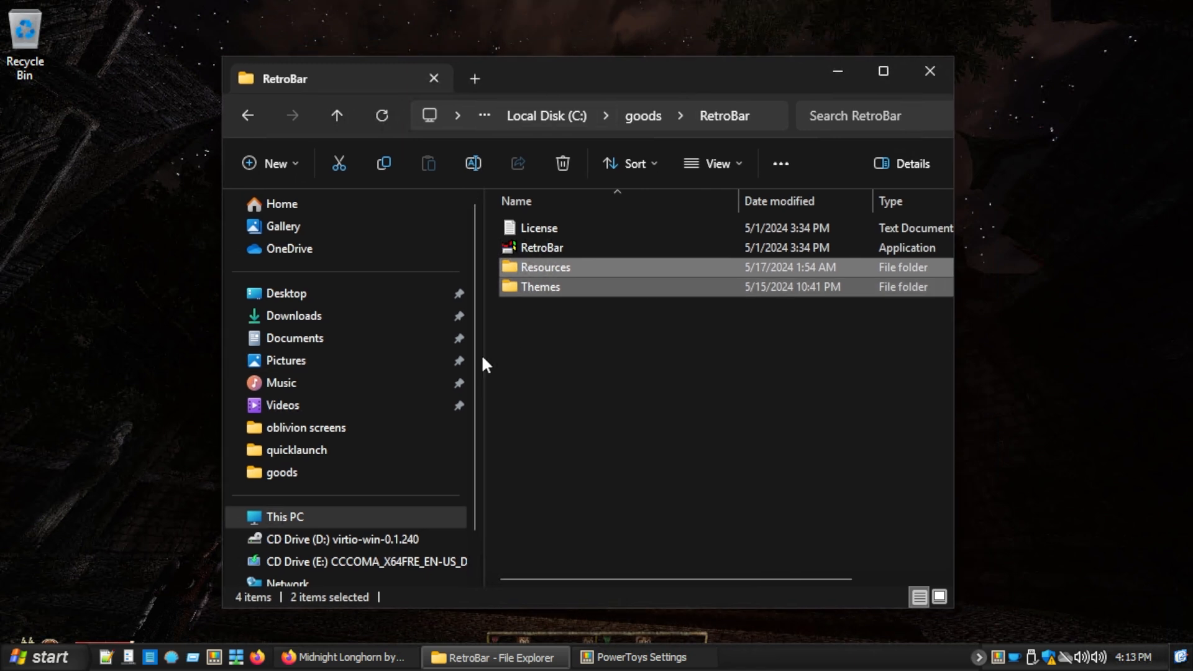
pyautogui.moveTo(474, 430)
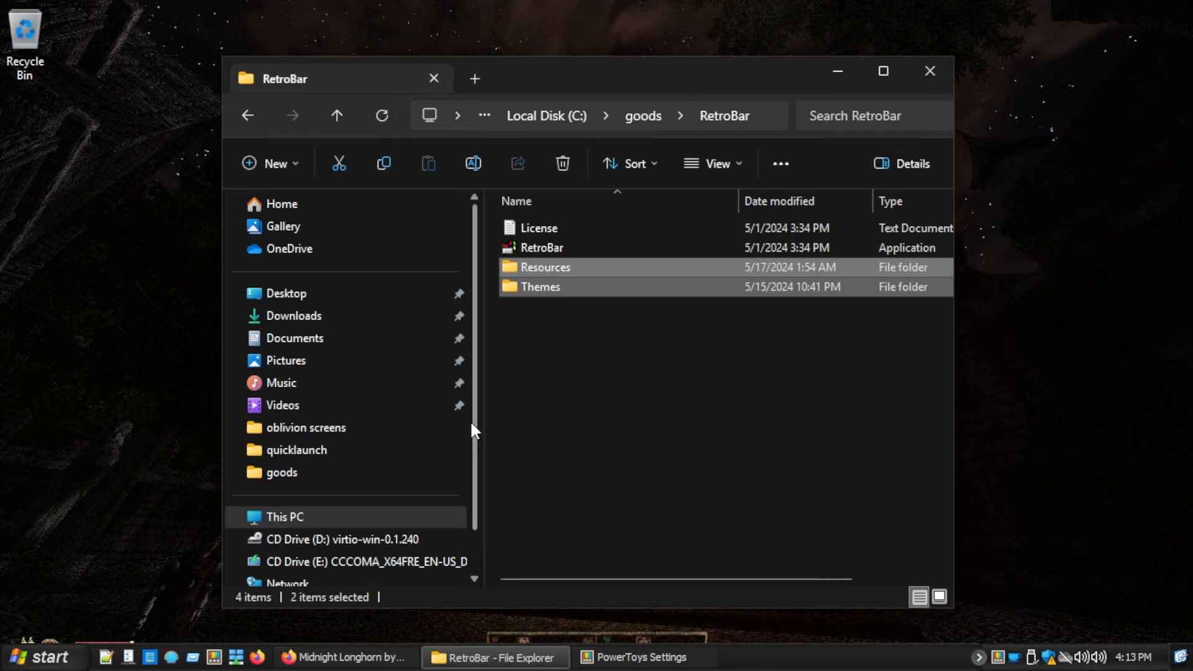
pyautogui.moveTo(481, 428)
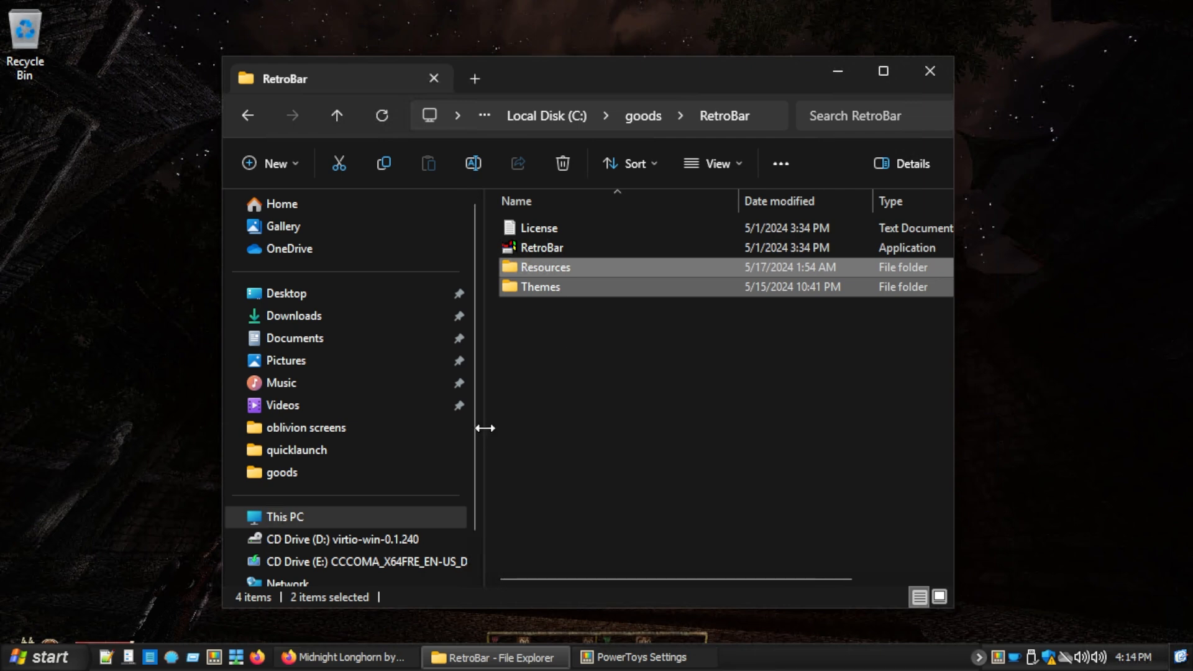
pyautogui.click(928, 71)
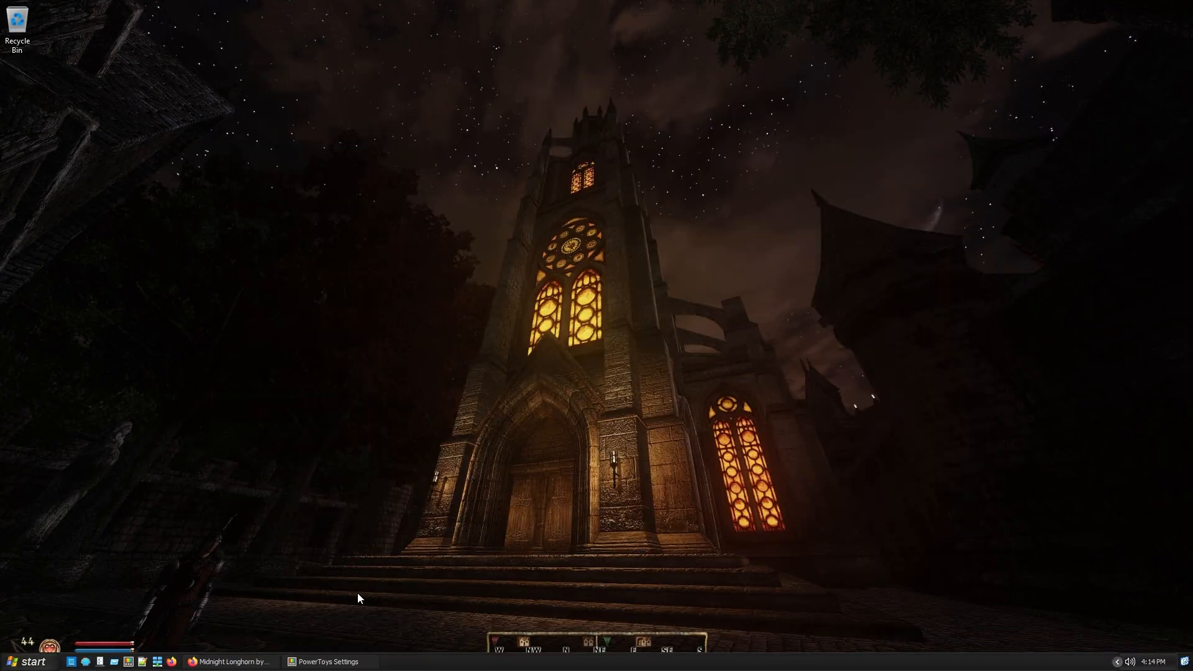
# Toggle the Firefox and PowerToys Settings windows, ending on the Zweihänder Bandcamp album tab.
pyautogui.click(329, 661)
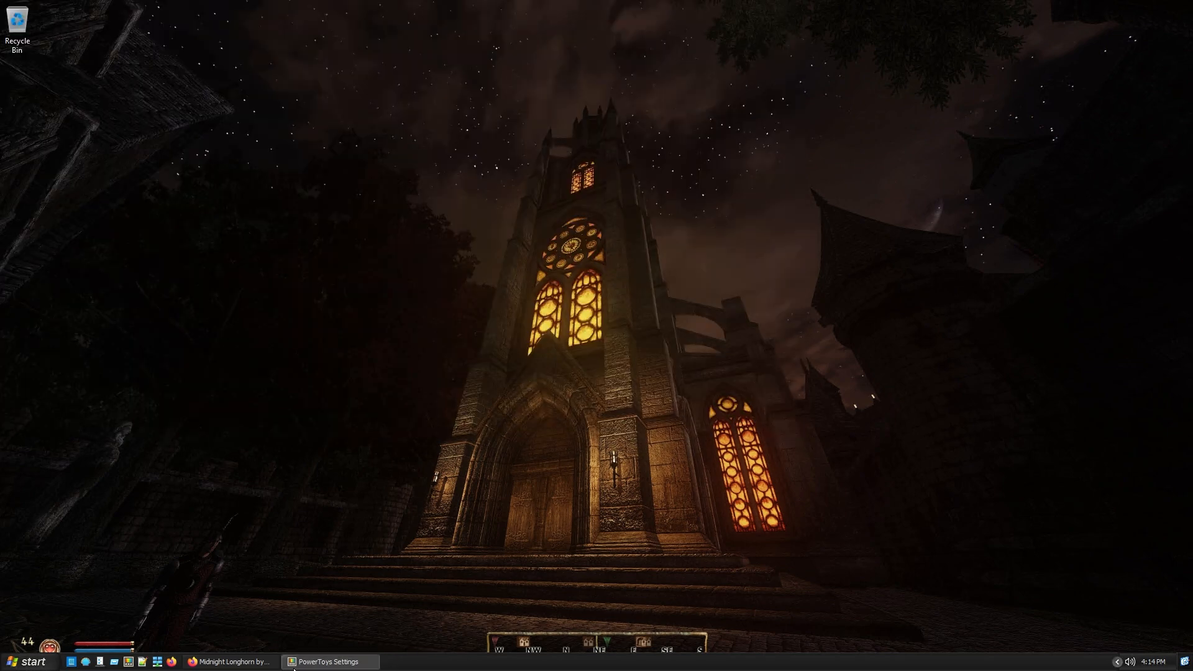
pyautogui.click(231, 661)
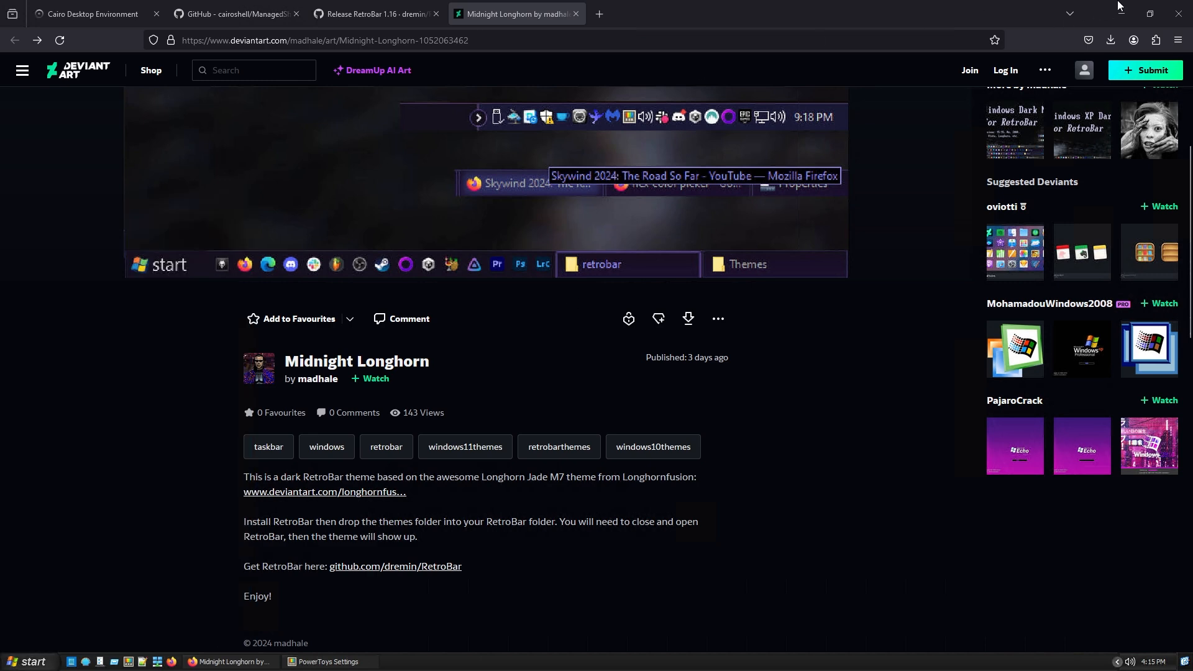
pyautogui.click(328, 661)
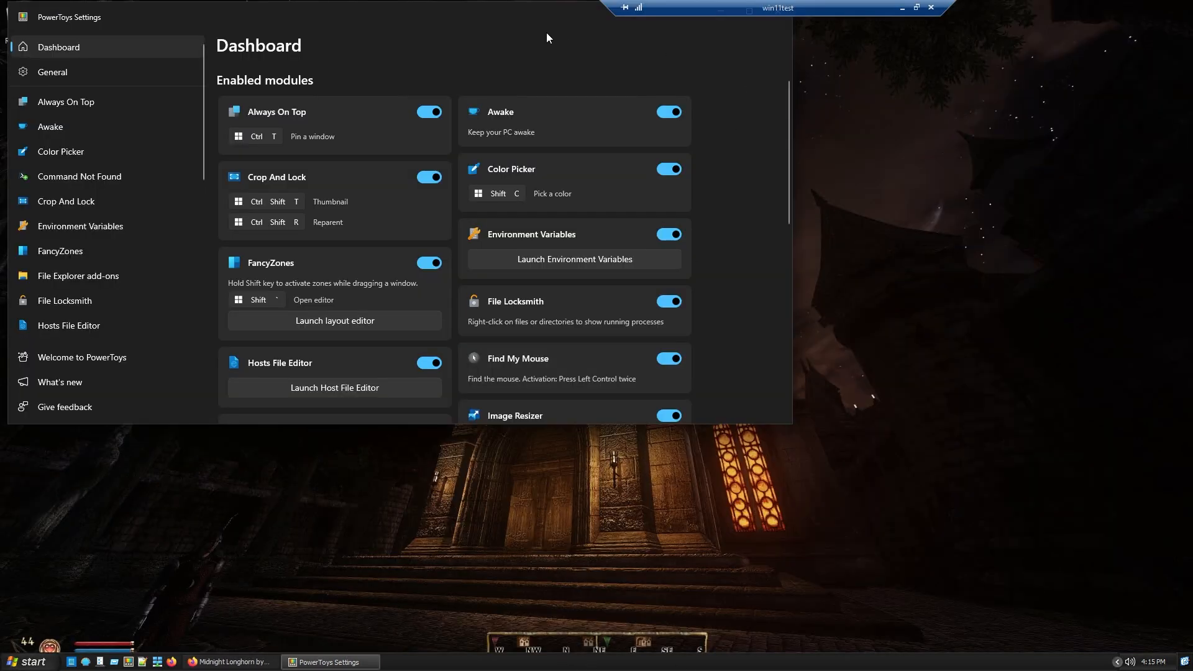
pyautogui.click(901, 7)
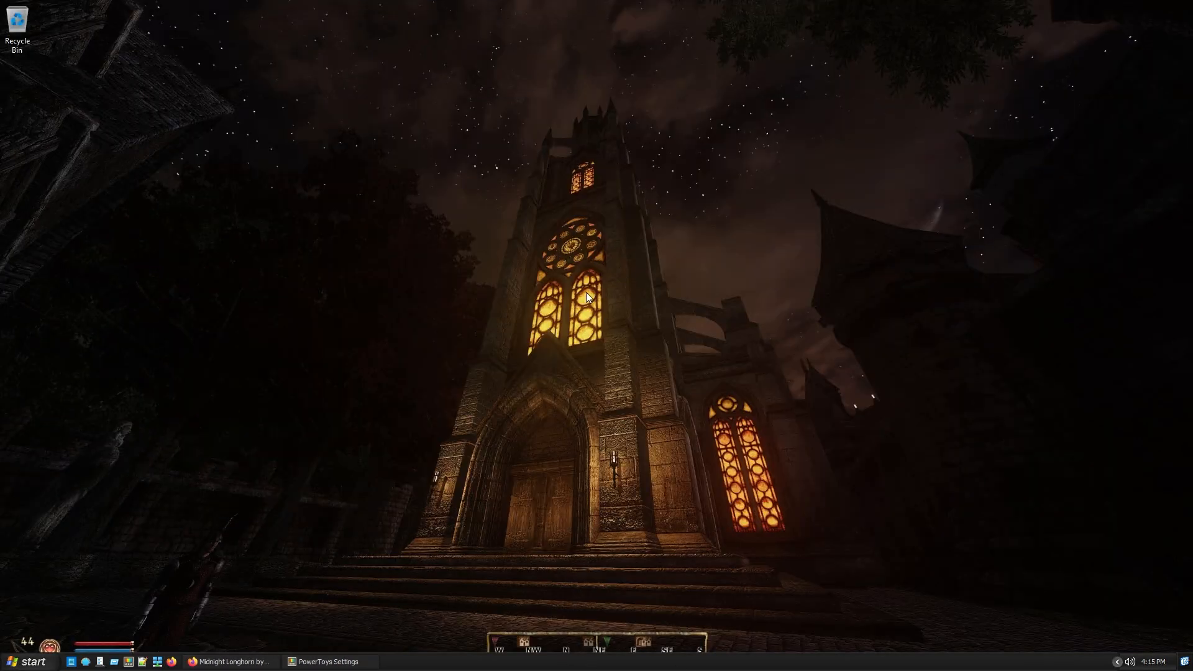
pyautogui.click(231, 661)
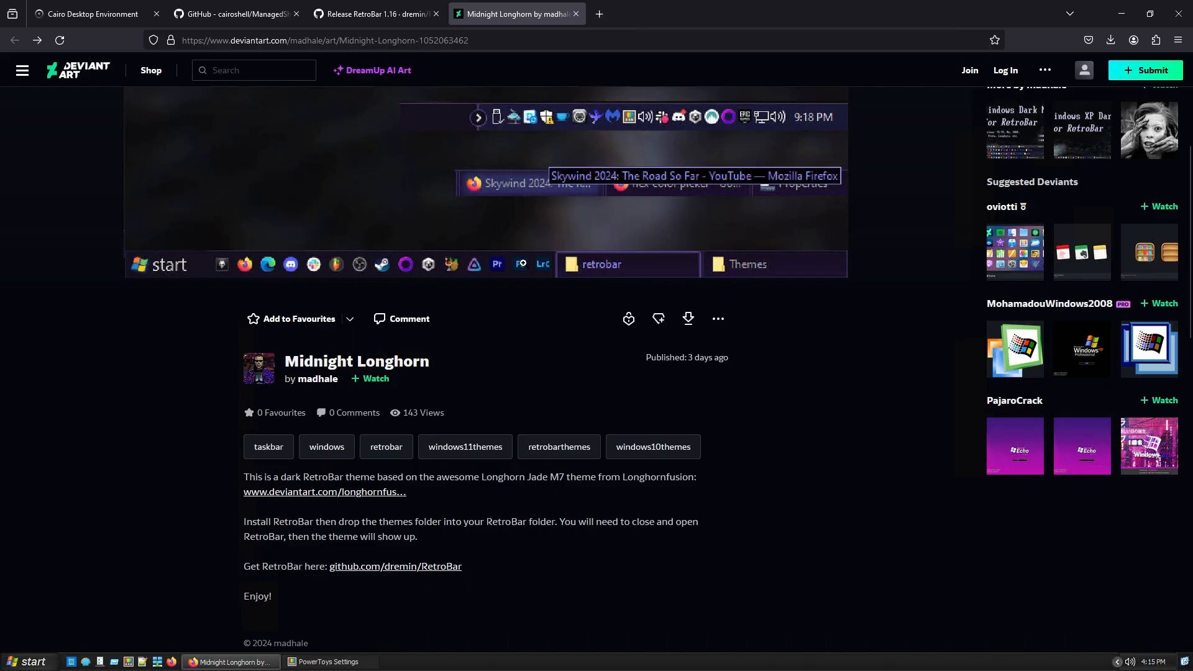
pyautogui.click(736, 14)
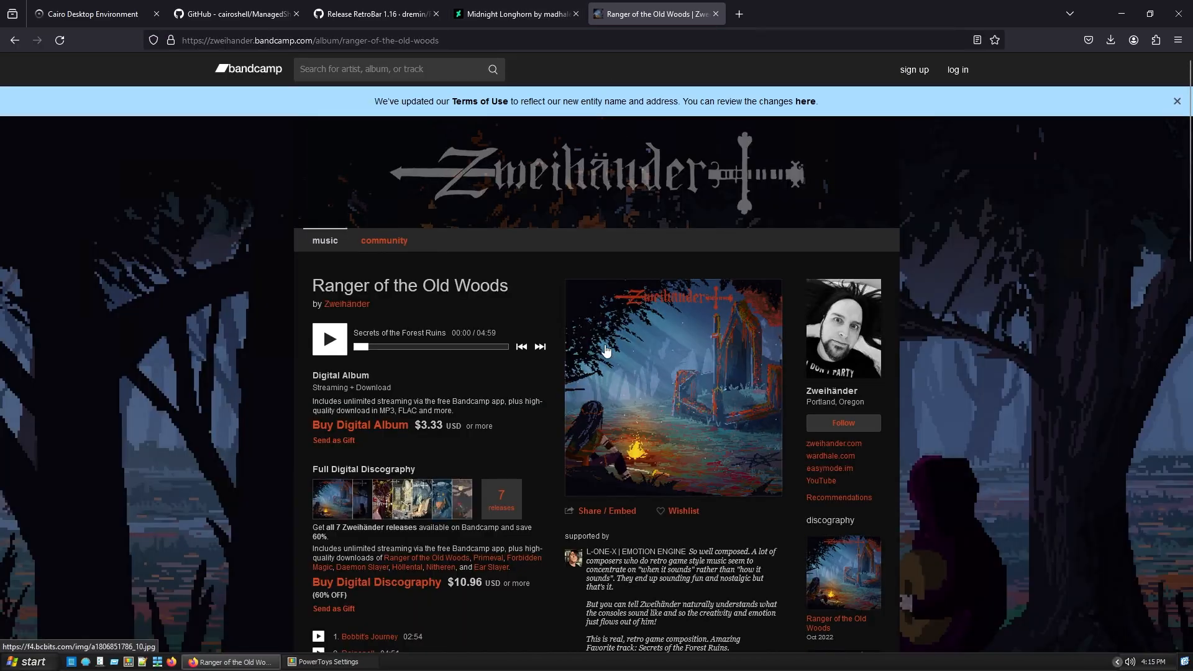
pyautogui.moveTo(338, 365)
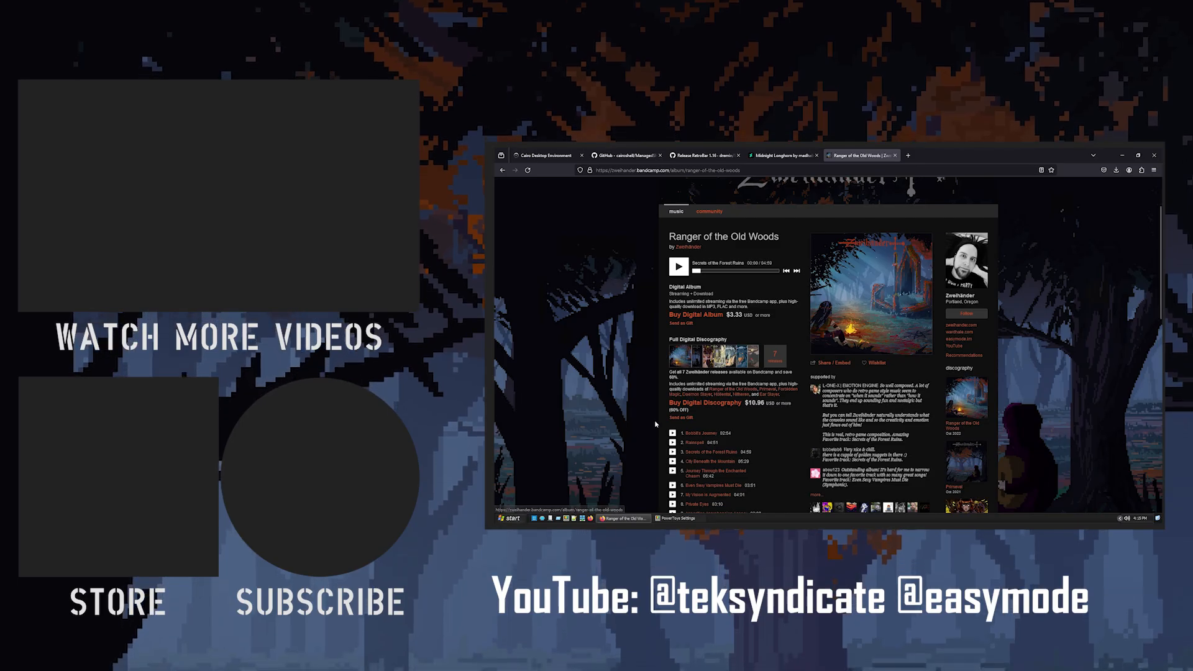
# Move from the Bandcamp album via the RetroBar 1.16 release to the dremin/RetroBar README feature lists.
pyautogui.scroll(-3)
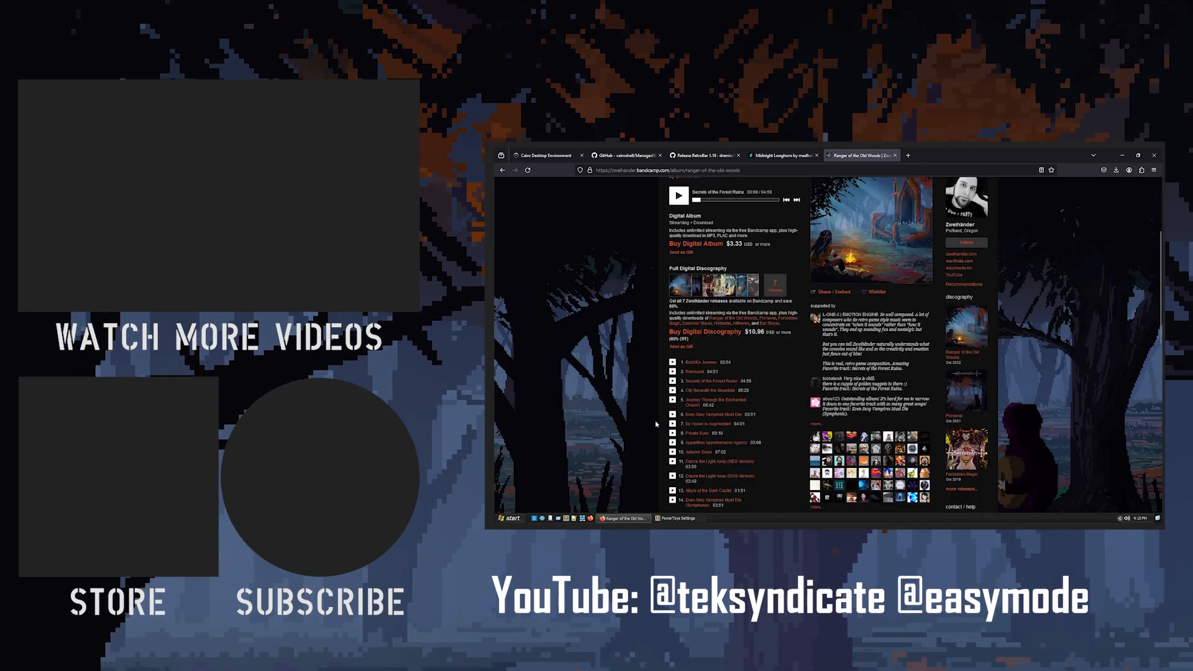
pyautogui.scroll(-3)
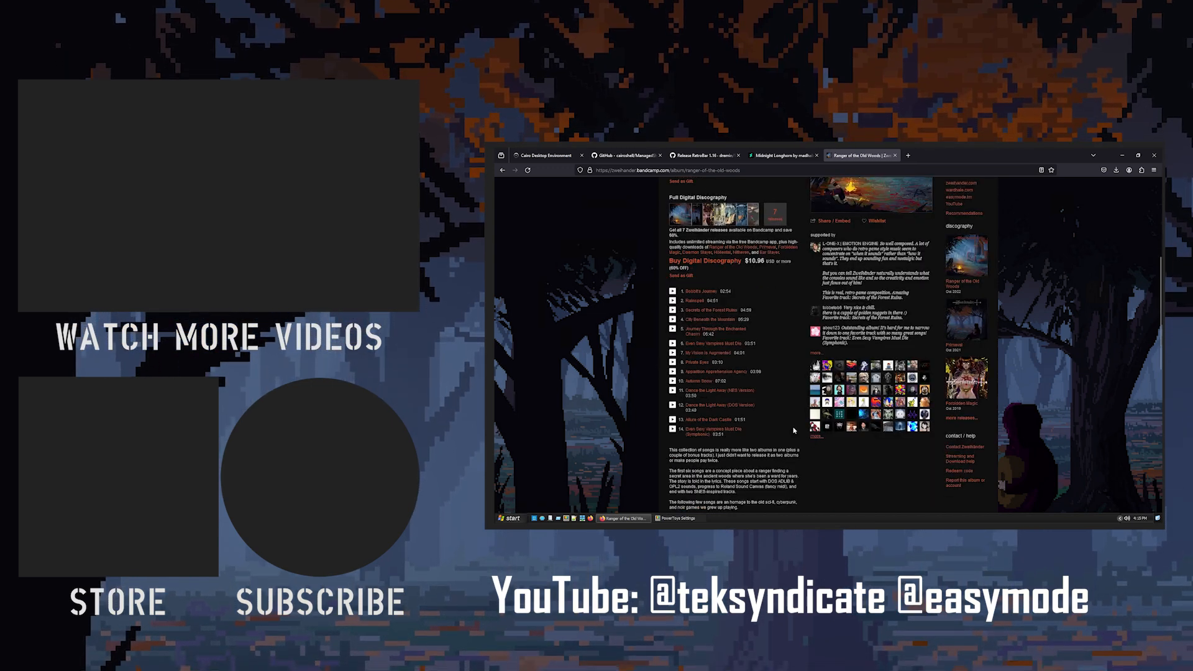
pyautogui.scroll(3)
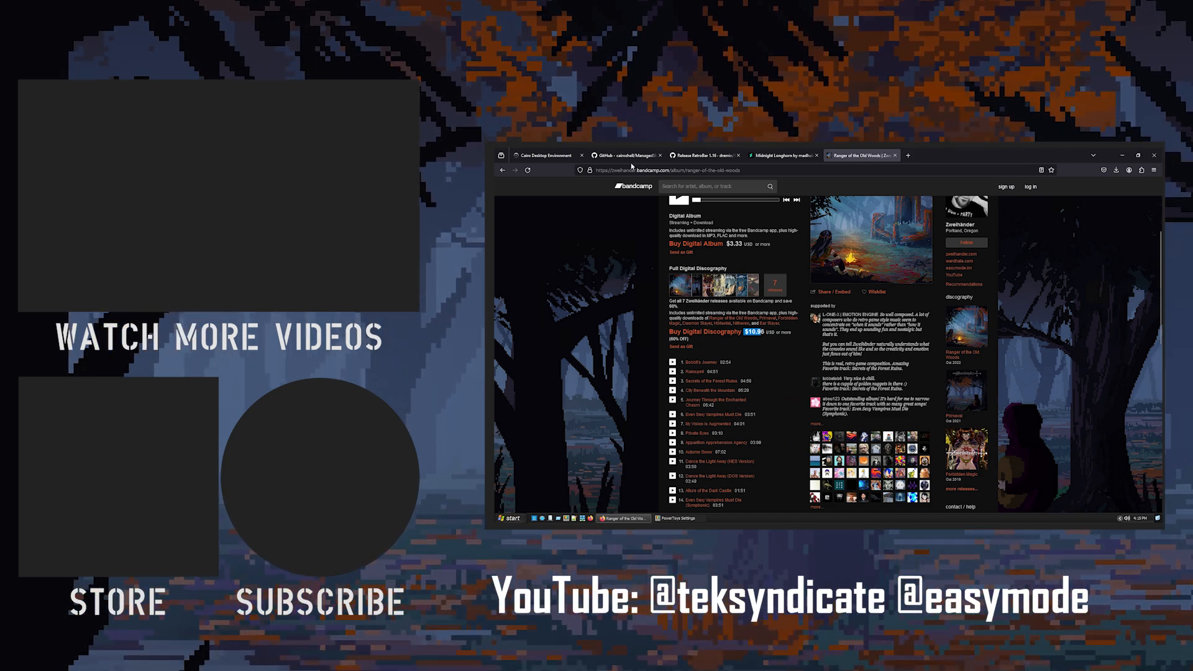
pyautogui.click(700, 155)
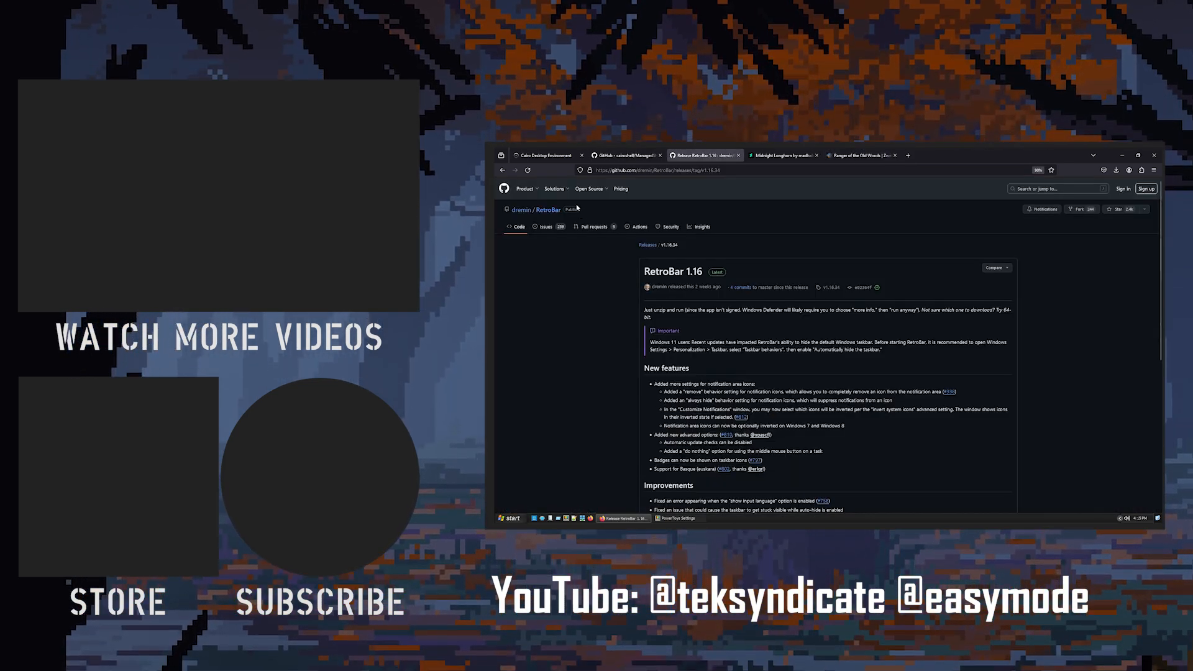
pyautogui.click(546, 209)
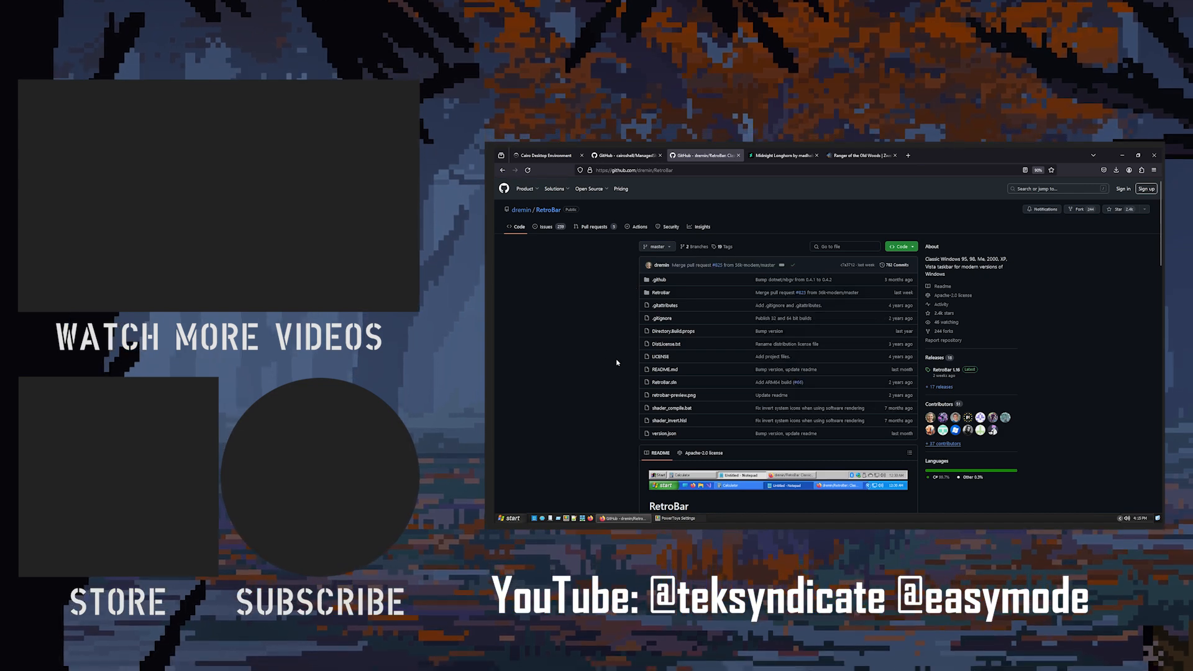
pyautogui.scroll(-3)
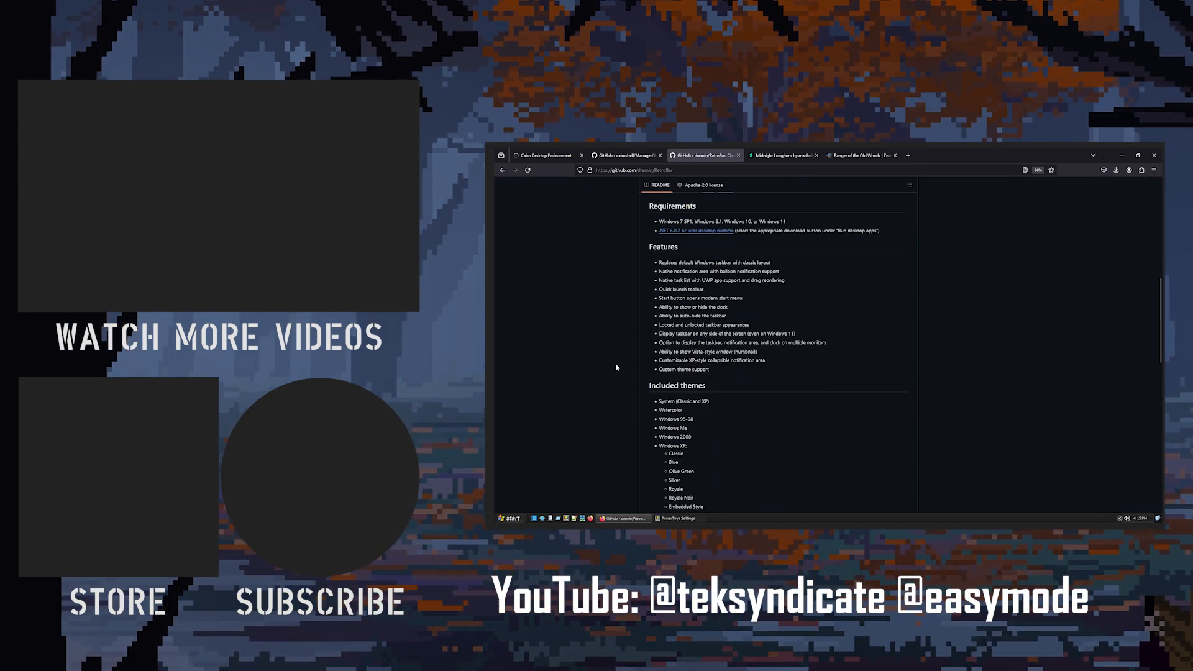